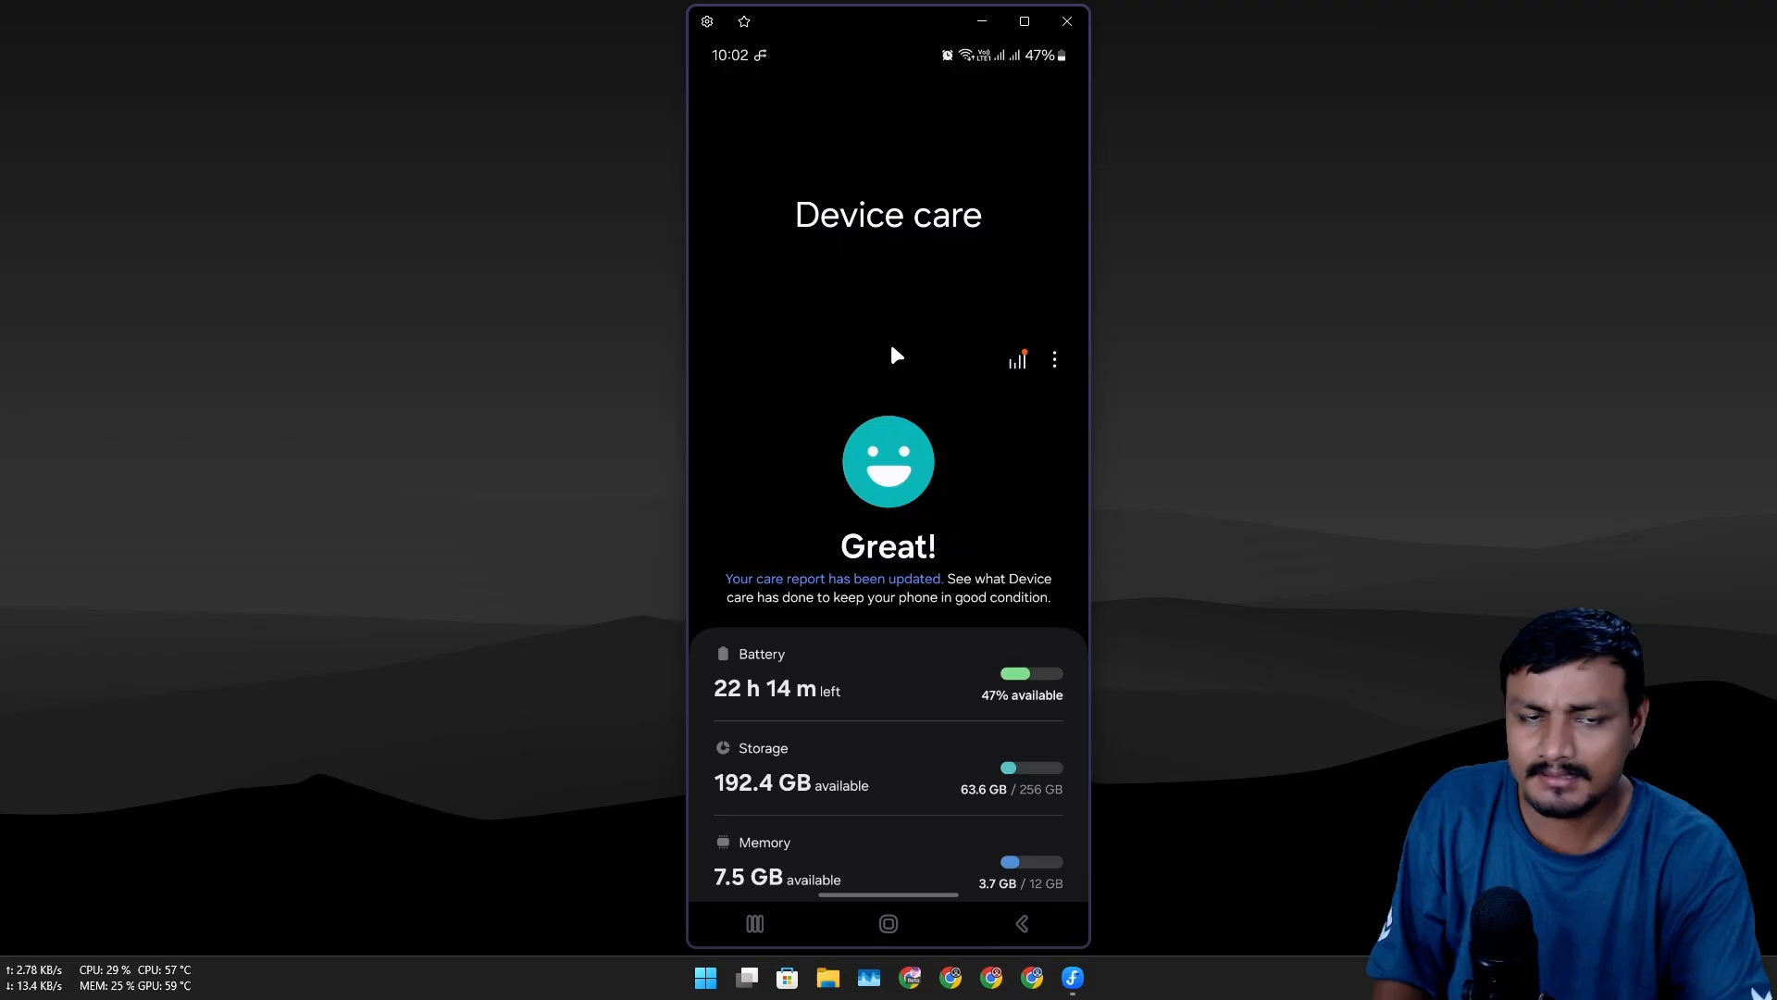
{"action": "mouse_move", "coordinate": [878, 320]}
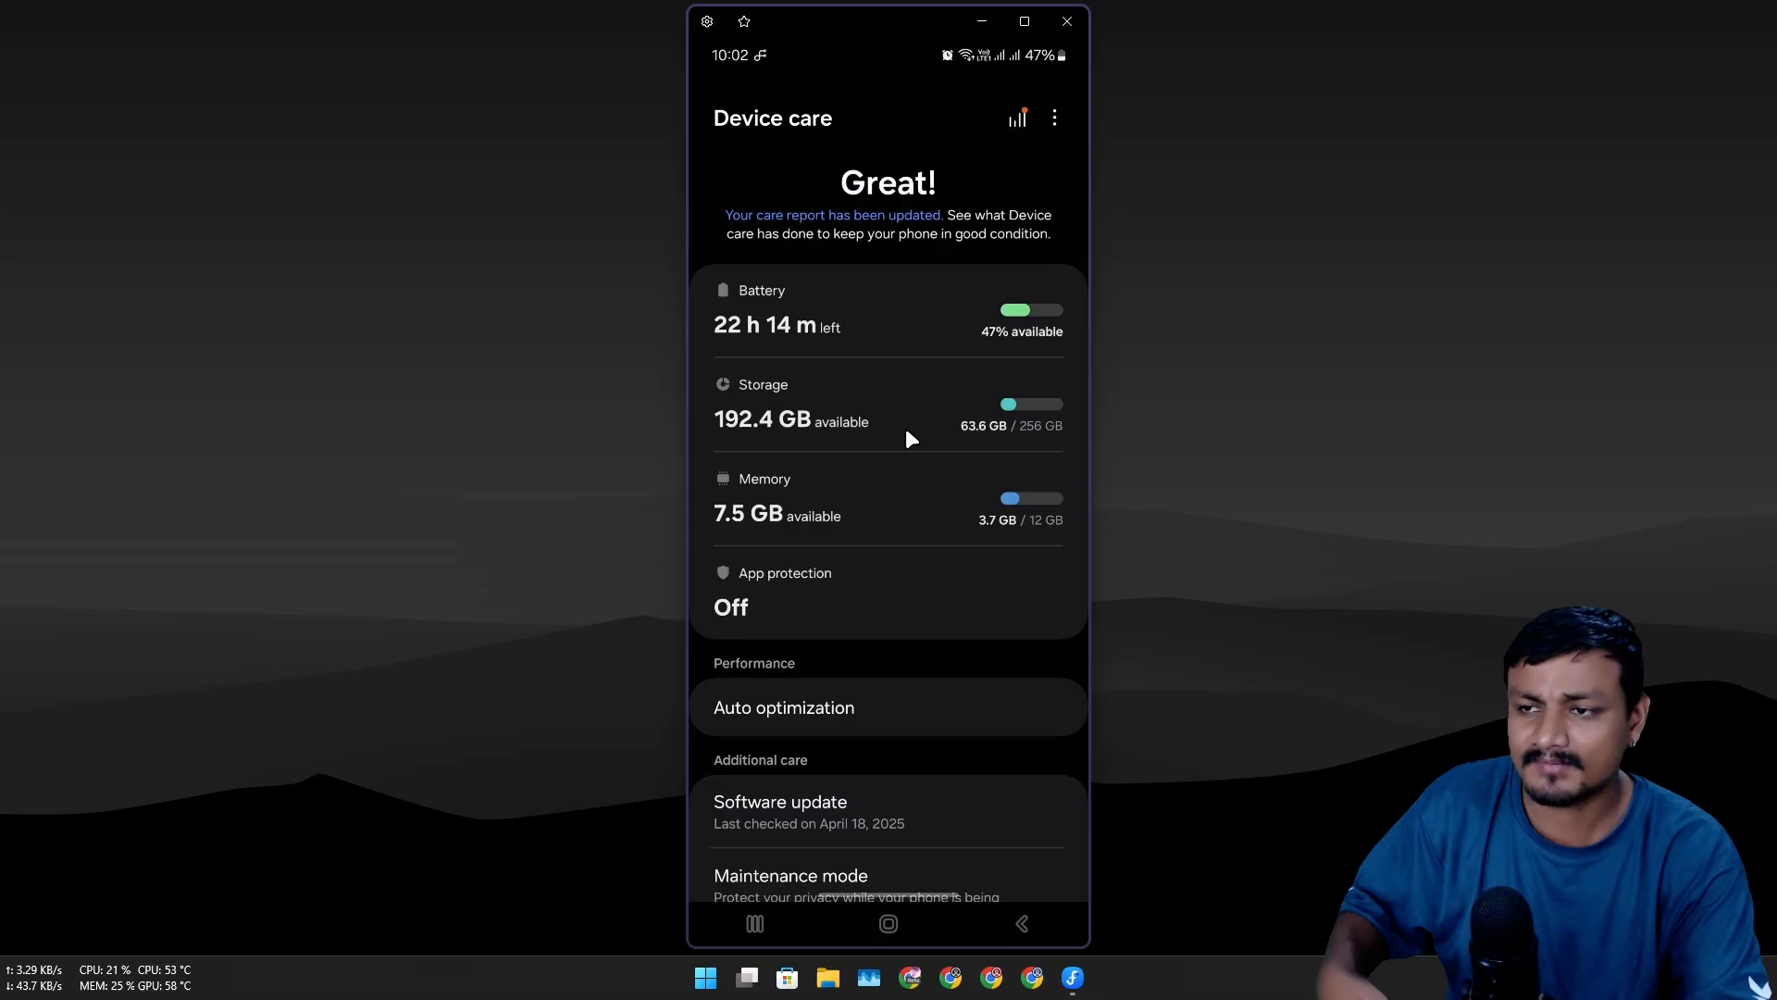
{"action": "mouse_move", "coordinate": [900, 463]}
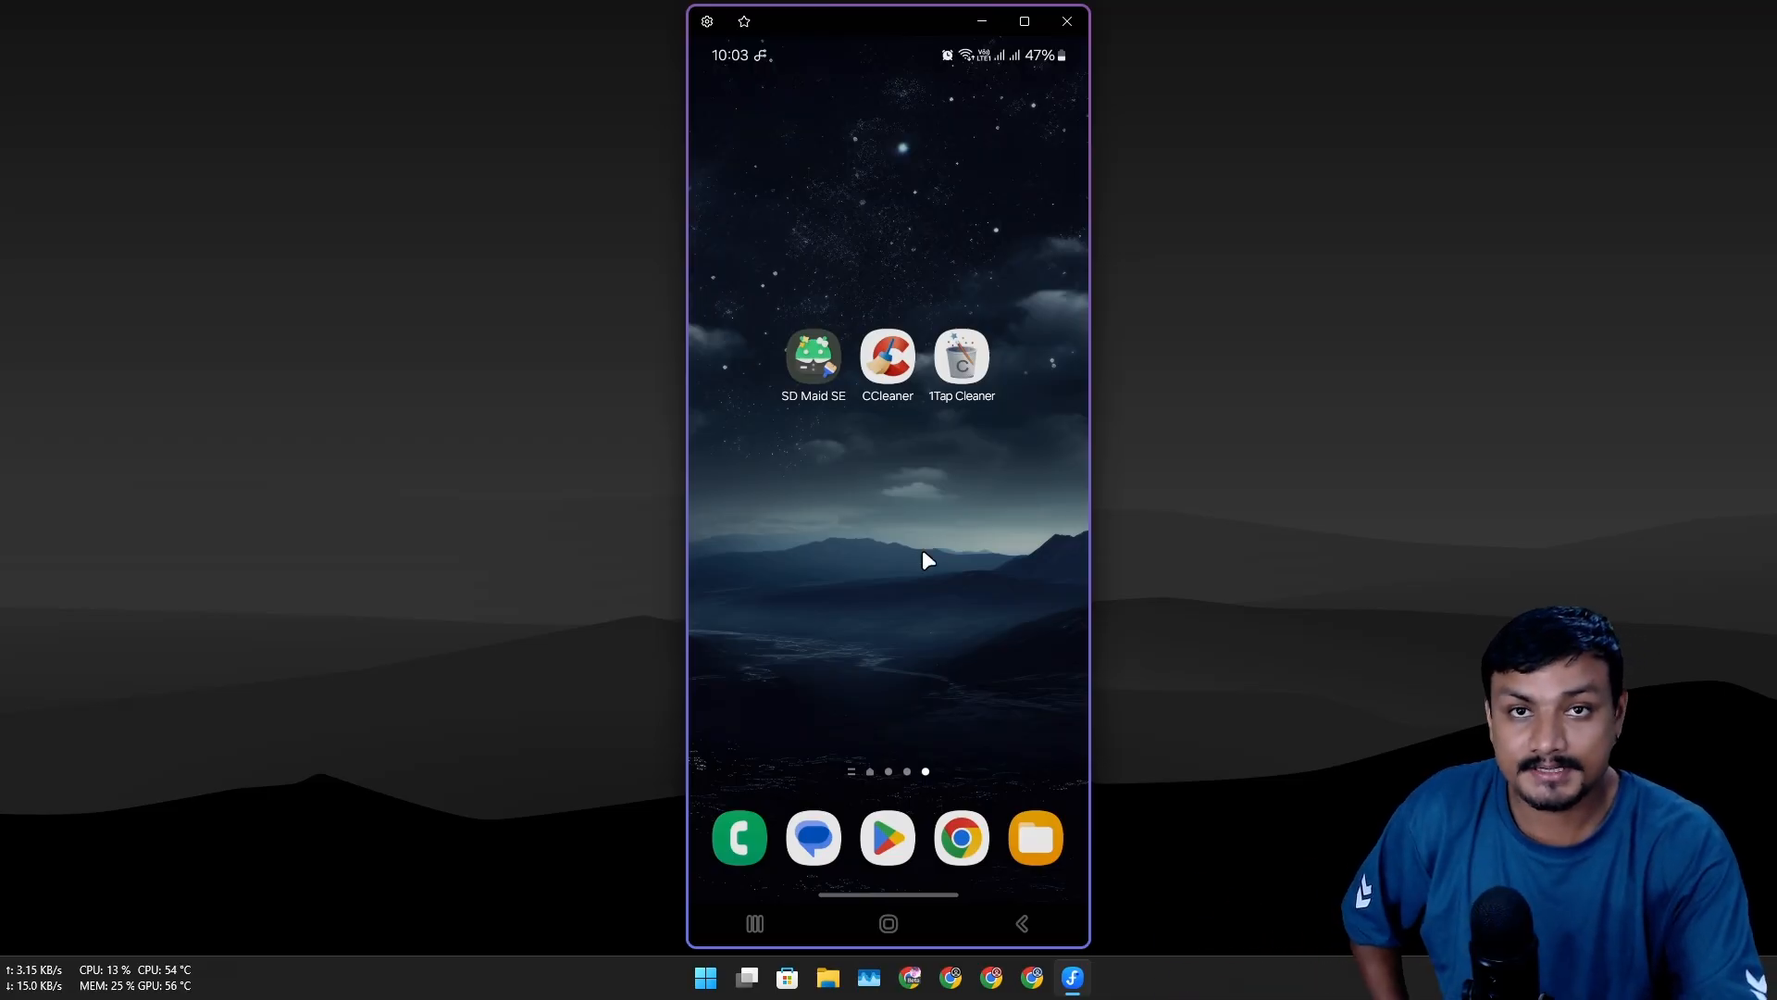
{"action": "mouse_move", "coordinate": [820, 475]}
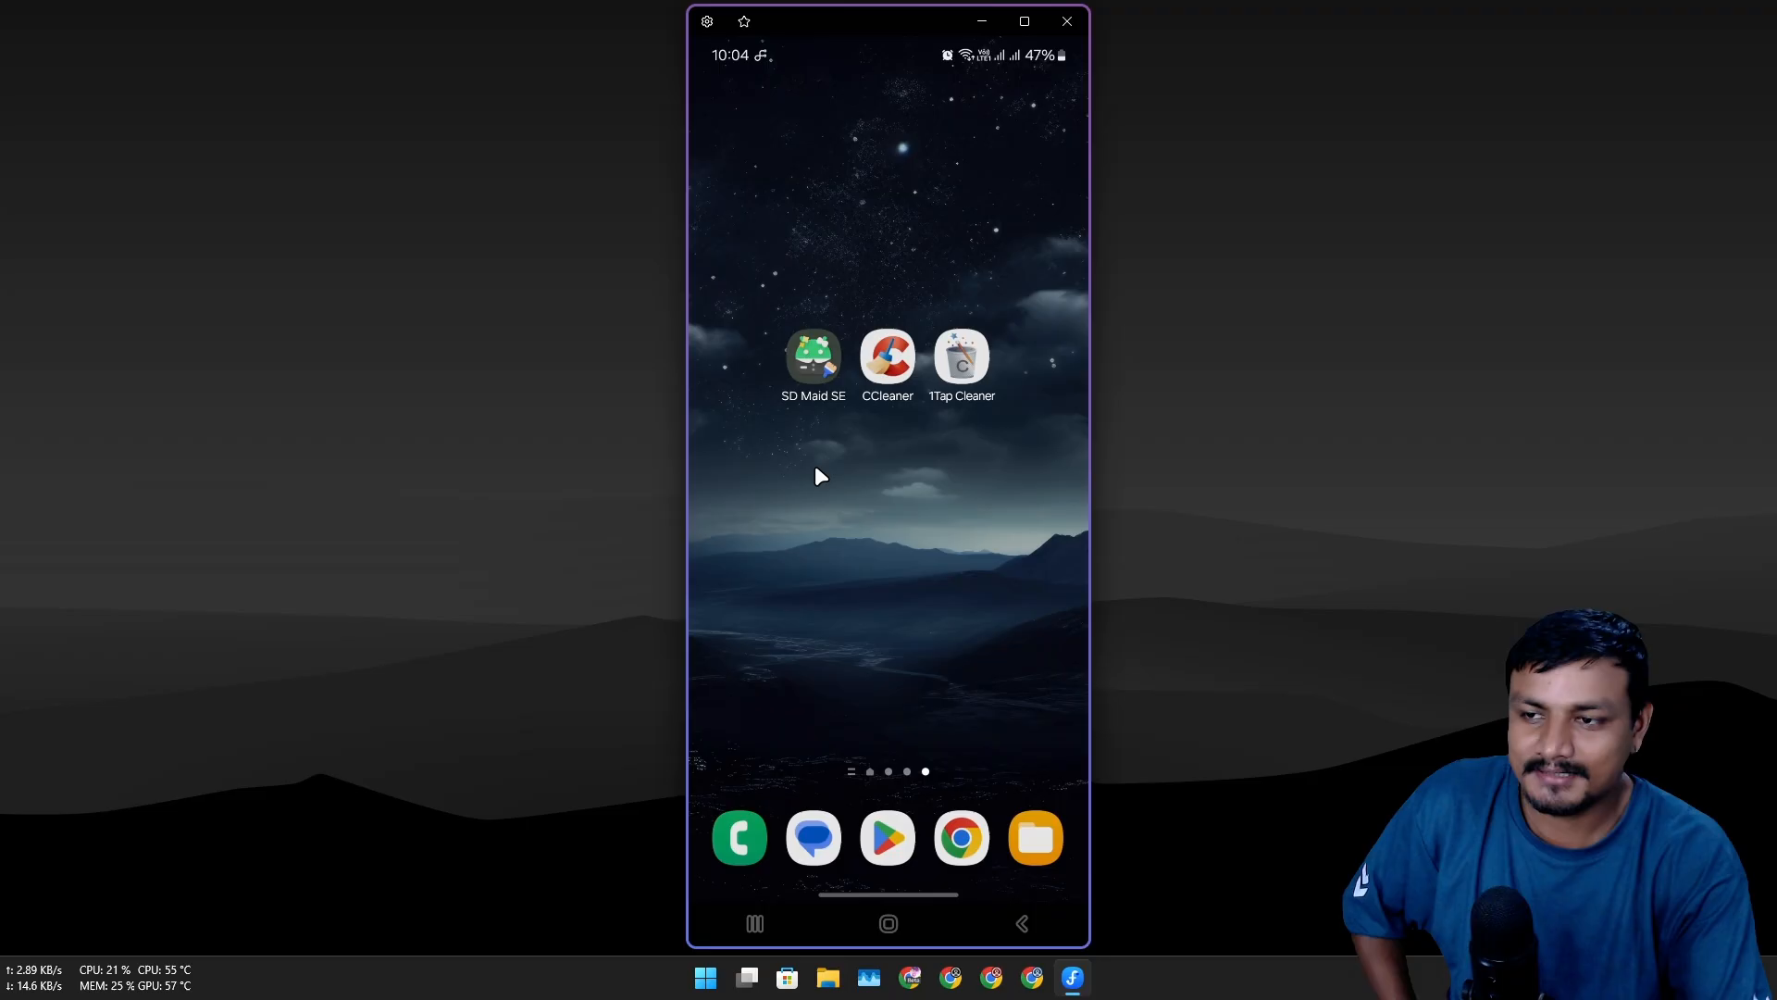
{"action": "mouse_move", "coordinate": [827, 469]}
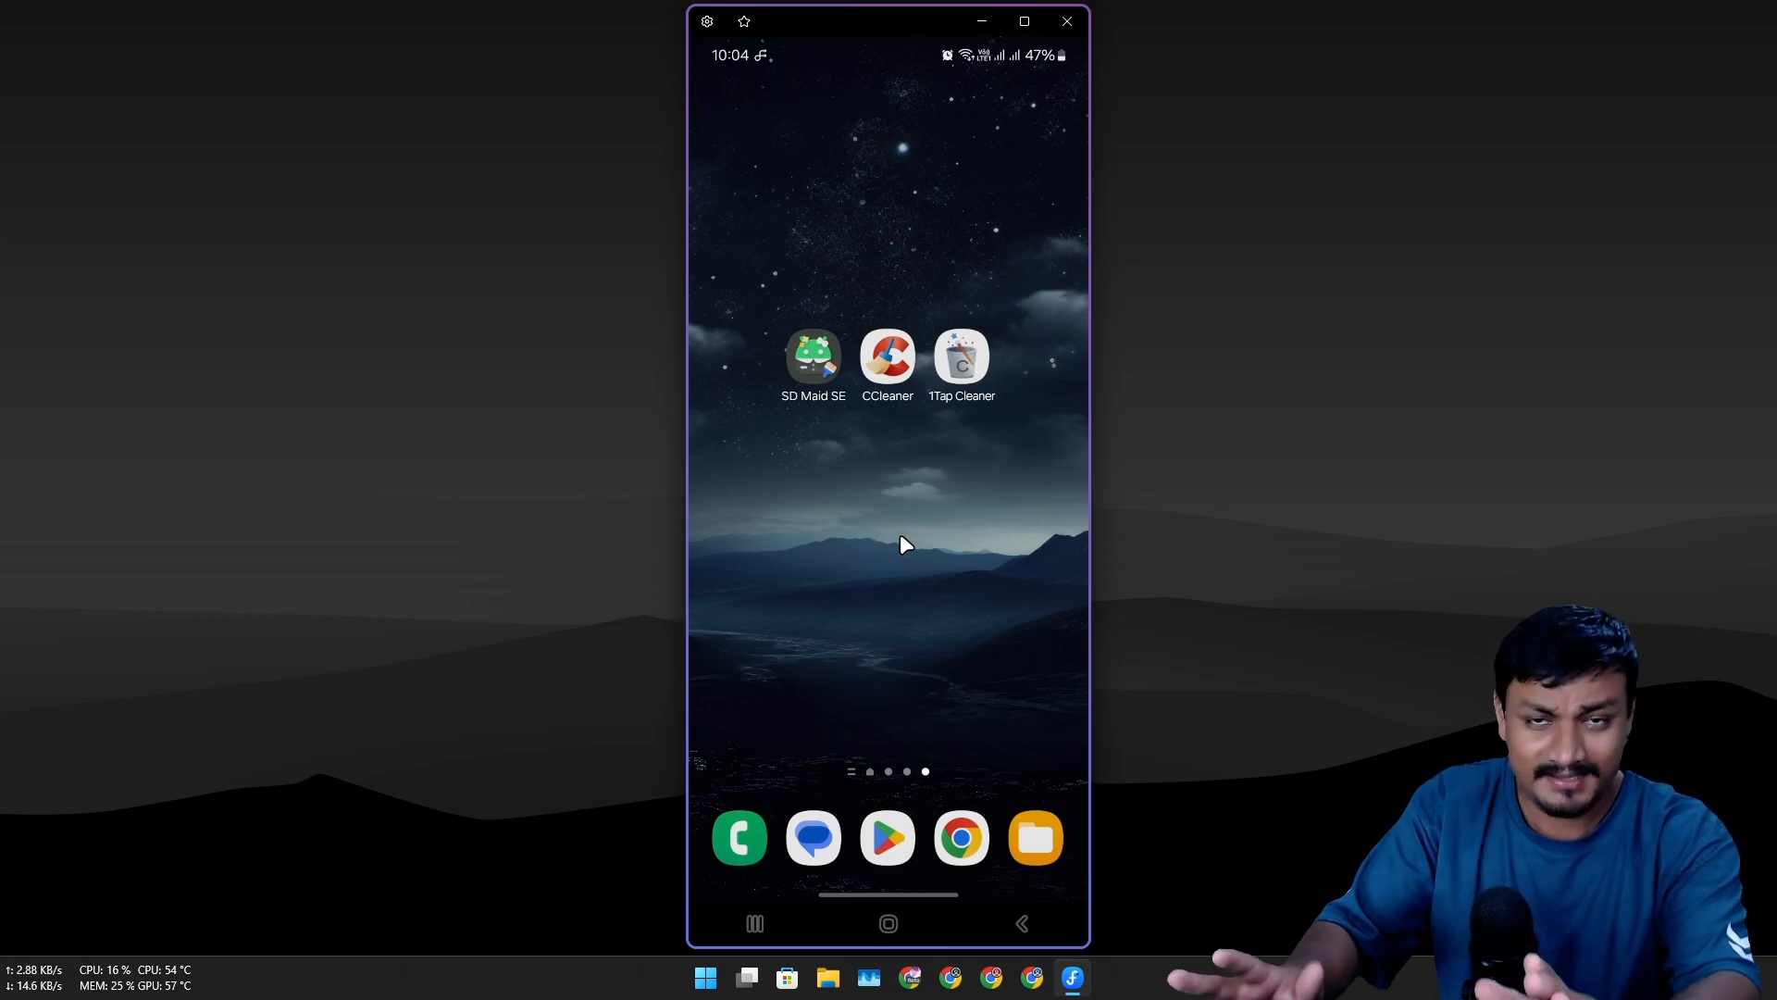
{"action": "mouse_move", "coordinate": [907, 557]}
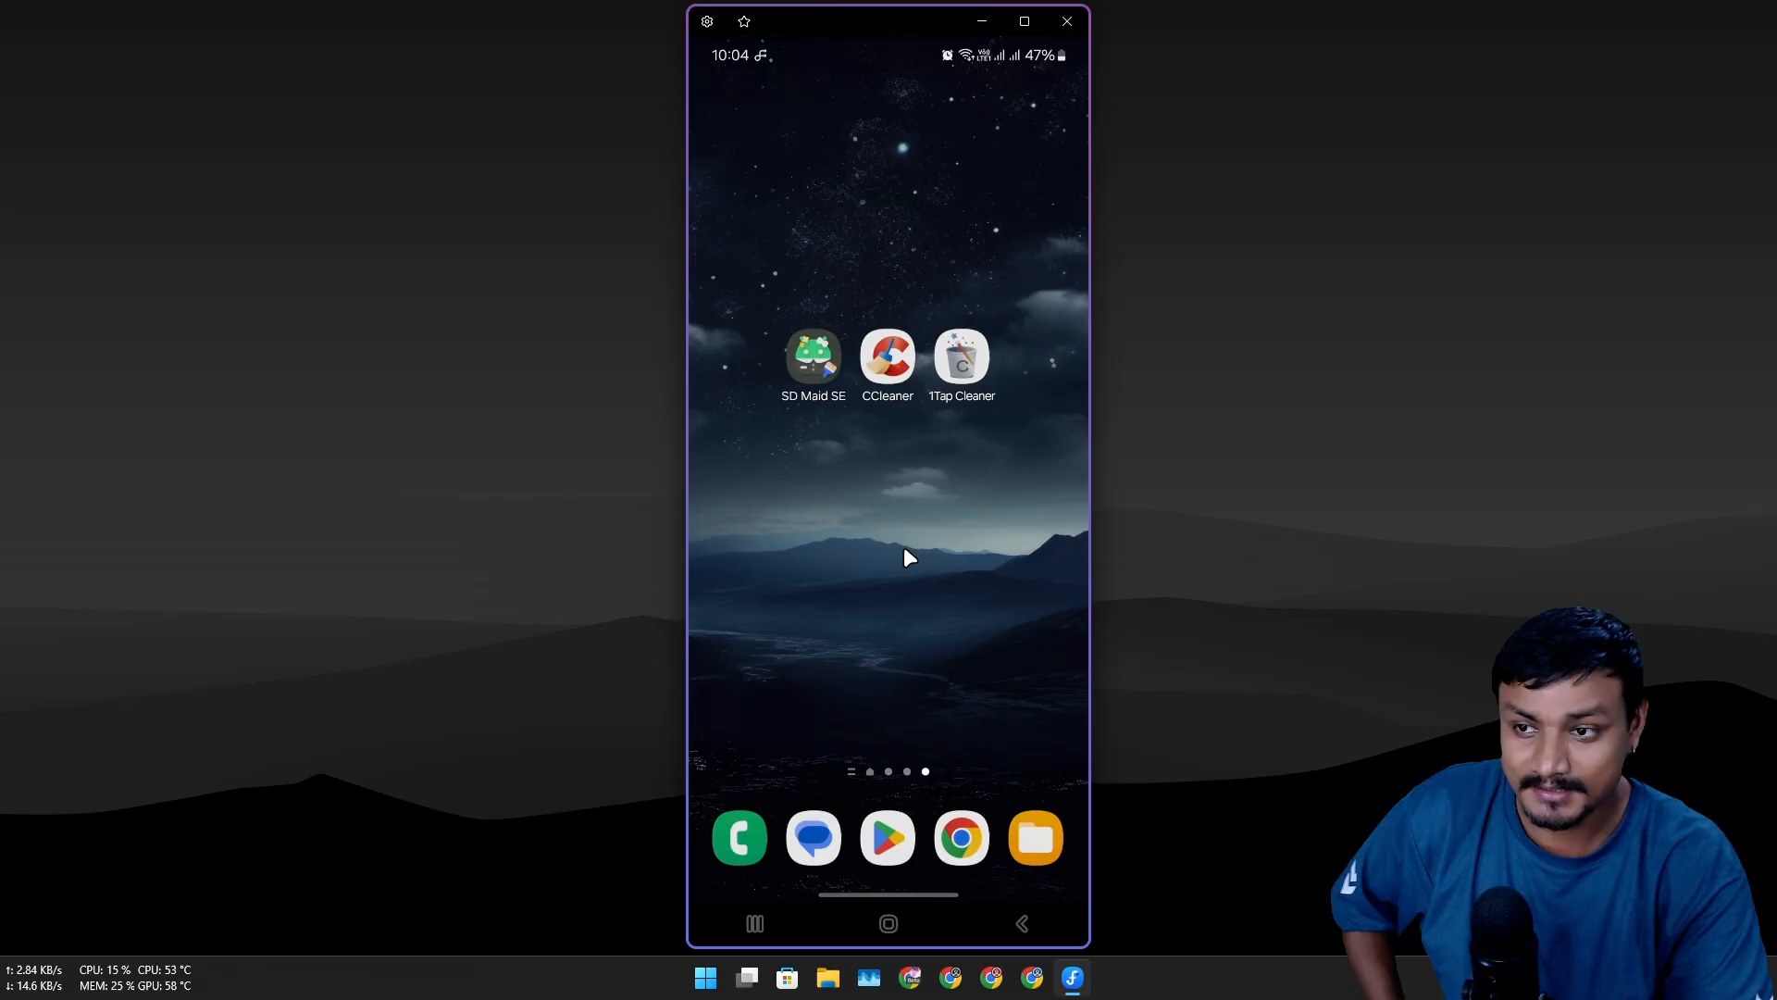
{"action": "mouse_move", "coordinate": [900, 551]}
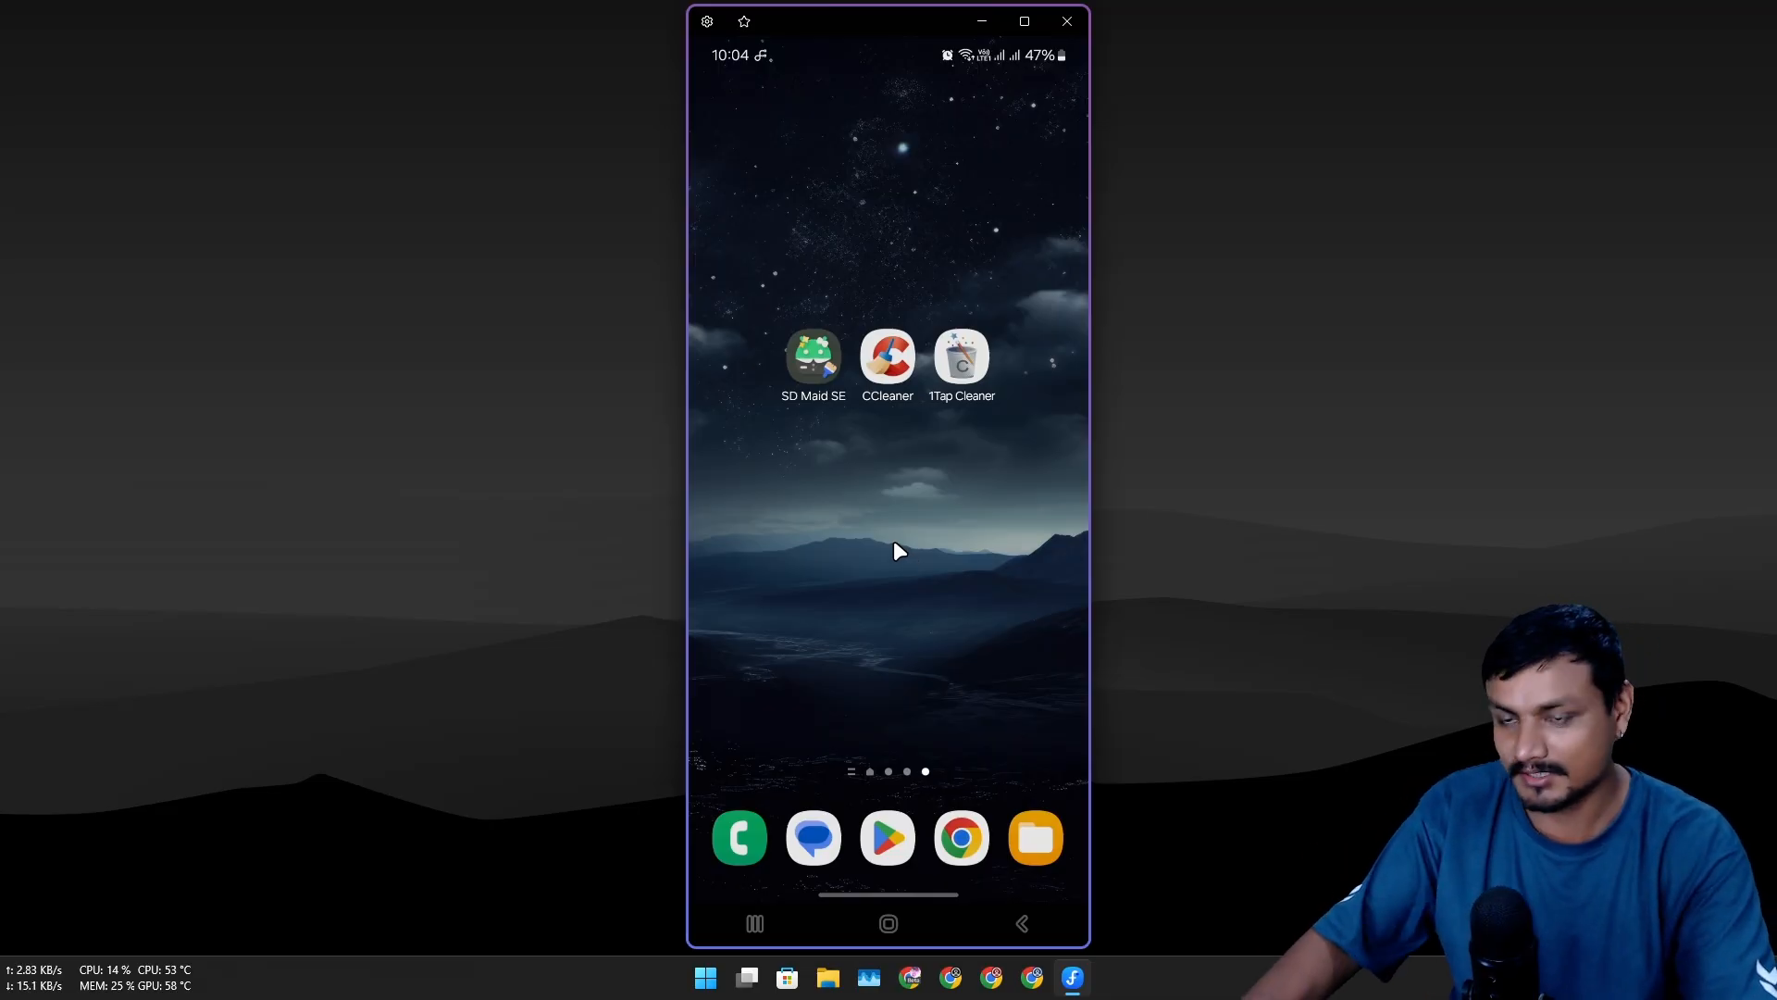
{"action": "mouse_move", "coordinate": [881, 533]}
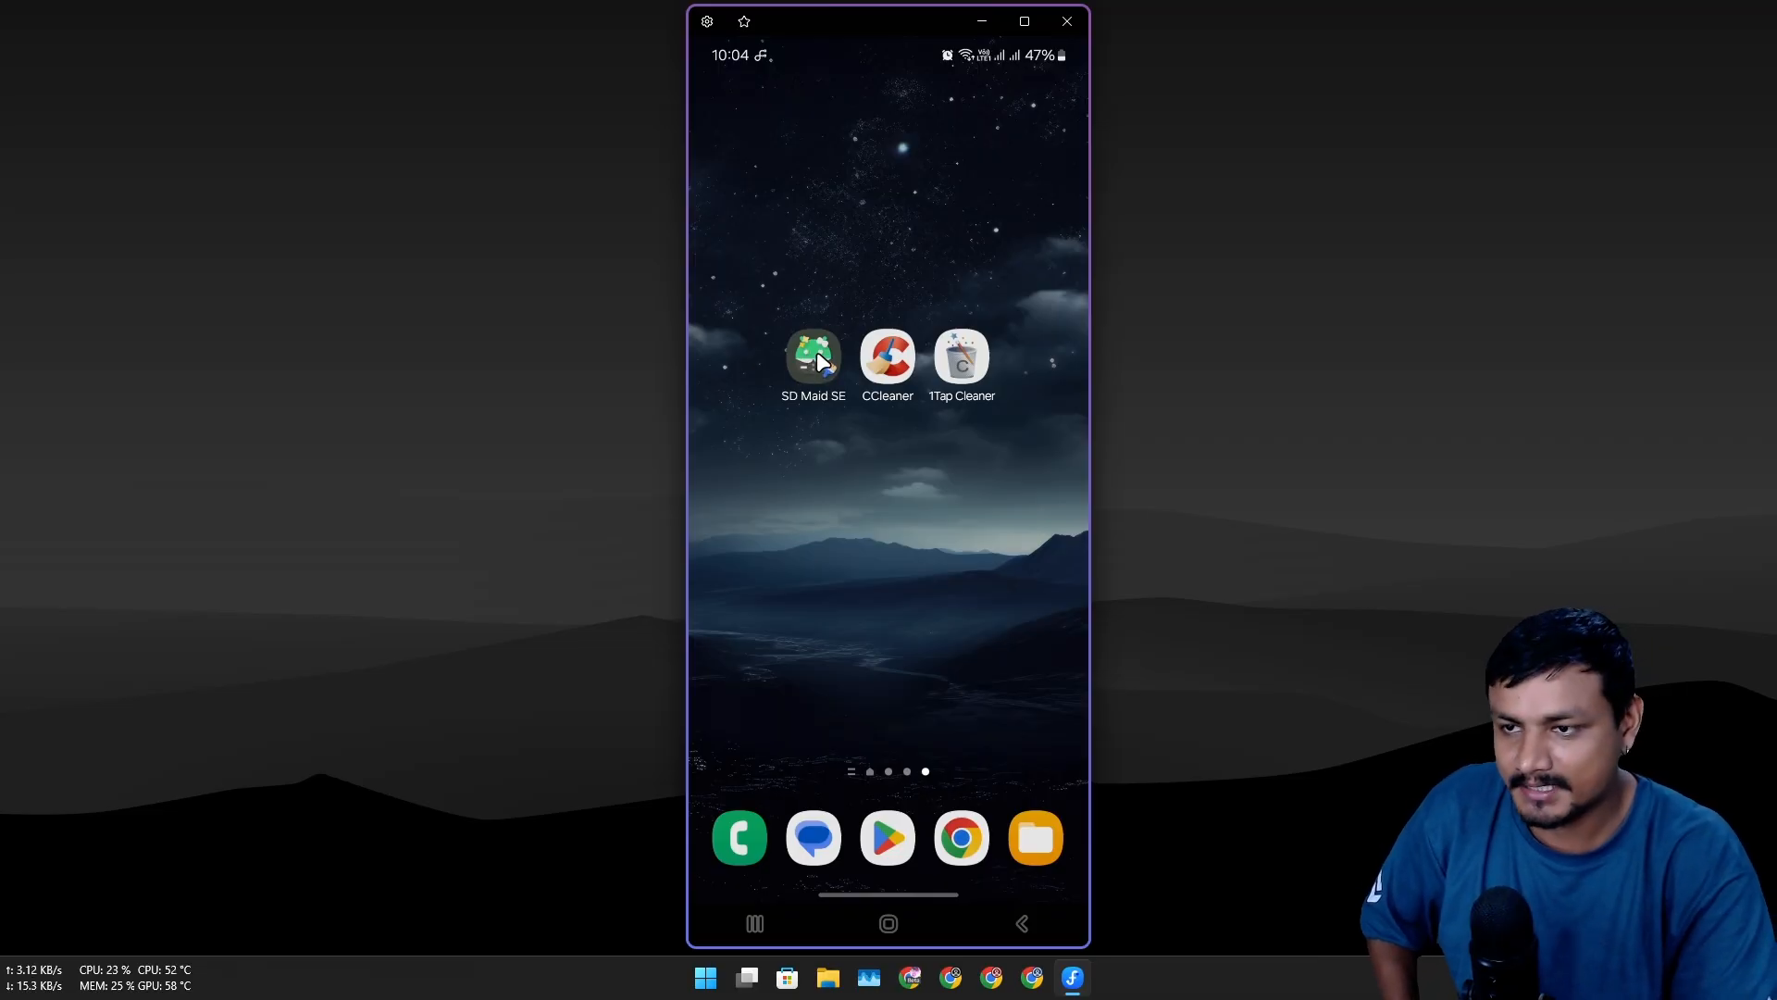
Step: Launch SD Maid SE and delete the 8 CorpseFinder app remnants (25 kB), confirming the deletion
{"action": "left_click", "coordinate": [813, 357]}
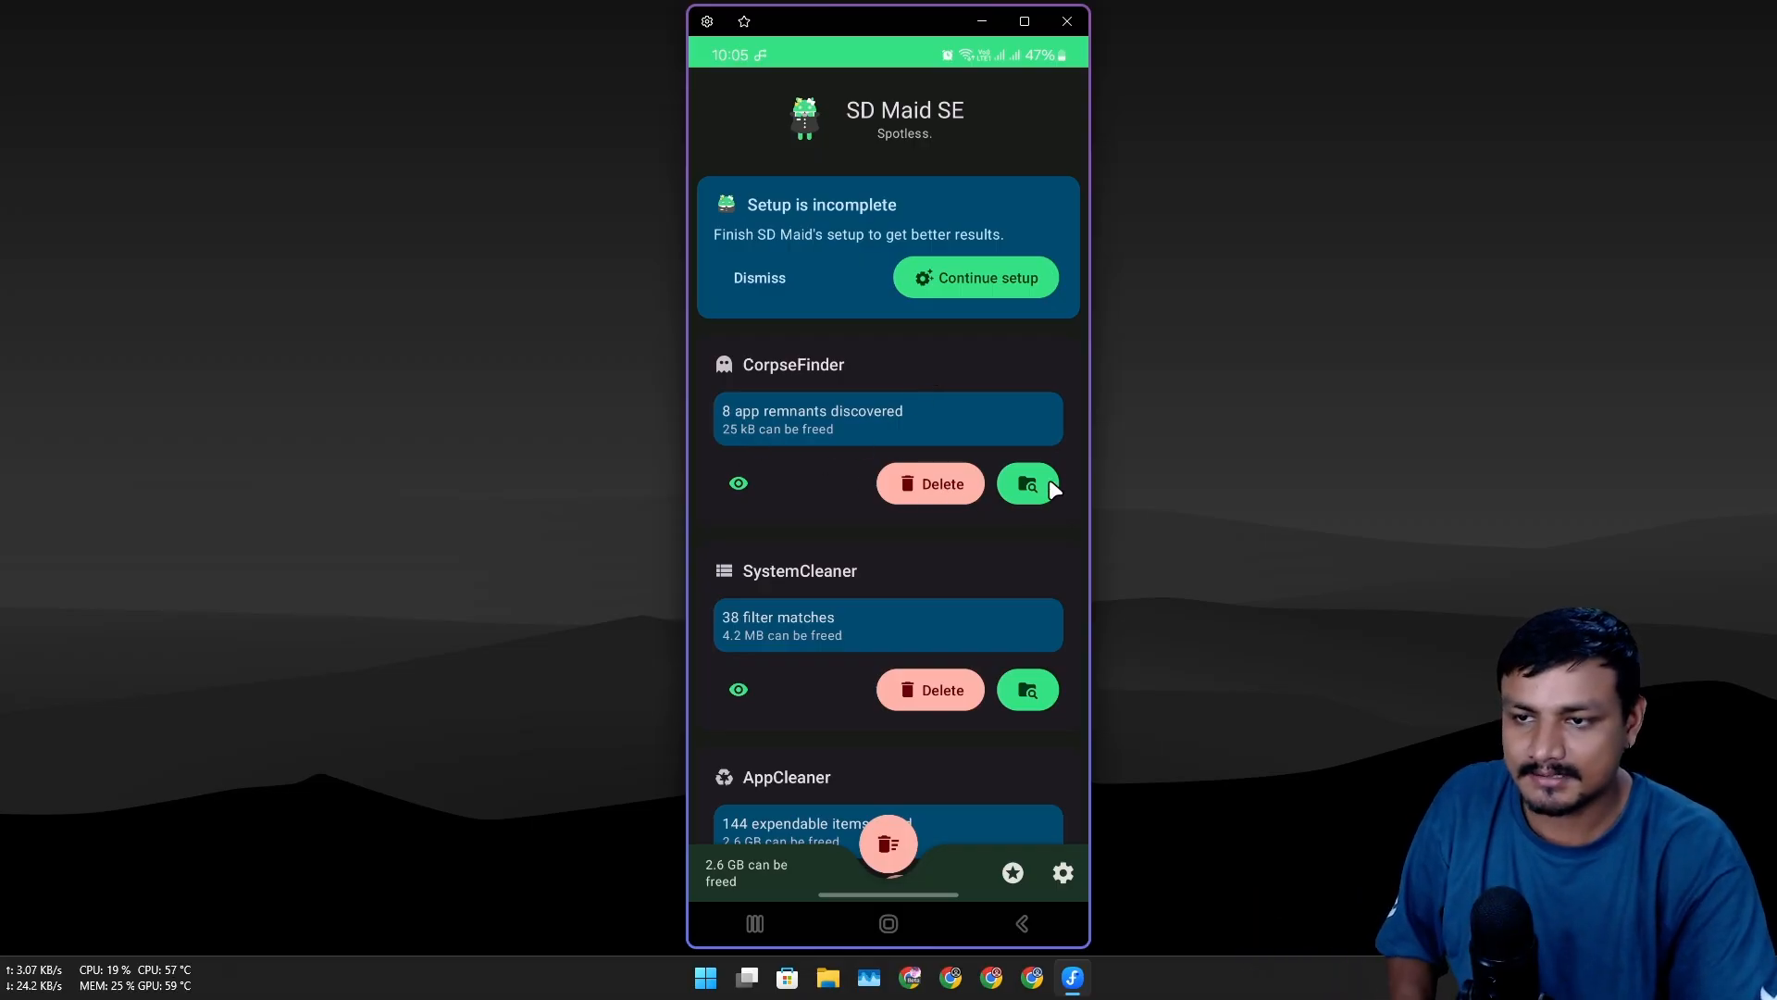
{"action": "left_click", "coordinate": [929, 483]}
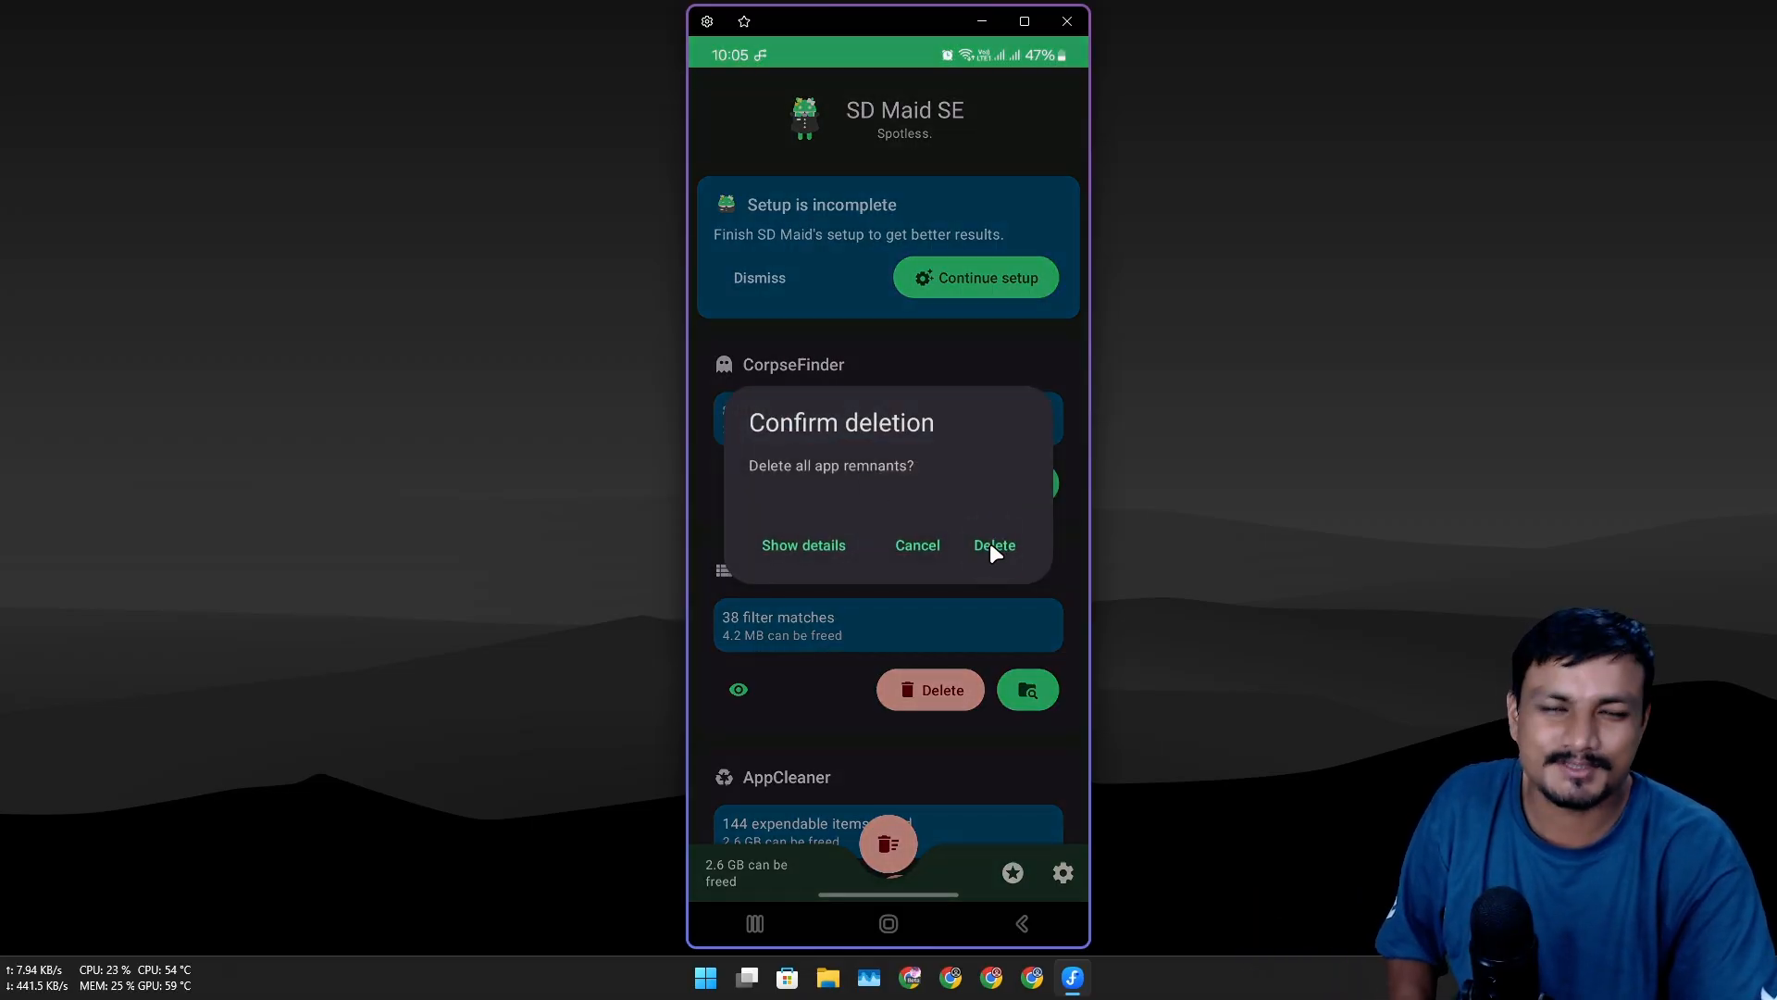
{"action": "left_click", "coordinate": [992, 544]}
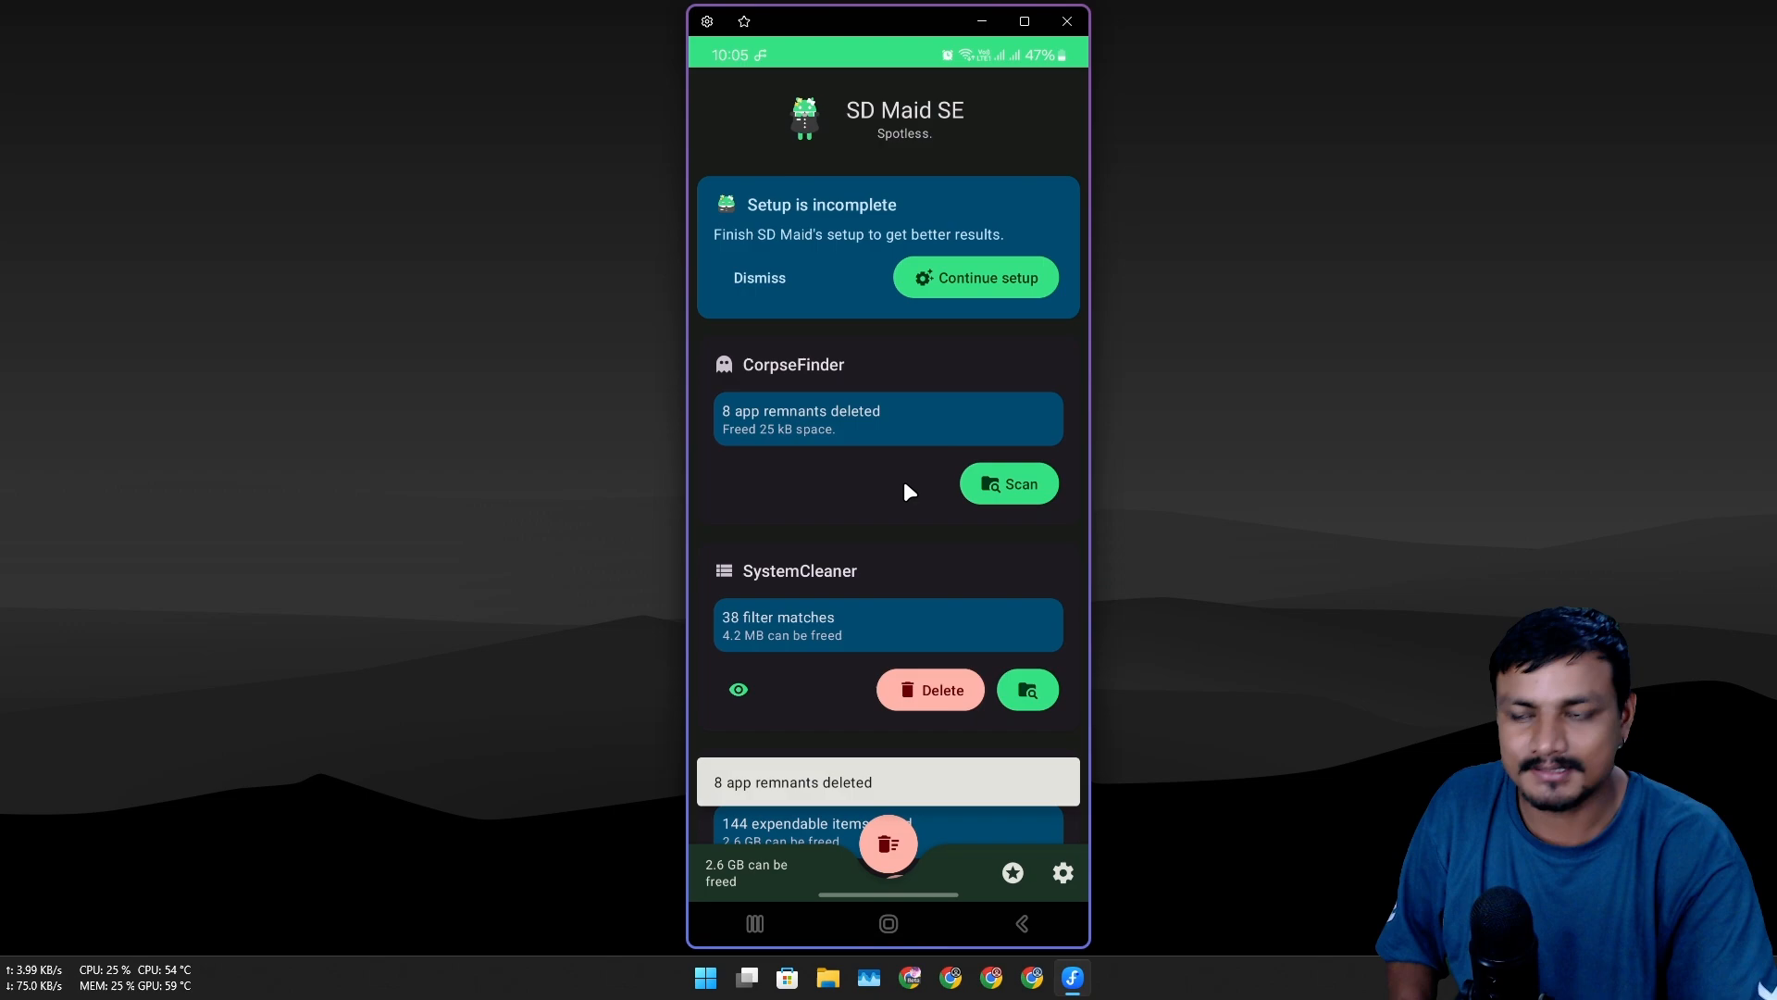
Step: Clean SystemCleaner's 38 matches (4.2 MB), review AppCleaner's 2.6 GB item list and return to the overview
{"action": "scroll", "scroll_direction": "down", "scroll_amount": 3}
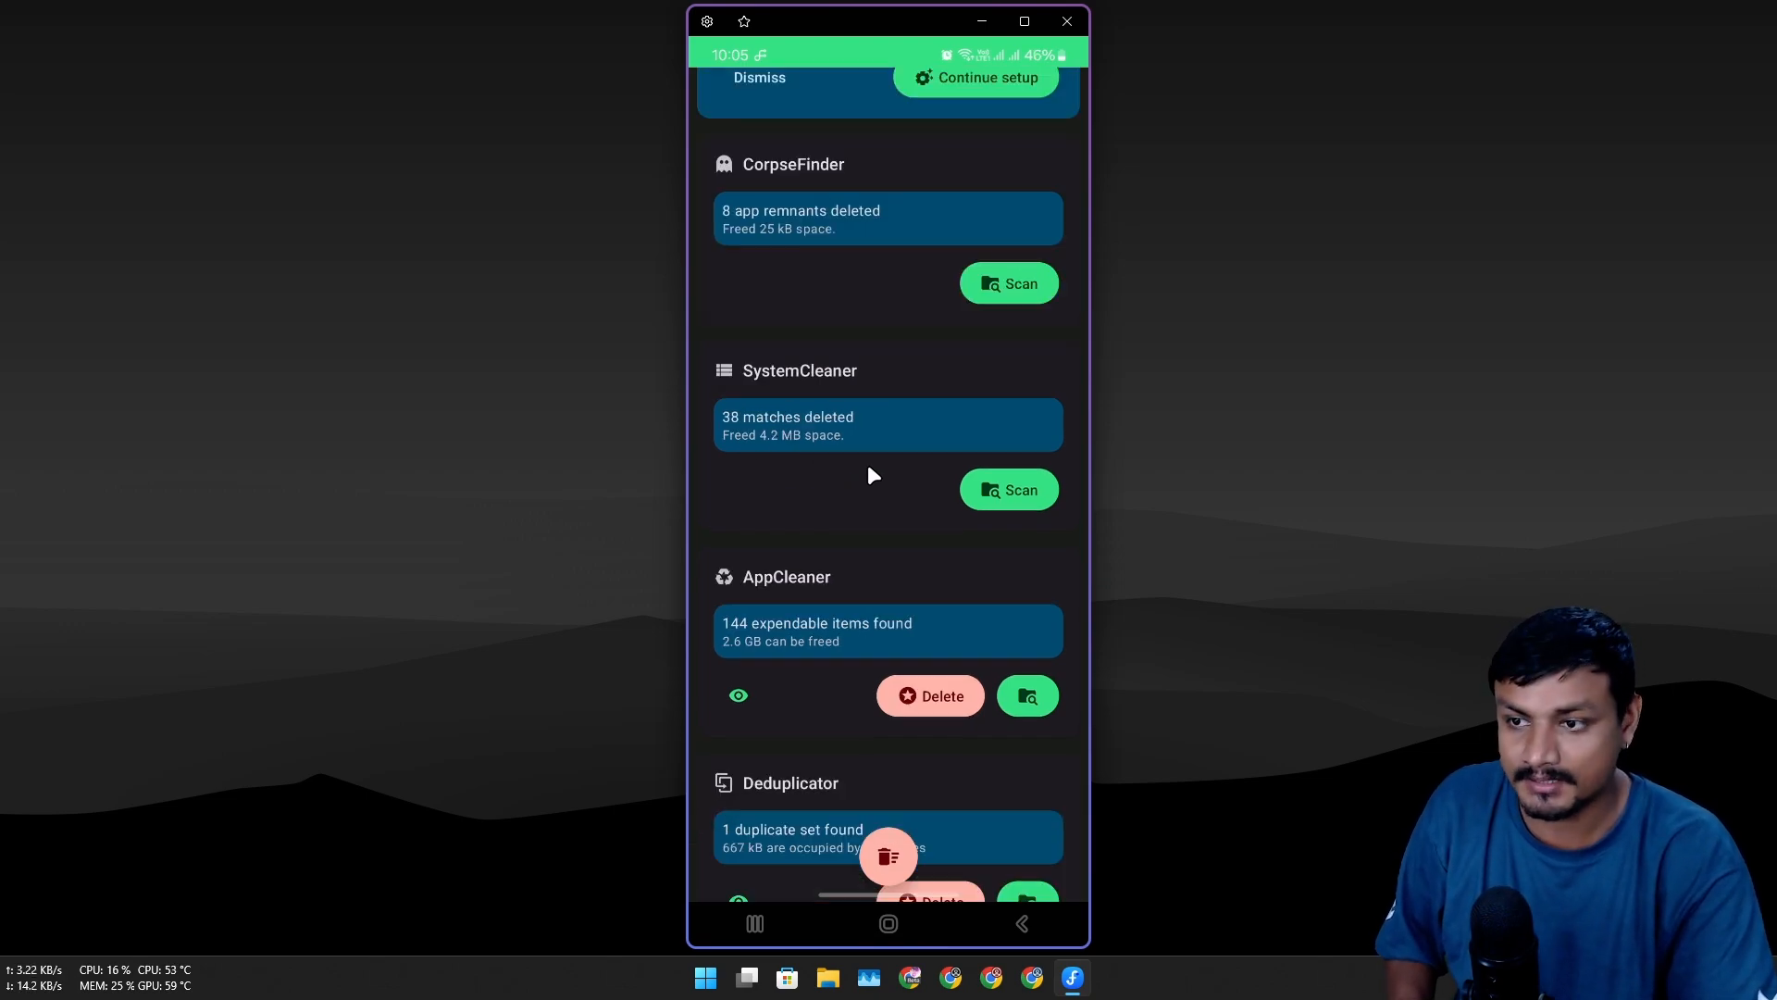
{"action": "scroll", "scroll_direction": "down", "scroll_amount": 3}
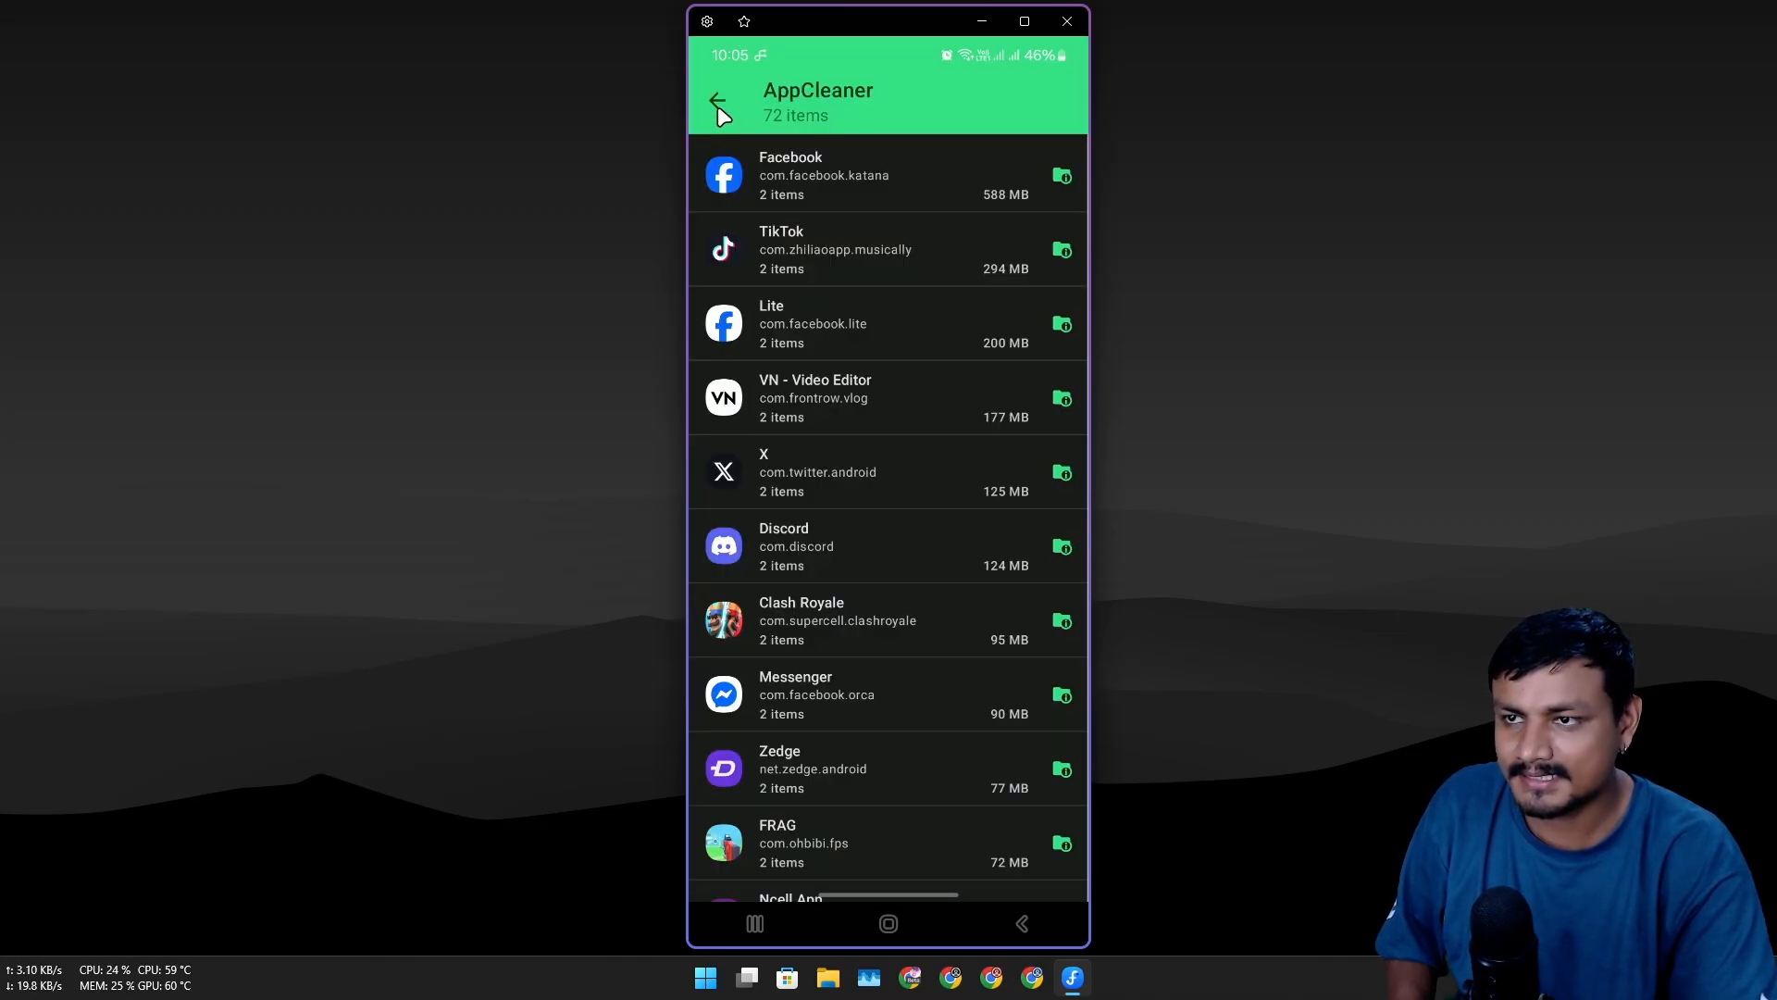
{"action": "left_click", "coordinate": [718, 102]}
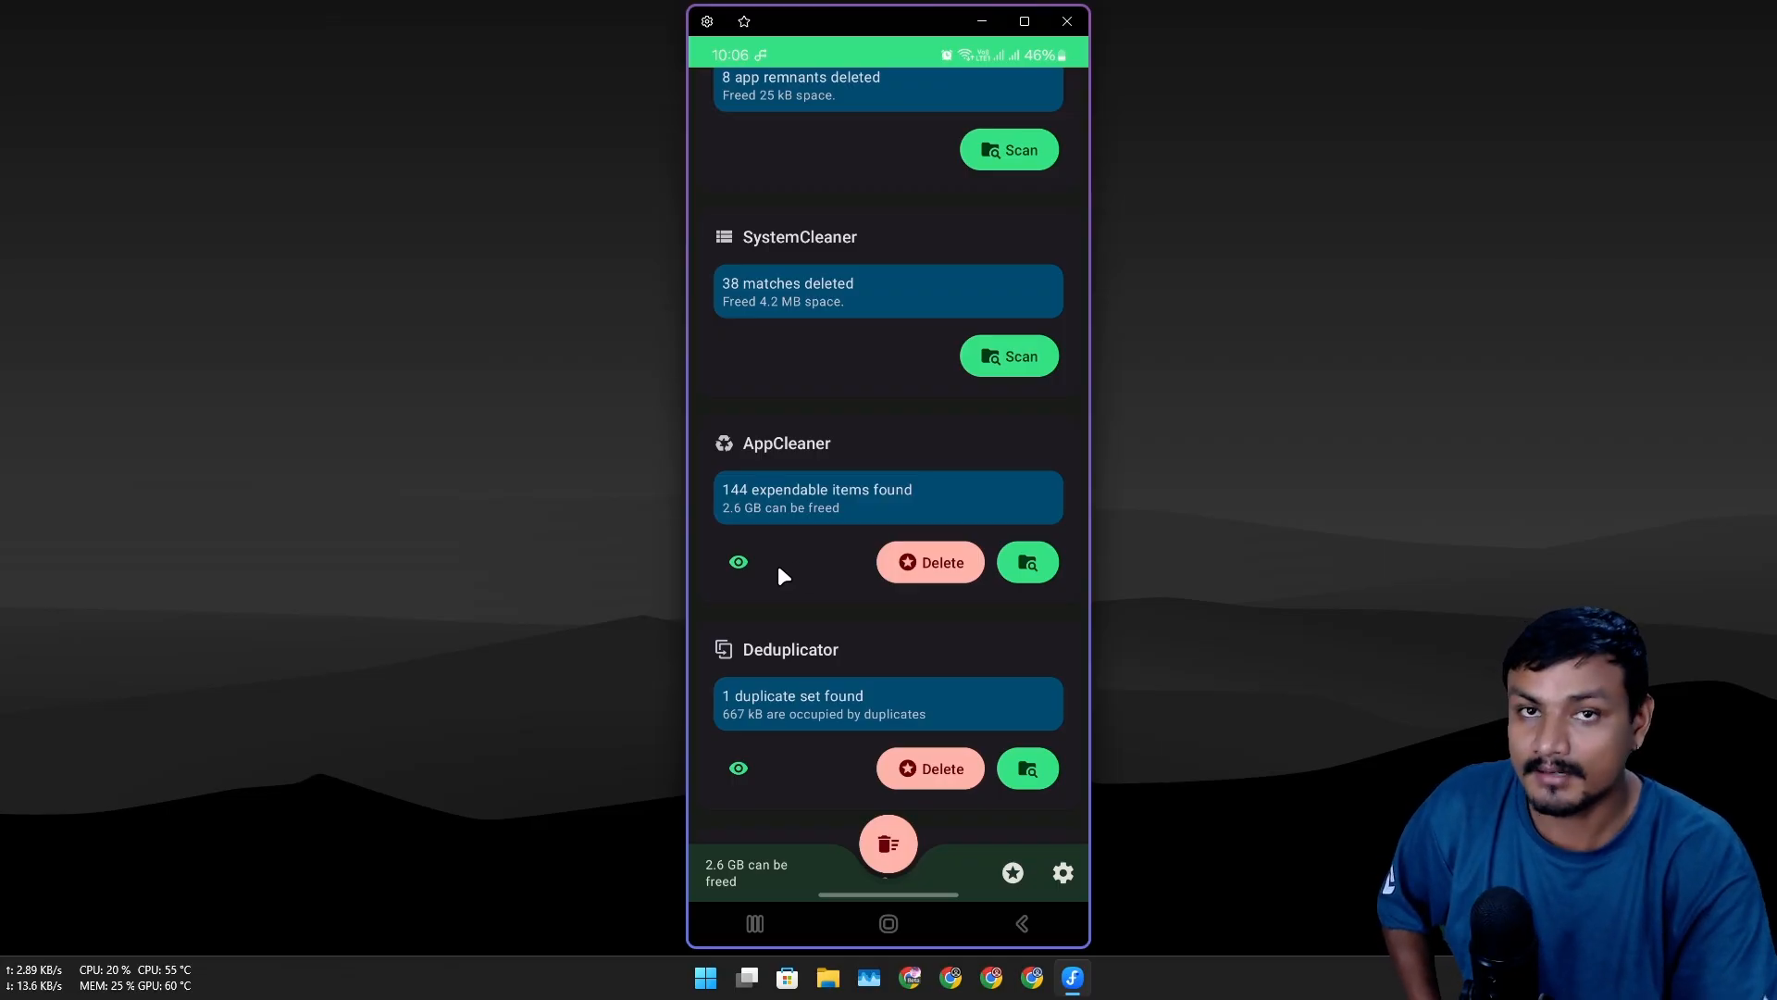
{"action": "scroll", "scroll_direction": "down", "scroll_amount": 3}
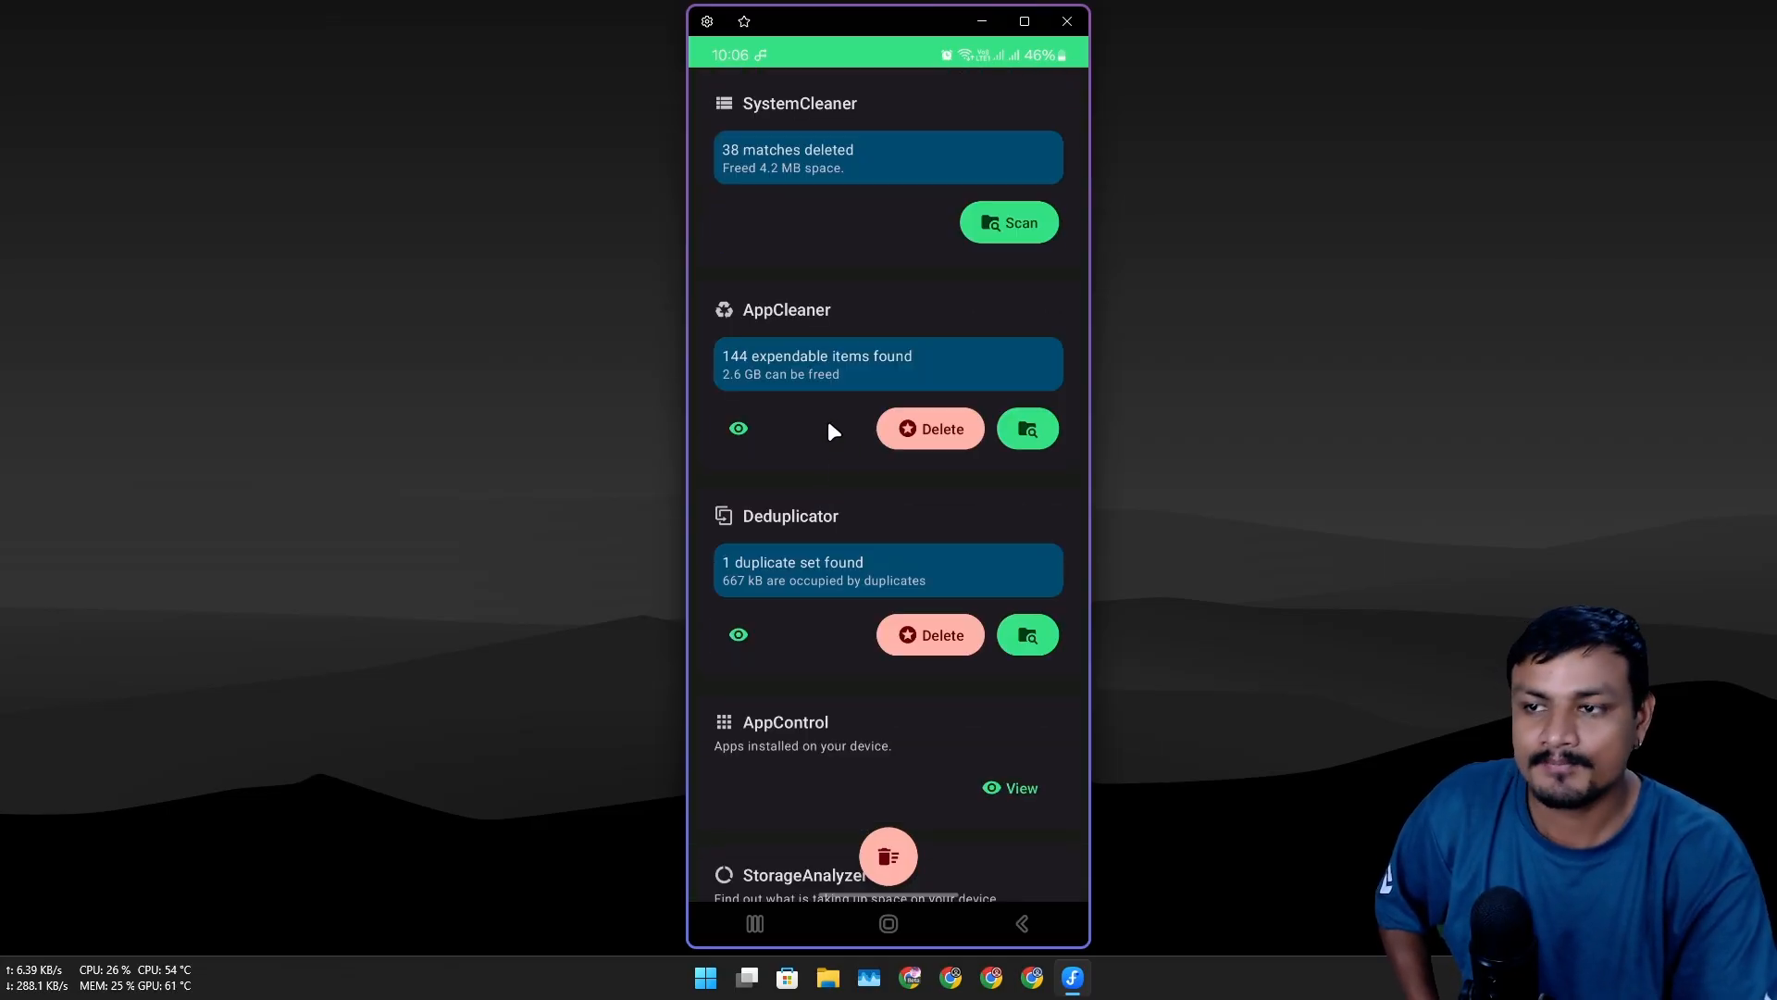
{"action": "mouse_move", "coordinate": [924, 454]}
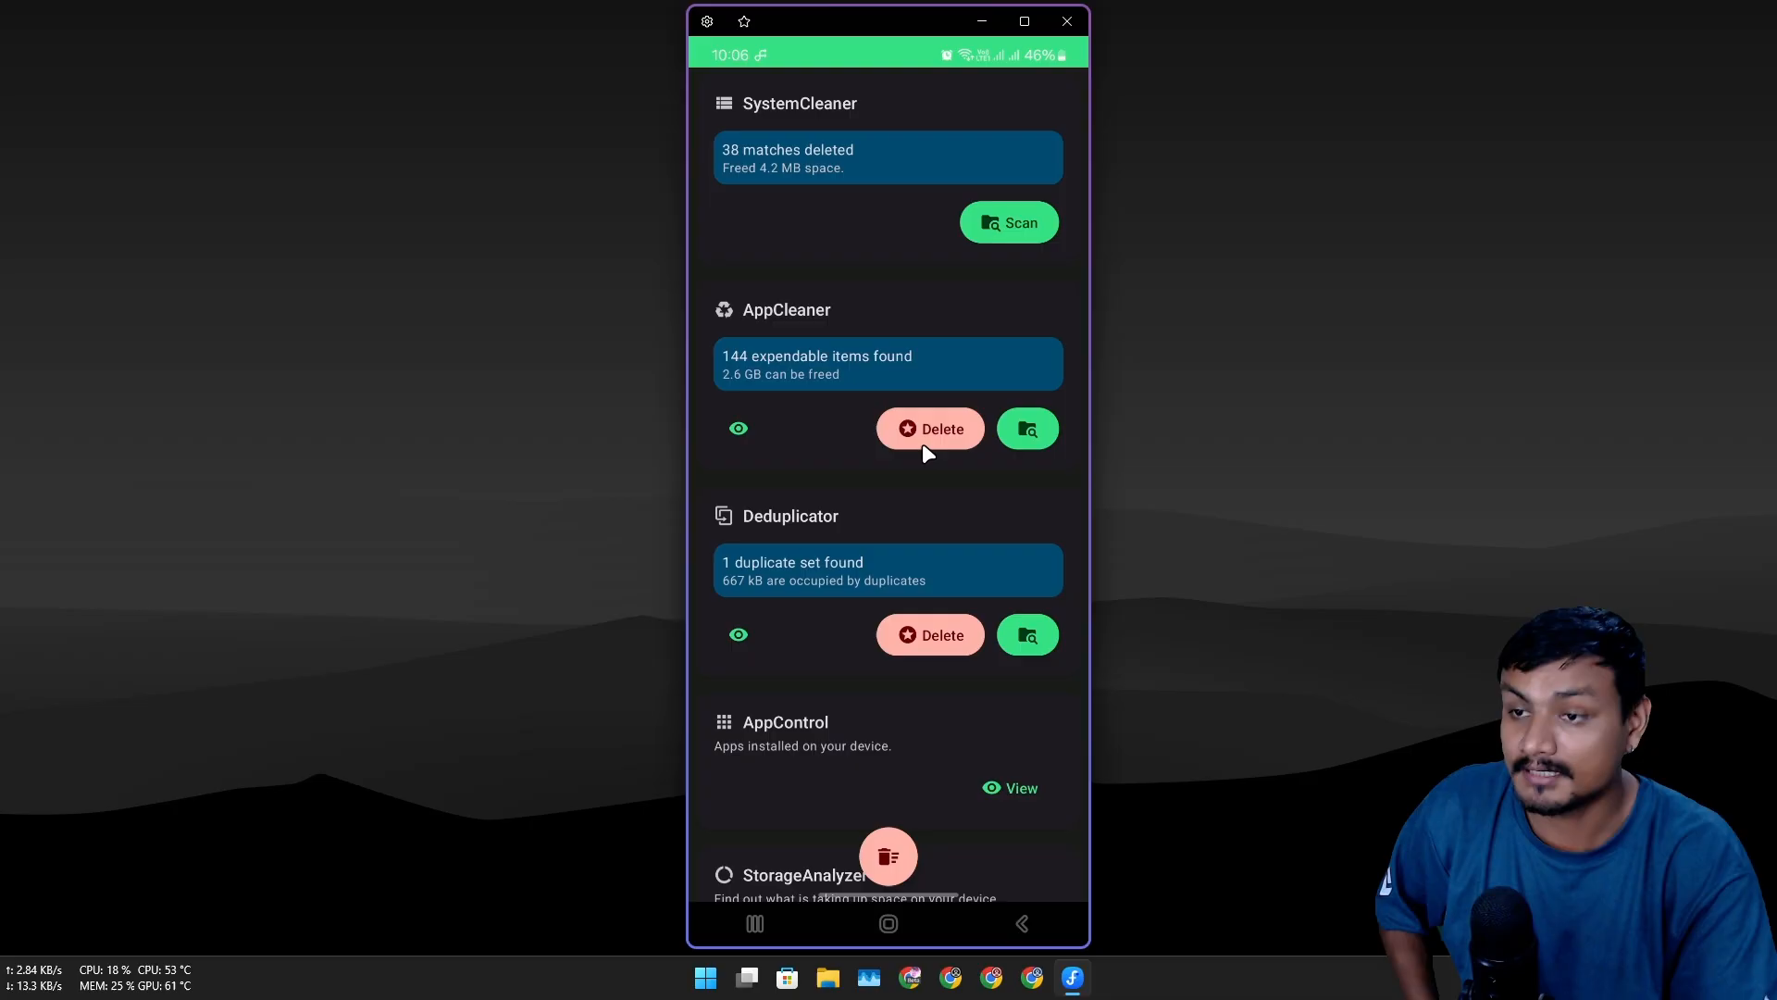
{"action": "scroll", "scroll_direction": "down", "scroll_amount": 3}
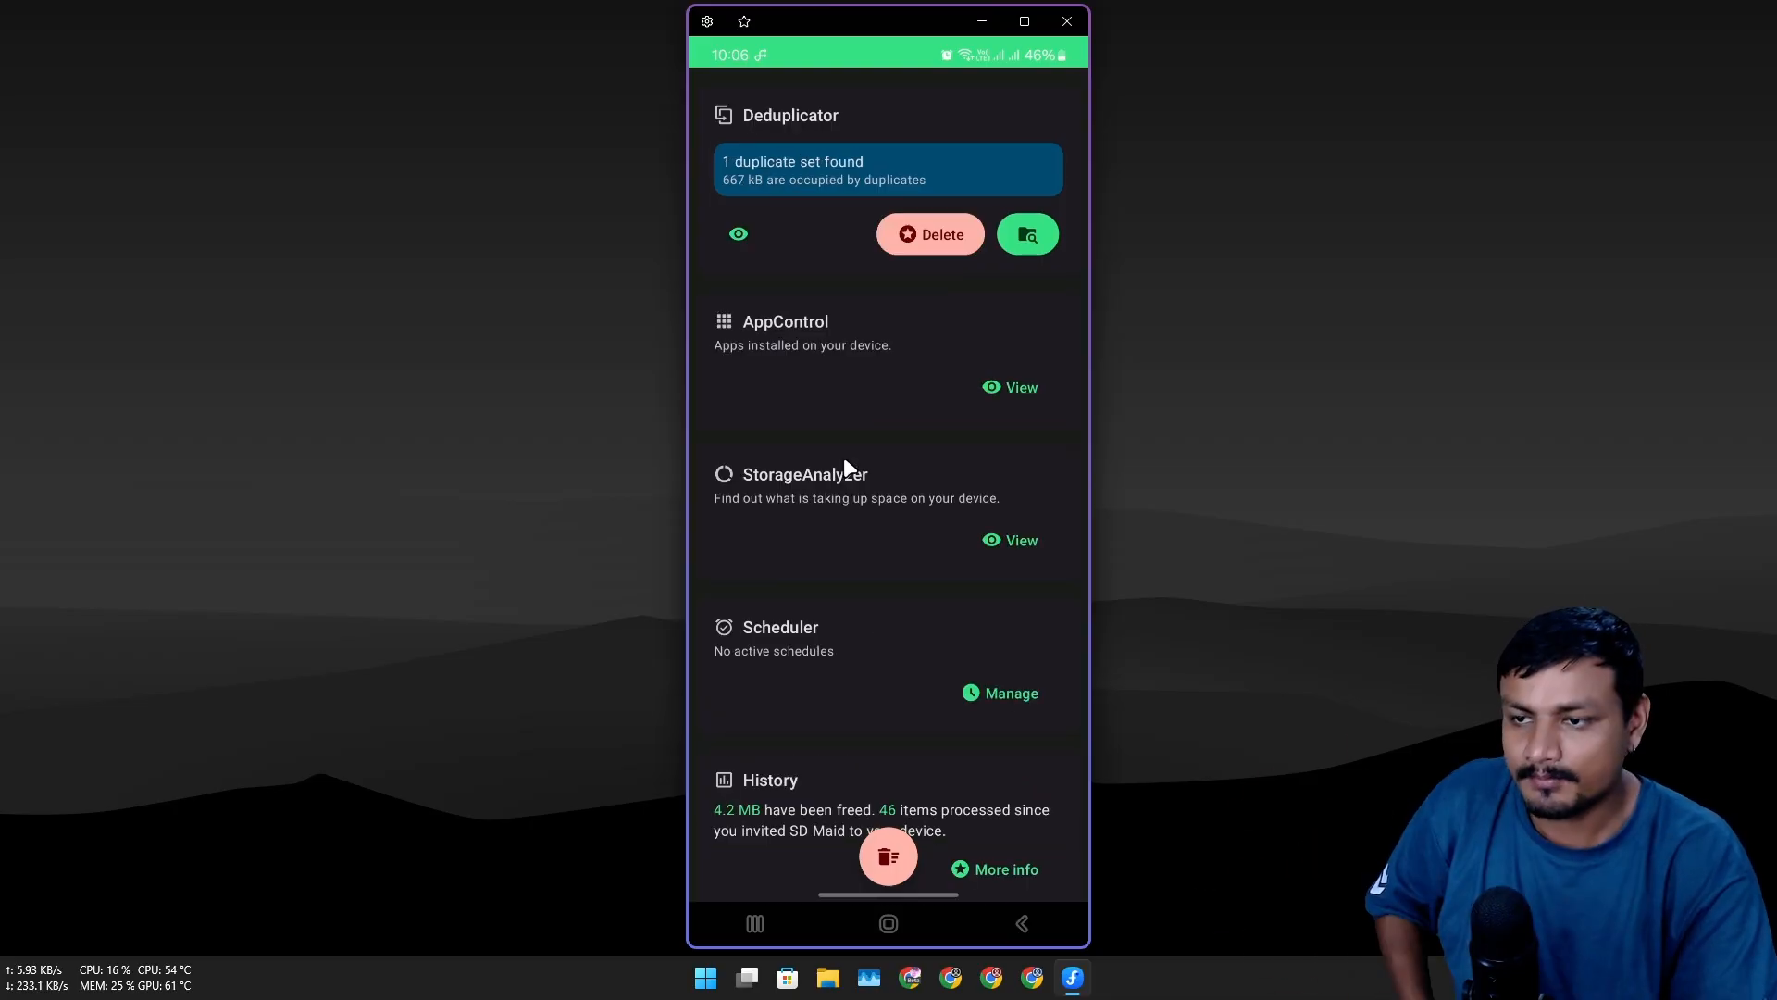
{"action": "scroll", "scroll_direction": "down", "scroll_amount": 3}
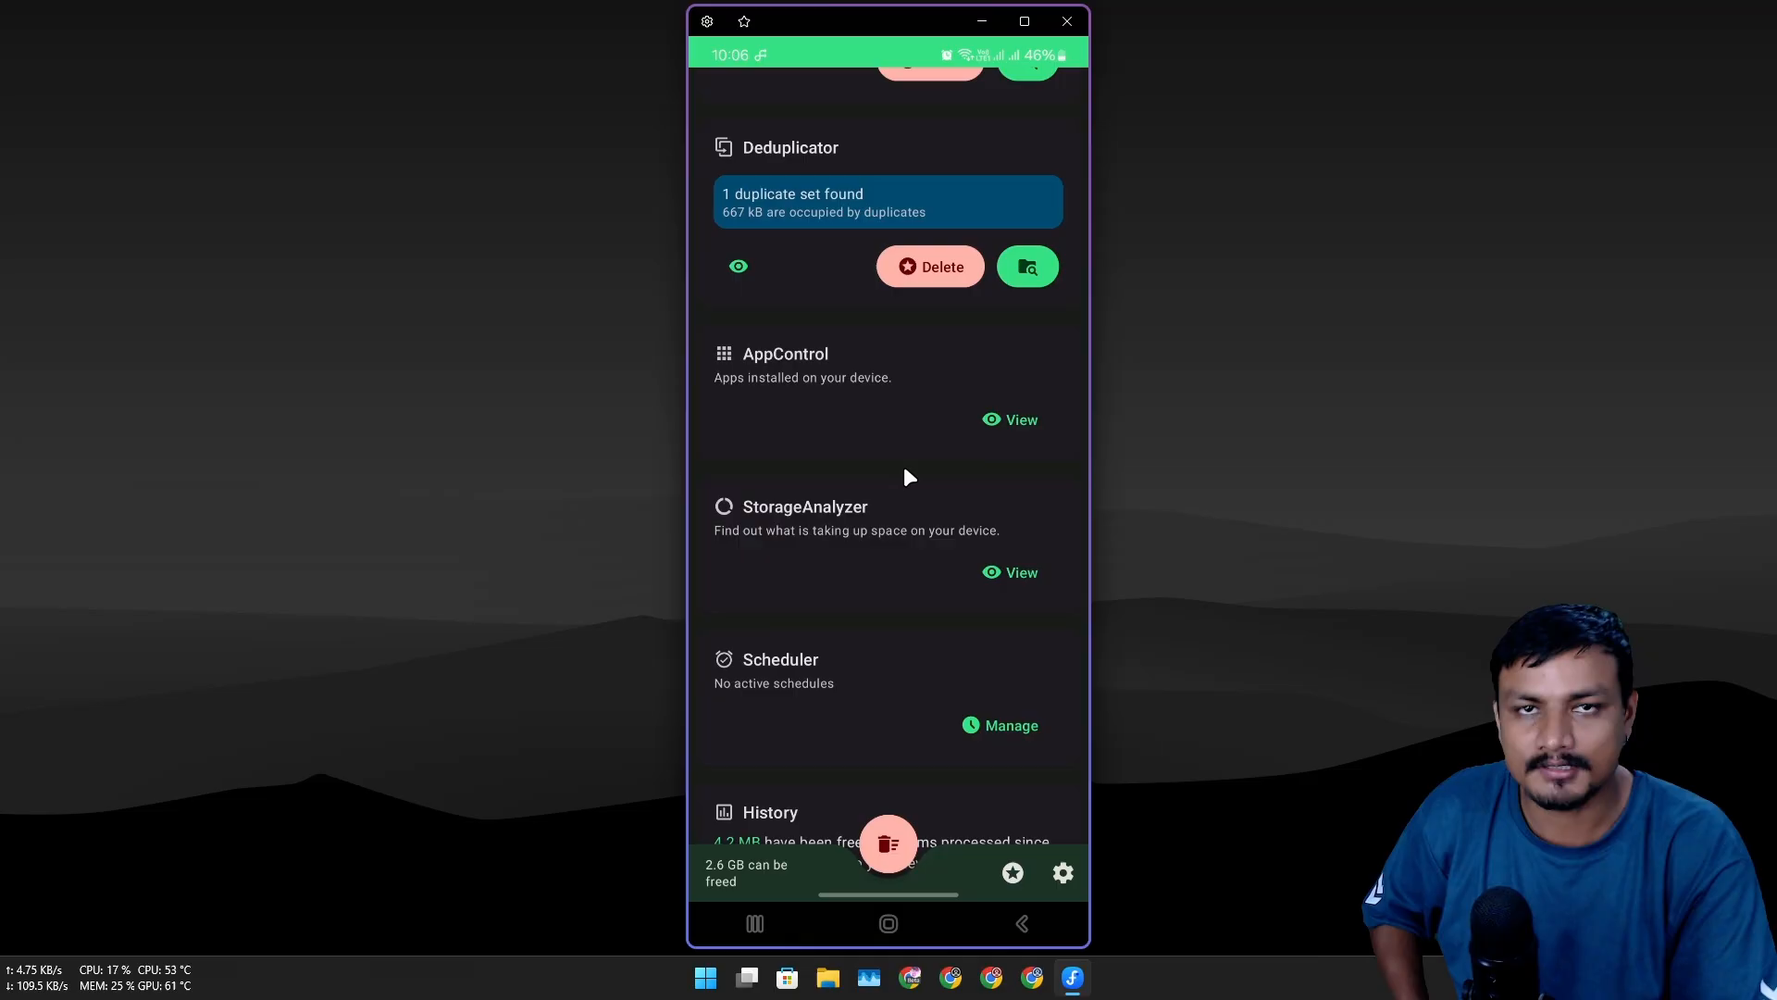
{"action": "scroll", "scroll_direction": "down", "scroll_amount": 3}
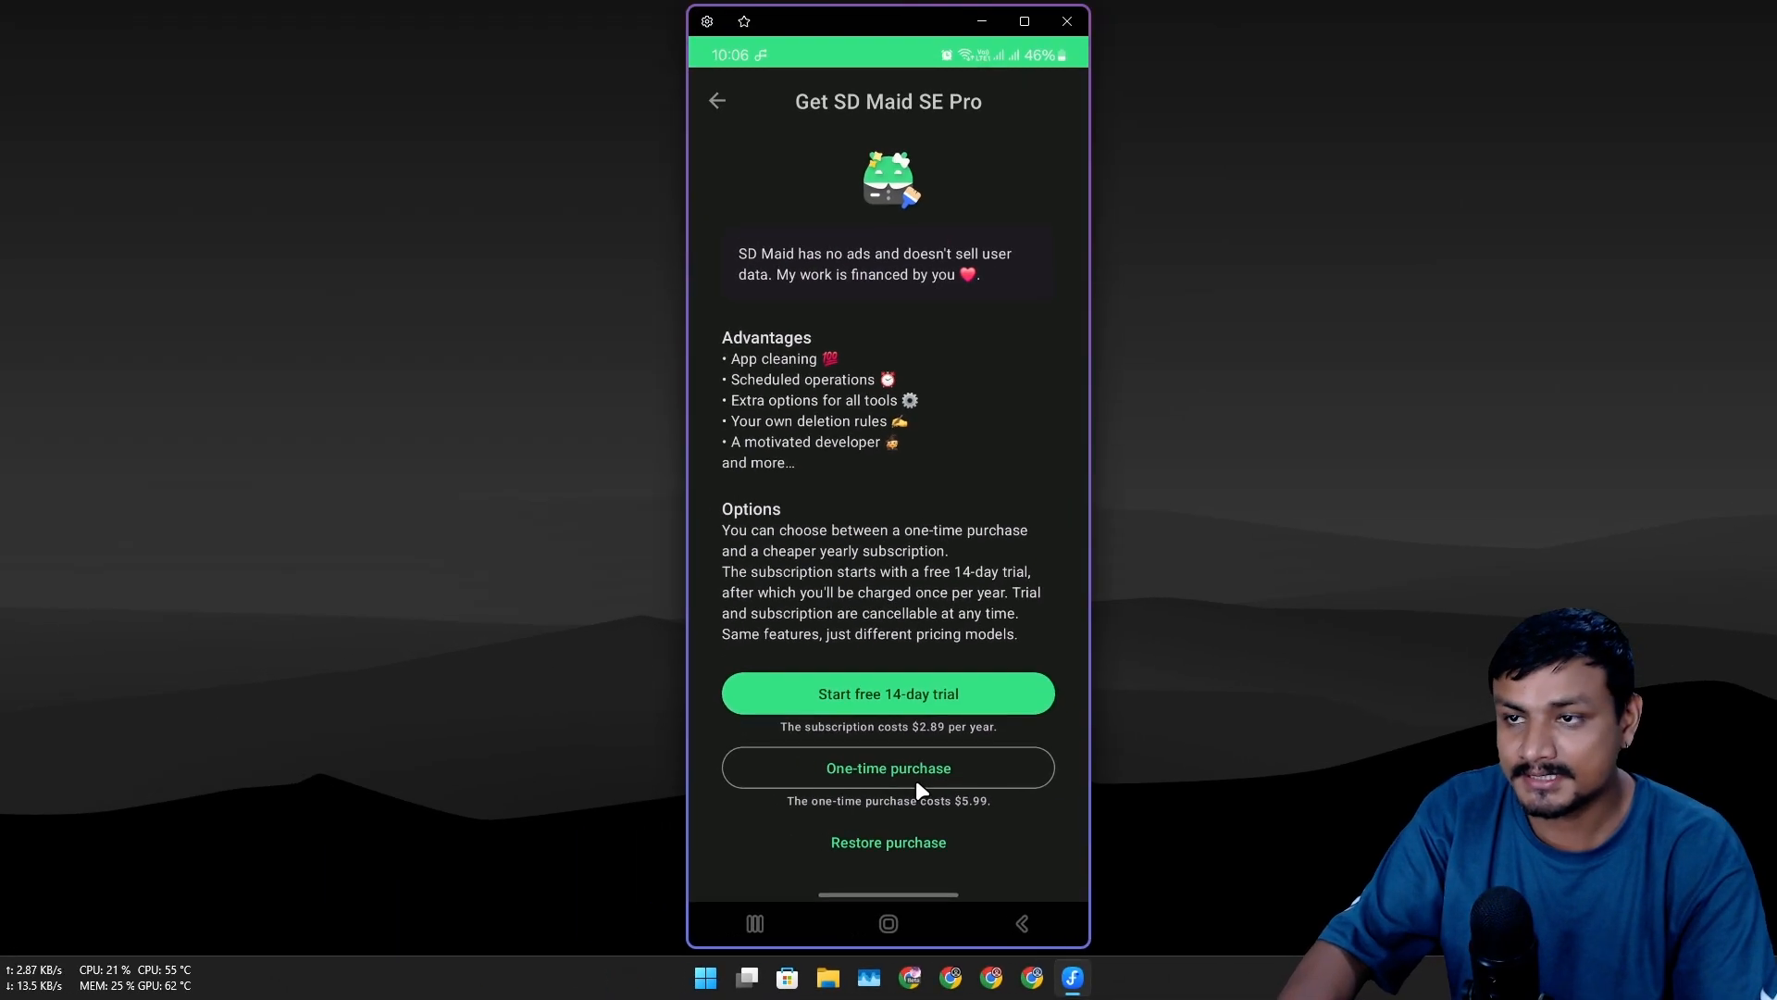
{"action": "mouse_move", "coordinate": [866, 492]}
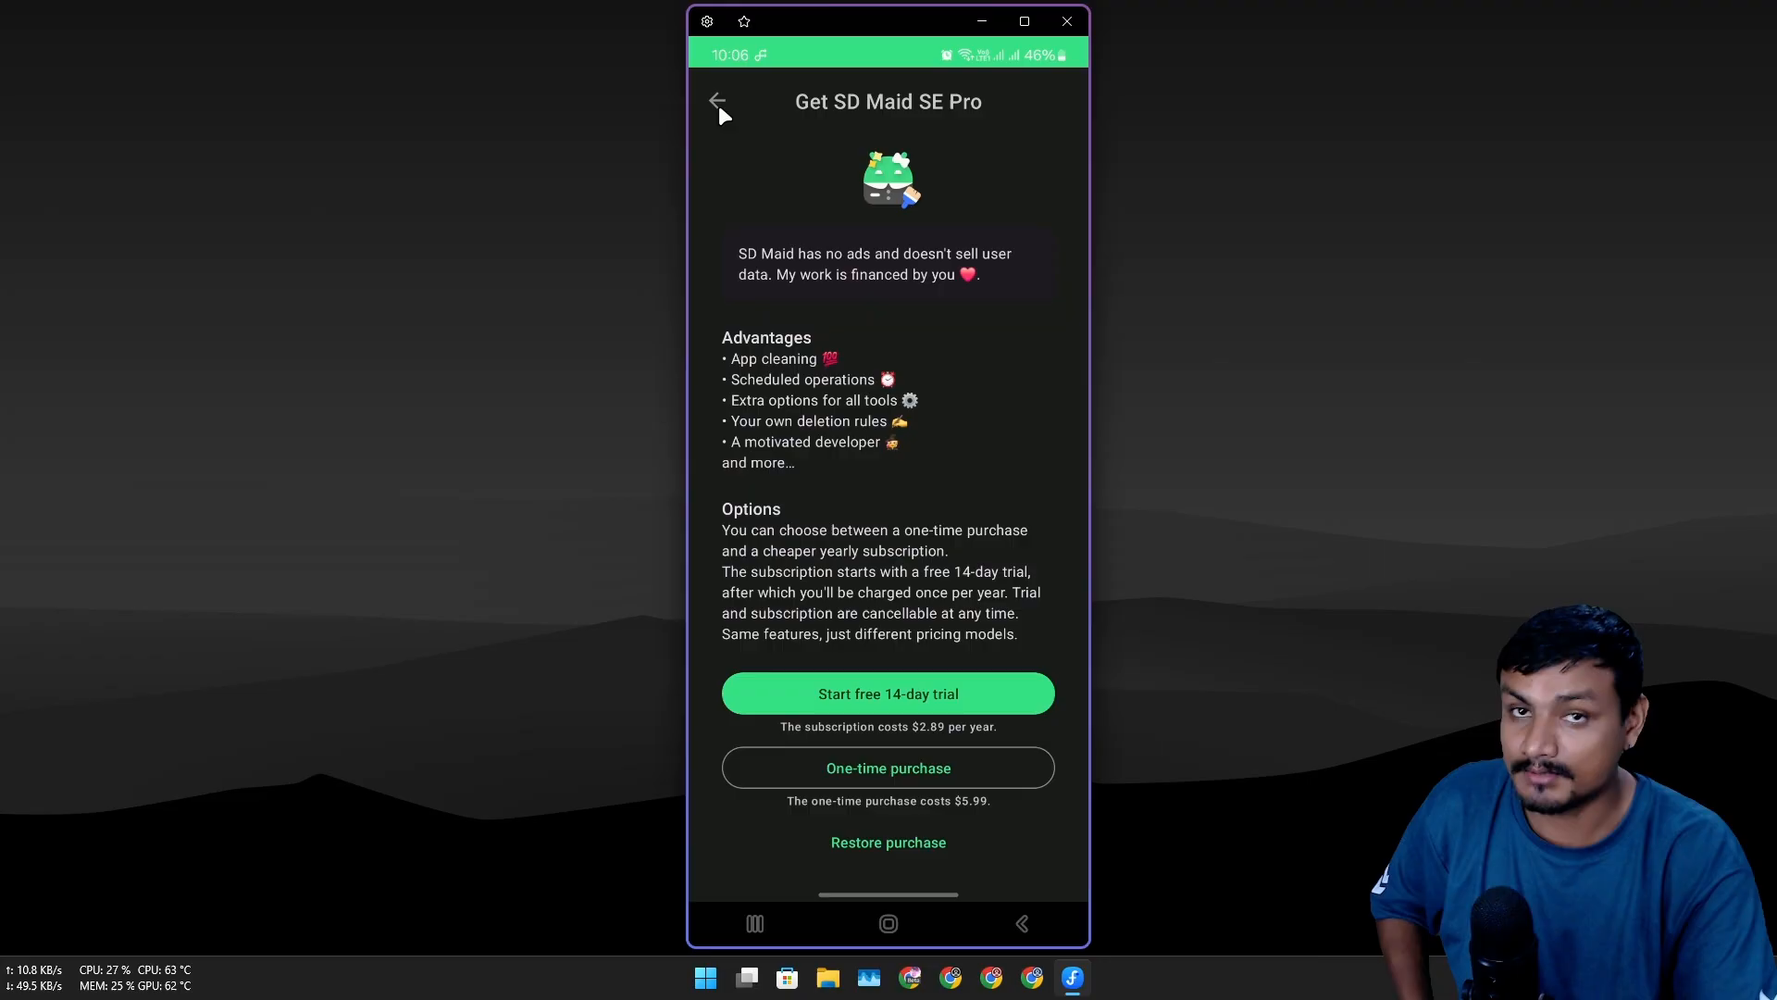
{"action": "left_click", "coordinate": [719, 100]}
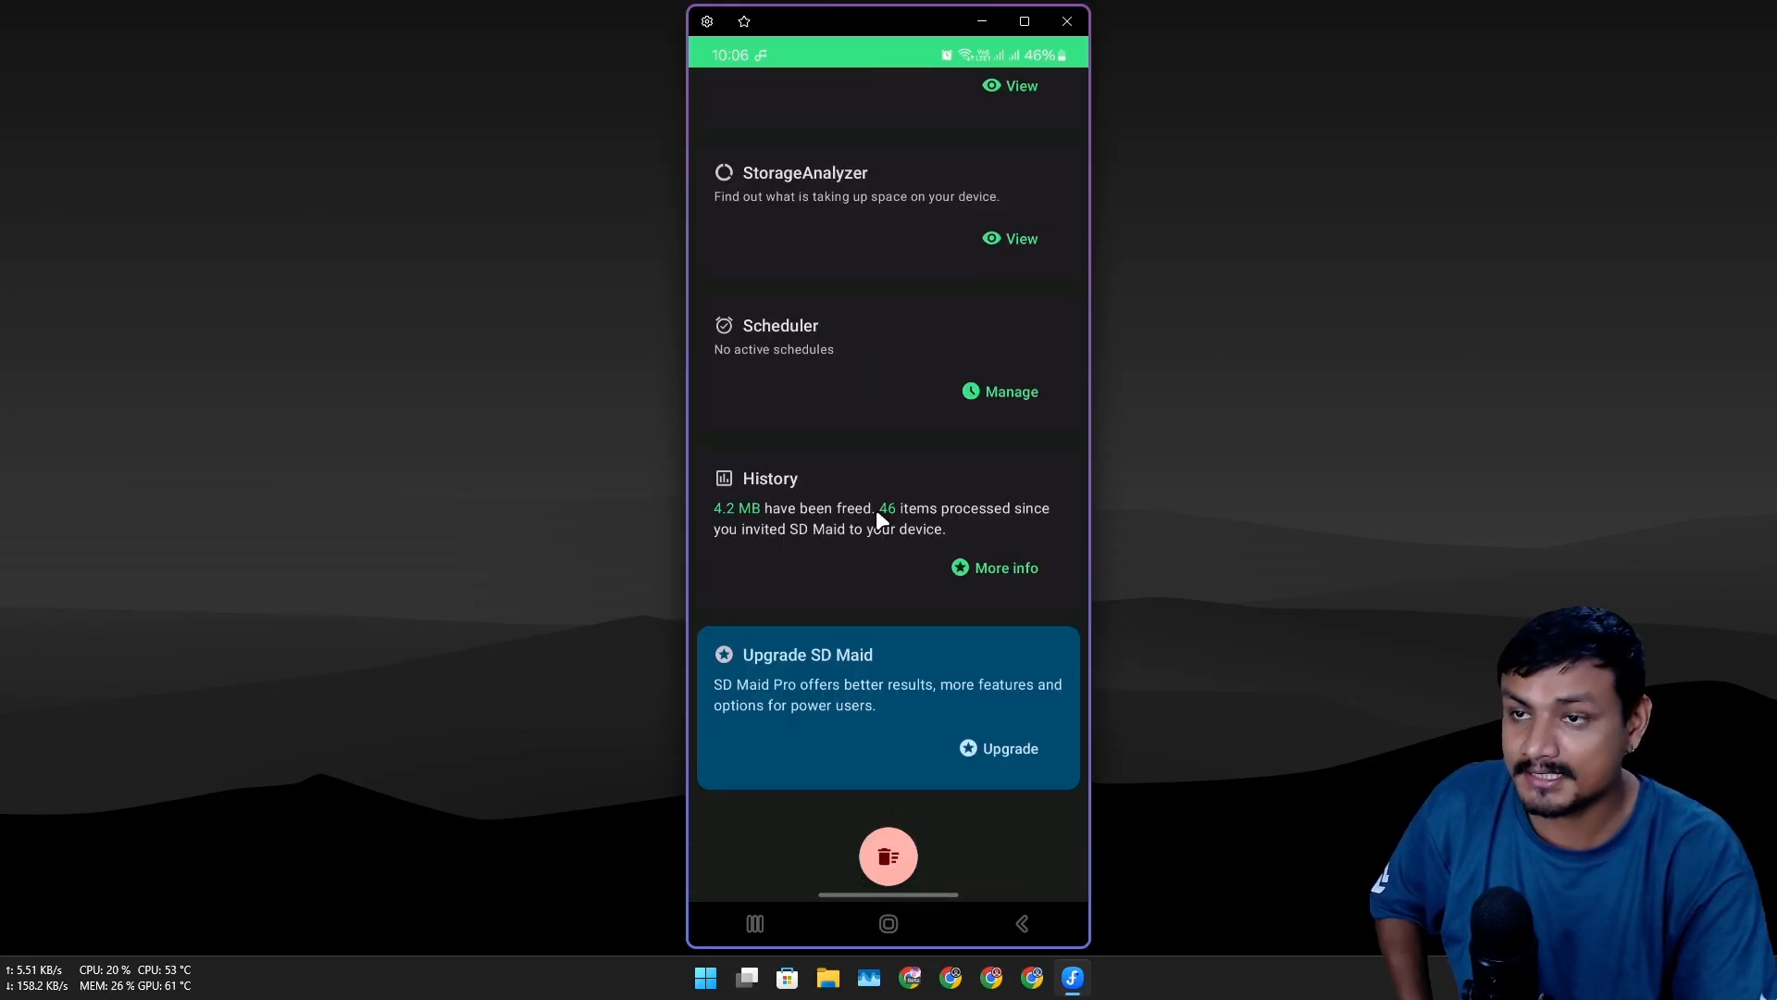
{"action": "mouse_move", "coordinate": [907, 623]}
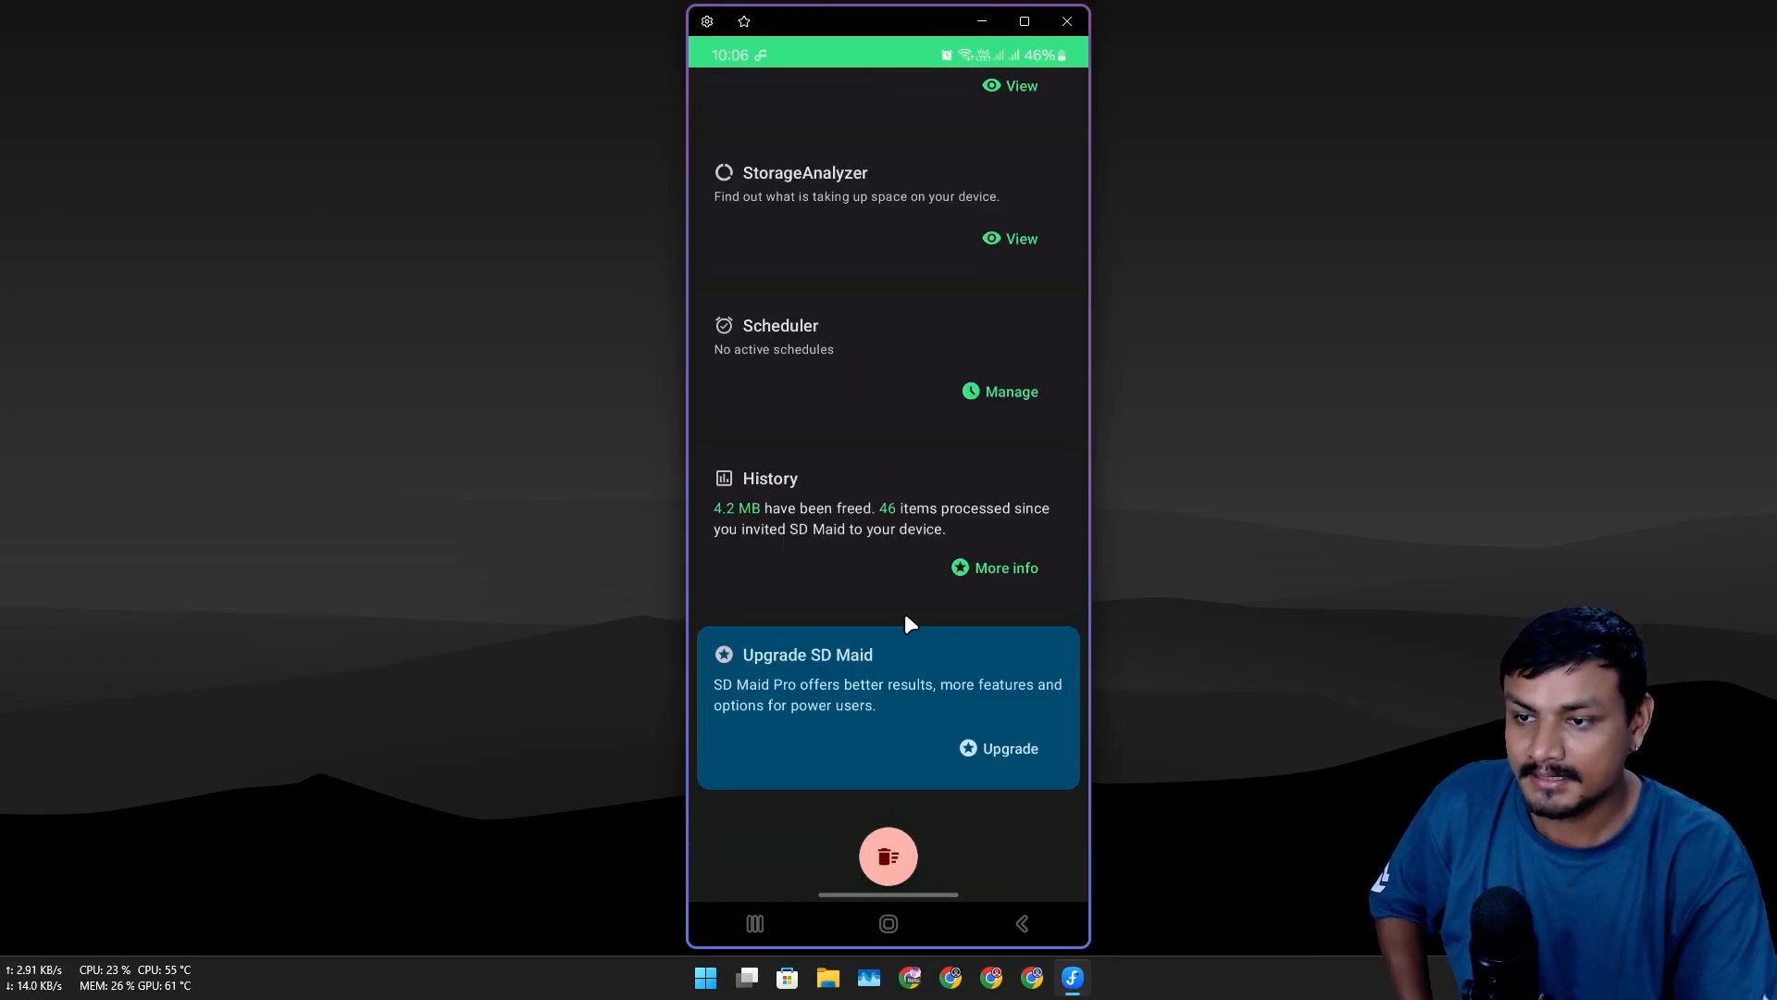
{"action": "left_click", "coordinate": [1007, 747]}
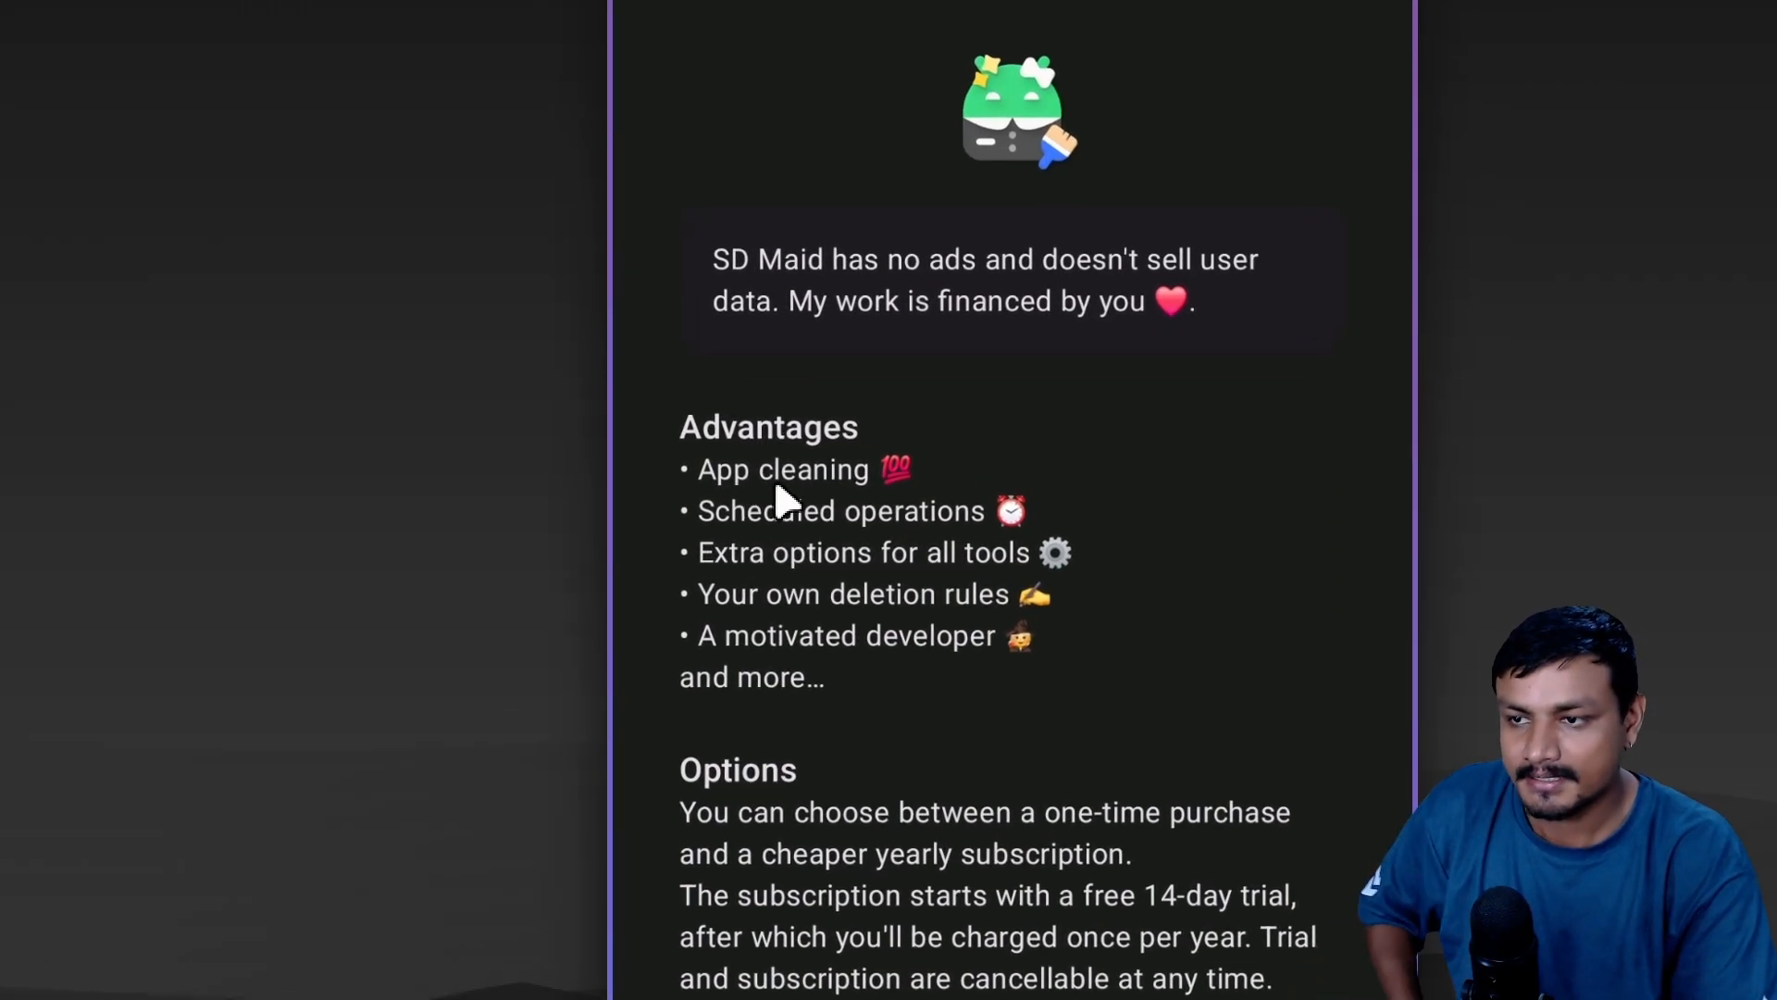
{"action": "mouse_move", "coordinate": [877, 491]}
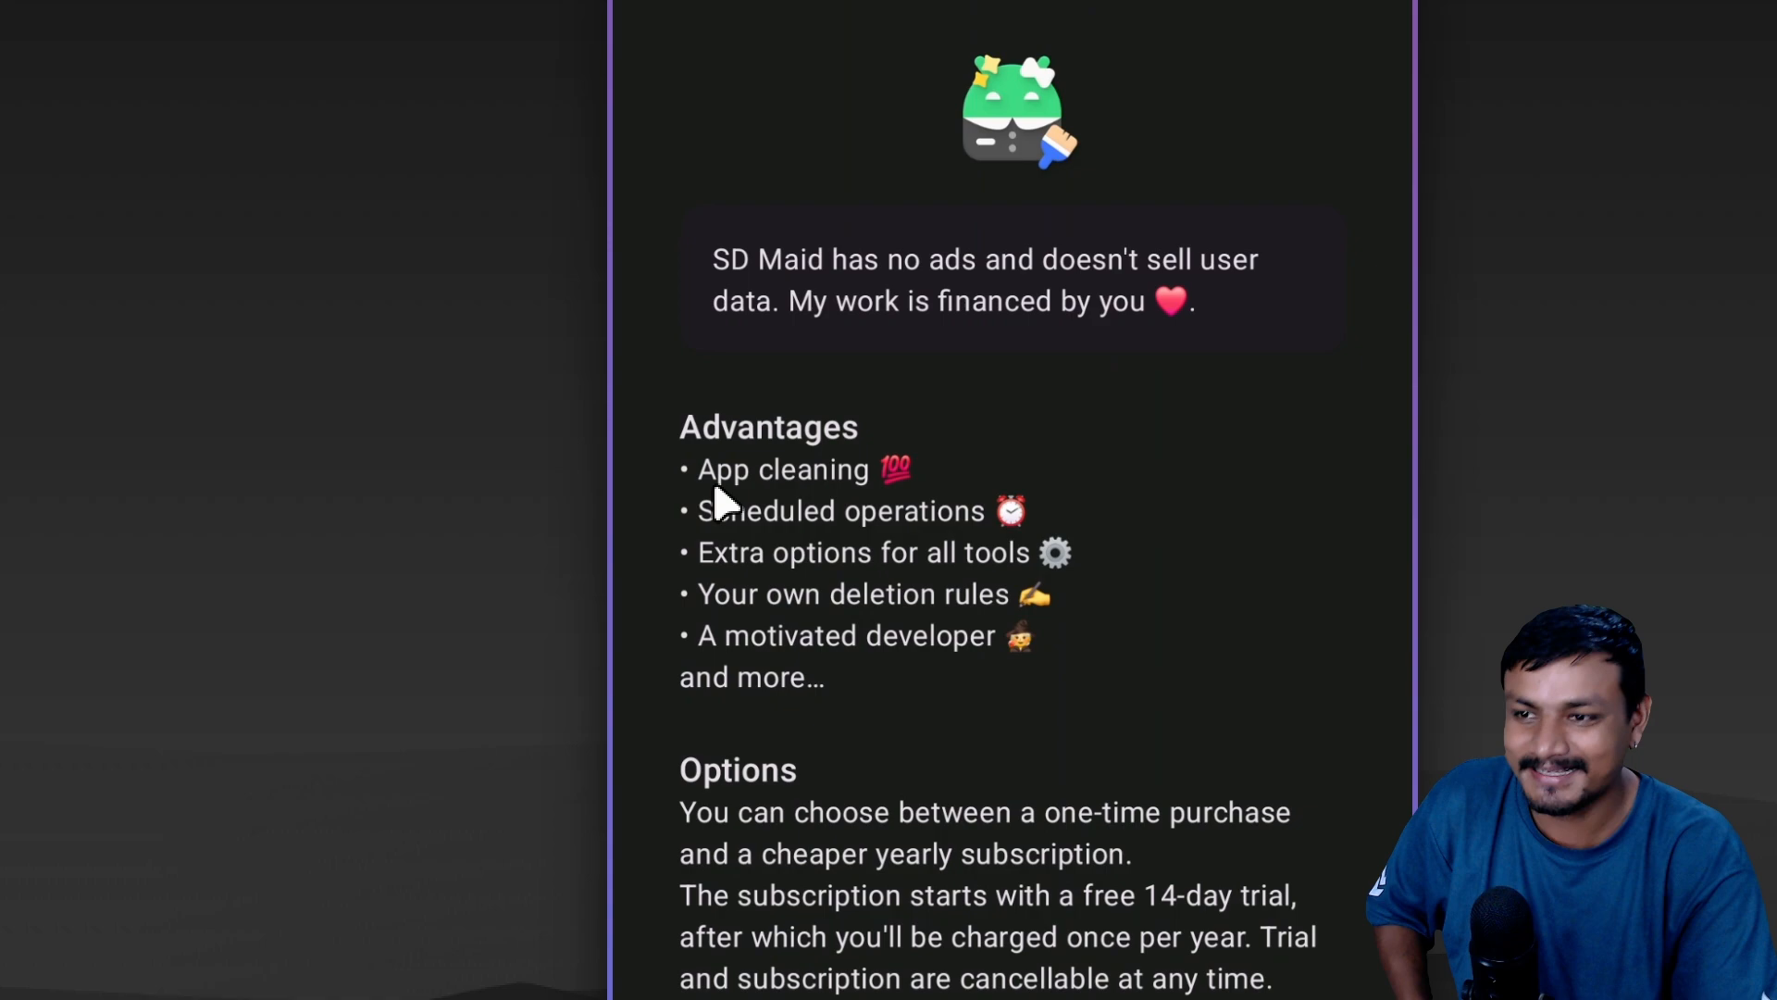
{"action": "mouse_move", "coordinate": [886, 489]}
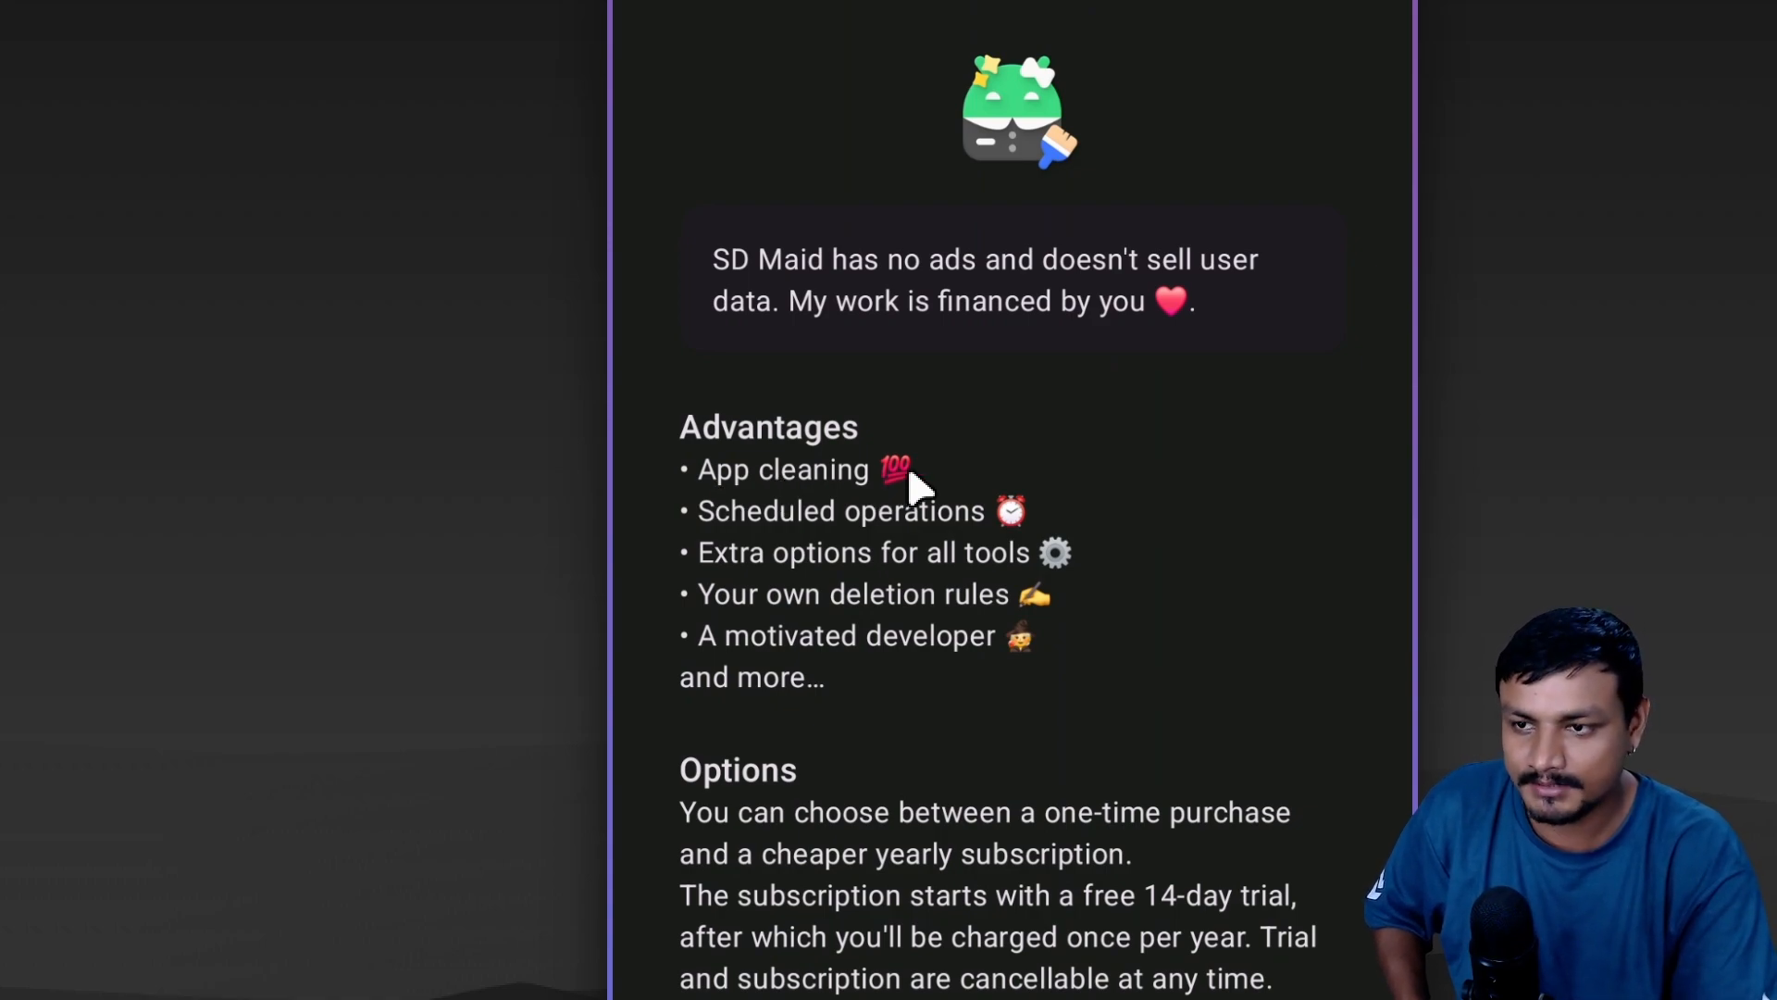
{"action": "mouse_move", "coordinate": [899, 497]}
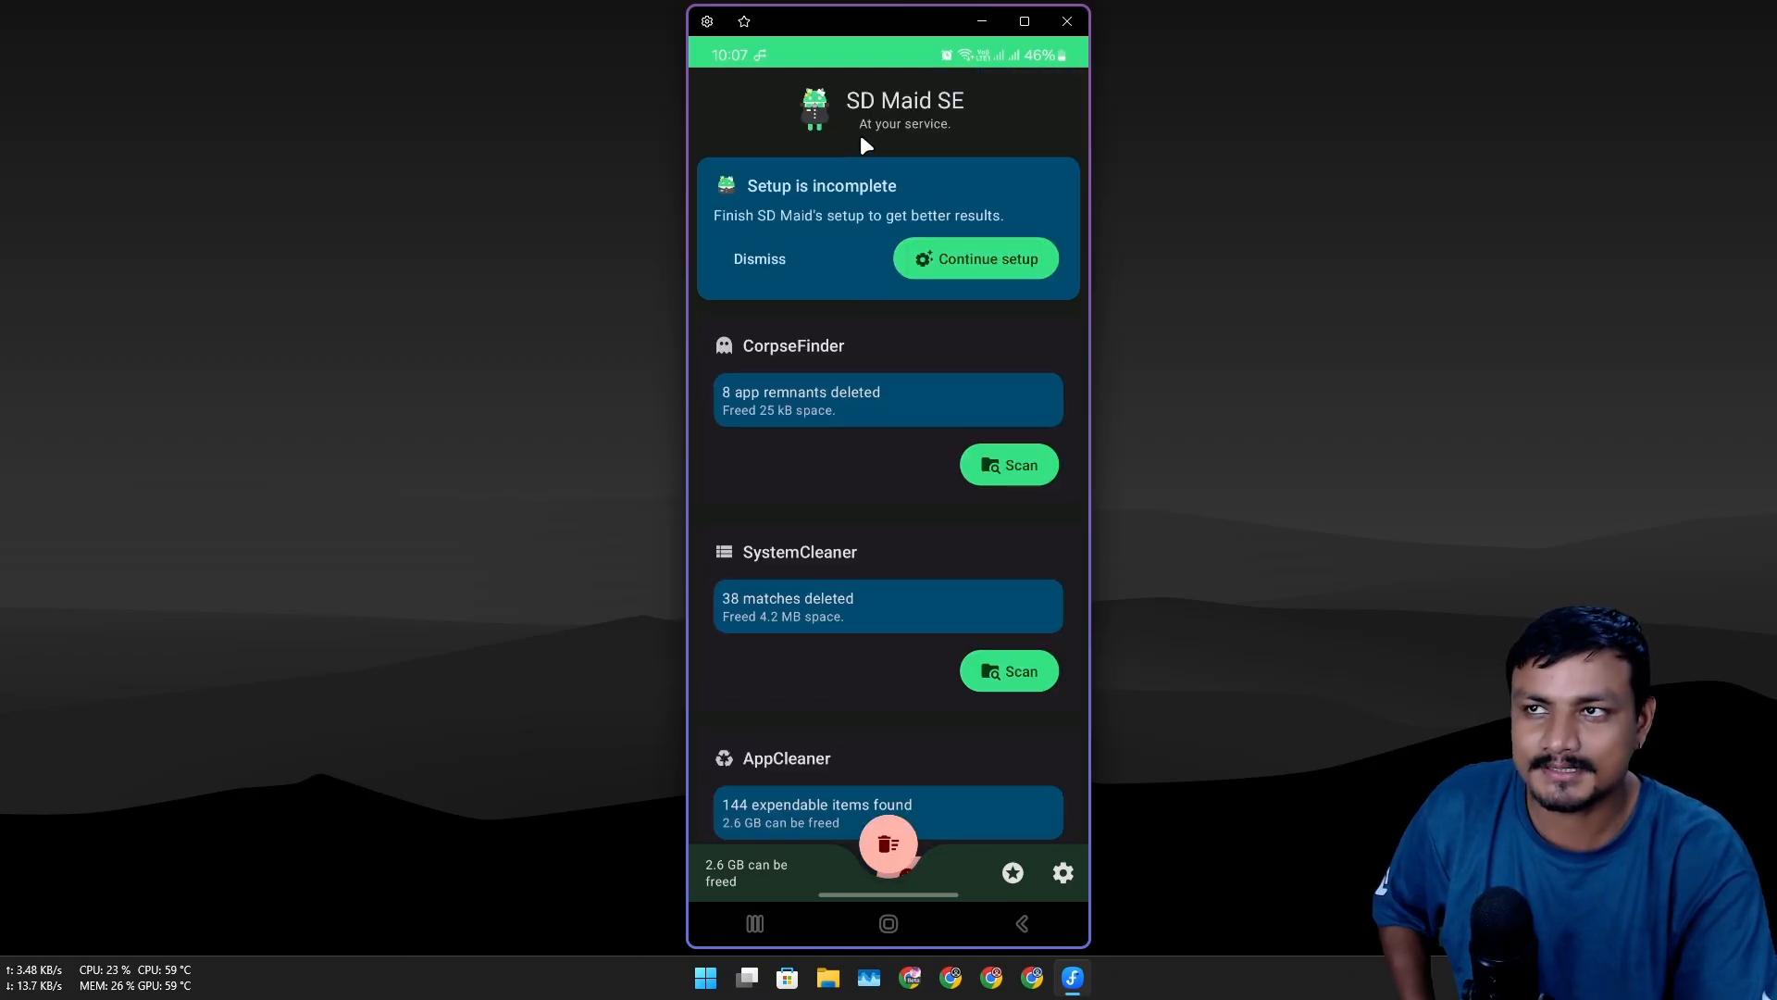
{"action": "mouse_move", "coordinate": [881, 256]}
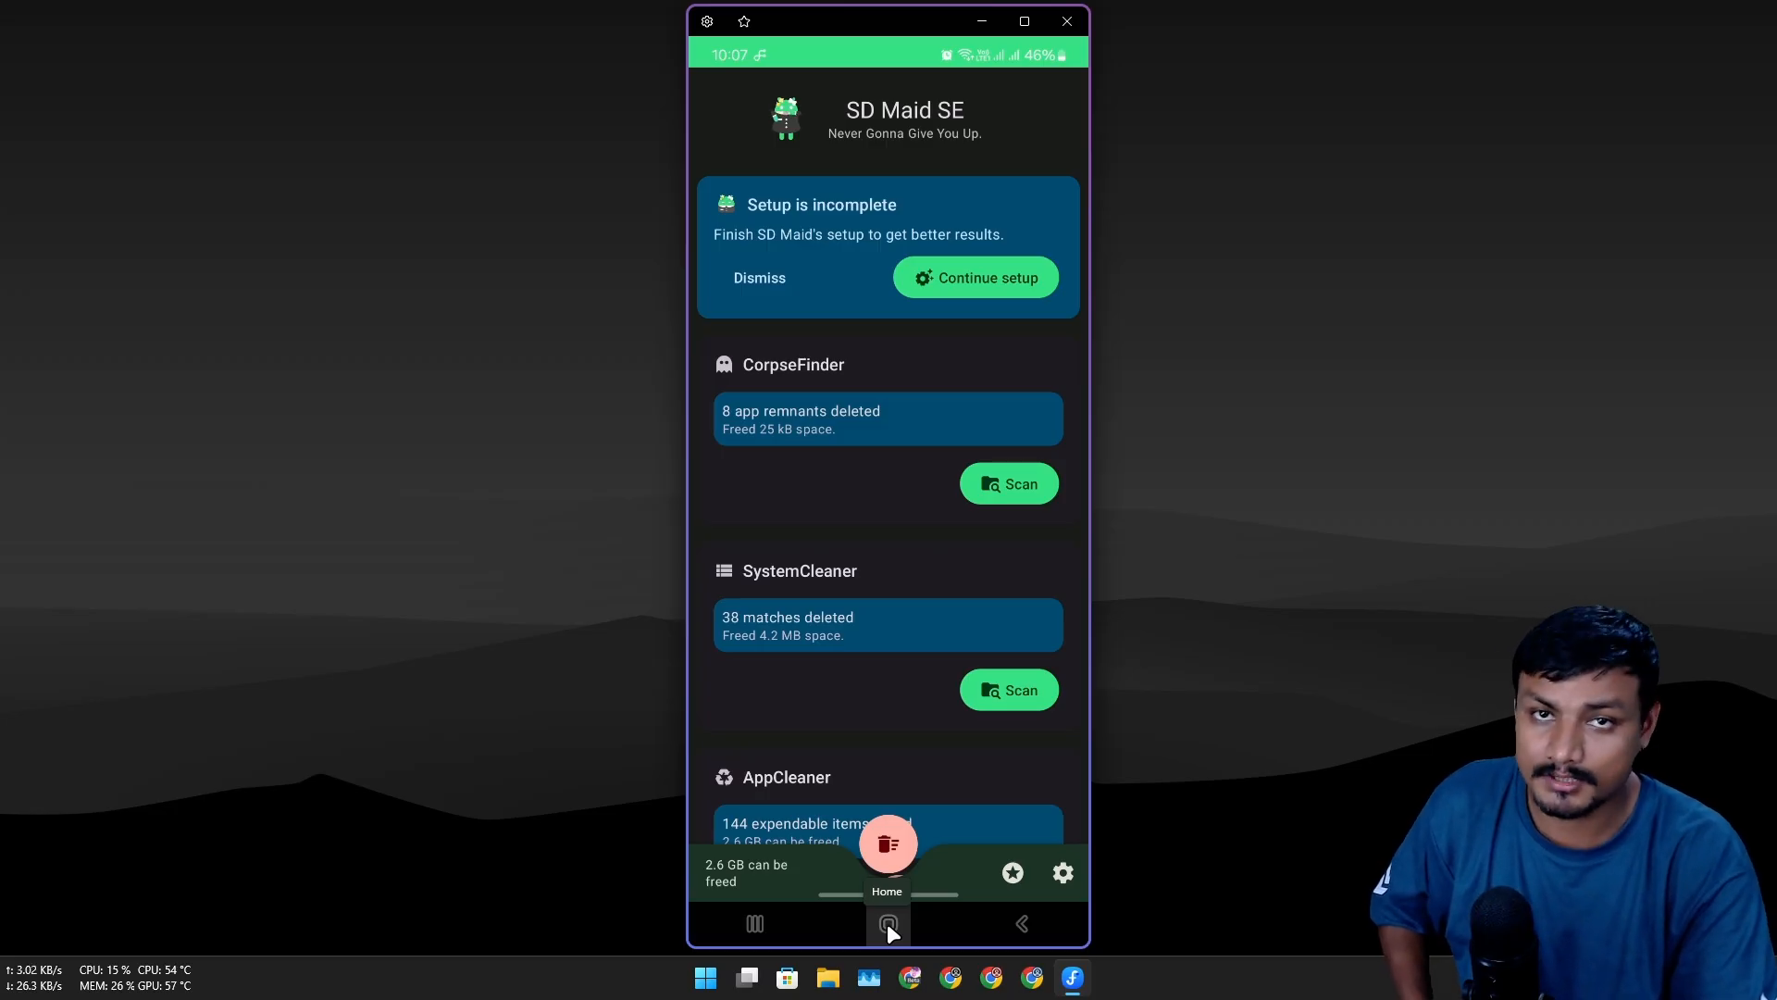
Step: Launch CCleaner from the home screen and view its Pro and Pro Plus upgrade plans
{"action": "left_click", "coordinate": [887, 922]}
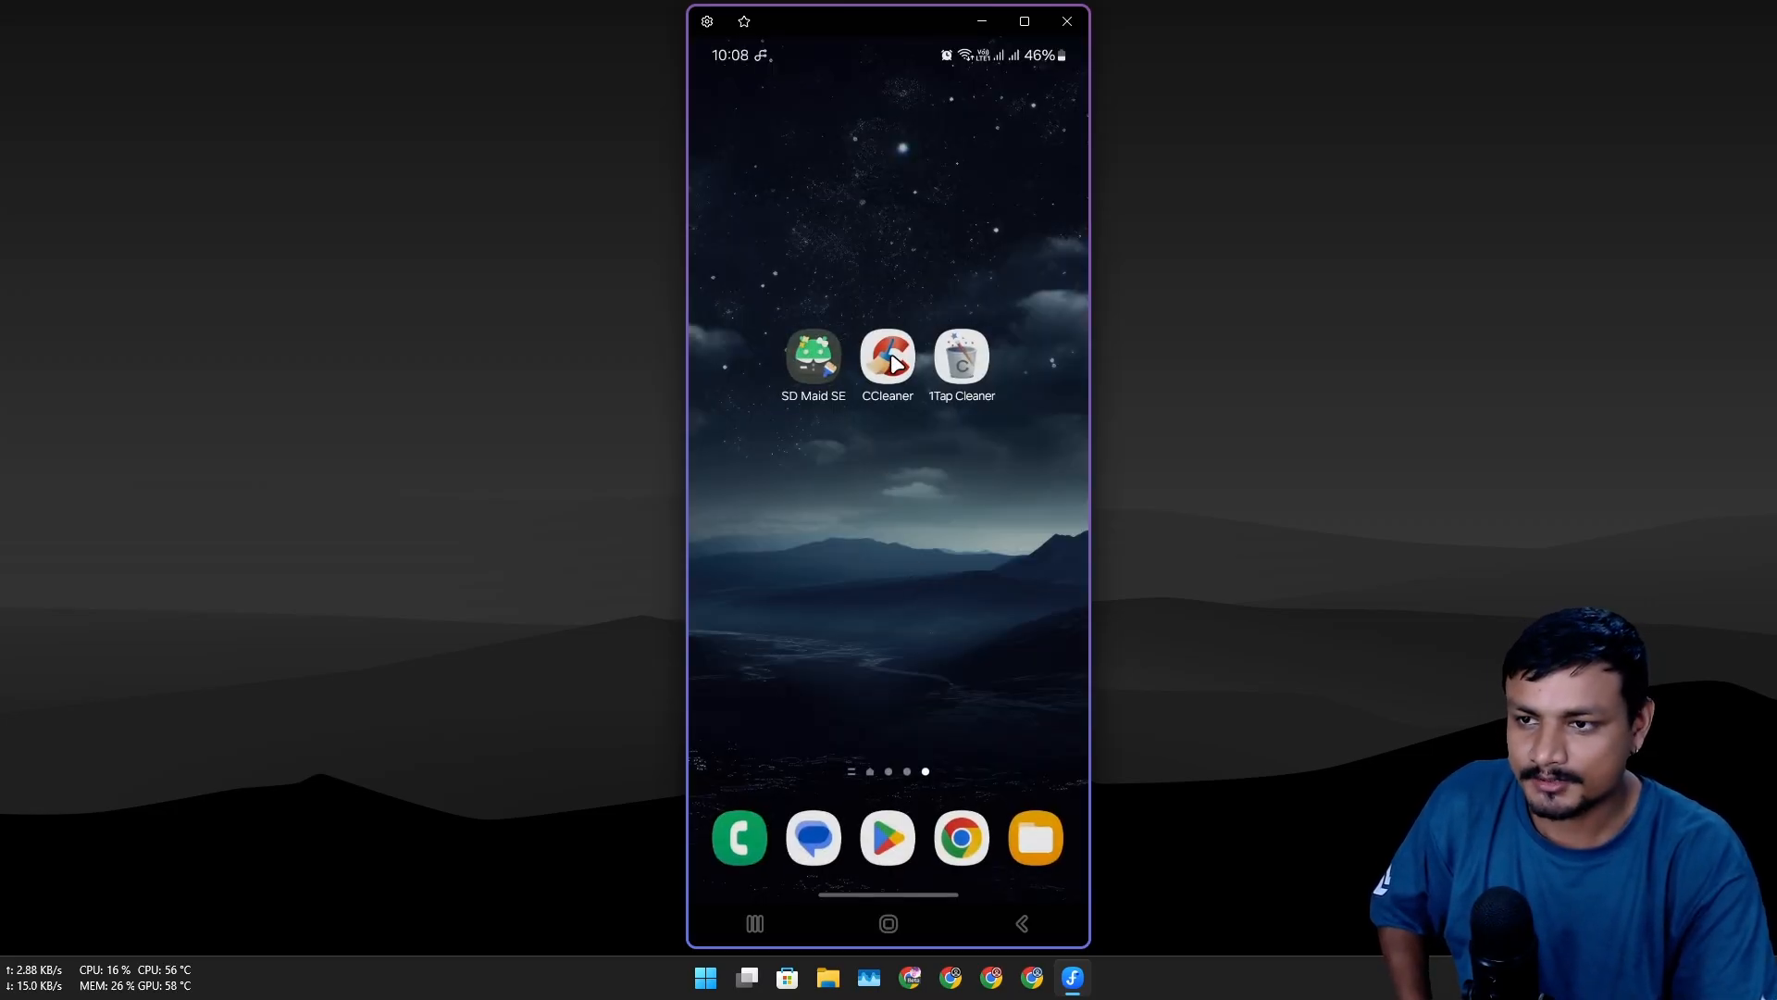
{"action": "left_click", "coordinate": [887, 357]}
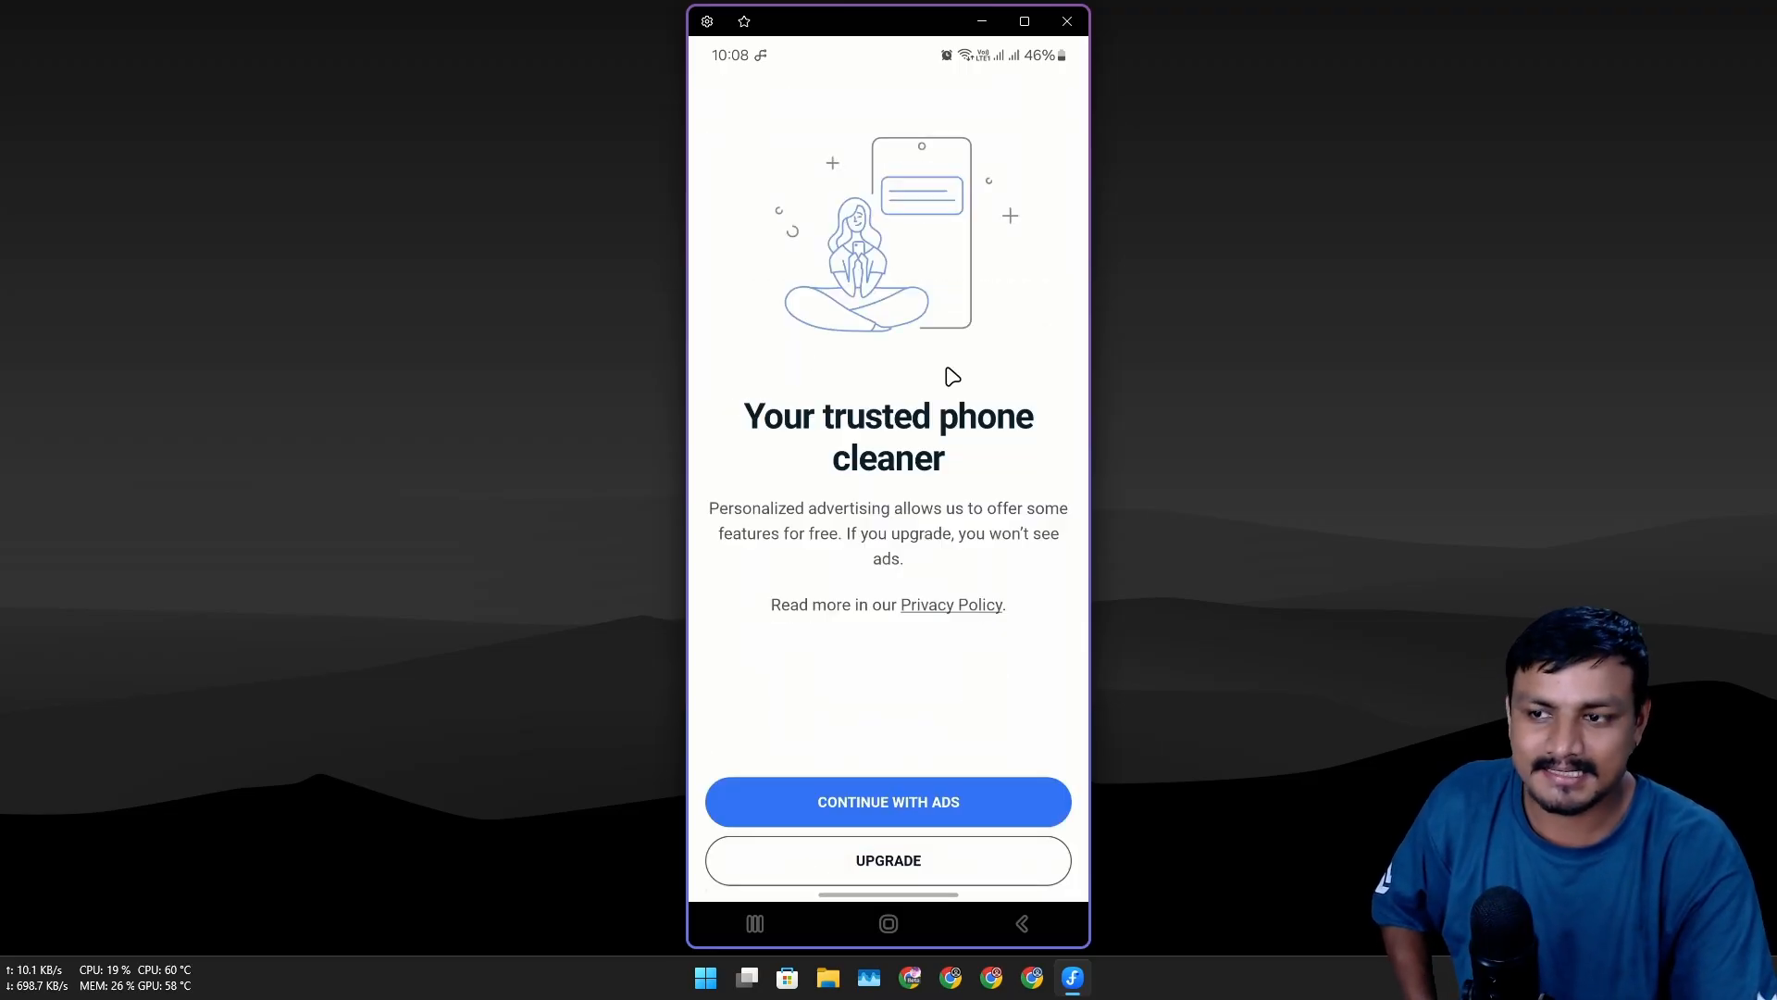
{"action": "mouse_move", "coordinate": [918, 683]}
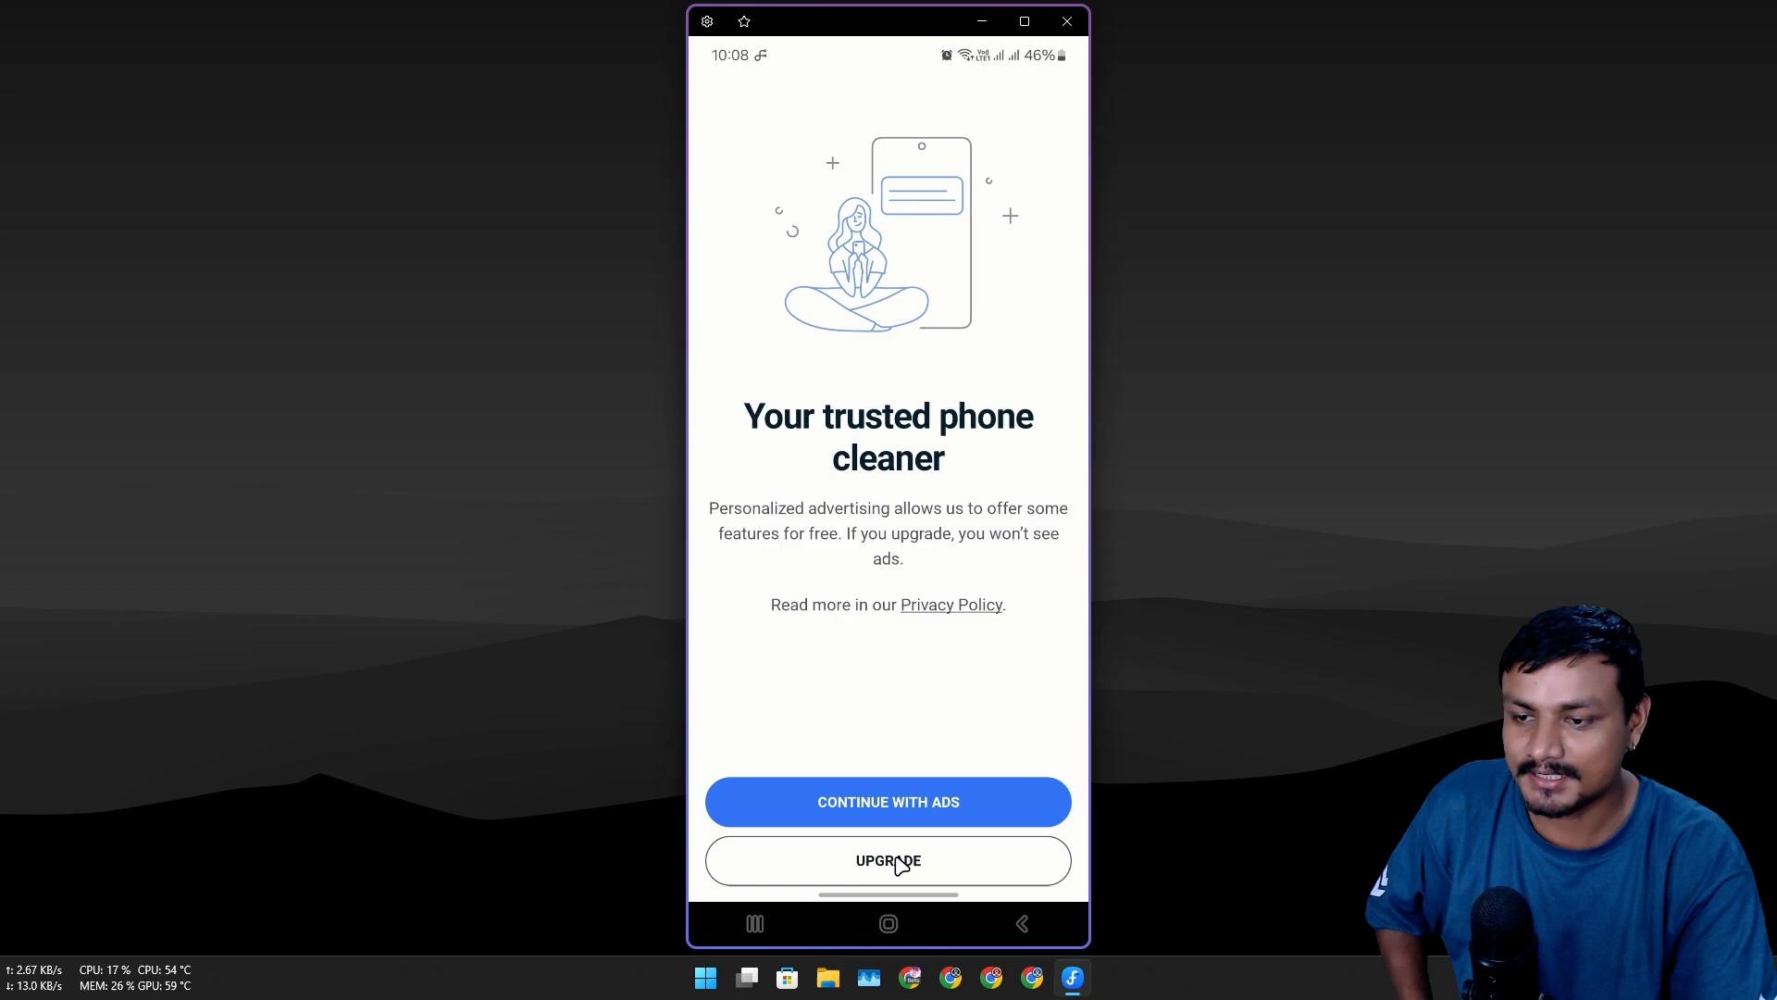
{"action": "left_click", "coordinate": [887, 861]}
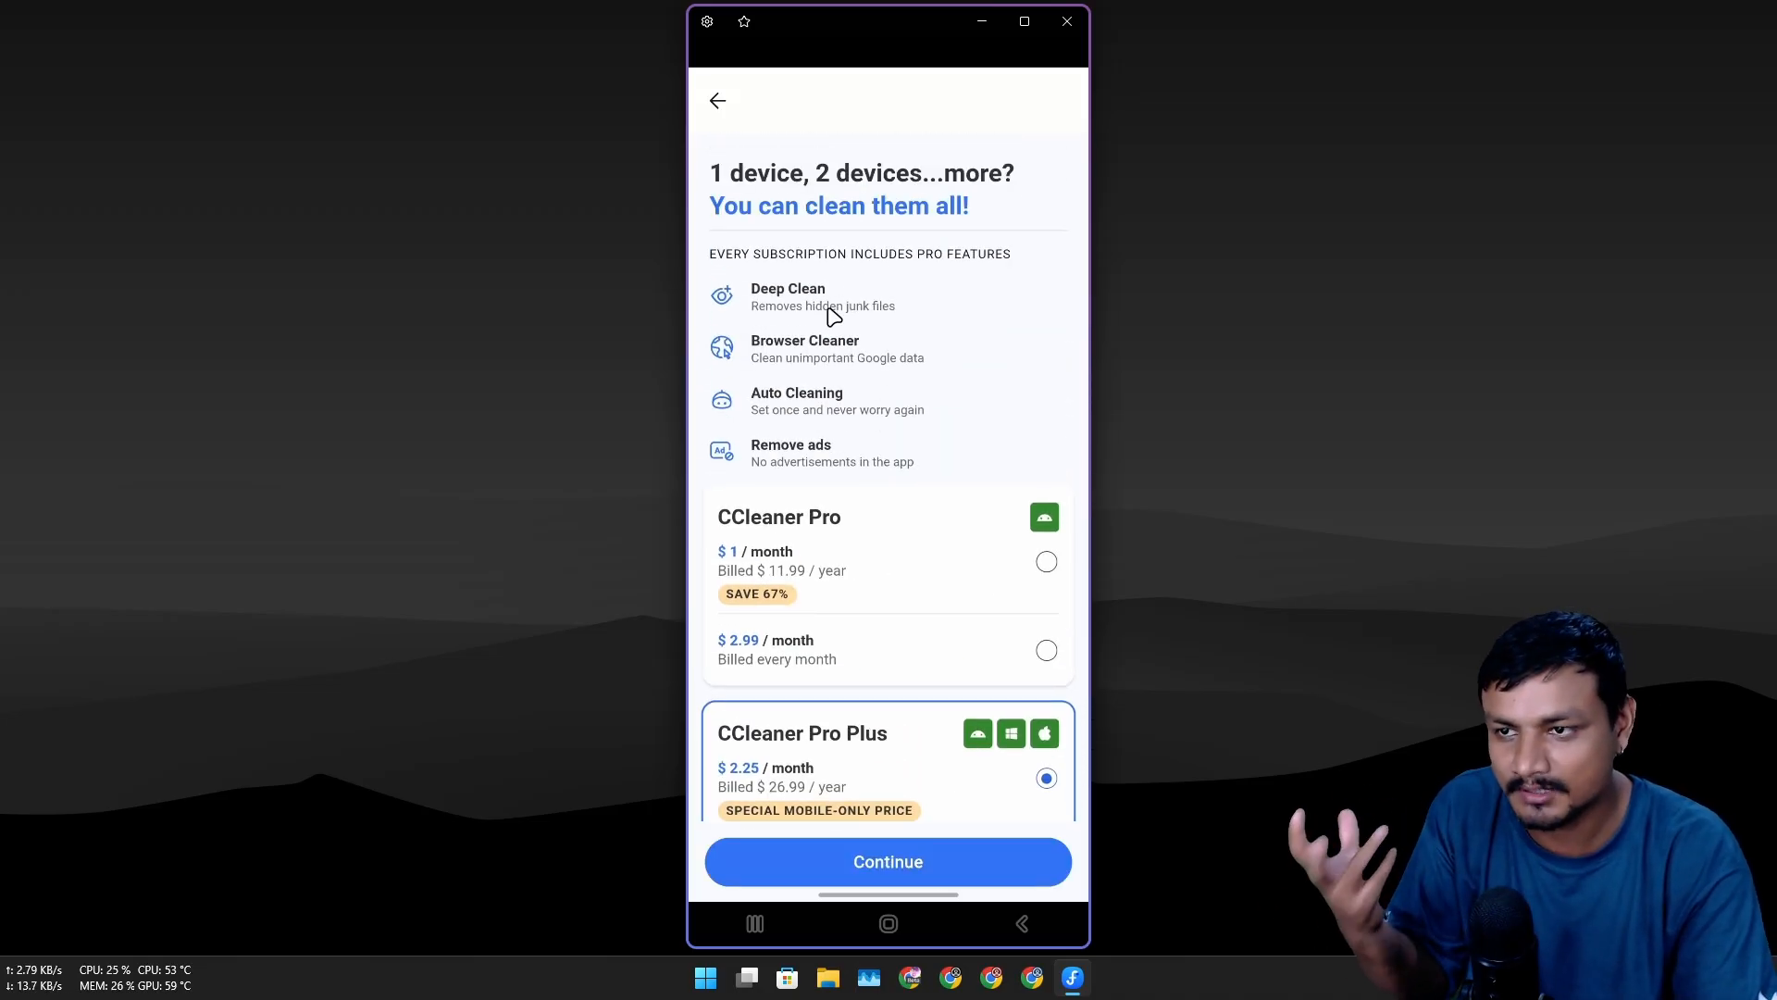
{"action": "mouse_move", "coordinate": [718, 102]}
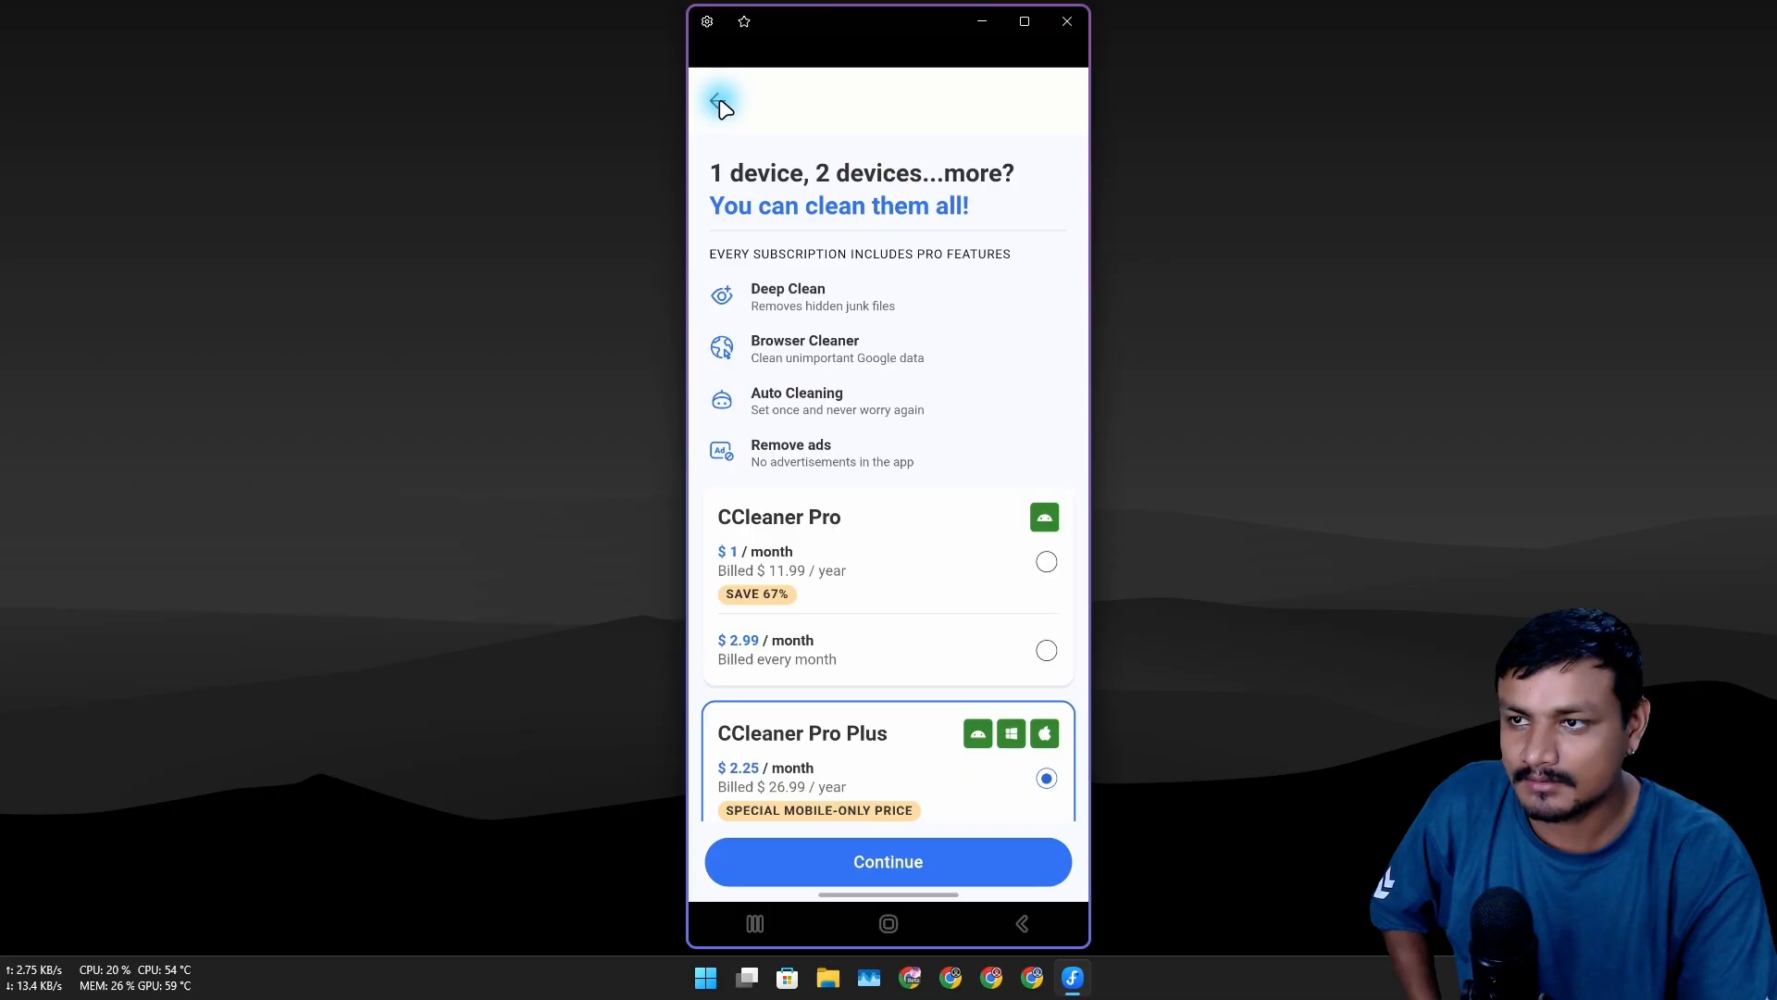
Step: Run CCleaner's Quick Clean and dismiss the Deep Clean premium offer for hidden caches
{"action": "left_click", "coordinate": [720, 100]}
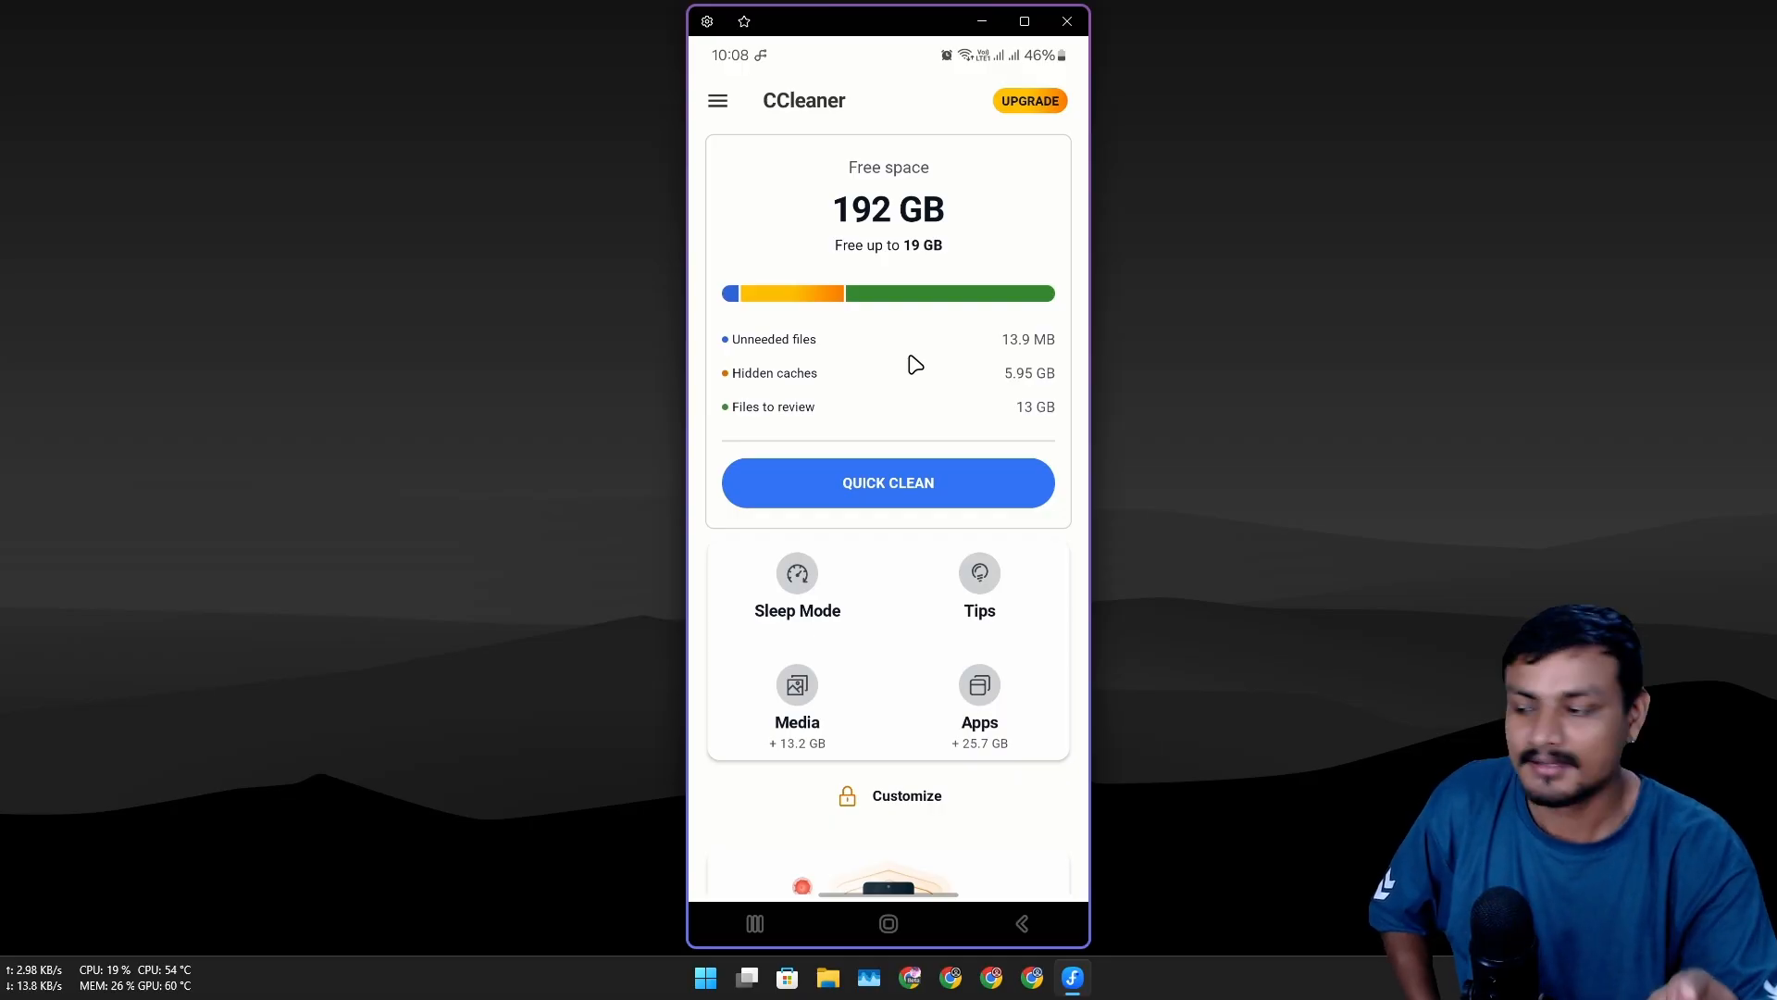
{"action": "mouse_move", "coordinate": [887, 518]}
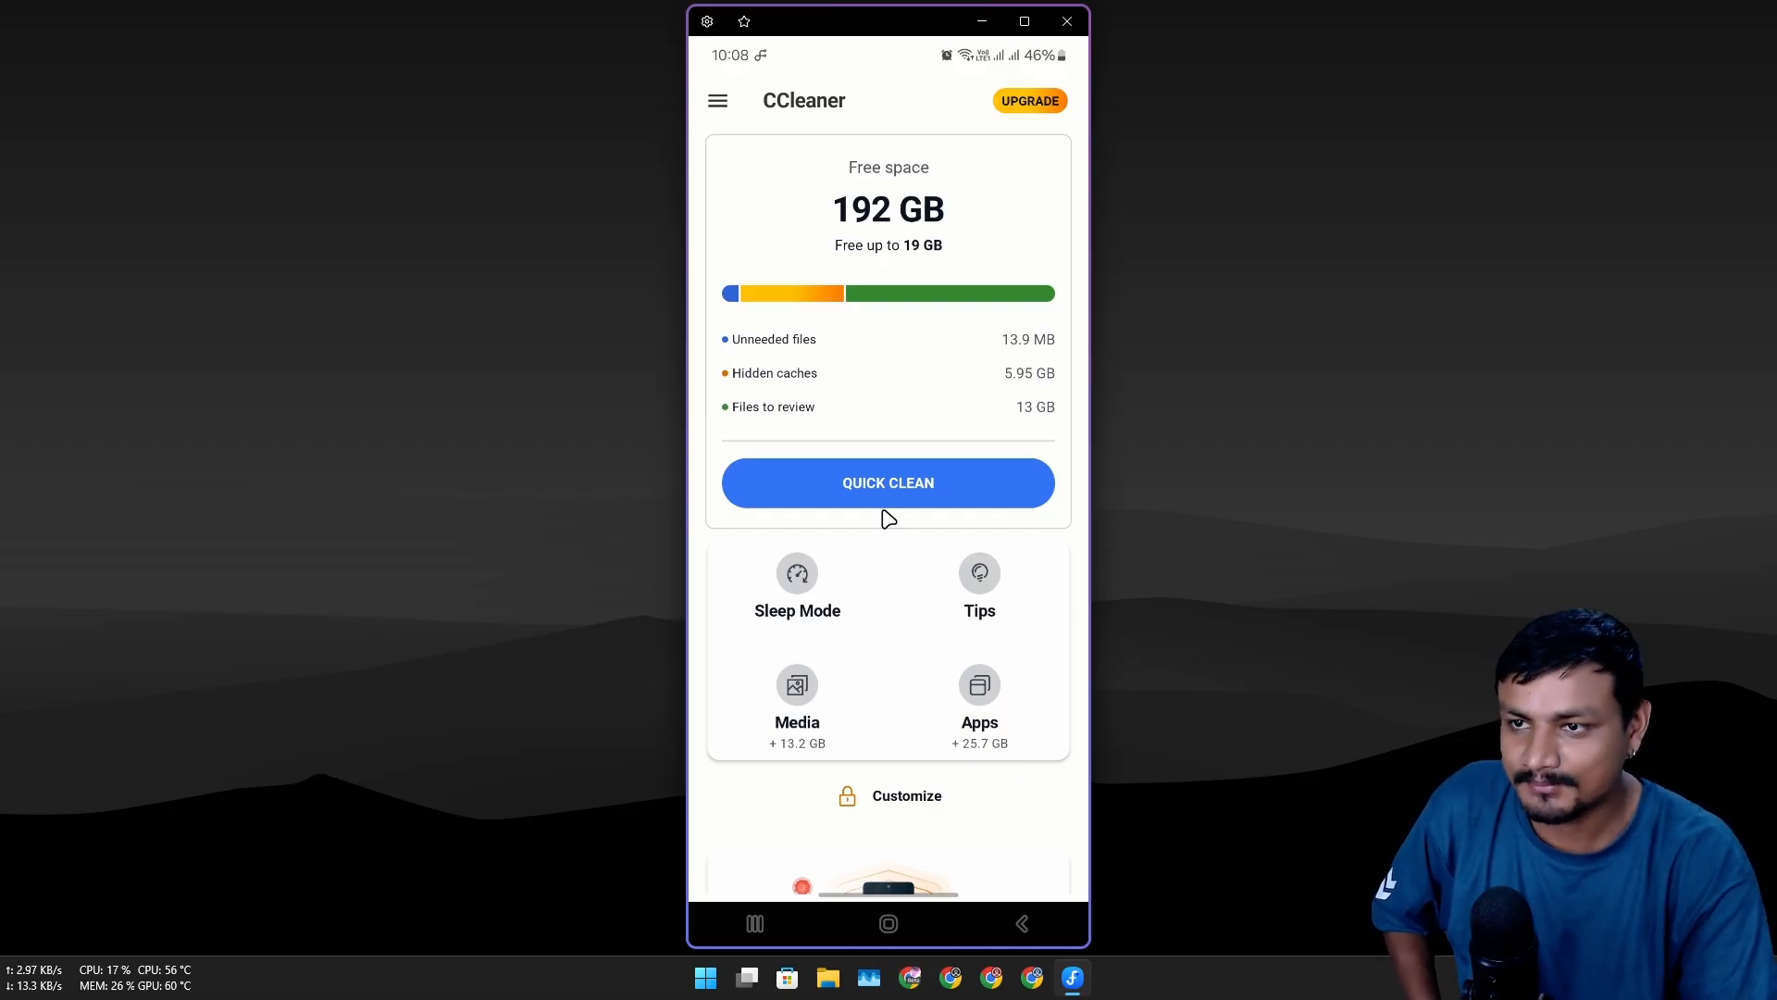
{"action": "left_click", "coordinate": [886, 481]}
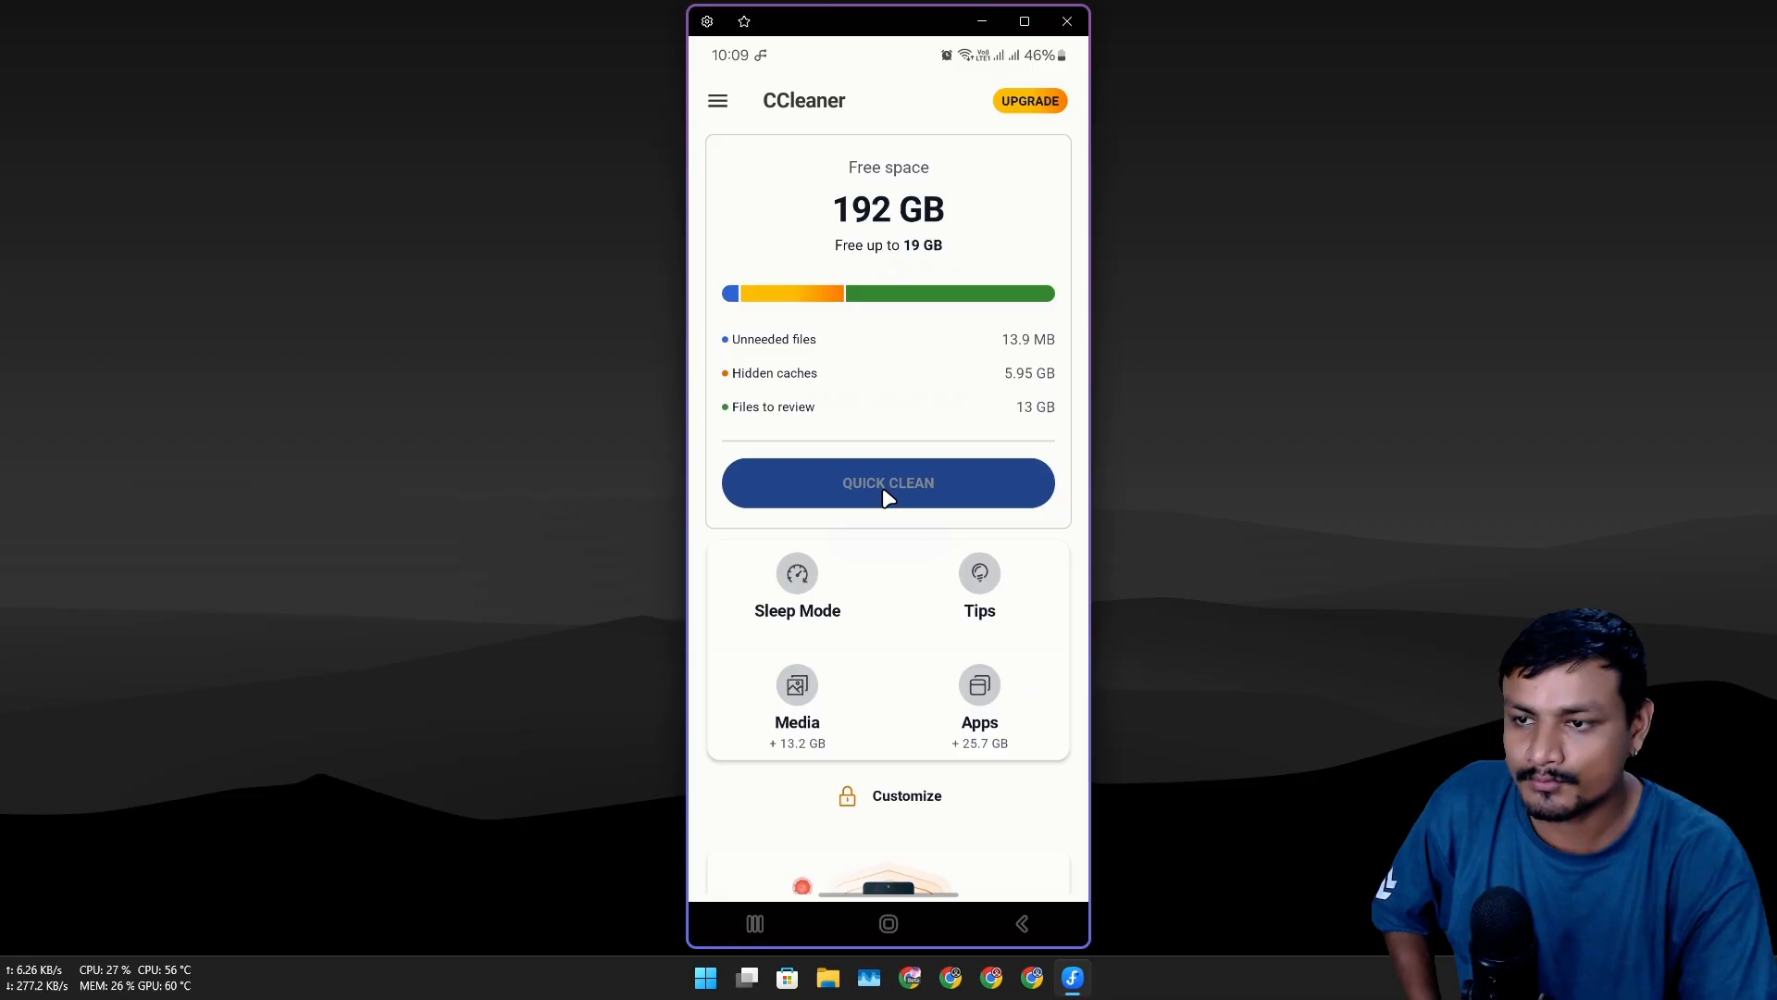
{"action": "left_click", "coordinate": [887, 484]}
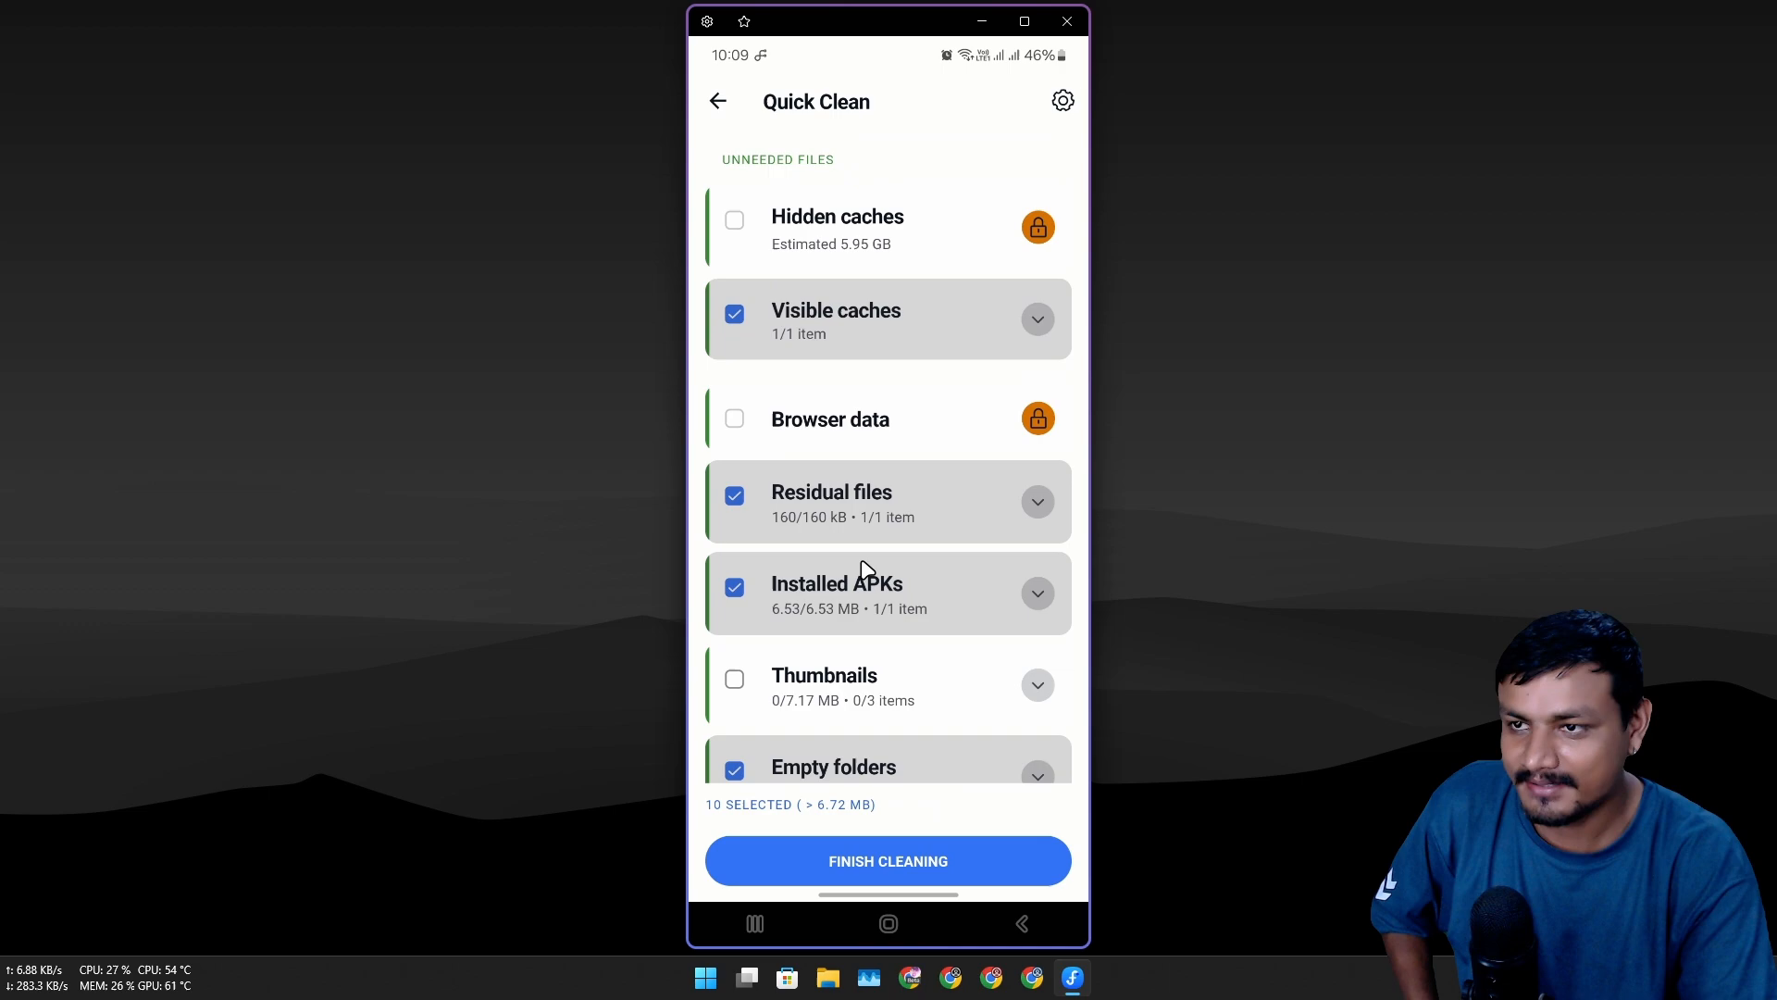
{"action": "mouse_move", "coordinate": [840, 239]}
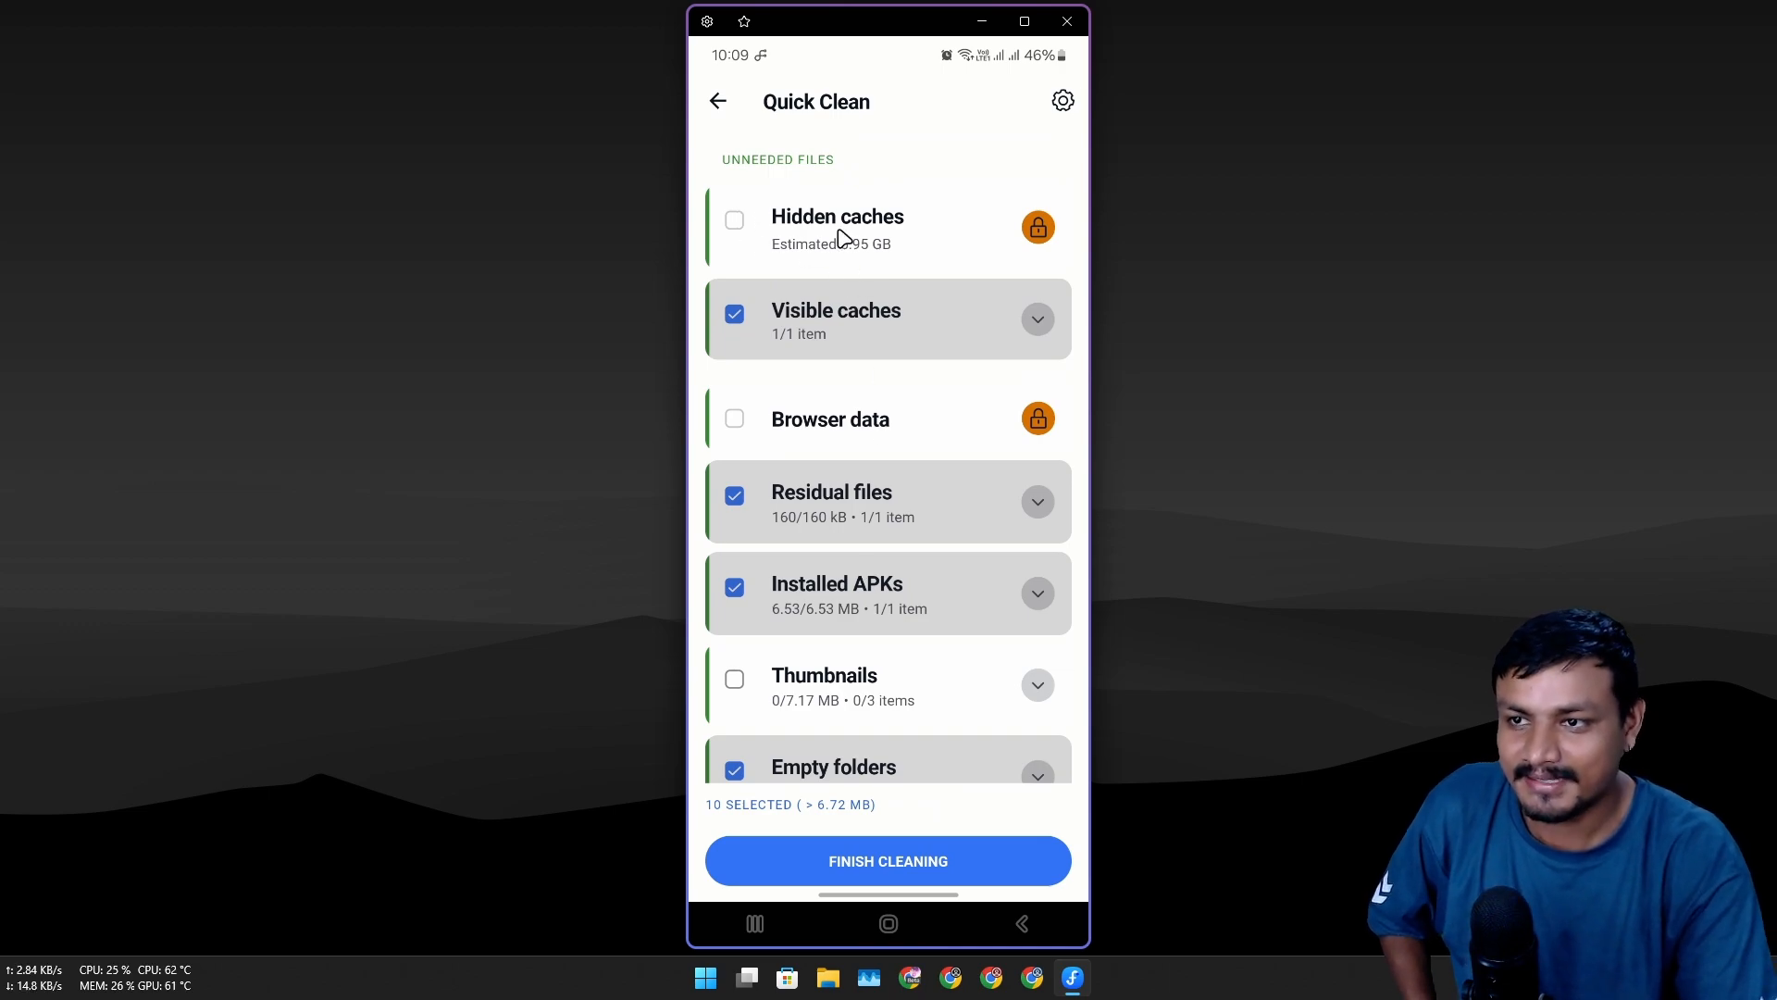
{"action": "mouse_move", "coordinate": [796, 246]}
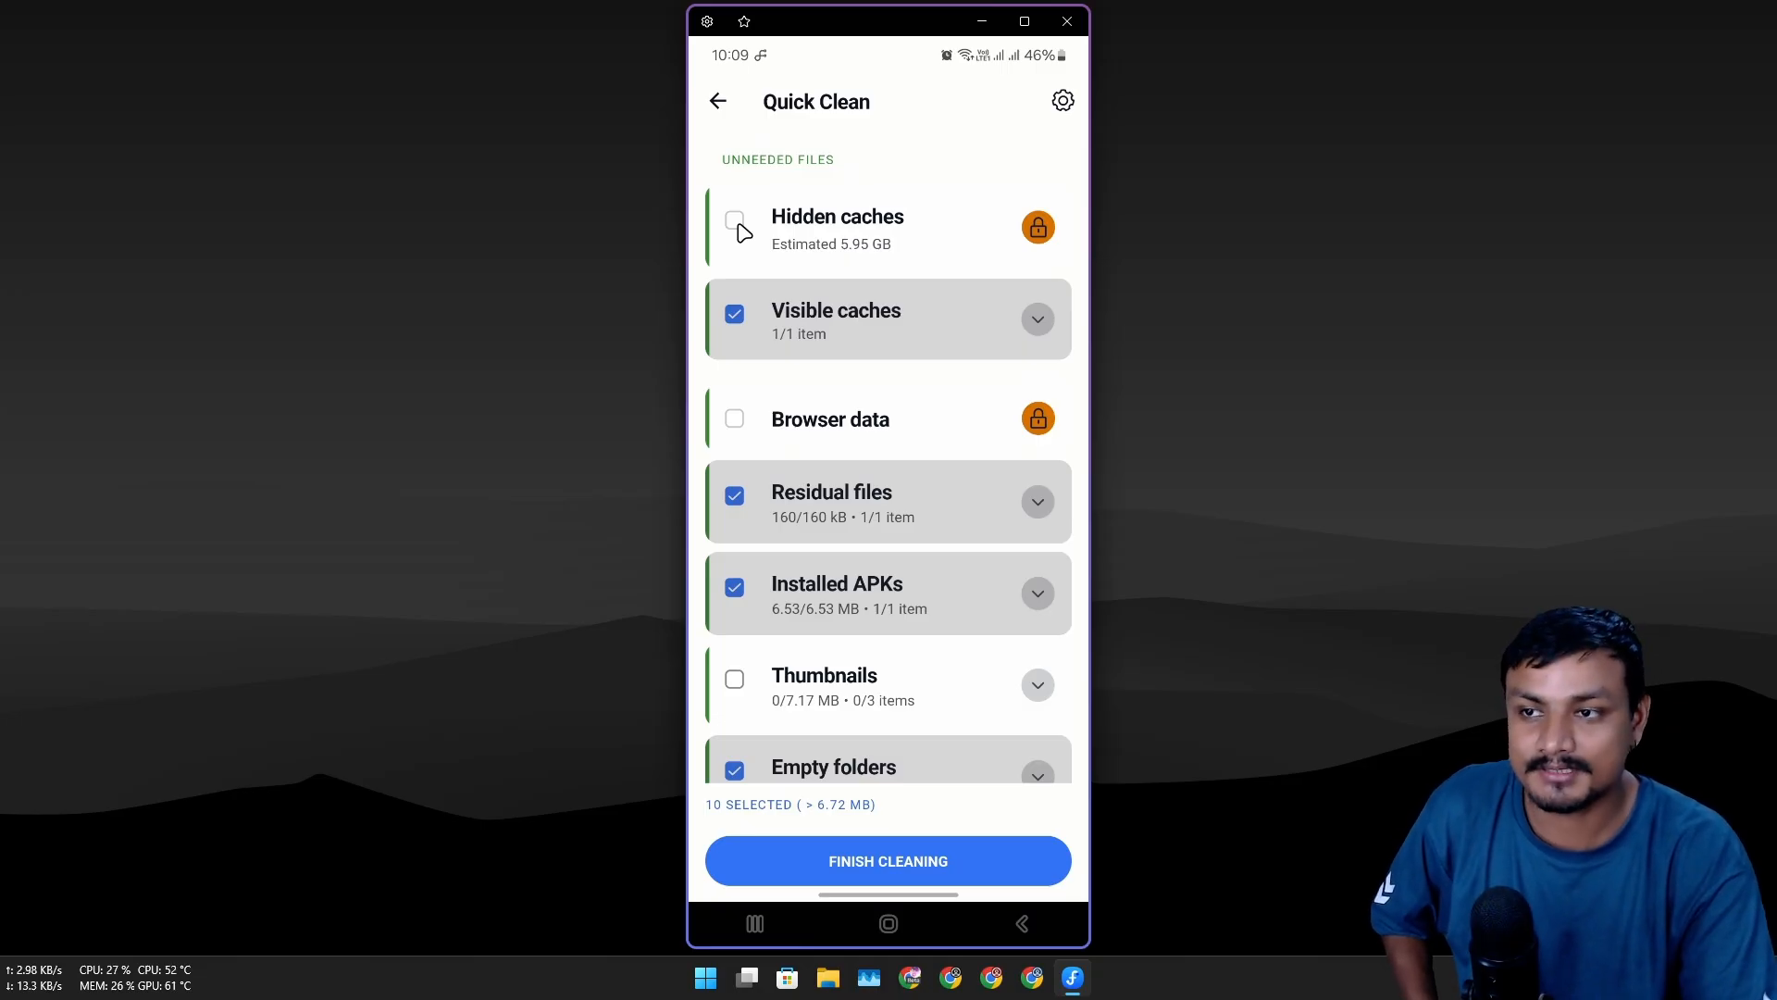
{"action": "mouse_move", "coordinate": [826, 230]}
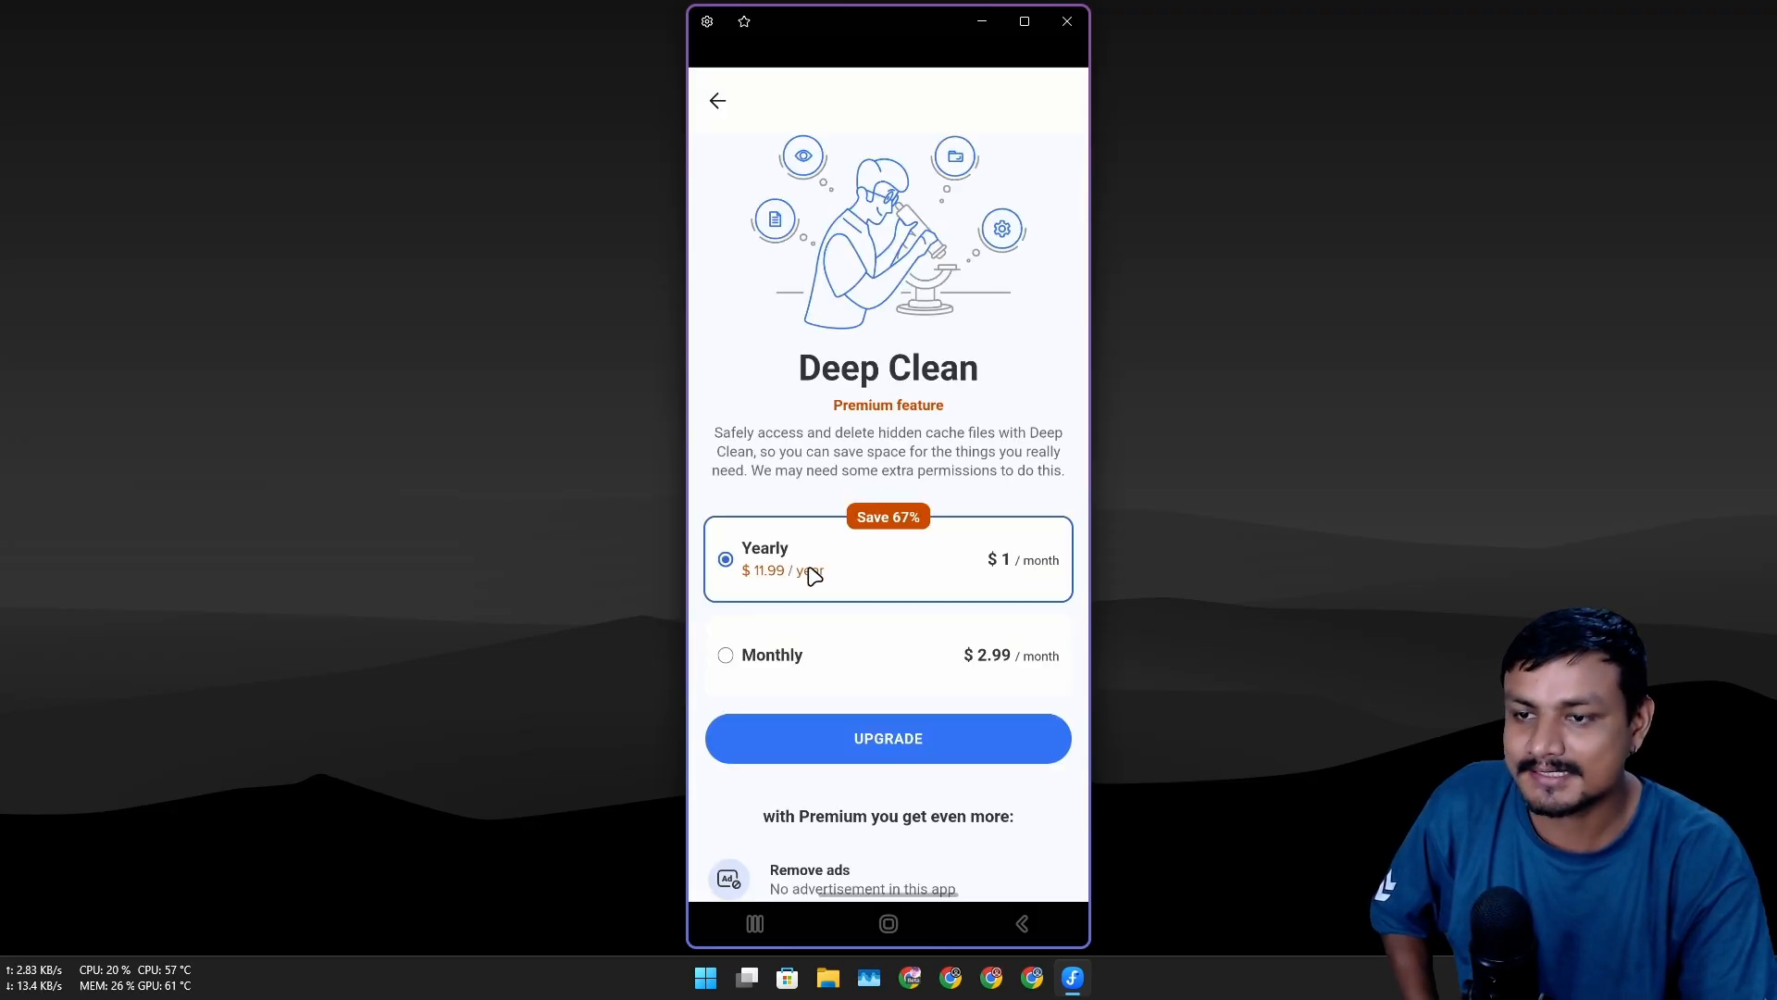
{"action": "mouse_move", "coordinate": [726, 107]}
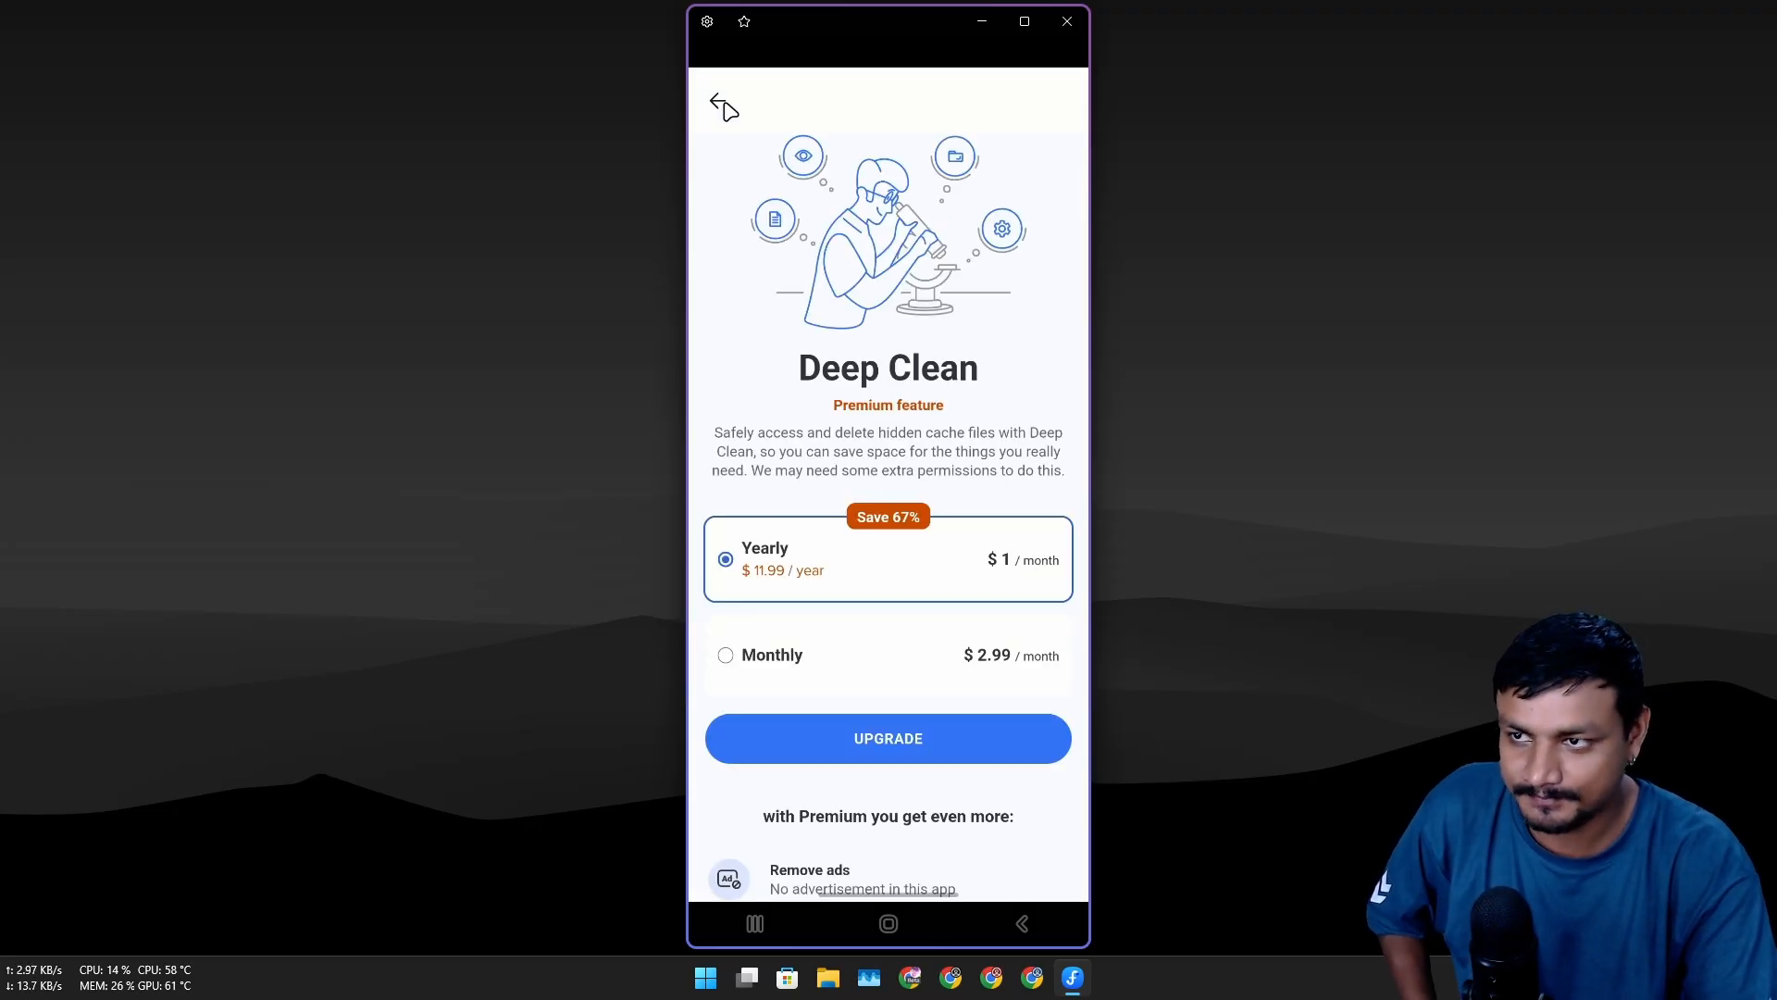
{"action": "left_click", "coordinate": [723, 103]}
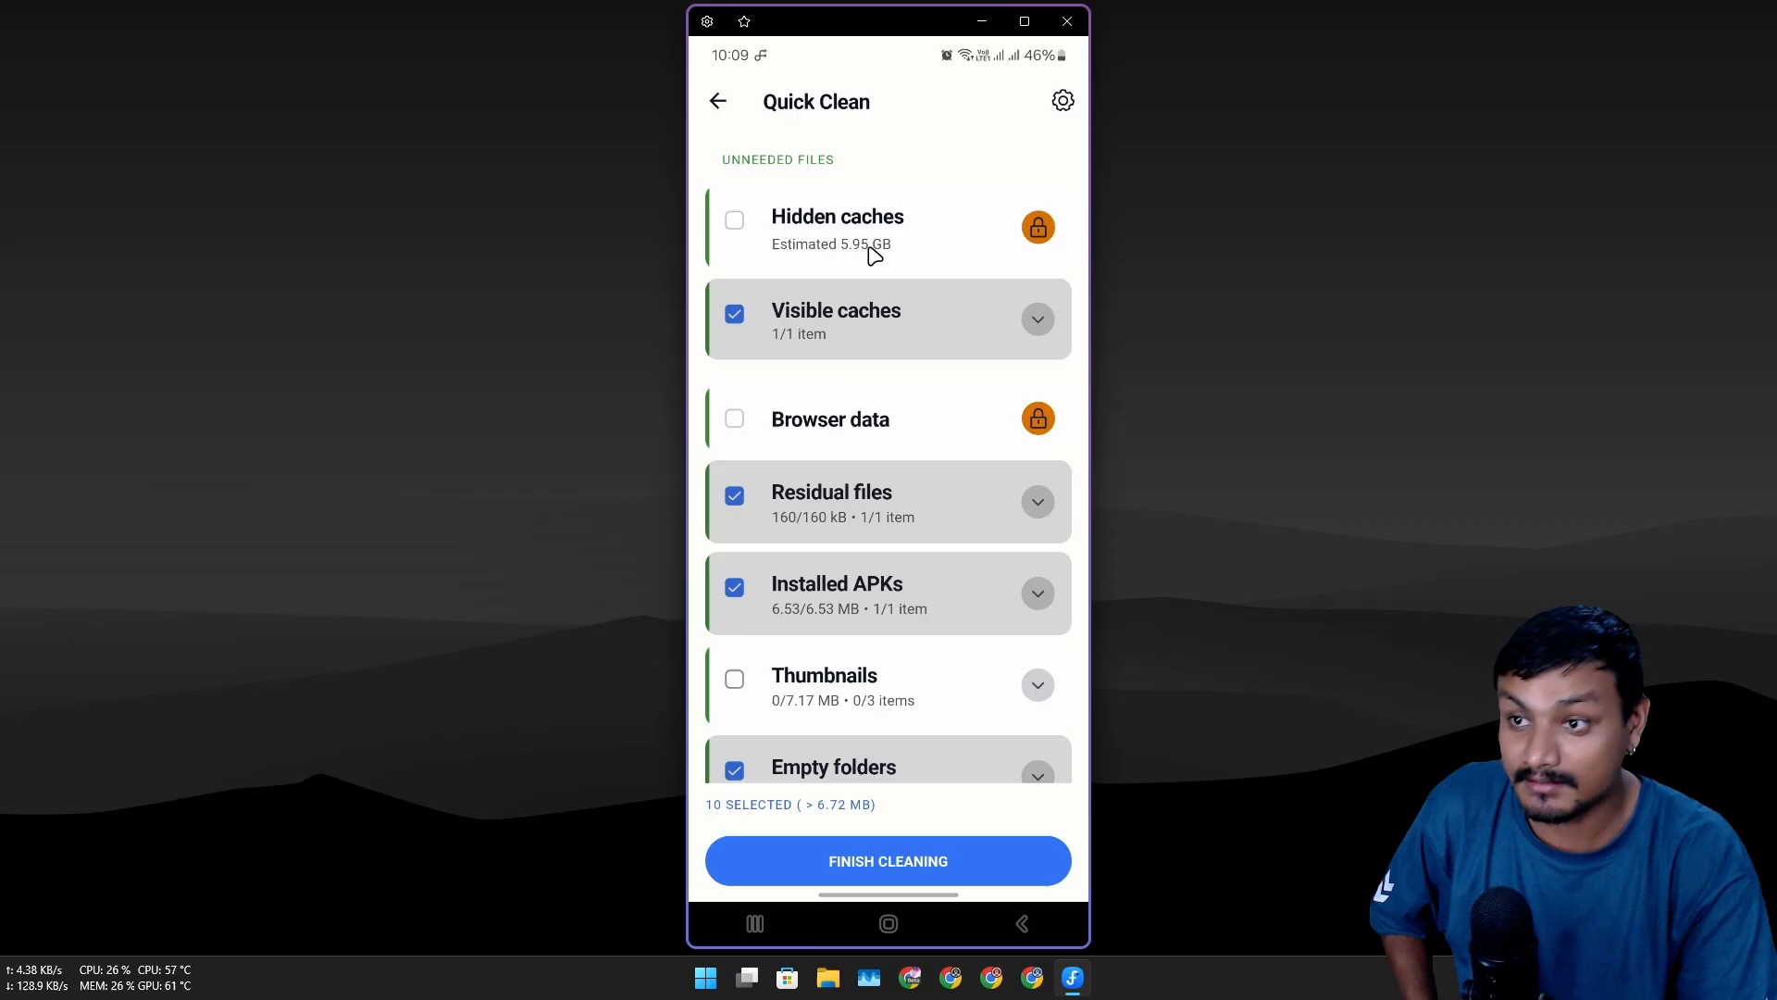
{"action": "mouse_move", "coordinate": [858, 233]}
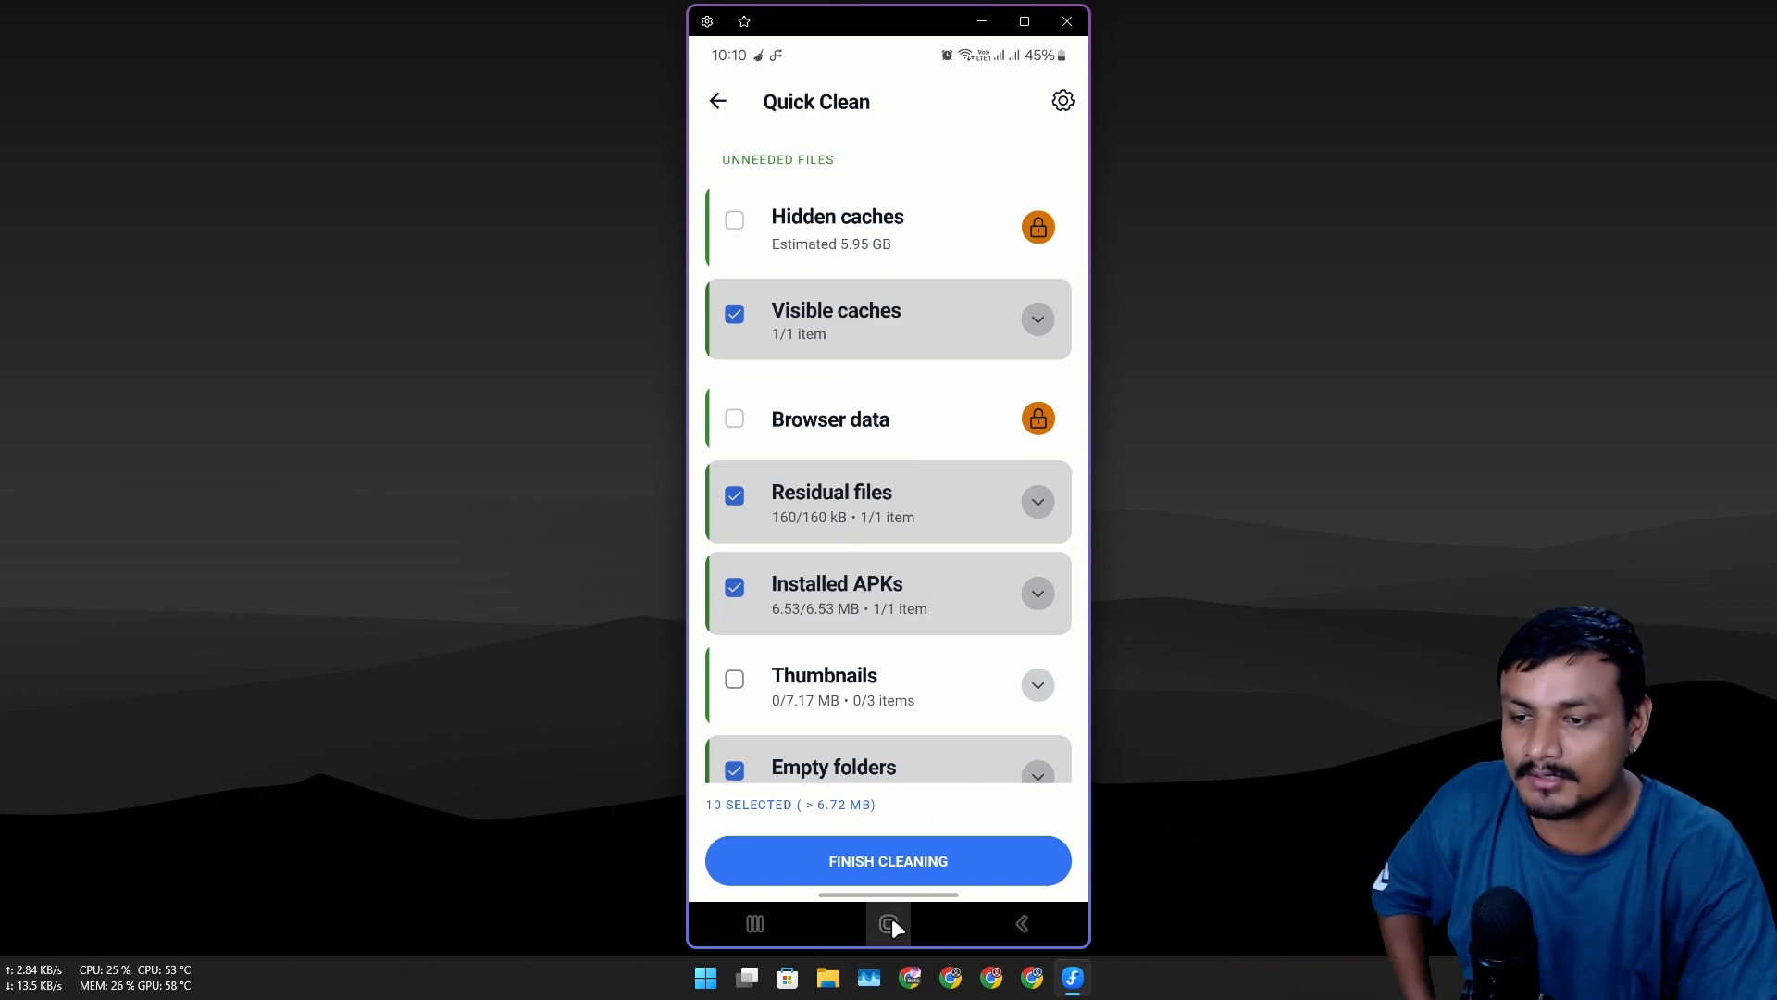
{"action": "mouse_move", "coordinate": [907, 827]}
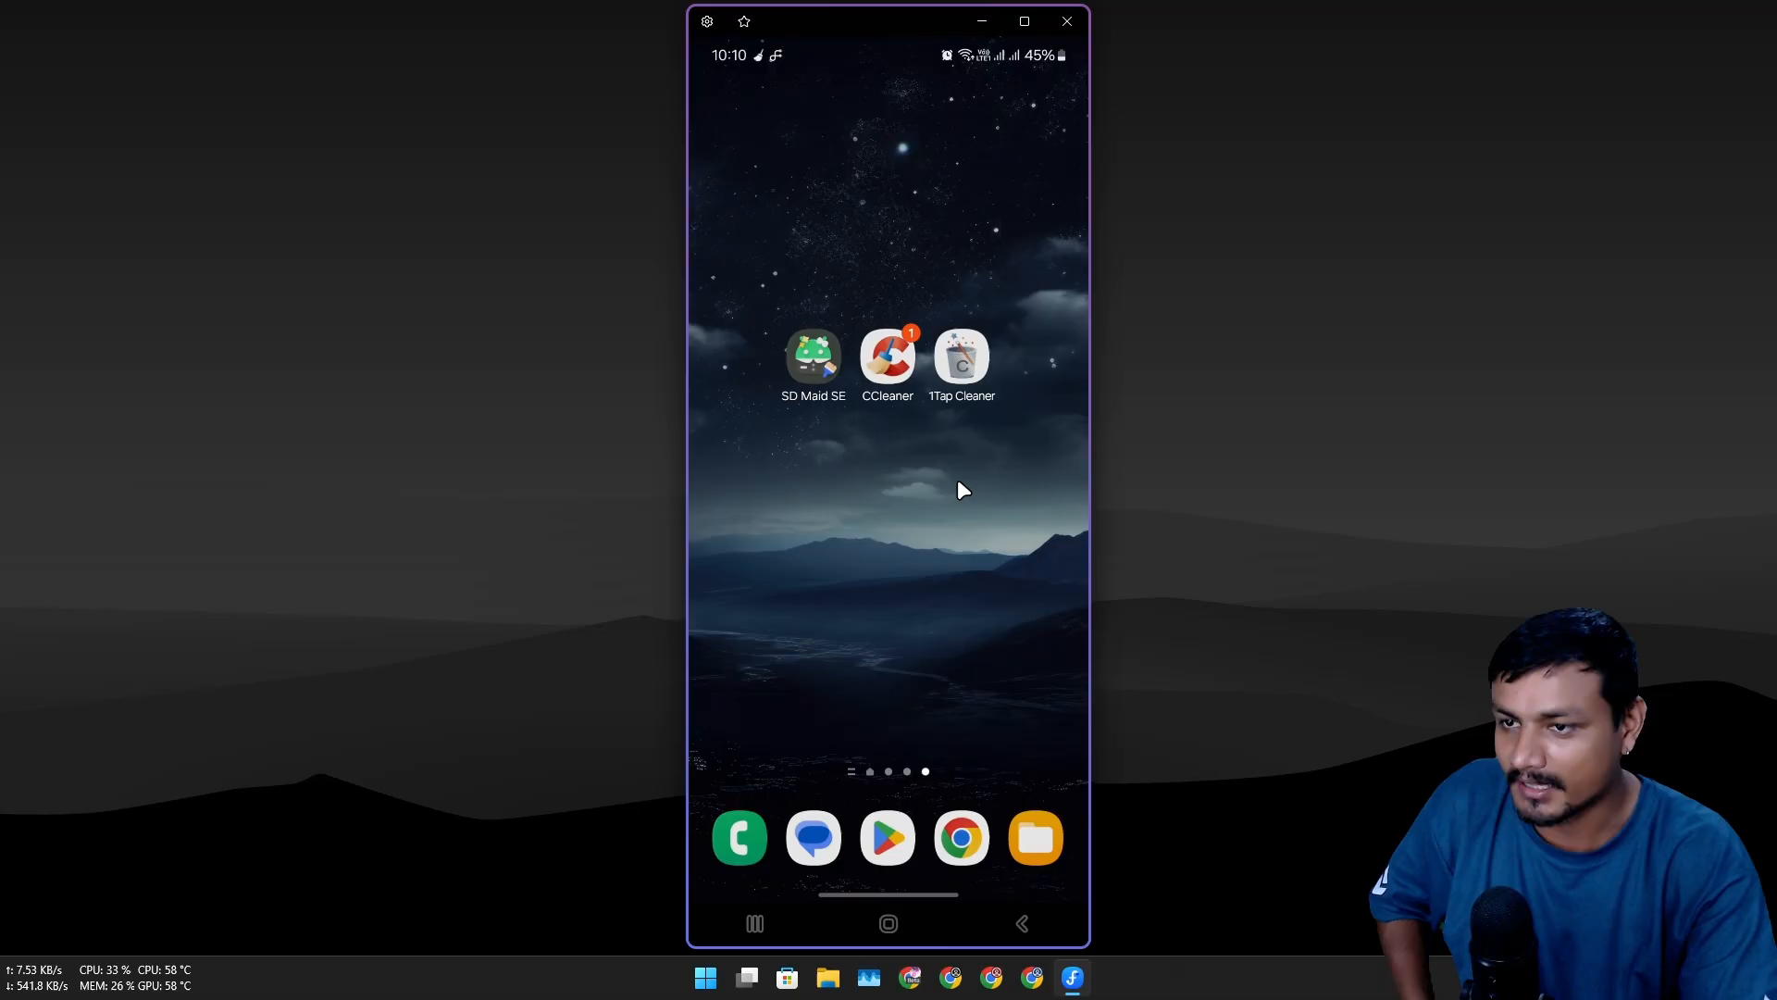
Step: Reopen SD Maid SE from the home screen and review its overview
{"action": "left_click", "coordinate": [813, 357]}
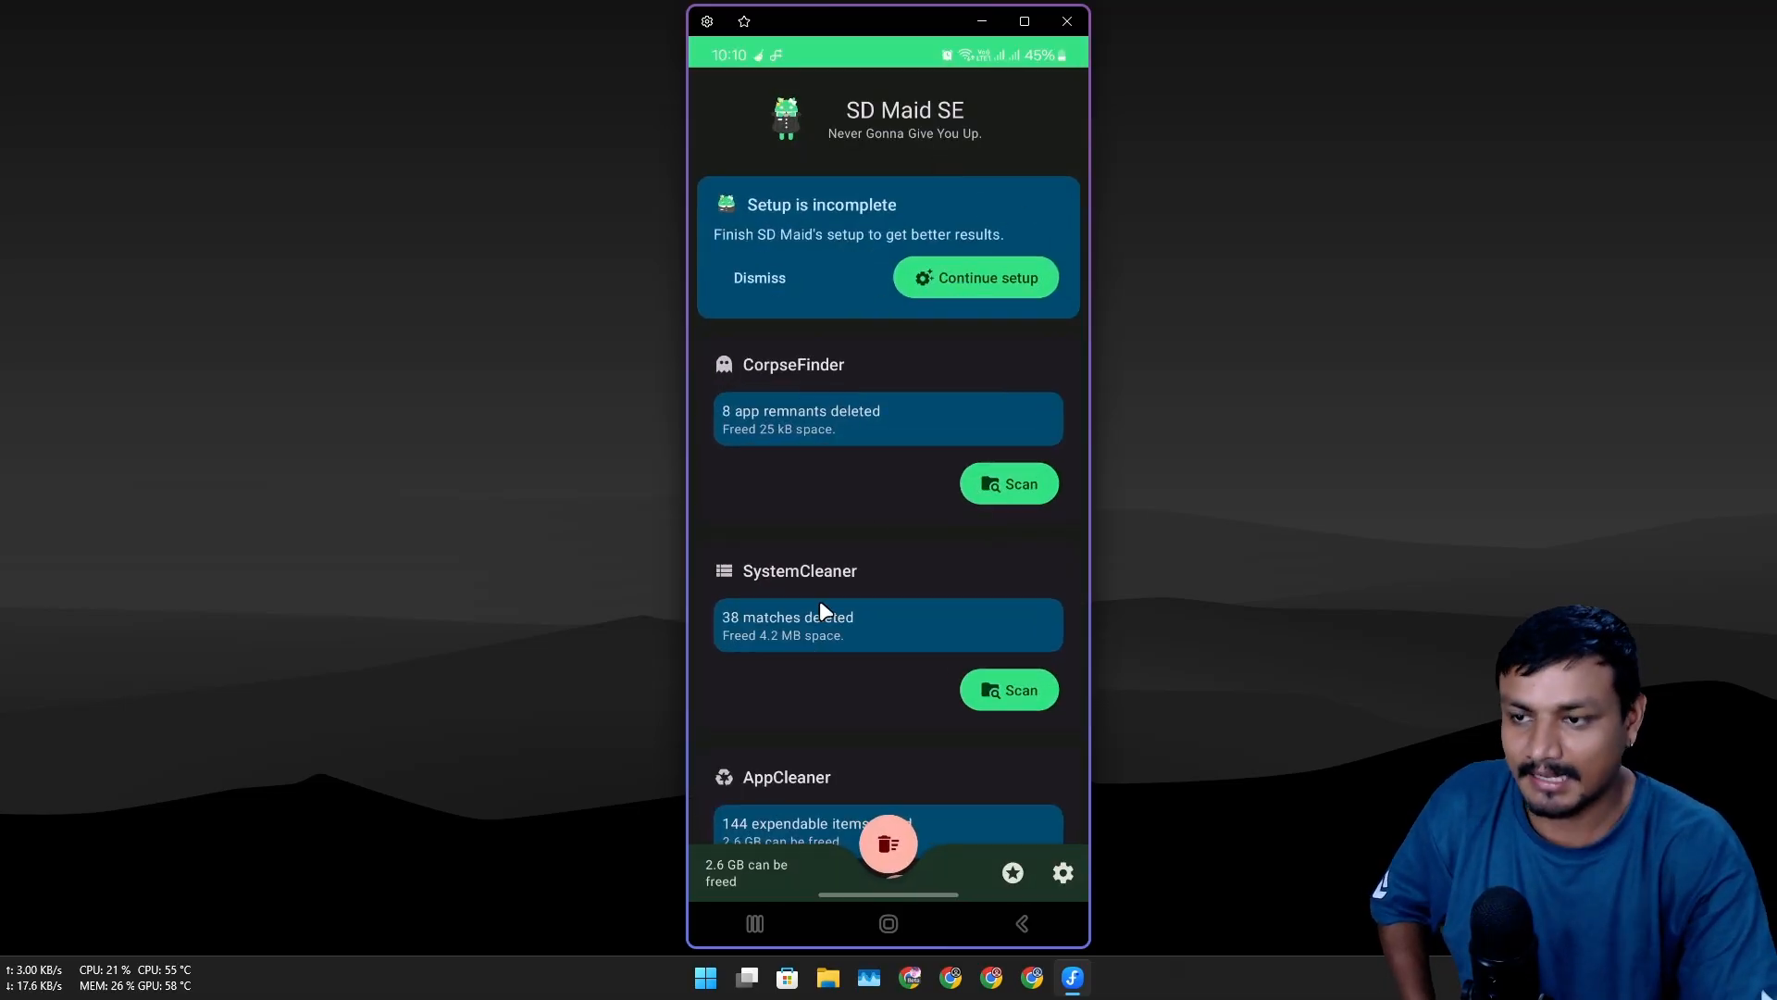
{"action": "scroll", "scroll_direction": "down", "scroll_amount": 3}
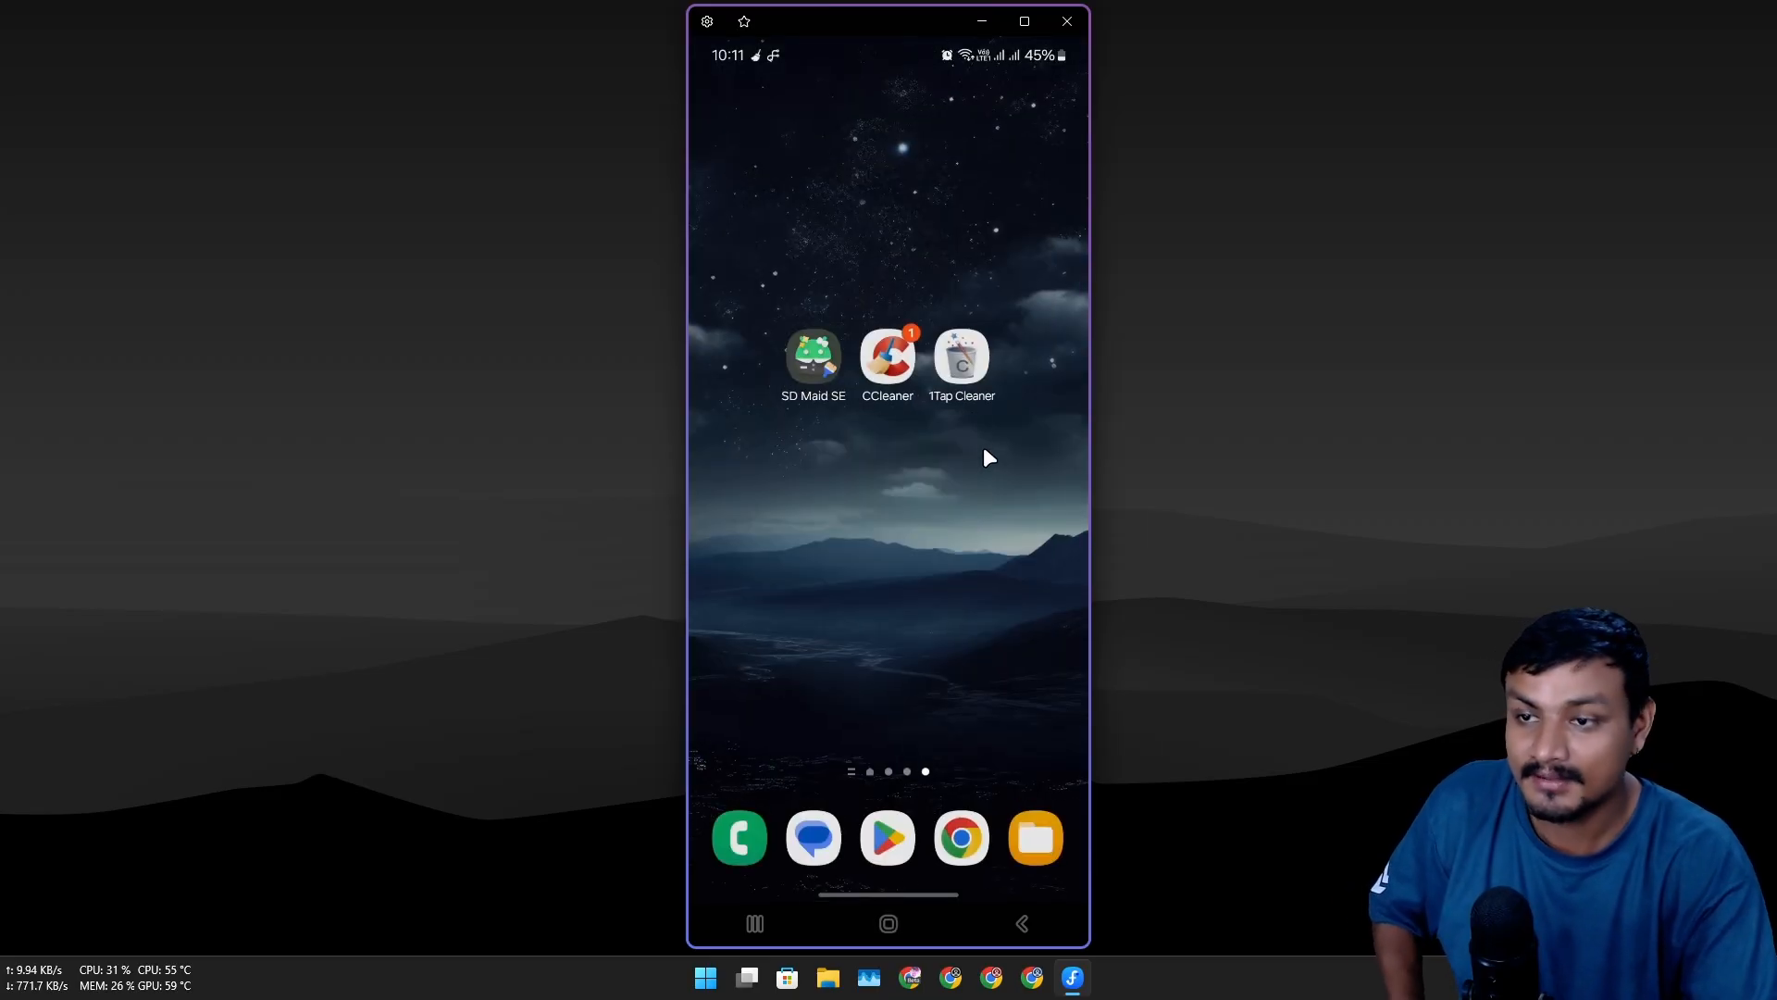
{"action": "mouse_move", "coordinate": [987, 450]}
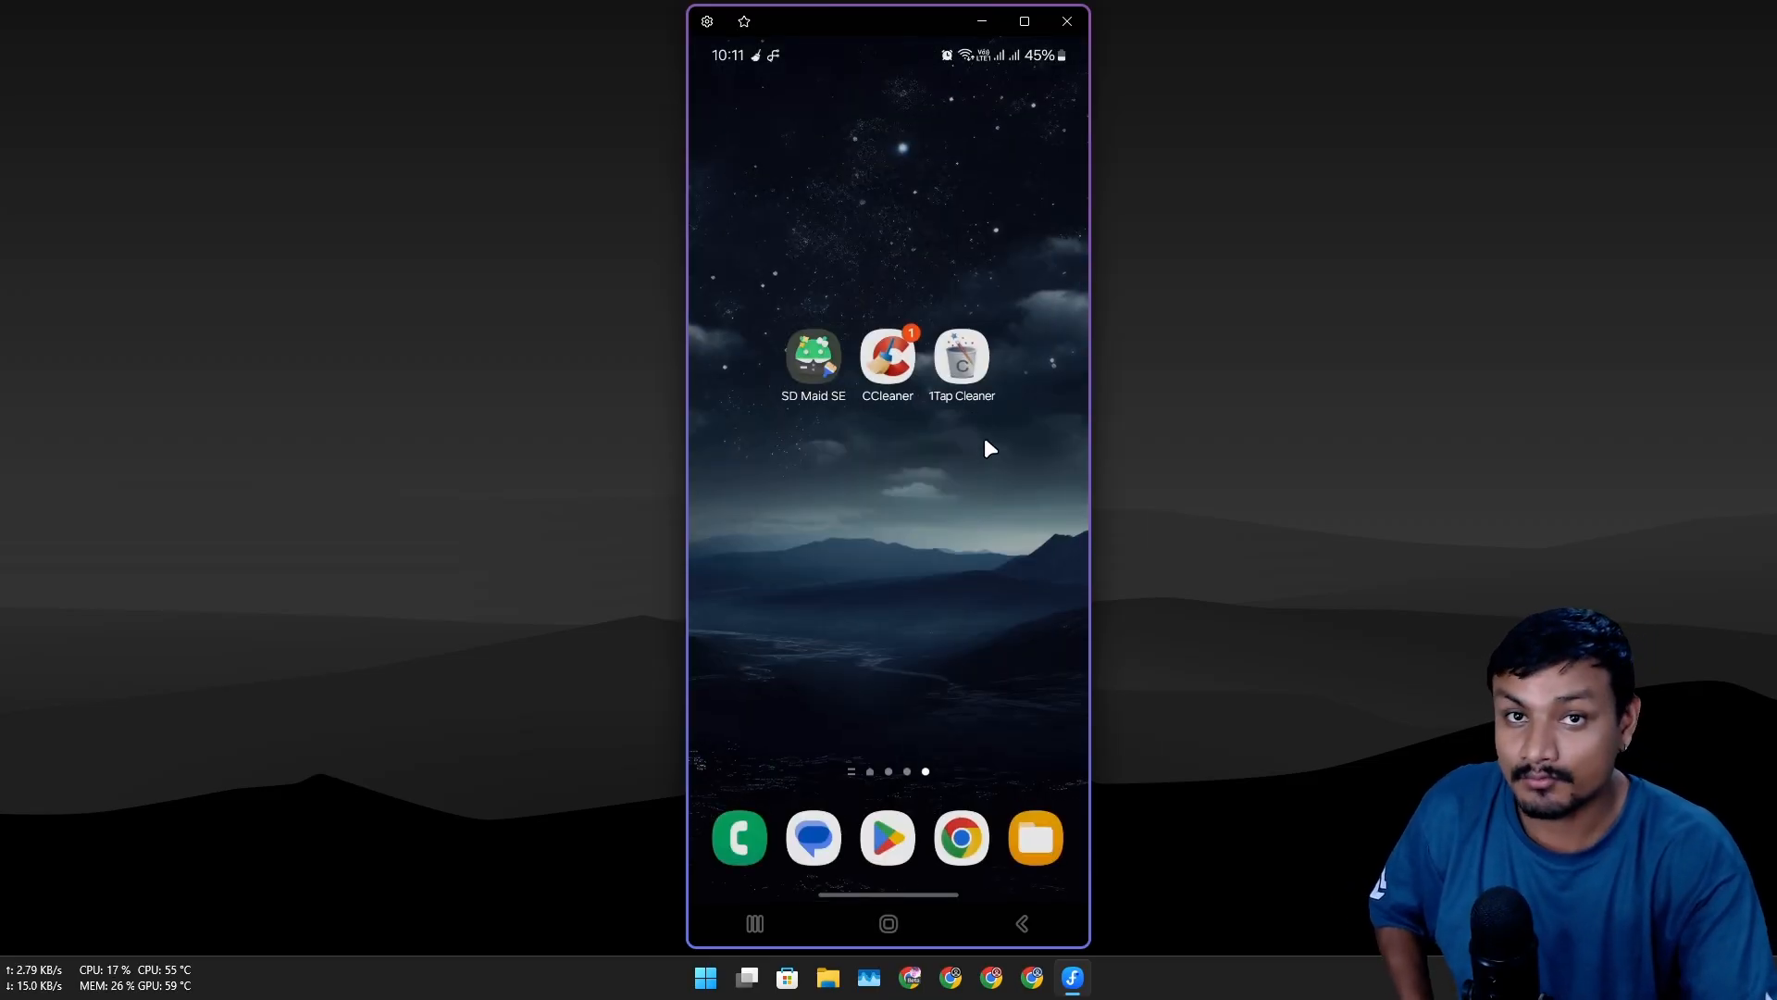
{"action": "mouse_move", "coordinate": [993, 448]}
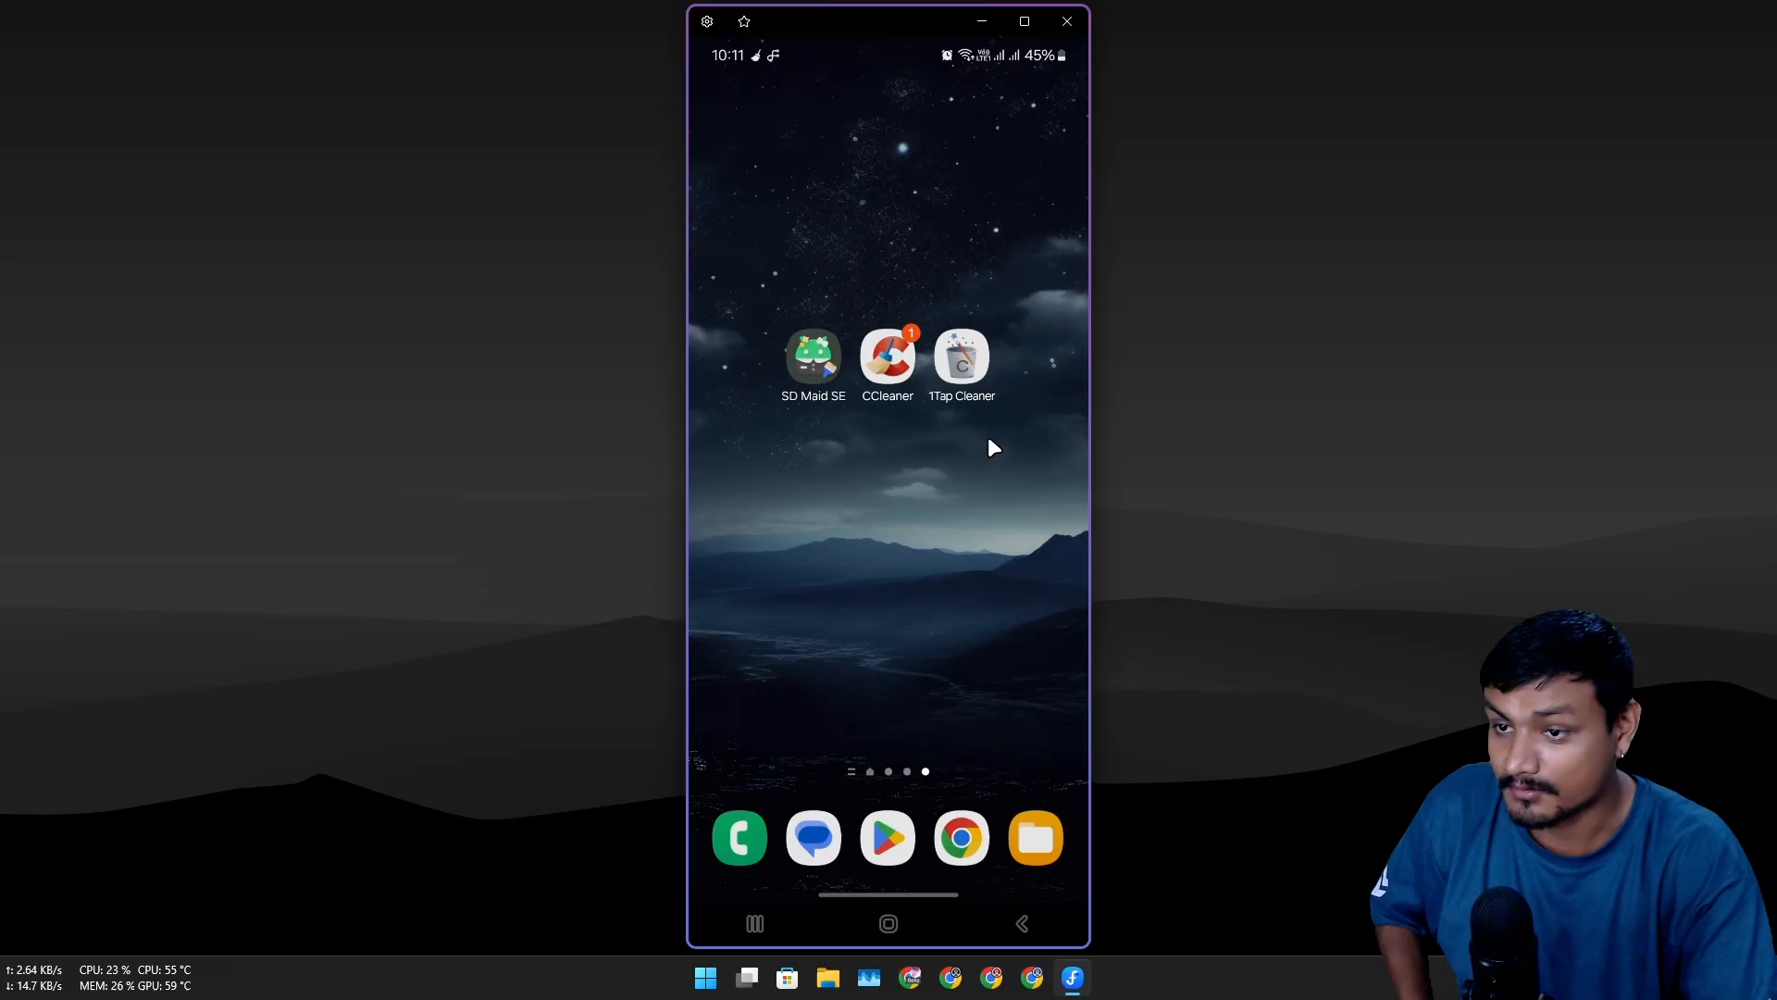
{"action": "mouse_move", "coordinate": [955, 413]}
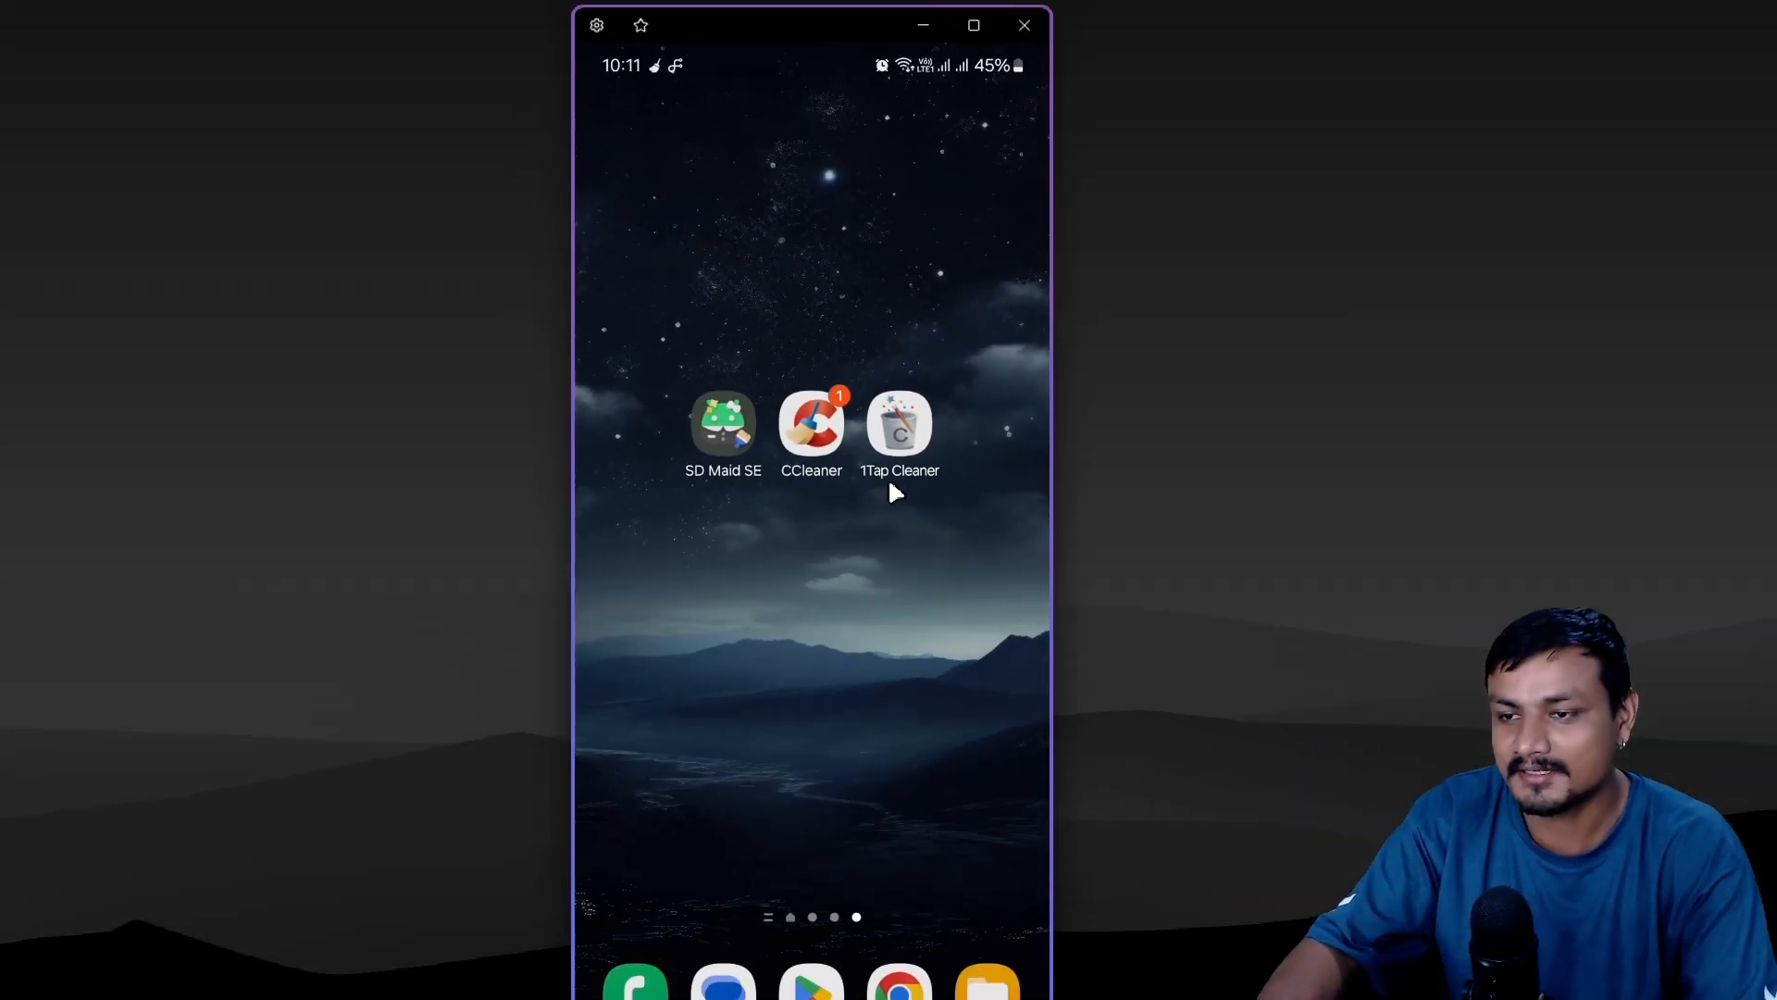
Step: Launch 1Tap Cleaner and start clearing the 6.12 GB large cache across 83 apps
{"action": "left_click", "coordinate": [900, 426]}
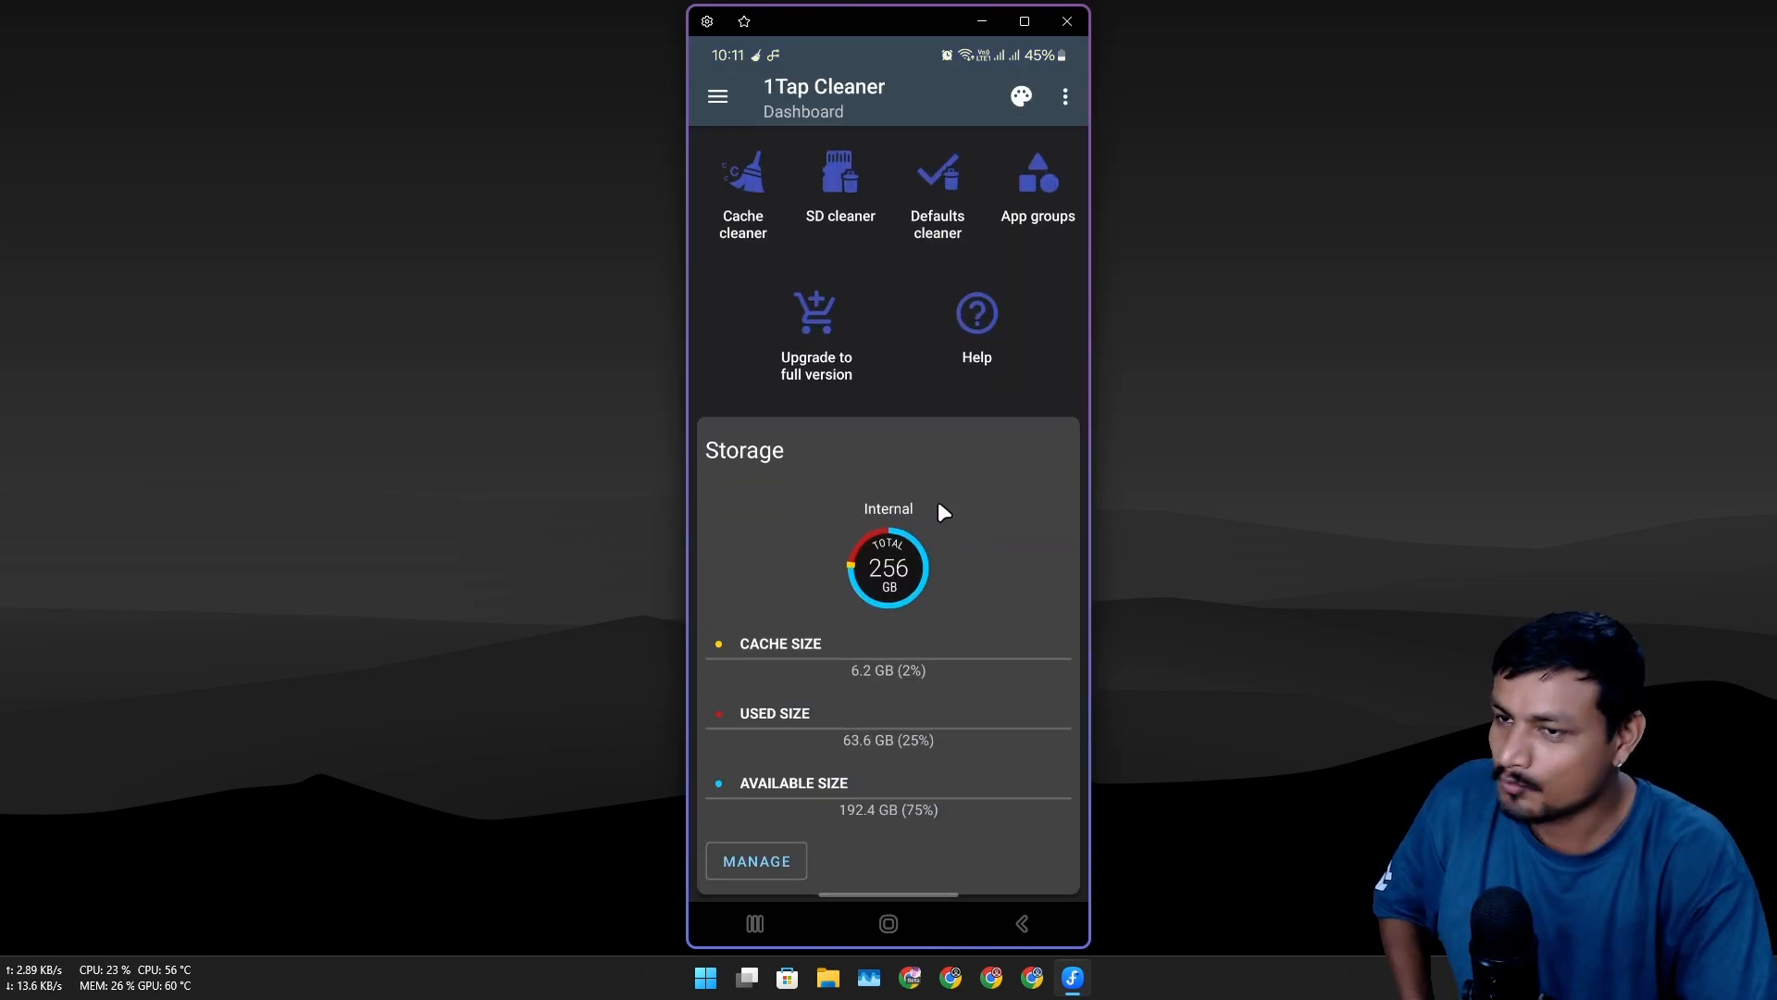
{"action": "scroll", "scroll_direction": "down", "scroll_amount": 3}
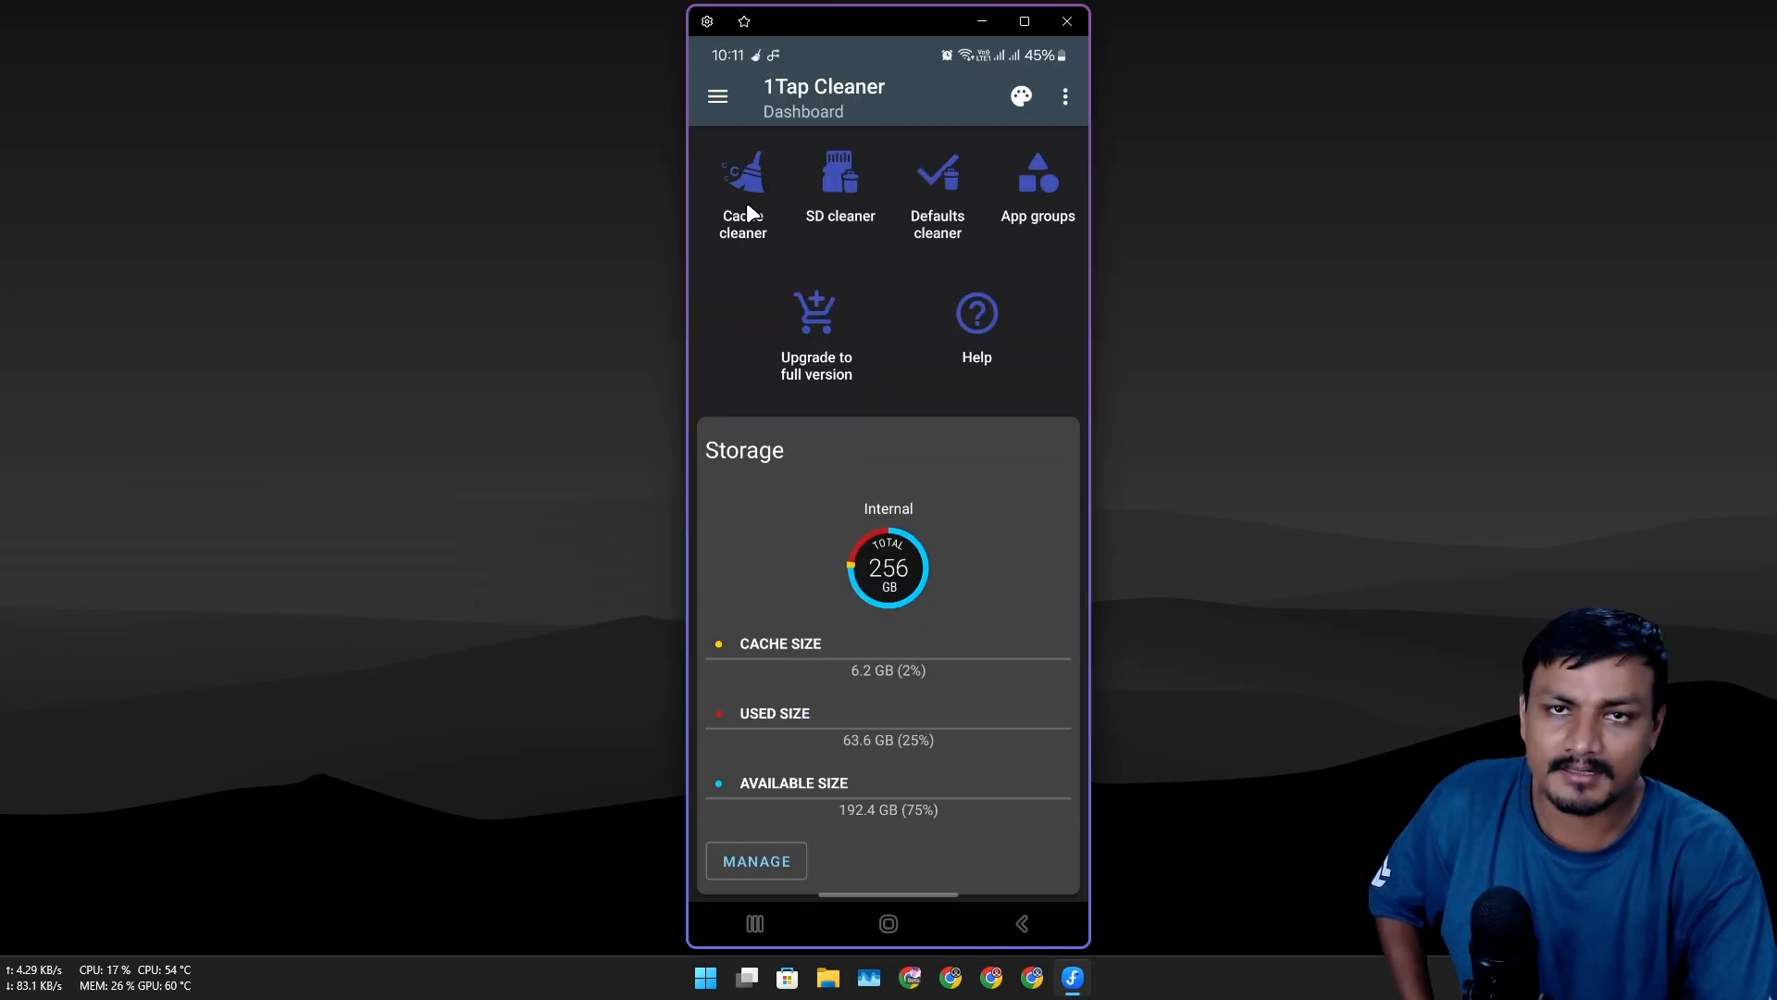
{"action": "mouse_move", "coordinate": [738, 206]}
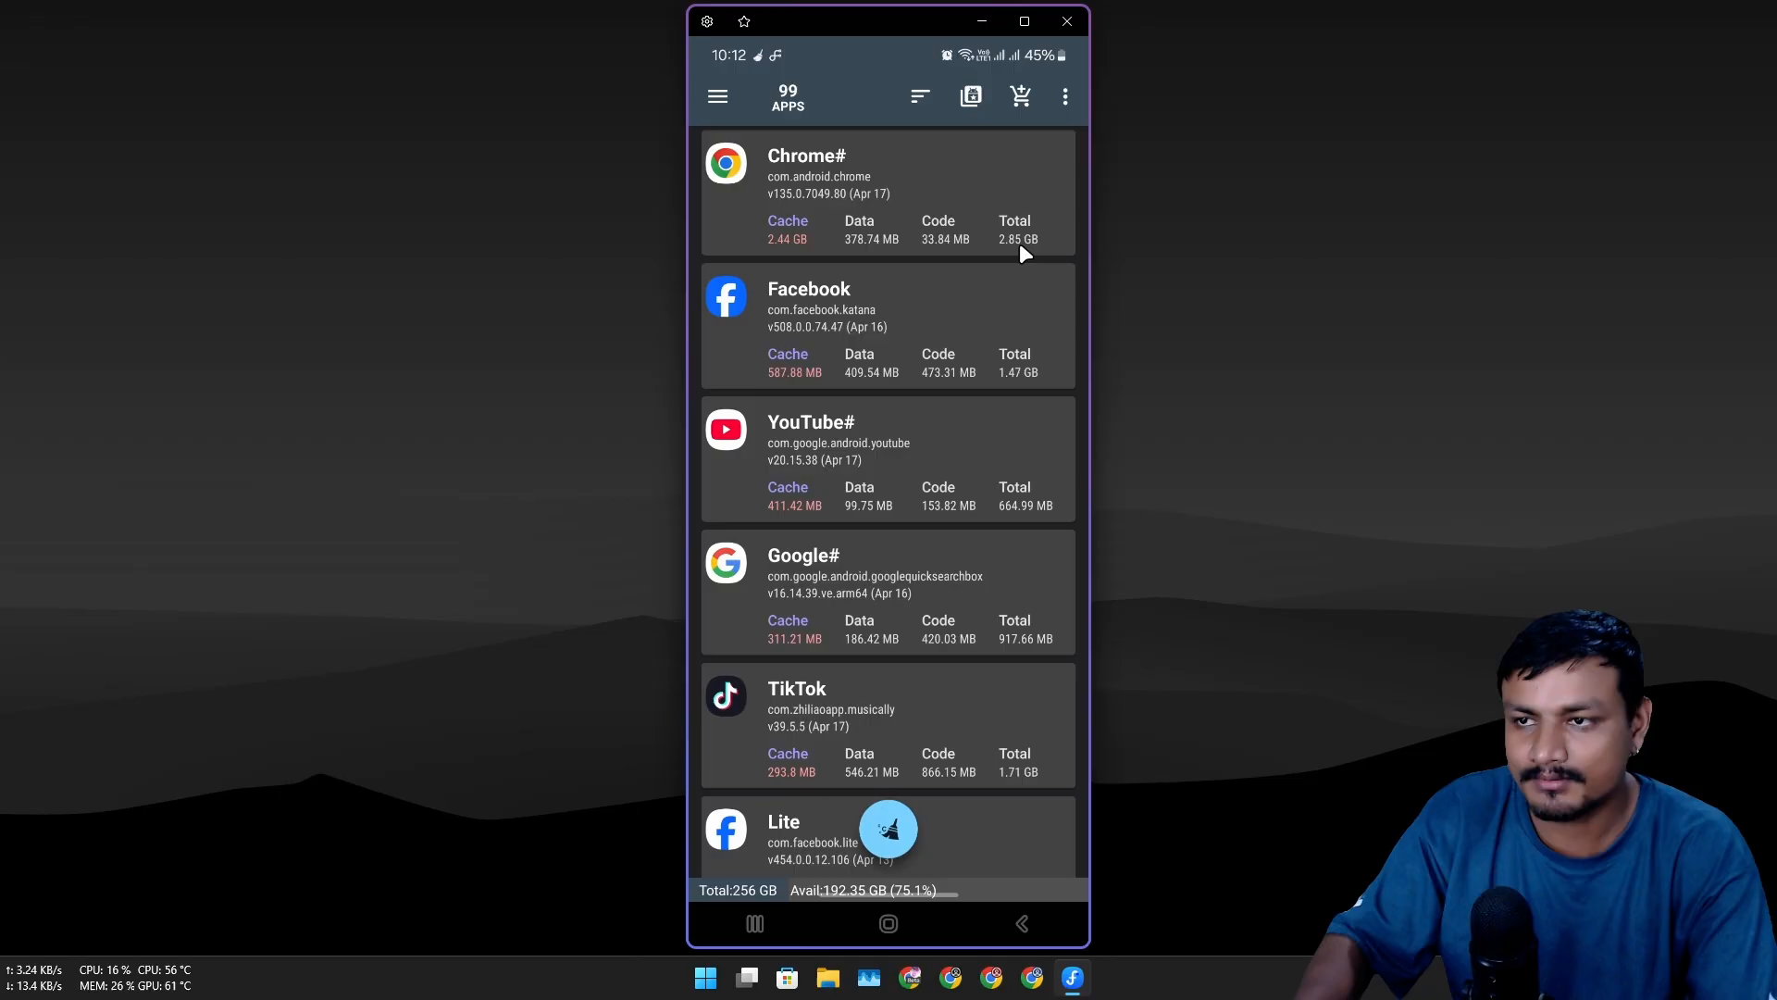
{"action": "mouse_move", "coordinate": [1018, 302]}
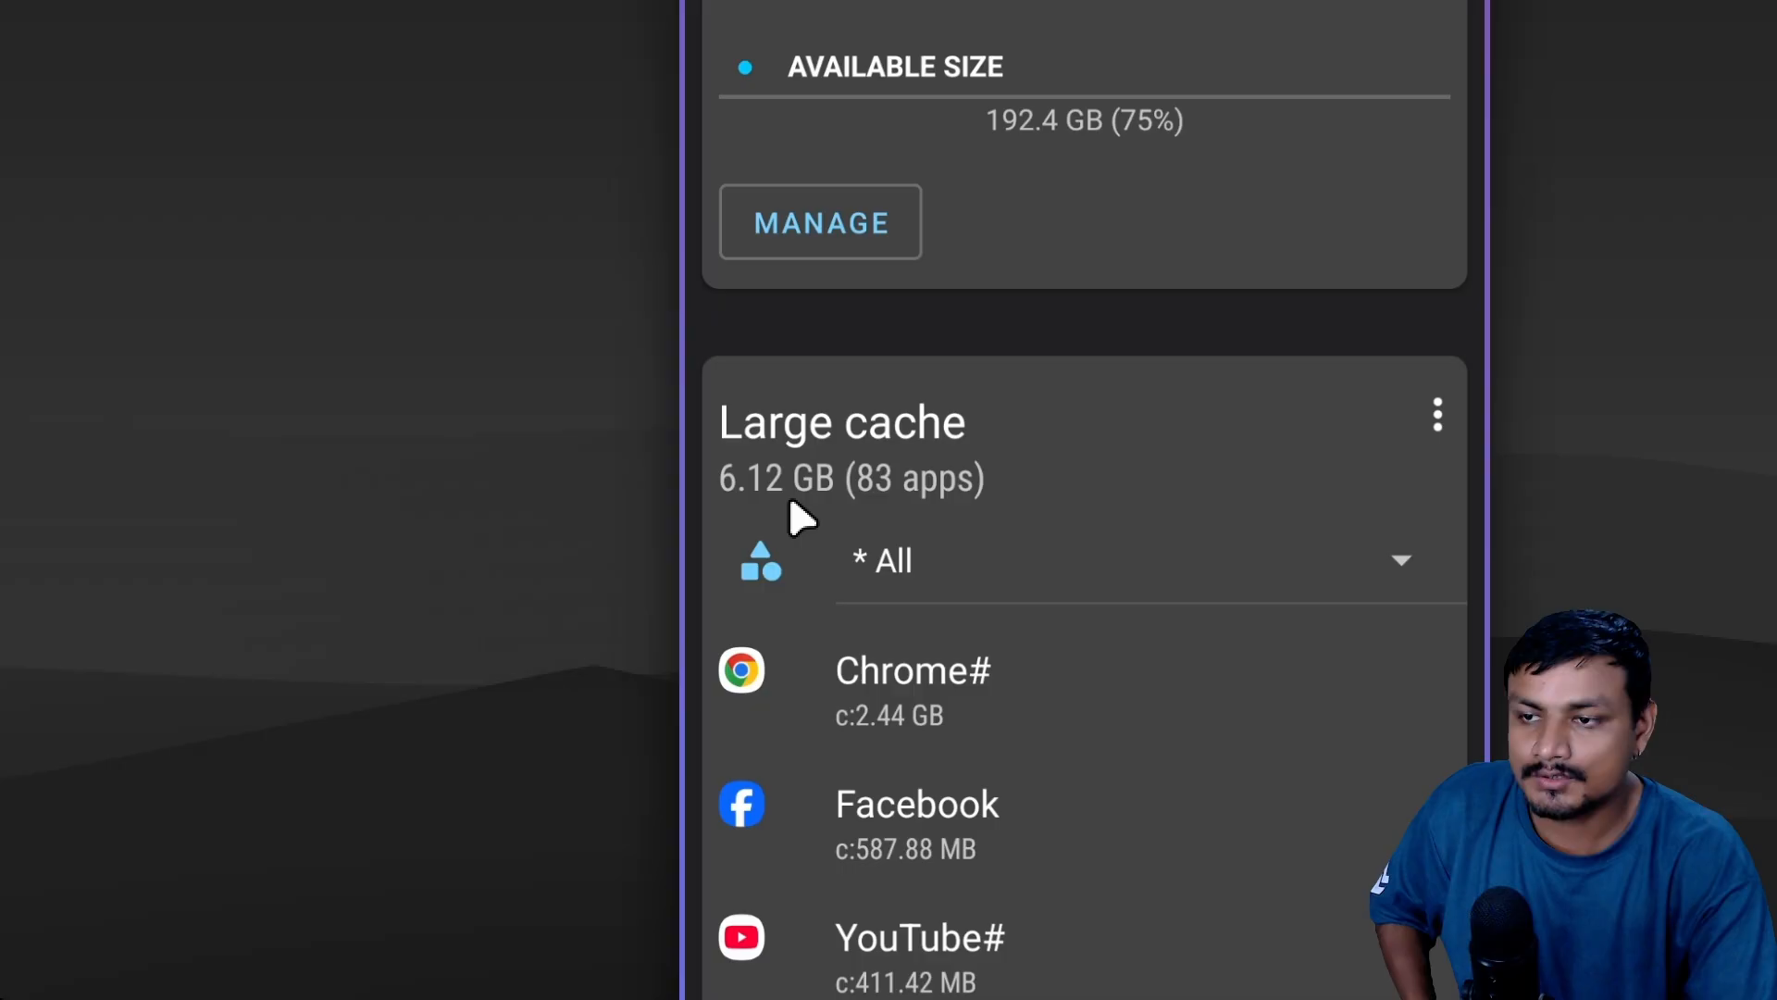
{"action": "mouse_move", "coordinate": [872, 487]}
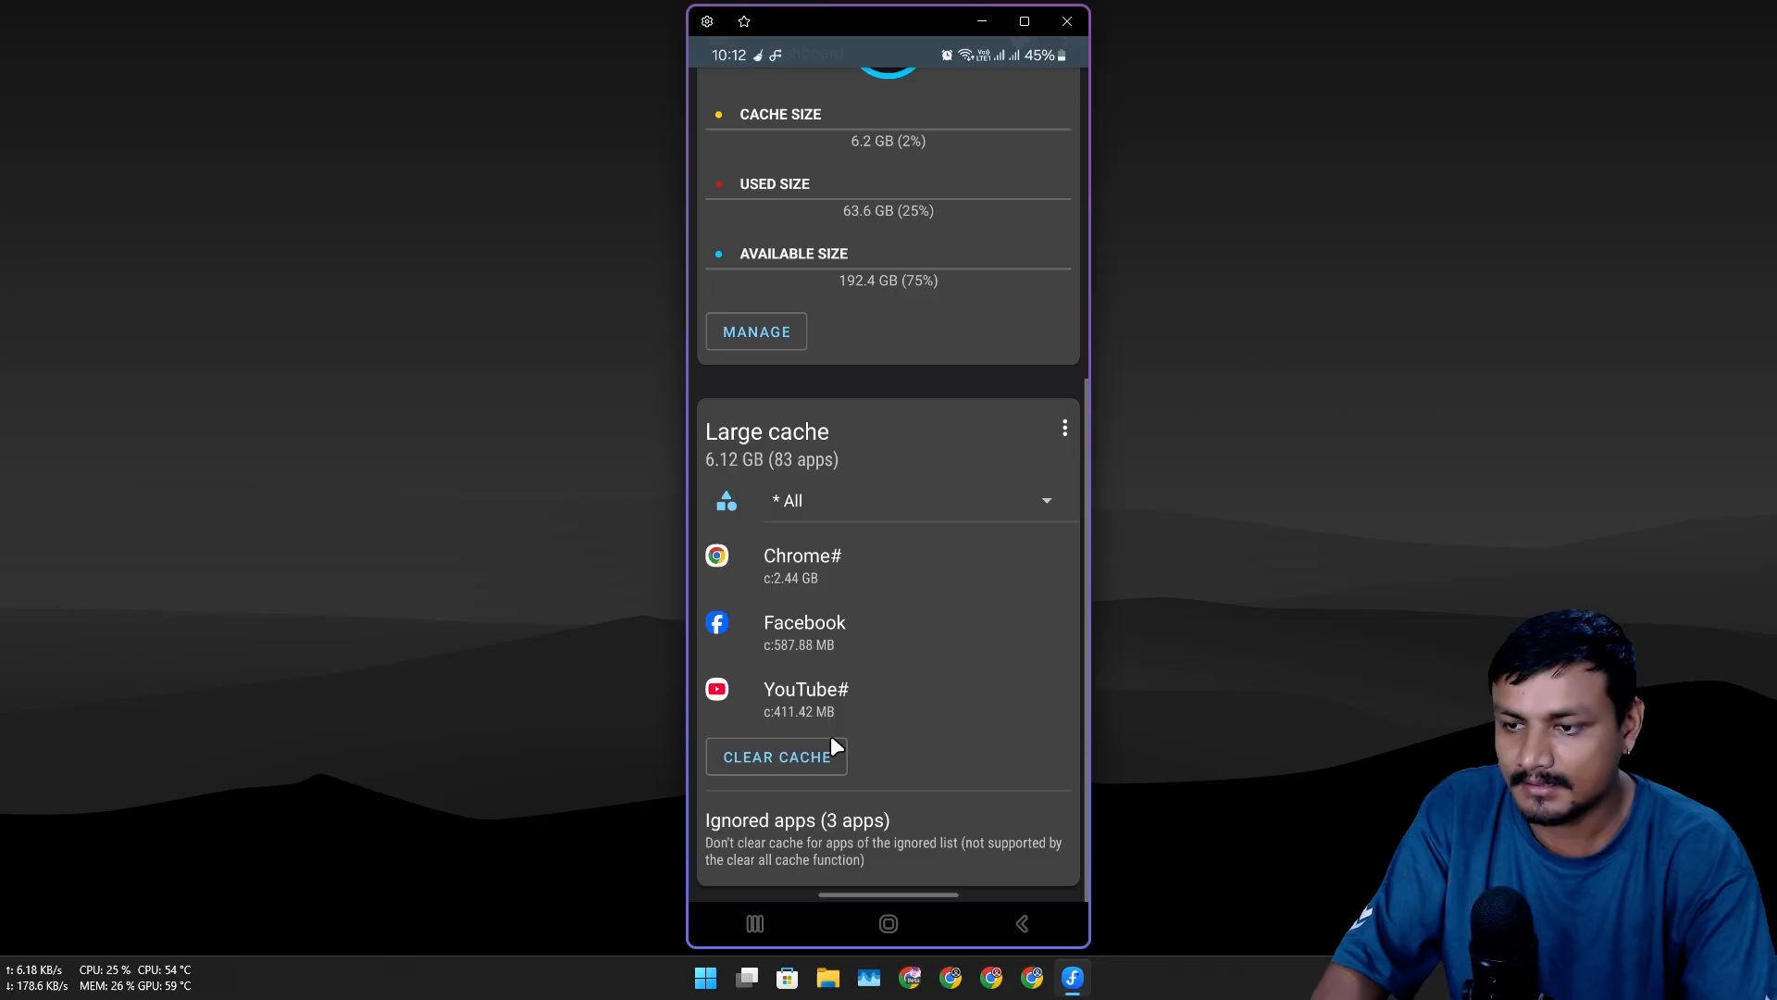
{"action": "left_click", "coordinate": [775, 755]}
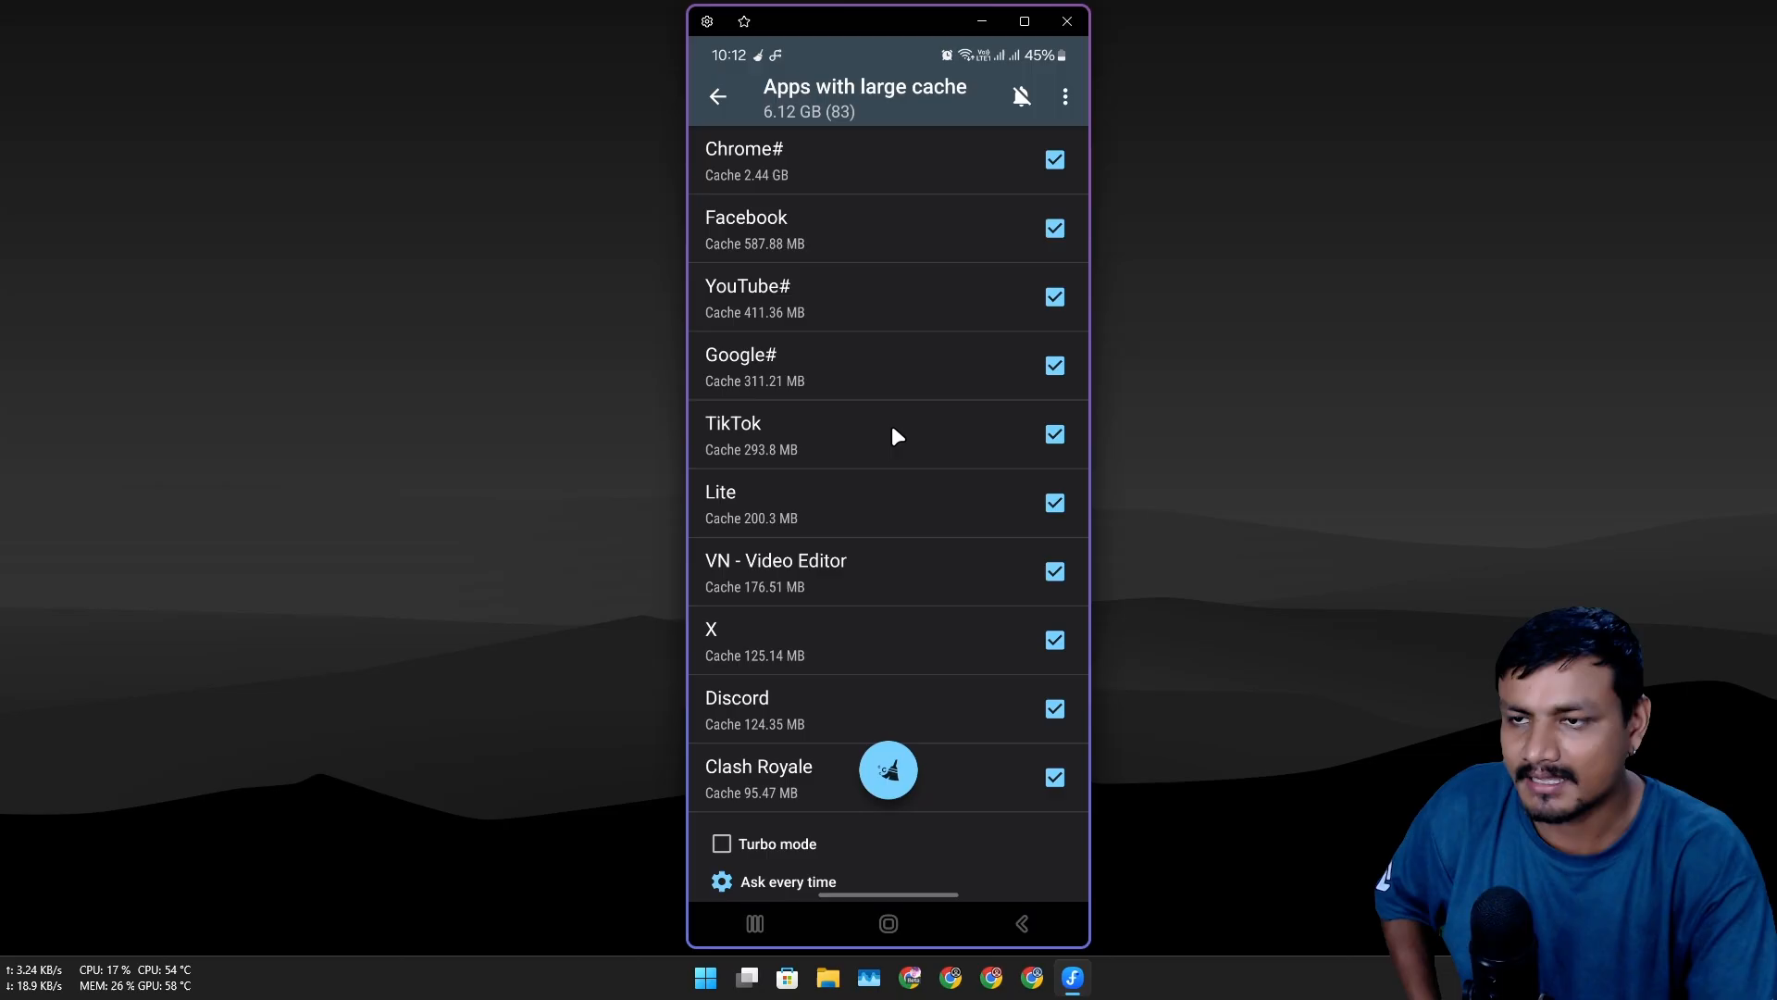
Step: Scroll through the 83-app large-cache list, leaving every app checked
{"action": "scroll", "scroll_direction": "down", "scroll_amount": 3}
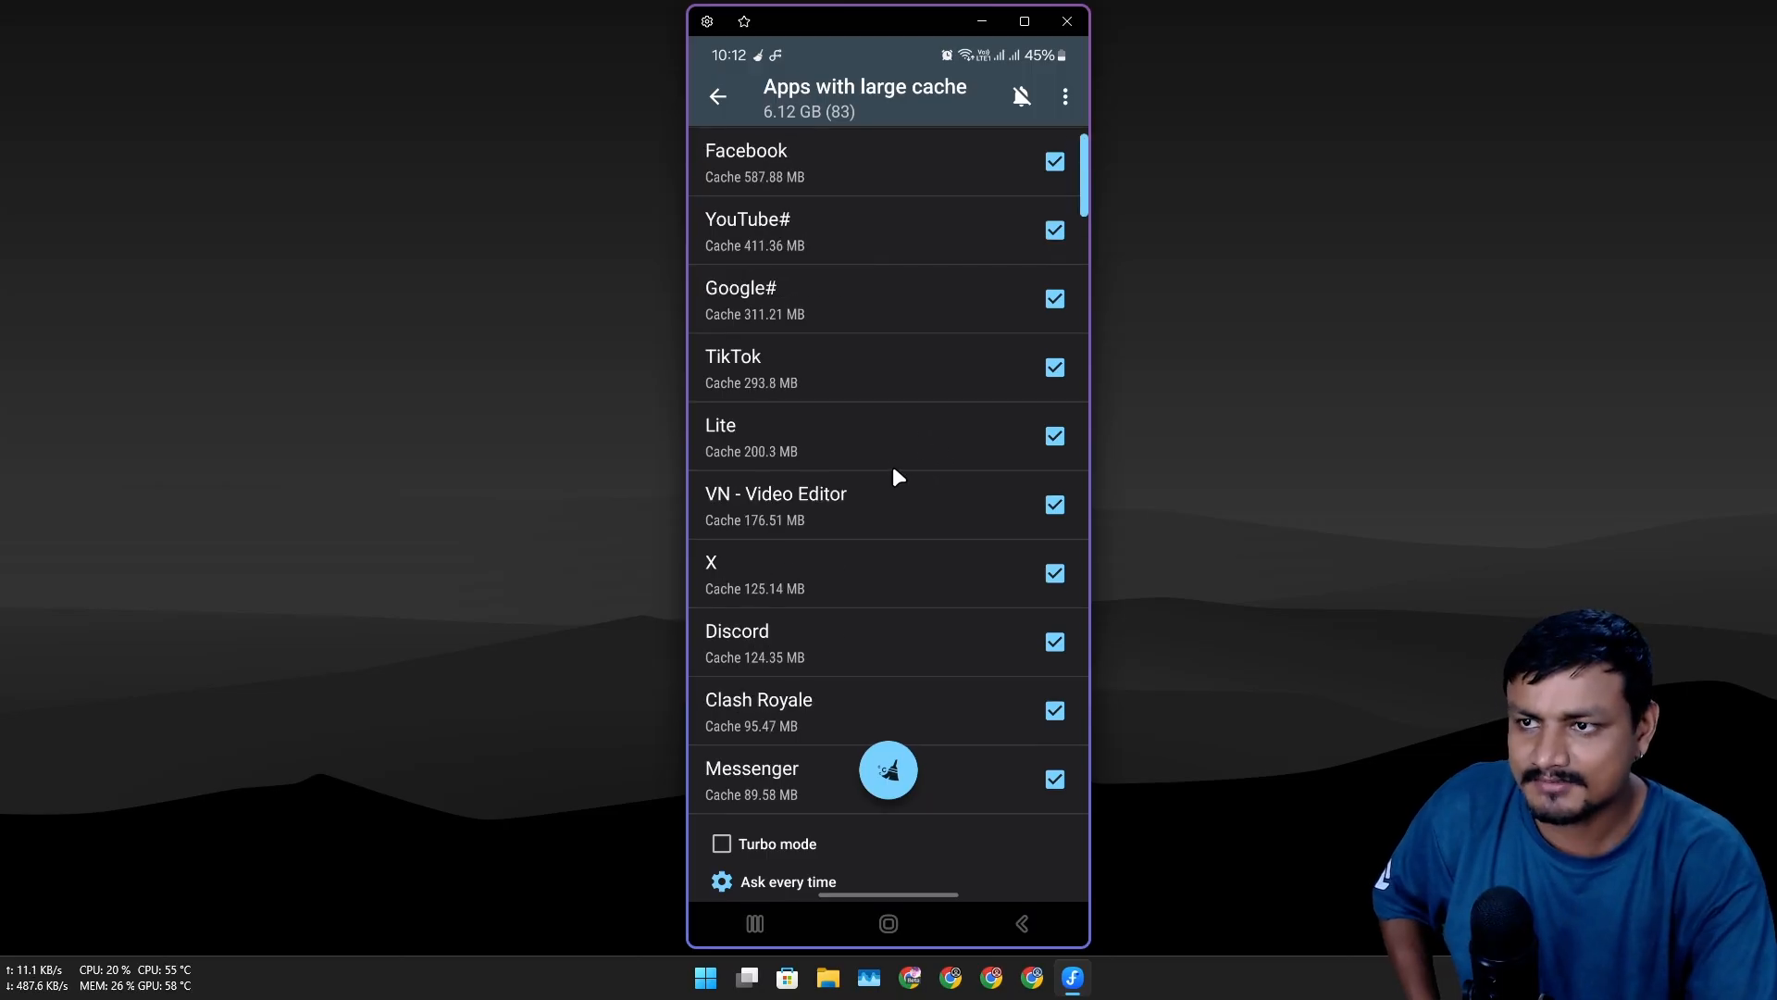
{"action": "scroll", "scroll_direction": "down", "scroll_amount": 3}
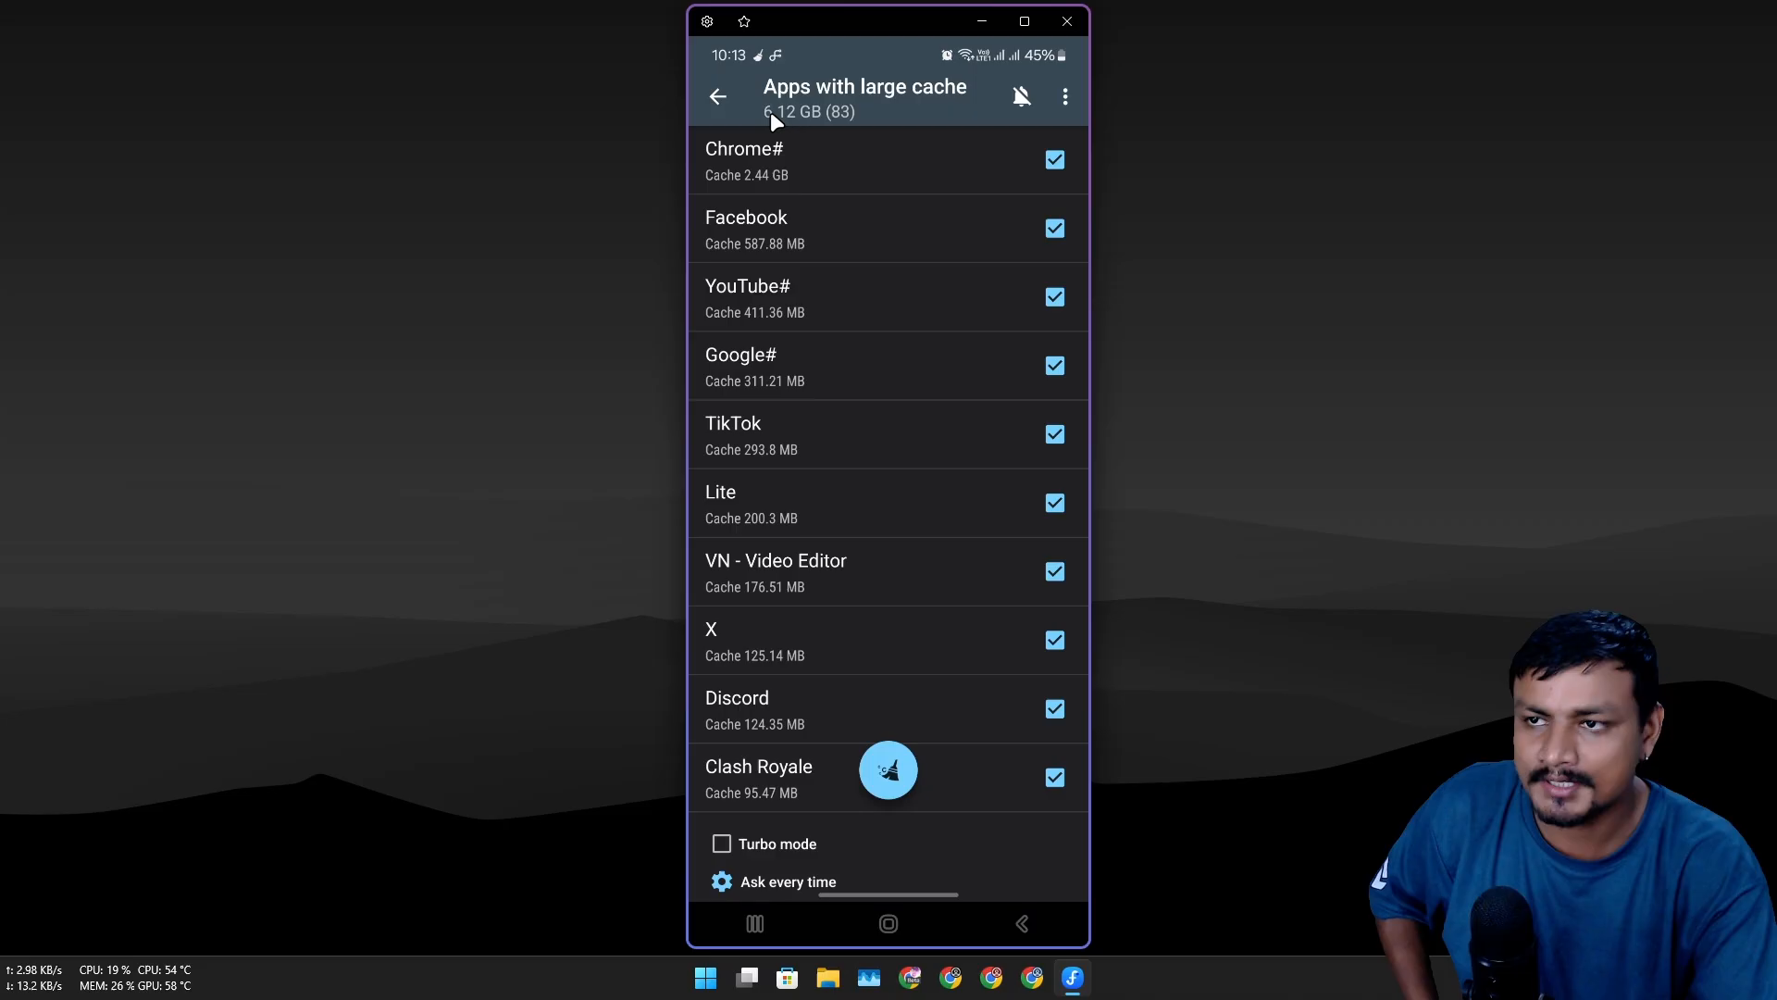
{"action": "mouse_move", "coordinate": [776, 761]}
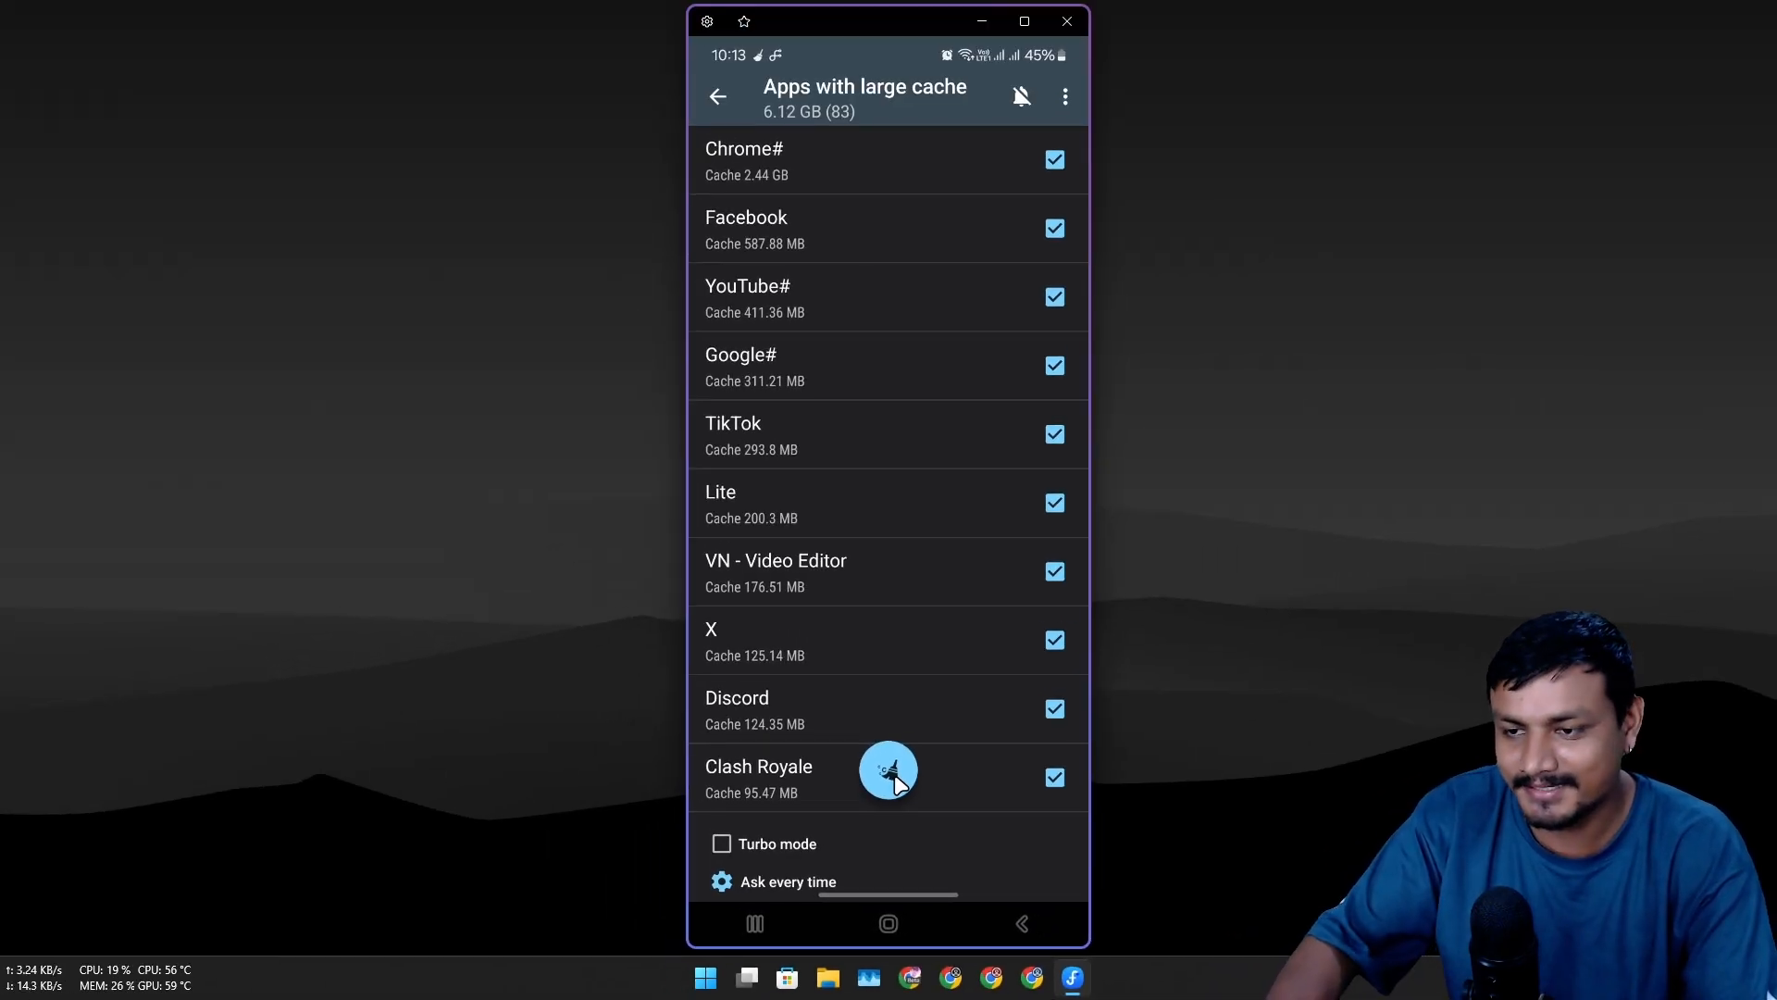
Step: Choose Automatic cache clearing, grant 1Tap Cleaner accessibility access and return to the app list
{"action": "left_click", "coordinate": [887, 776]}
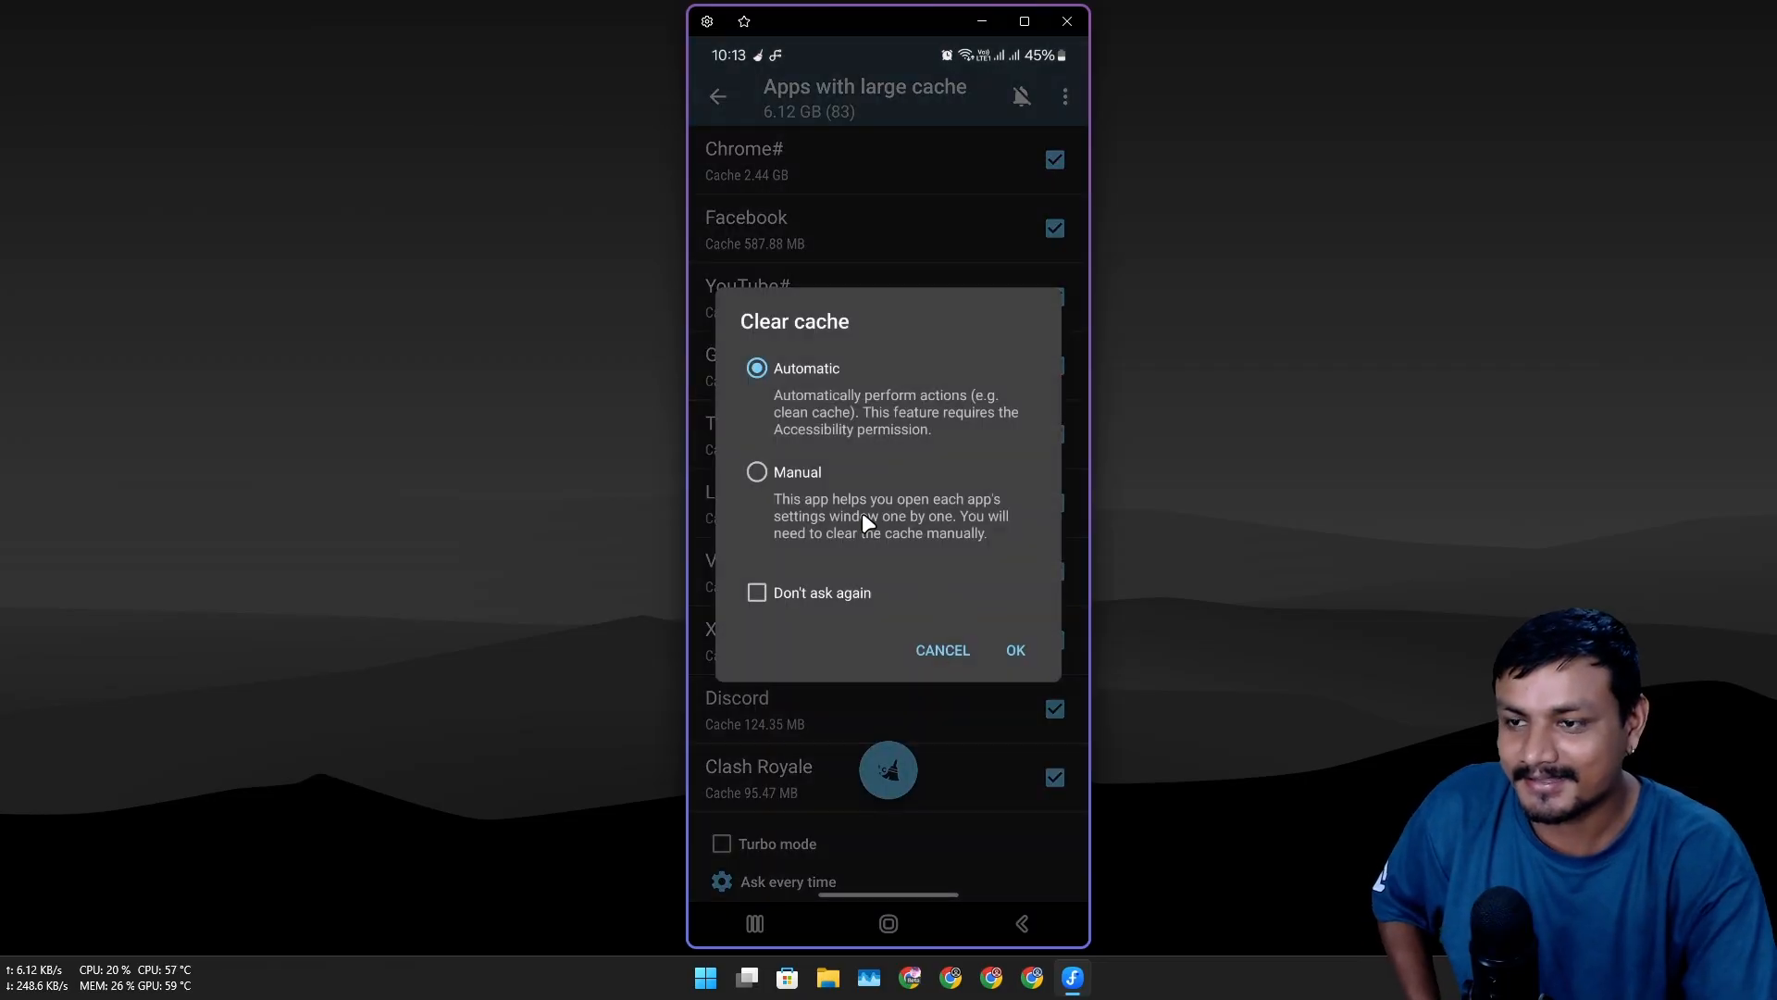
{"action": "mouse_move", "coordinate": [855, 459]}
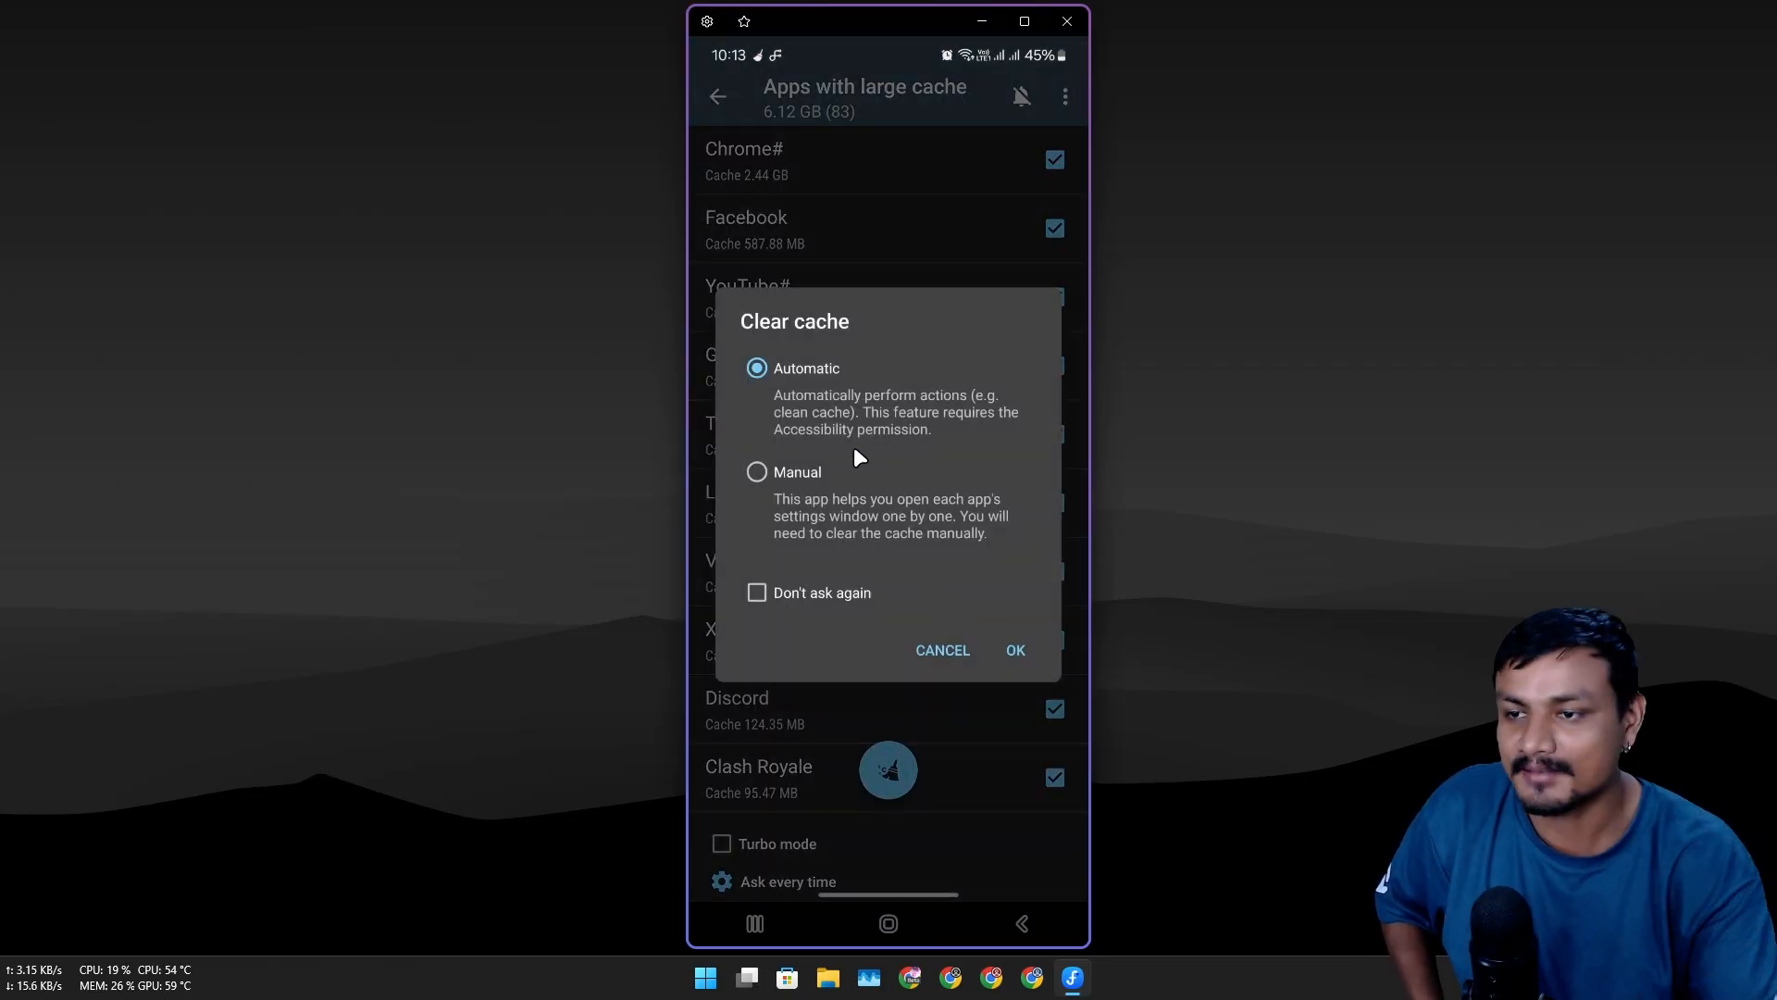
{"action": "mouse_move", "coordinate": [776, 489]}
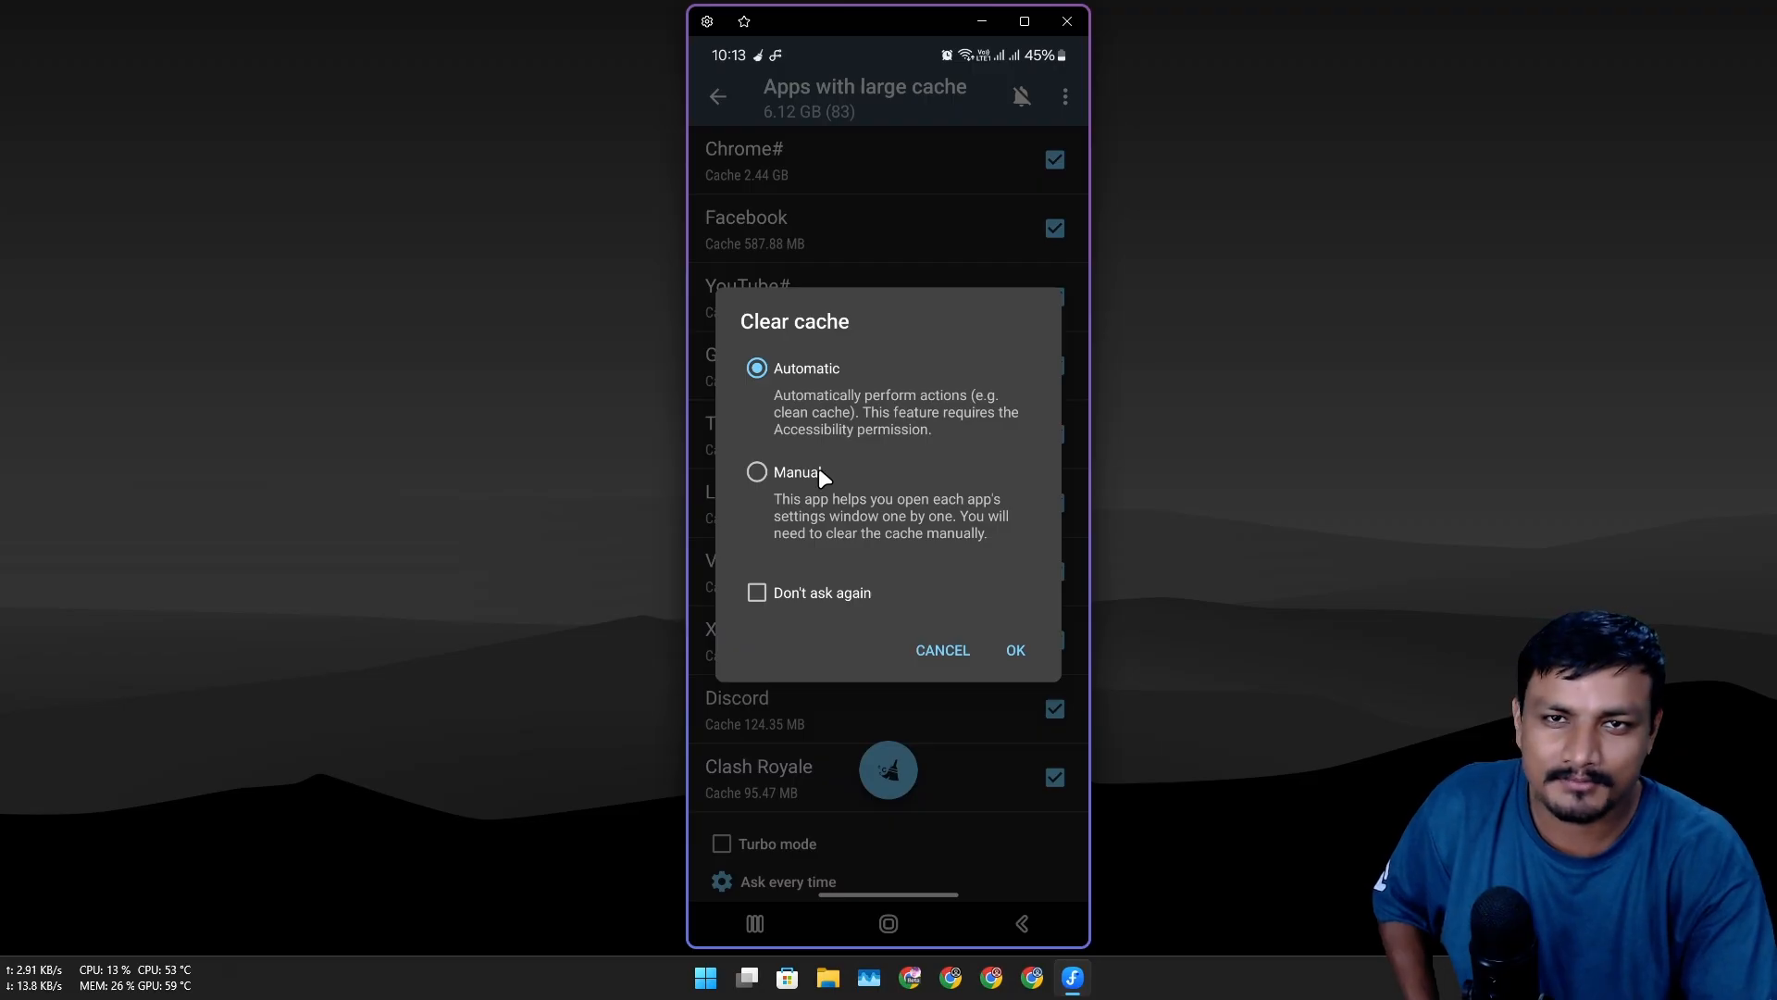
{"action": "mouse_move", "coordinate": [864, 414]}
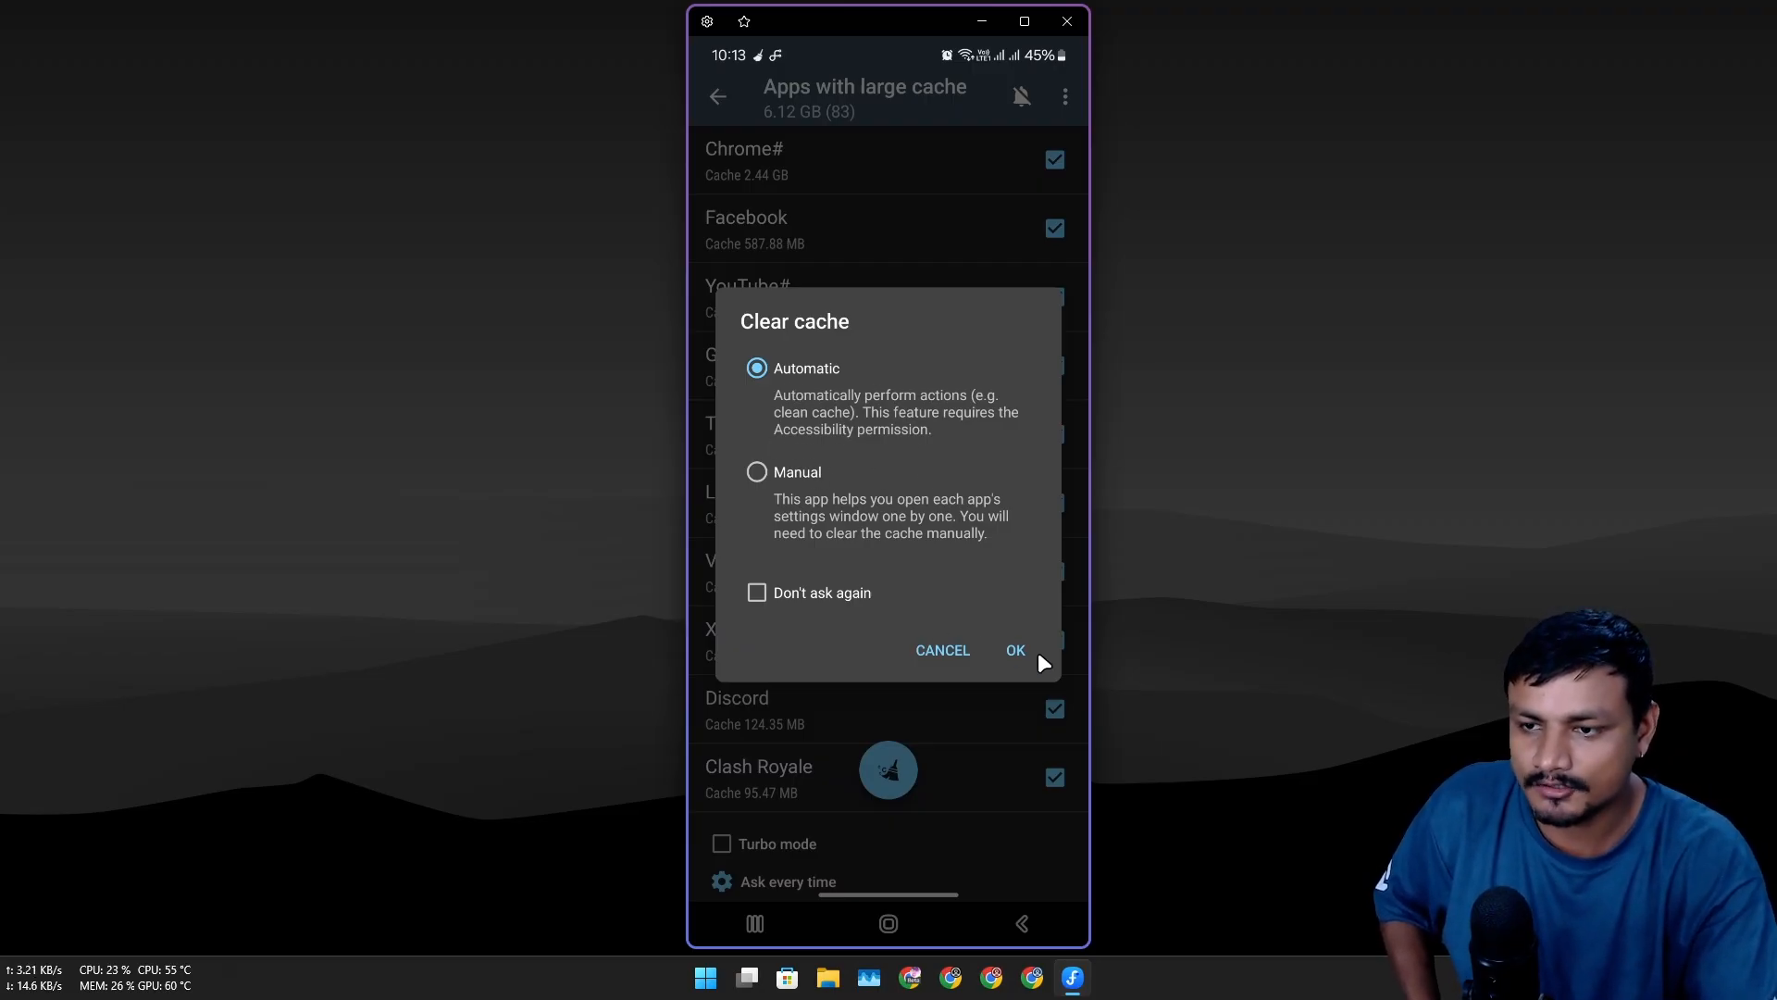
{"action": "left_click", "coordinate": [1014, 650]}
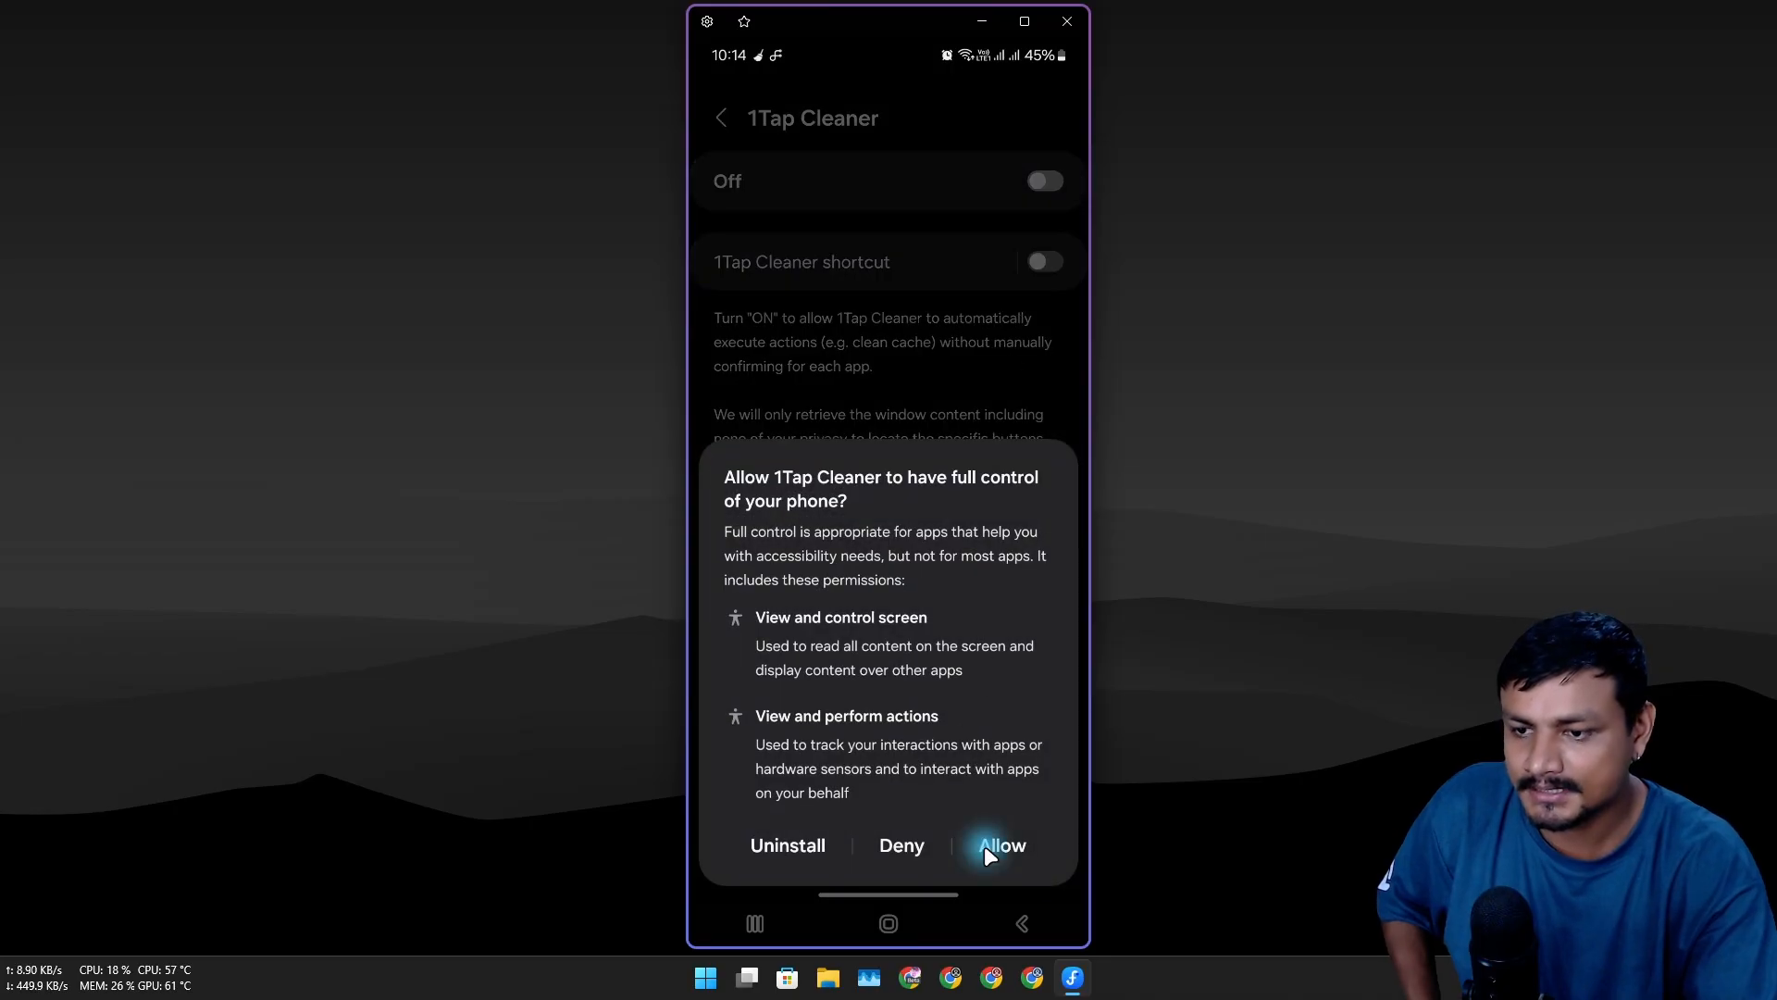
{"action": "left_click", "coordinate": [1001, 844]}
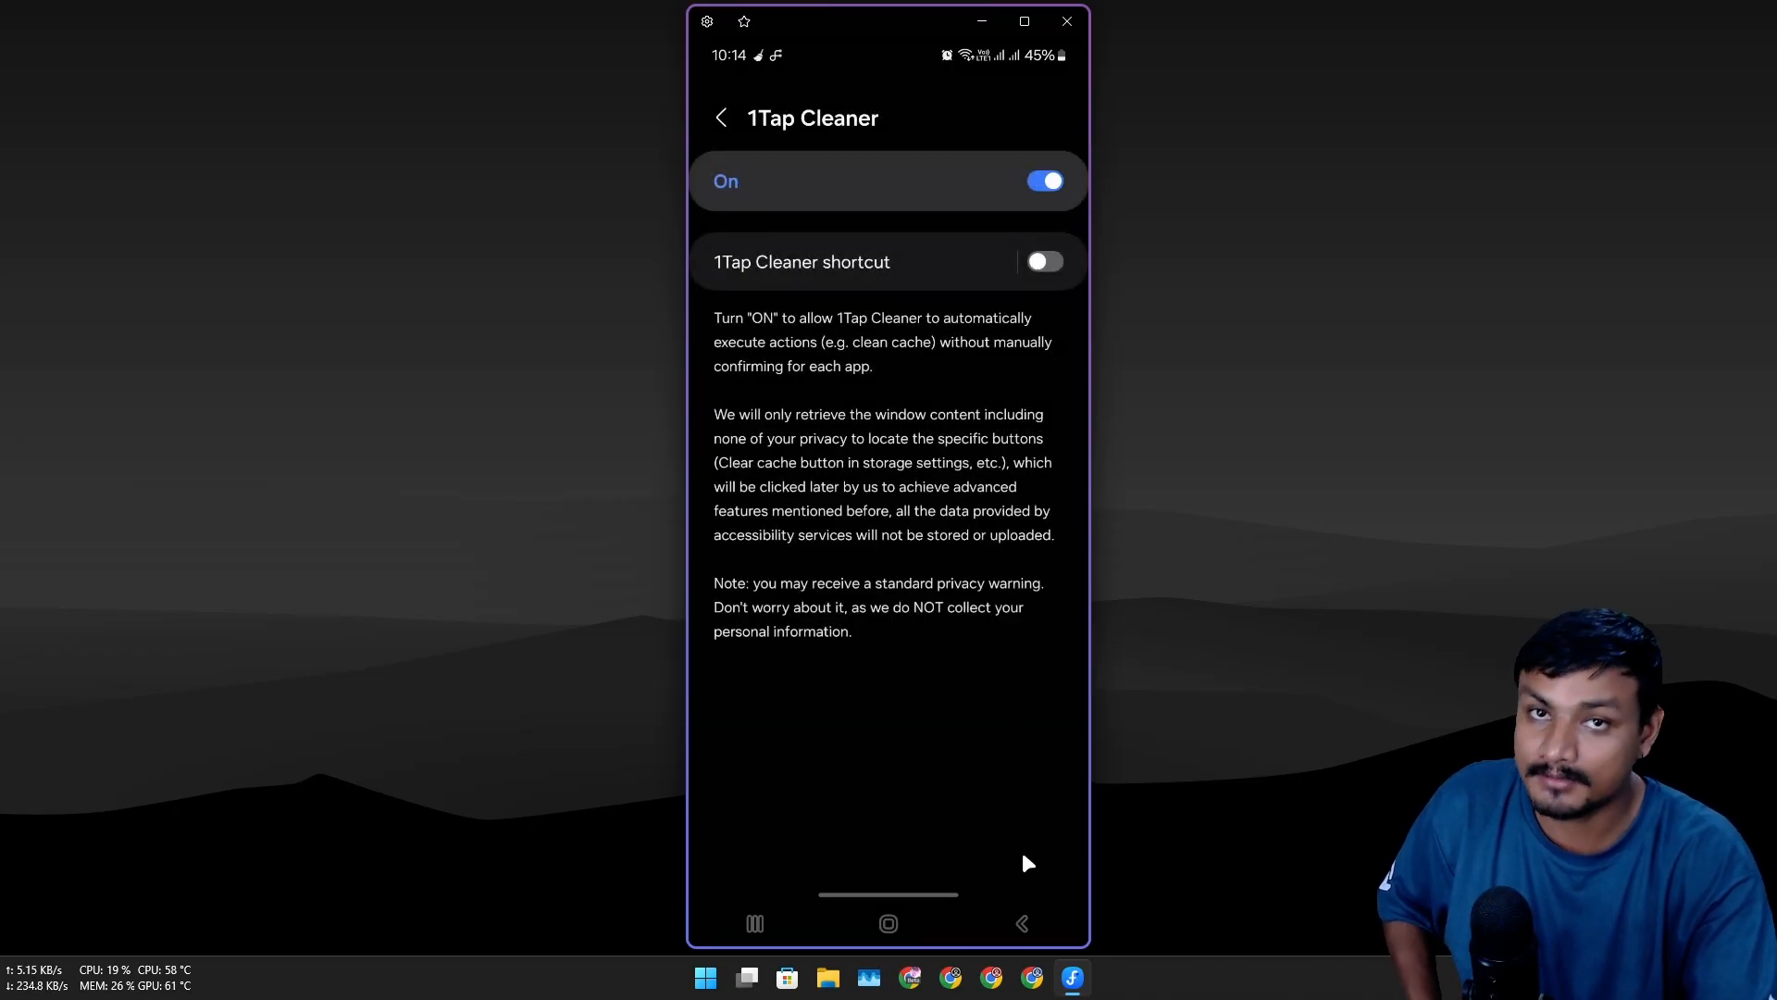
{"action": "left_click", "coordinate": [720, 116]}
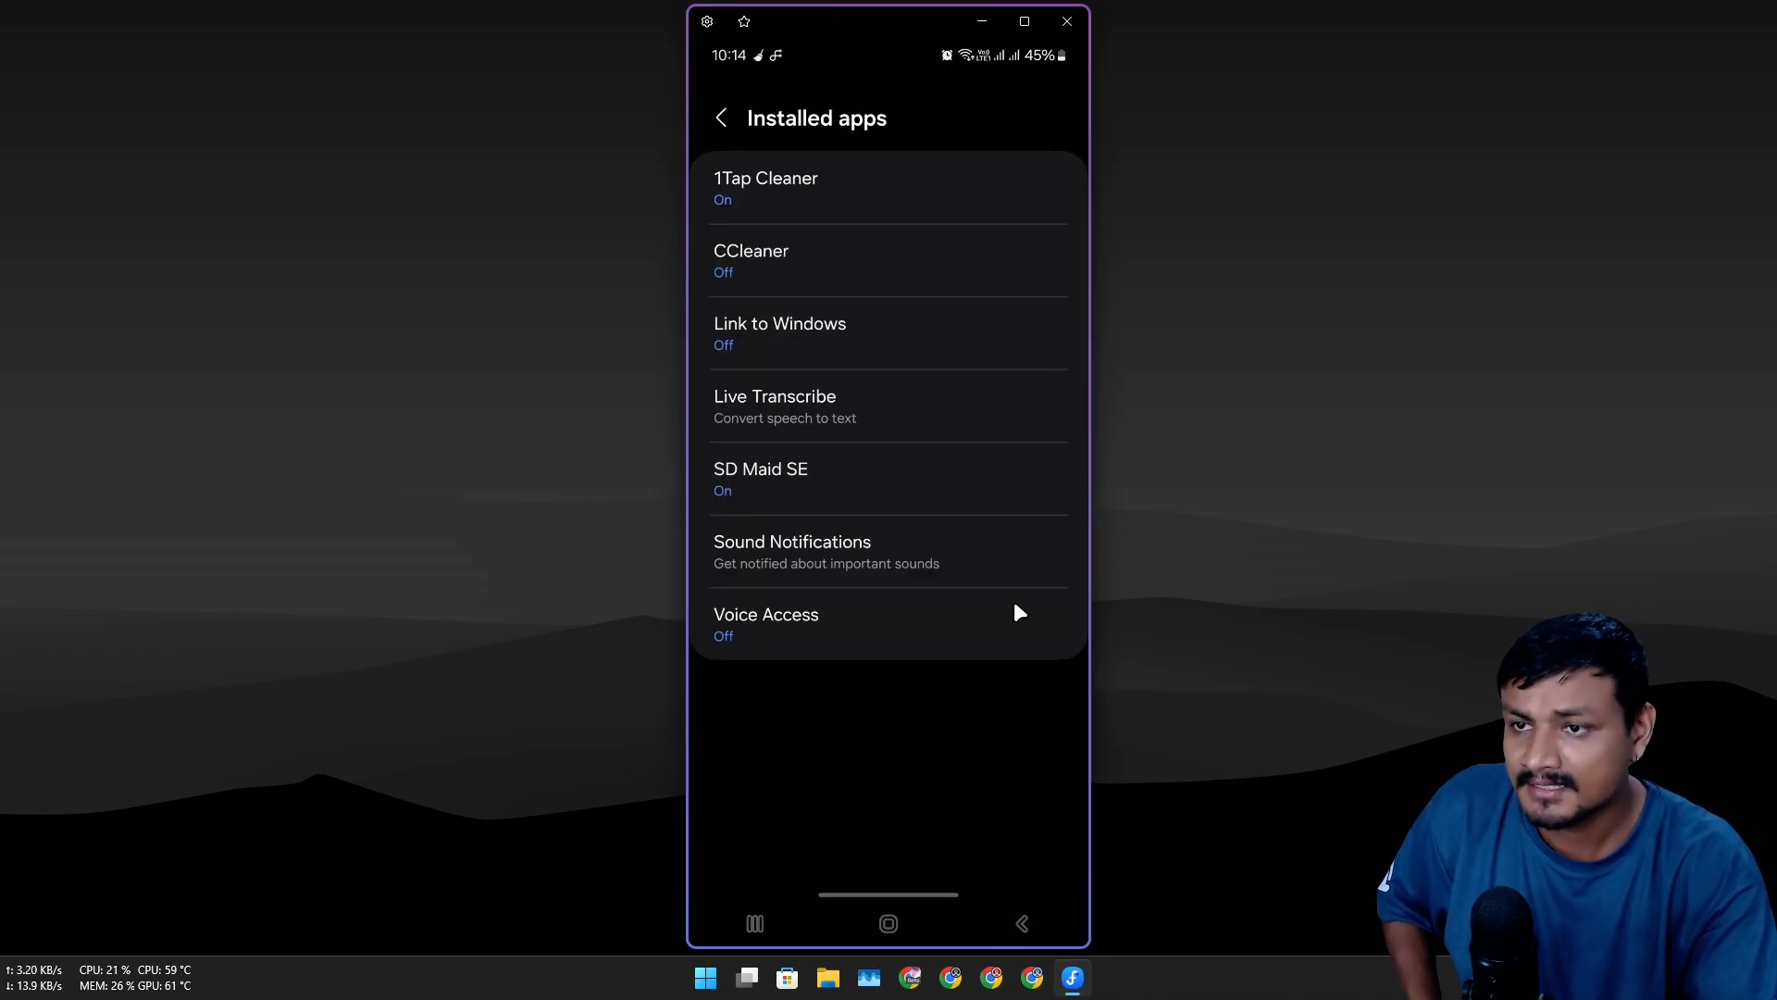
{"action": "left_click", "coordinate": [720, 117]}
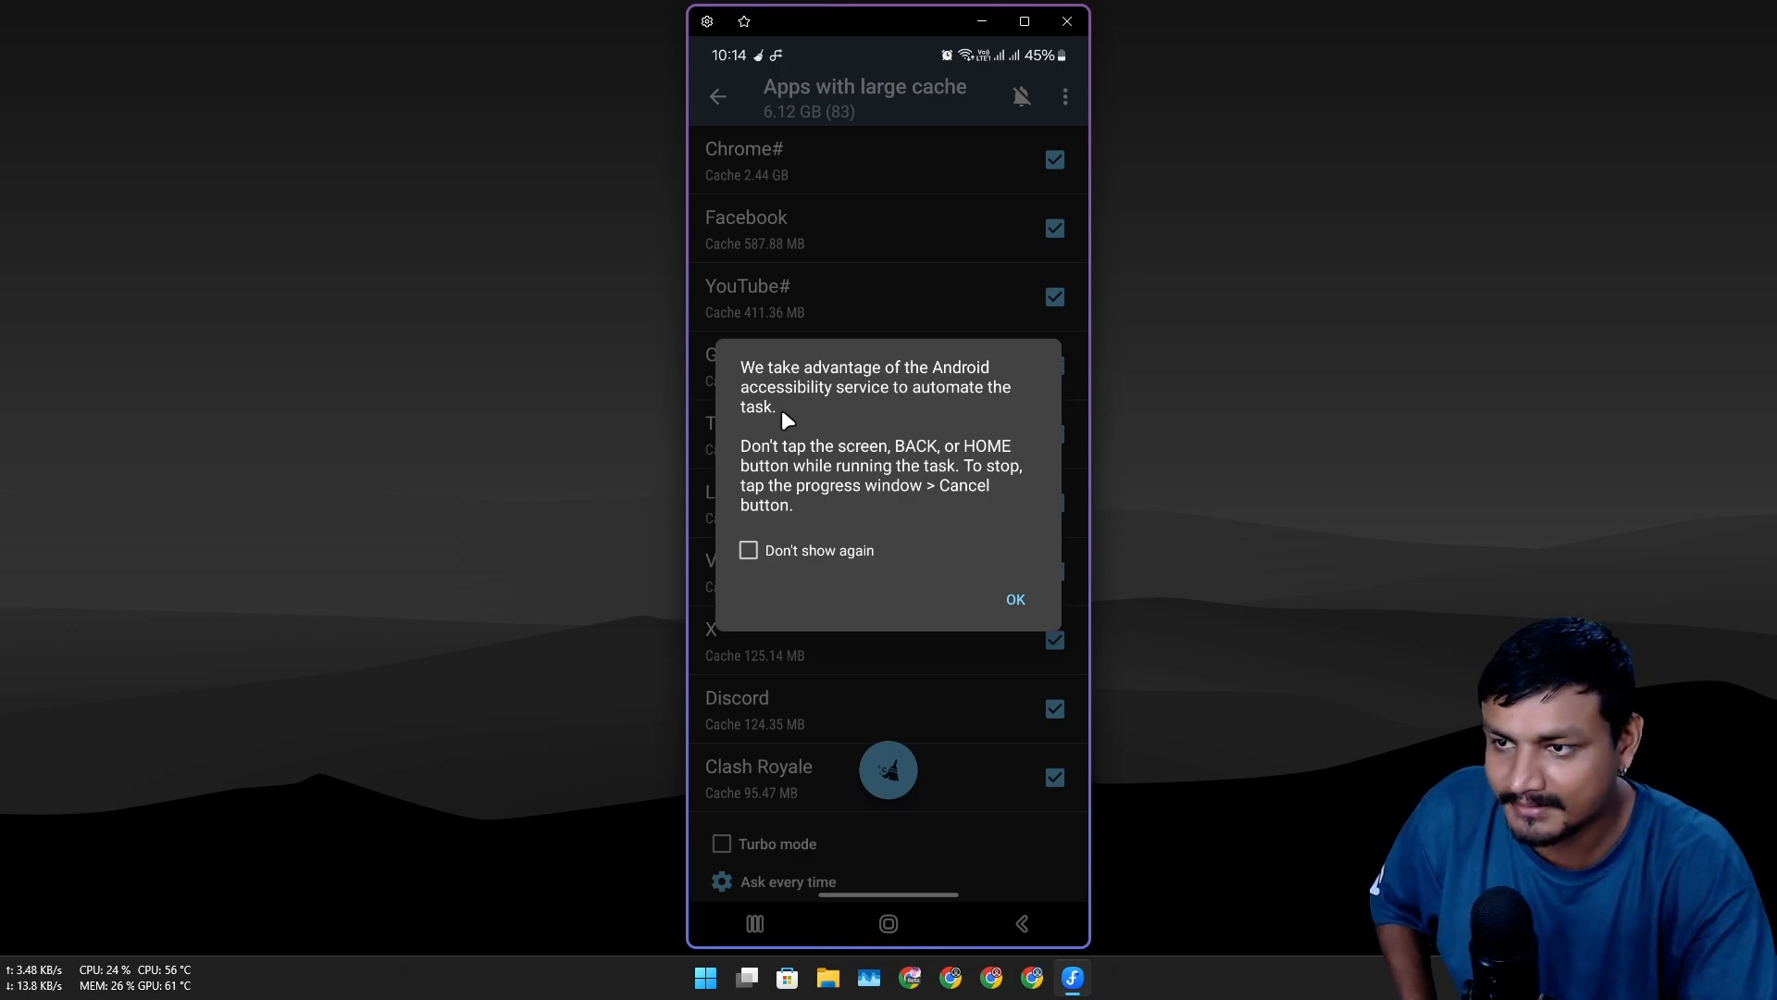
{"action": "mouse_move", "coordinate": [918, 466]}
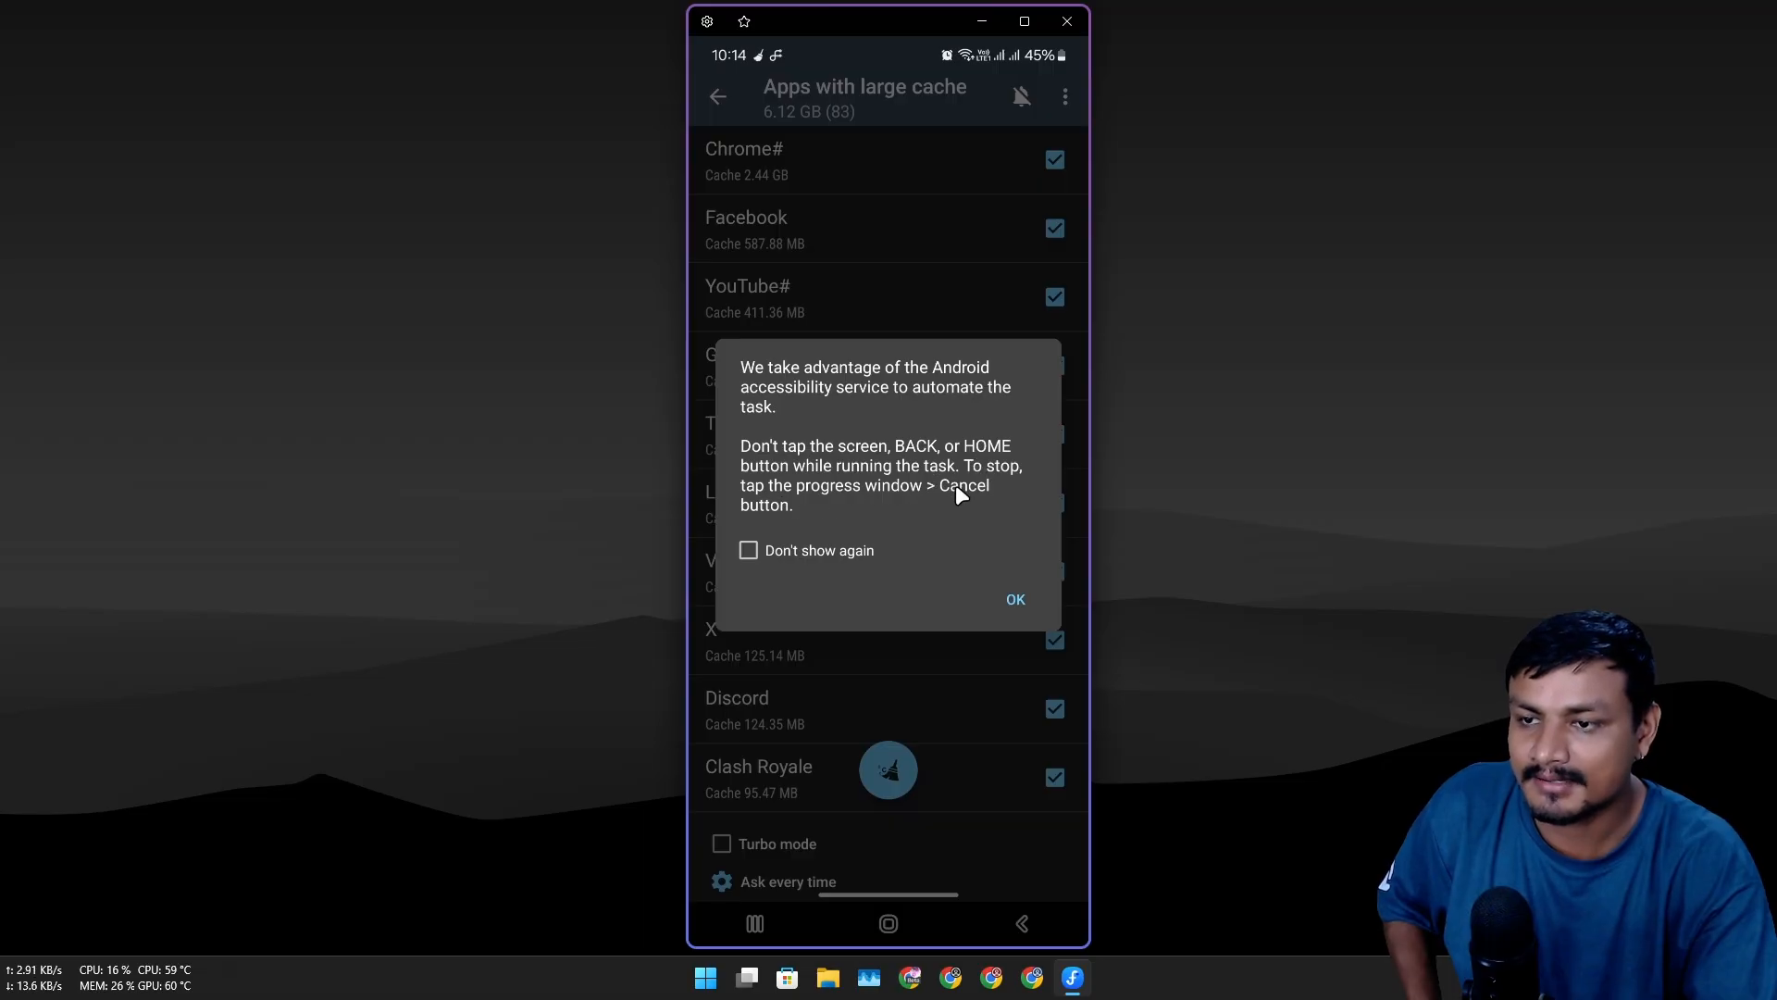
Step: Acknowledge the automation notice and let 1Tap Cleaner clear the 83 apps' caches one by one
{"action": "left_click", "coordinate": [1014, 598]}
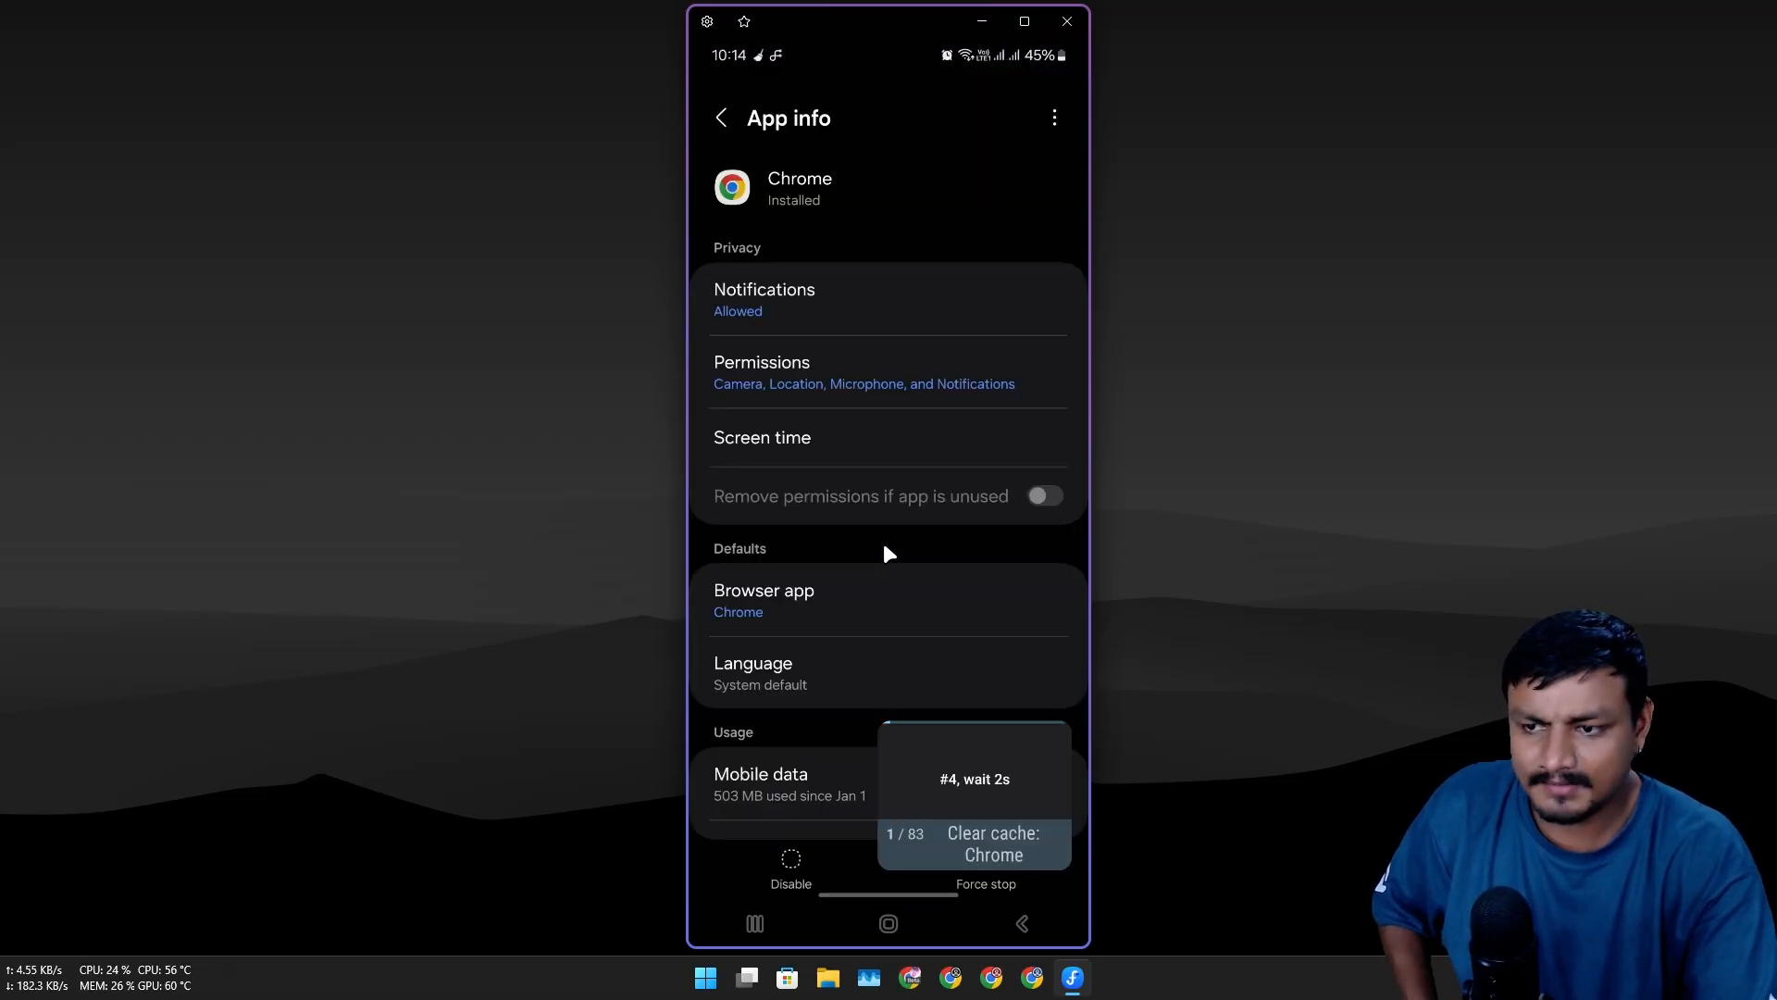
{"action": "left_click", "coordinate": [1042, 496]}
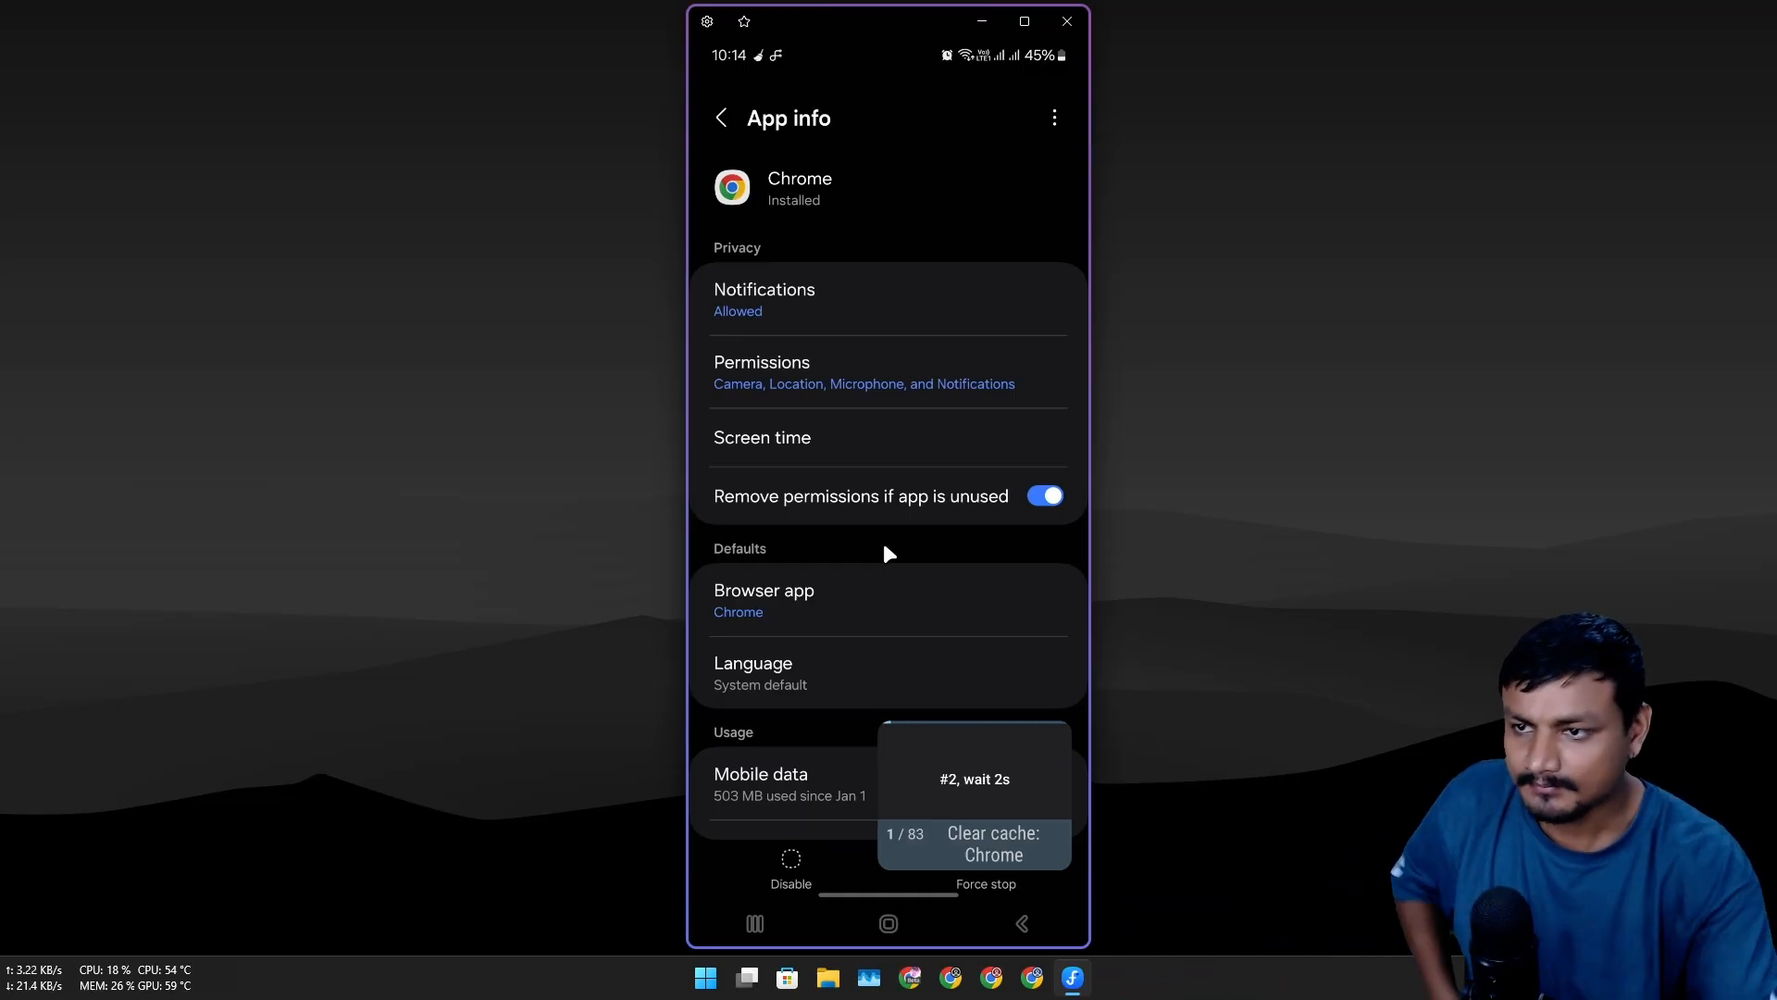
{"action": "scroll", "scroll_direction": "down", "scroll_amount": 3}
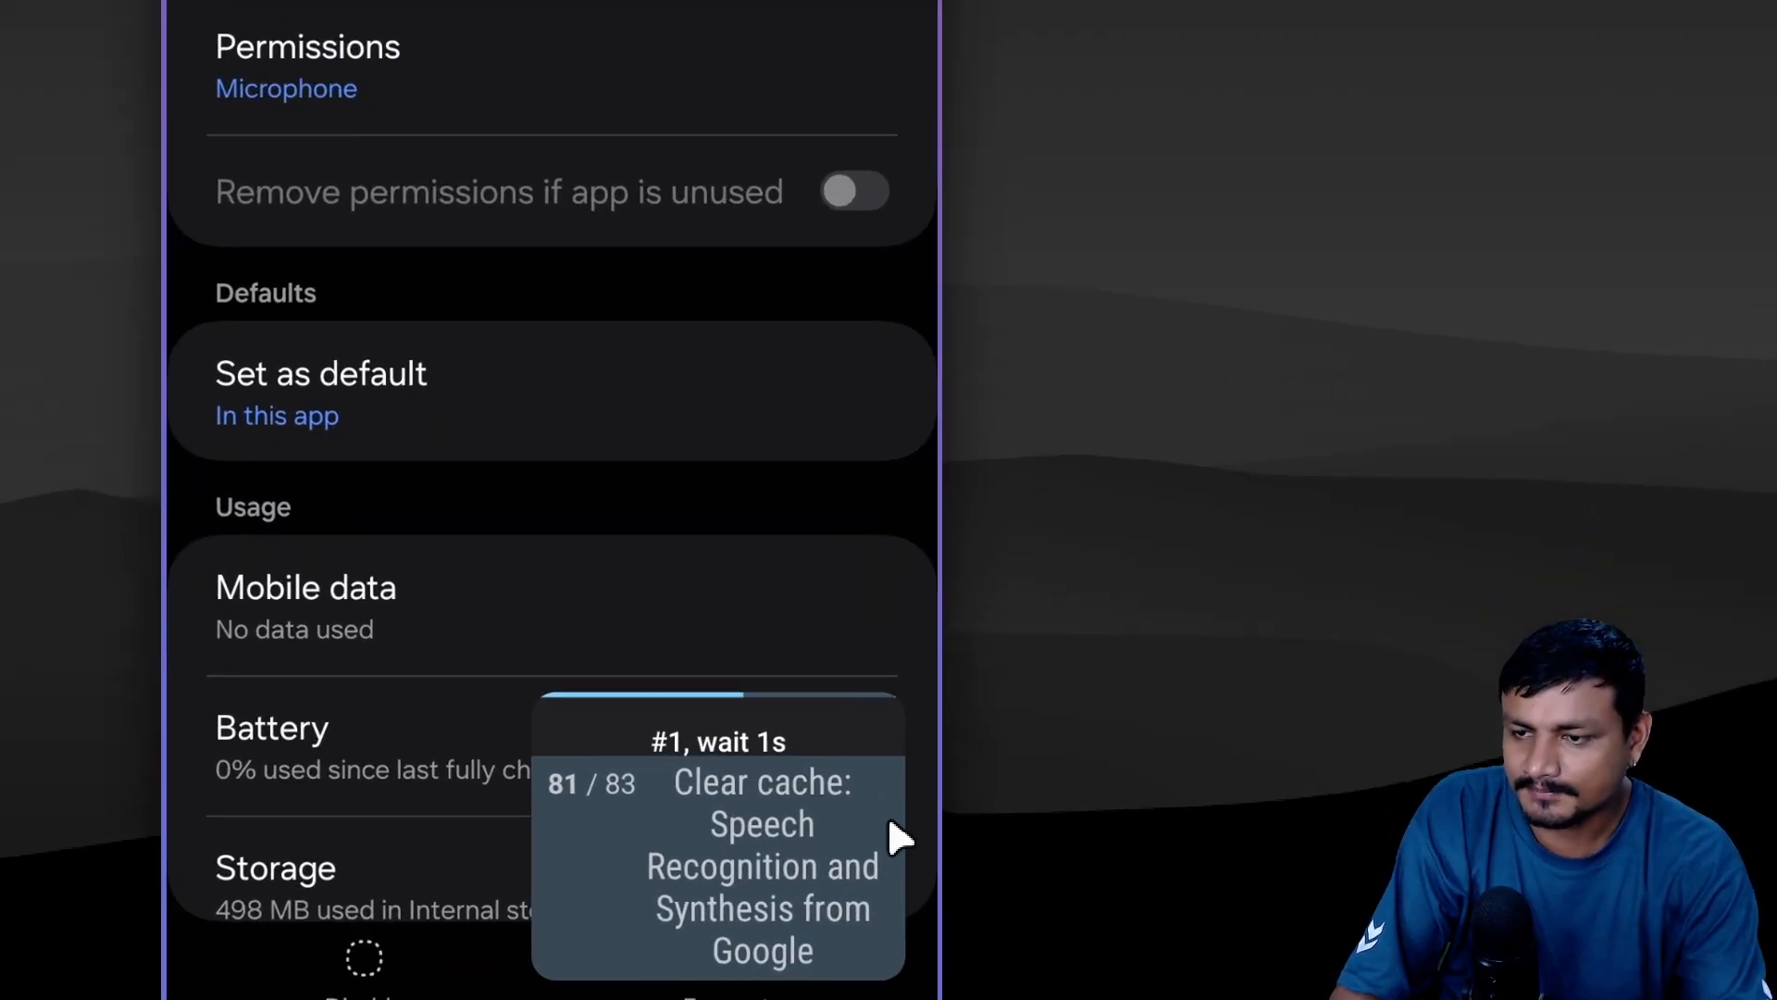
{"action": "scroll", "scroll_direction": "down", "scroll_amount": 3}
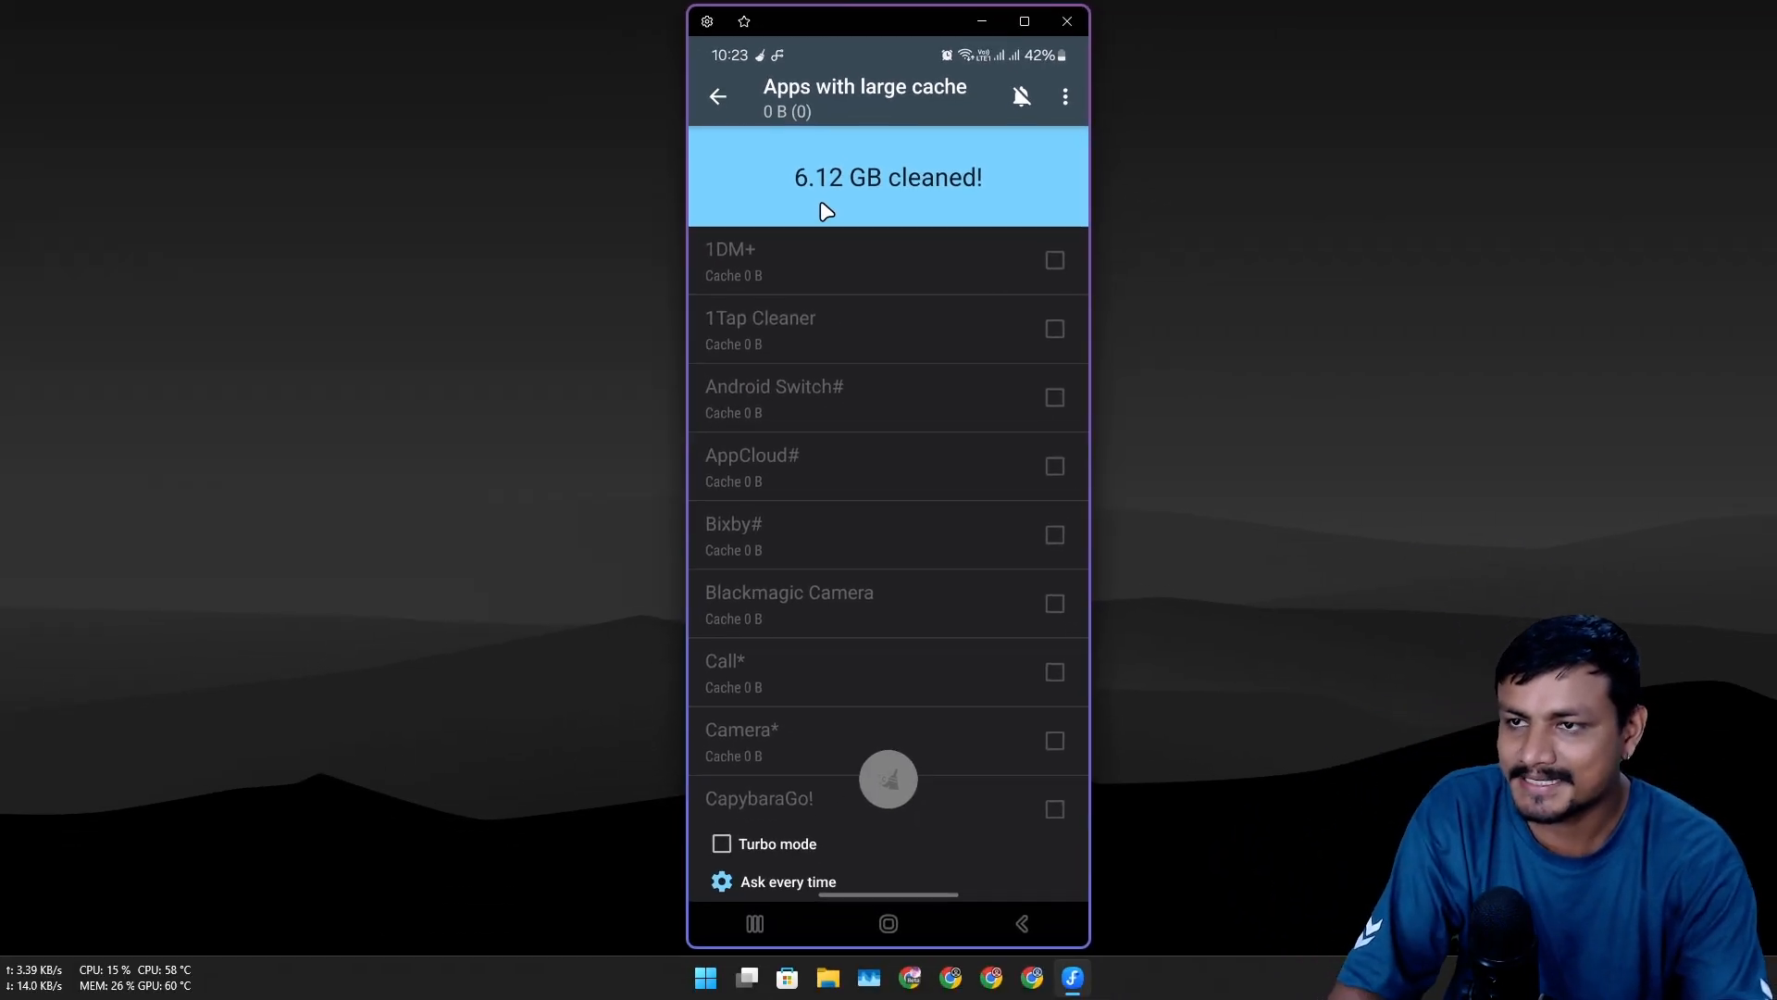
{"action": "mouse_move", "coordinate": [815, 664]}
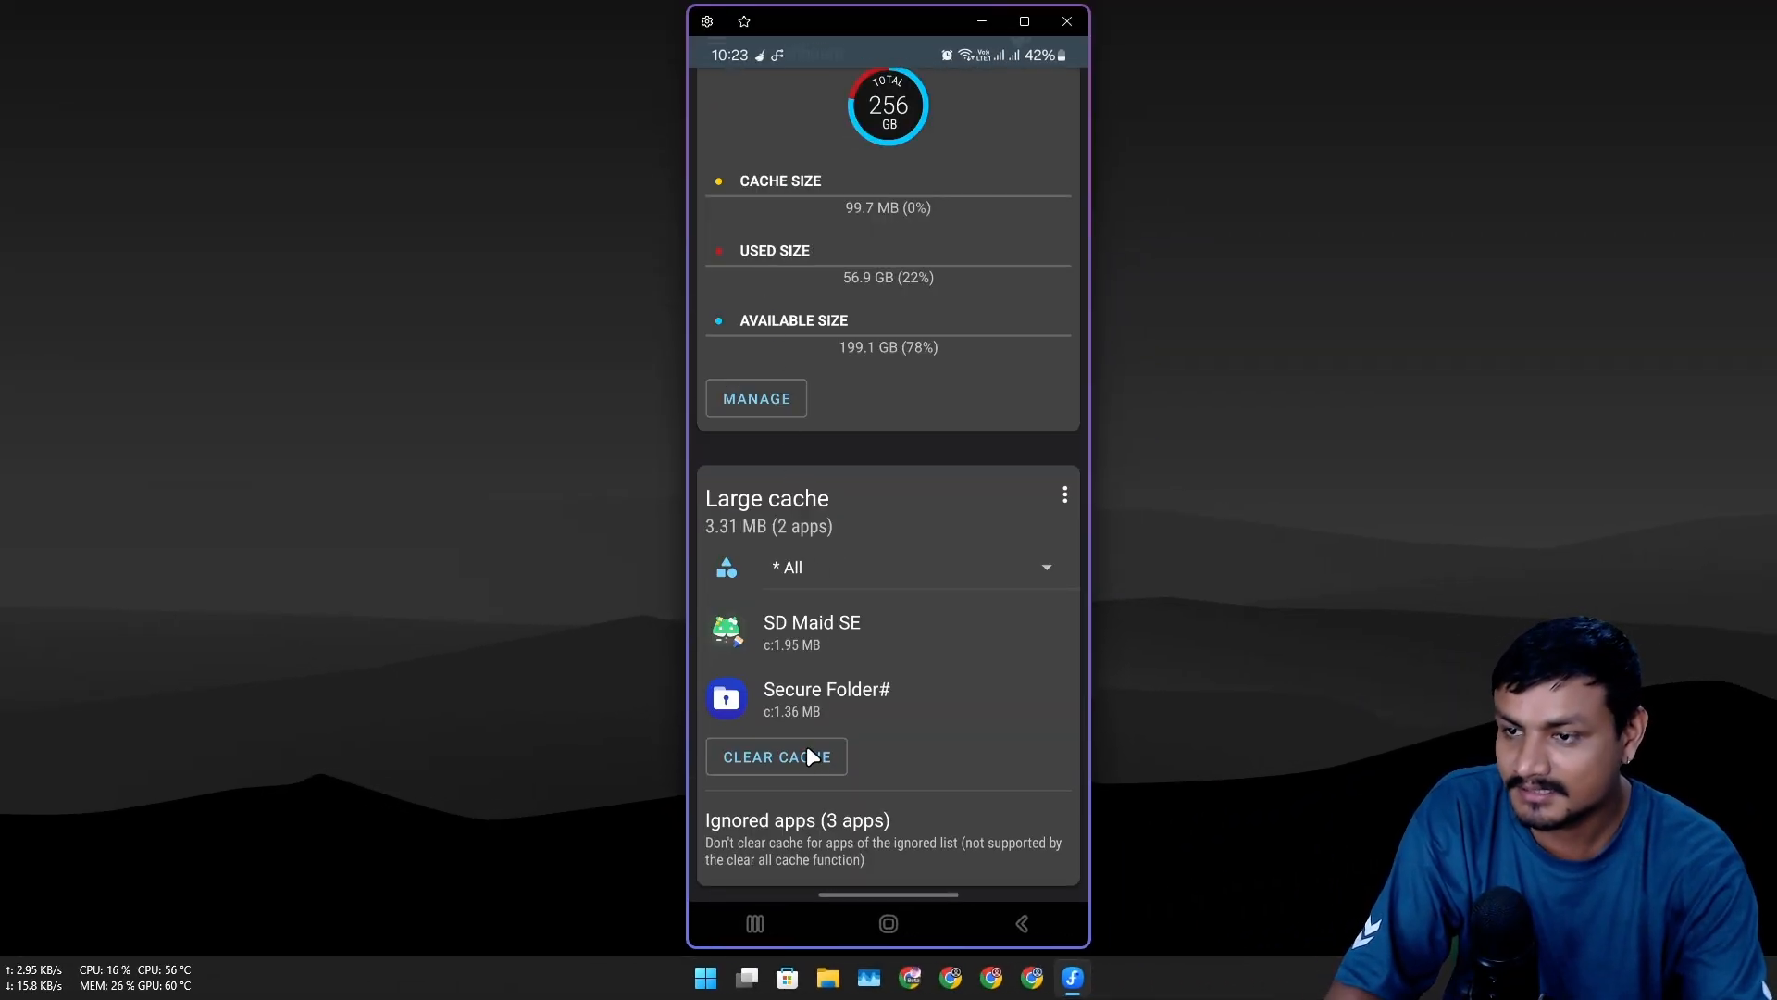
Step: Attempt clearing the remaining 3.31 MB, cancel the PRO-only prompt and return to the home screen
{"action": "left_click", "coordinate": [776, 756]}
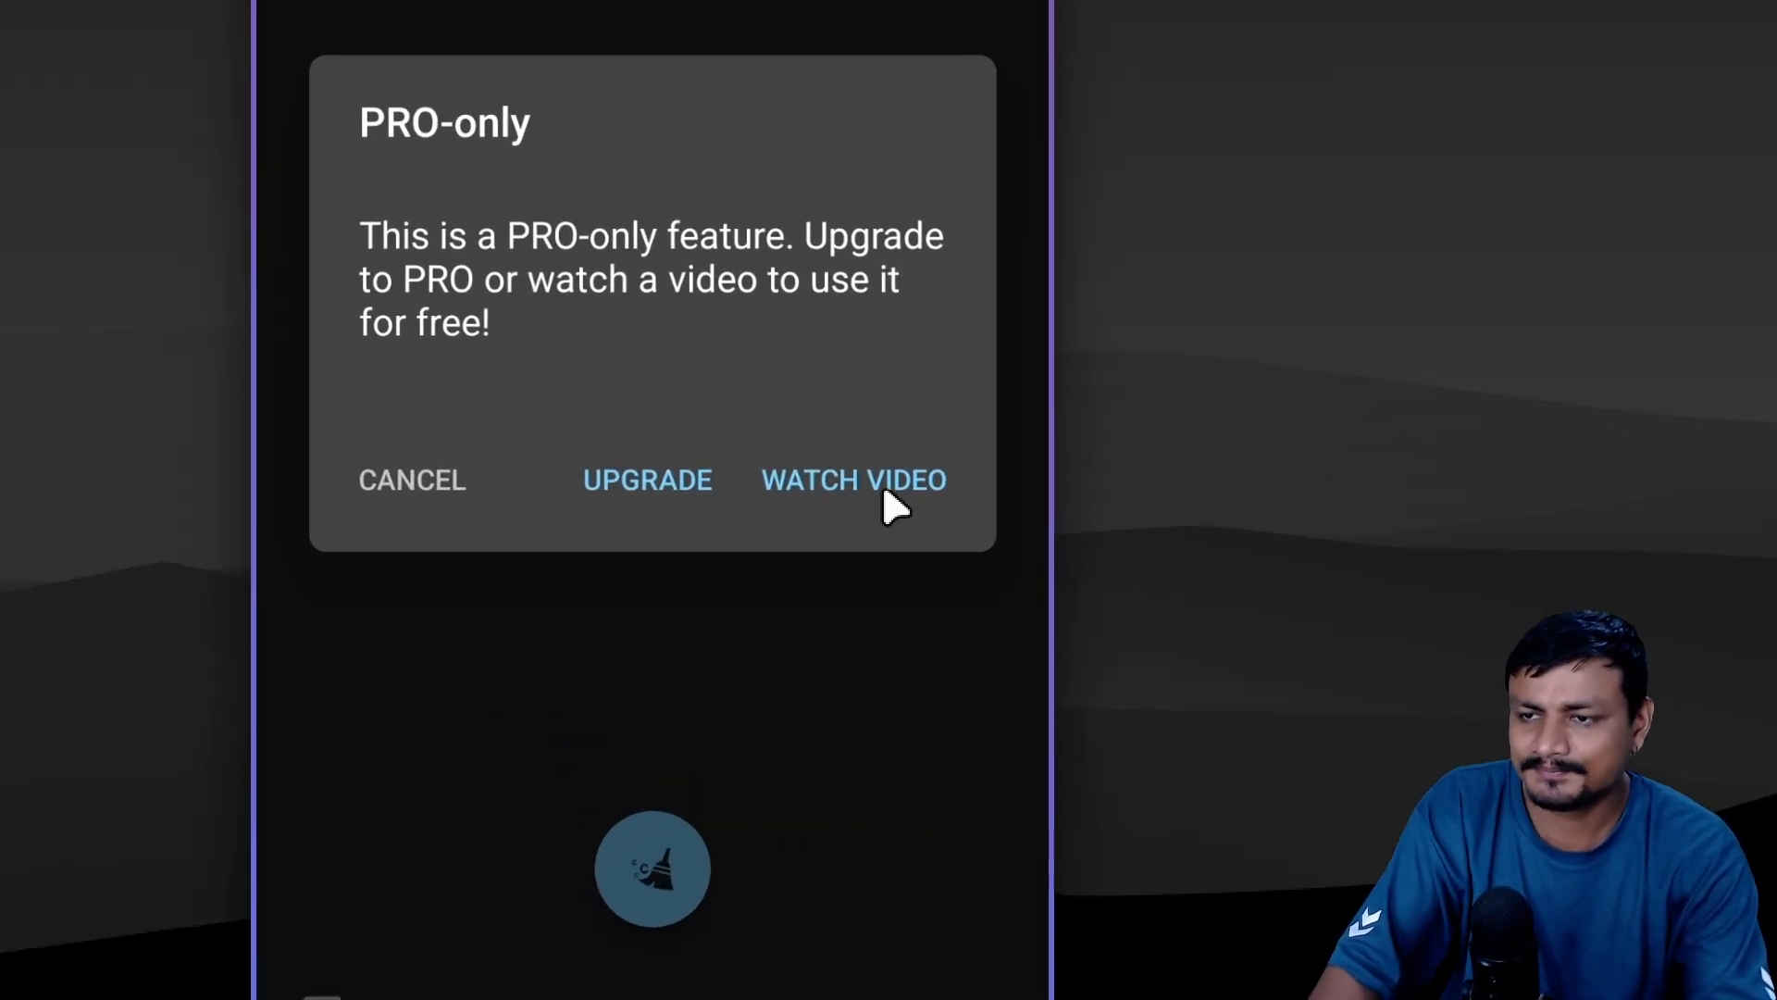
{"action": "mouse_move", "coordinate": [759, 487]}
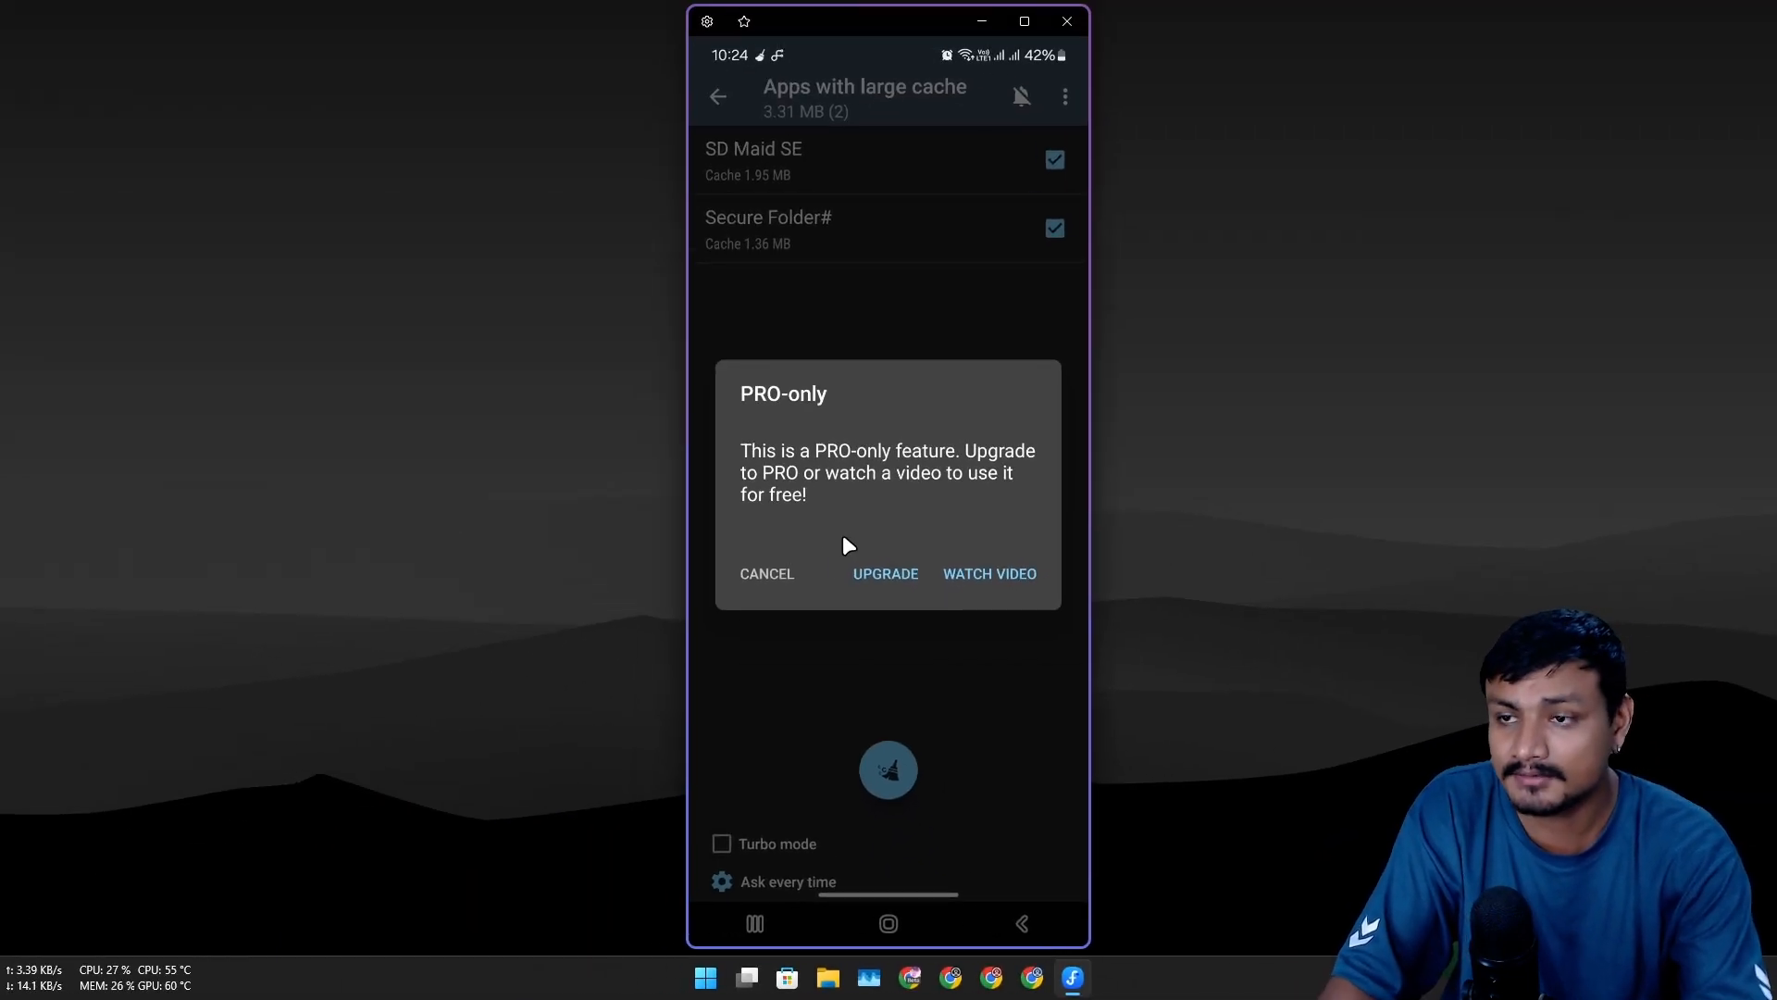
{"action": "left_click", "coordinate": [765, 574]}
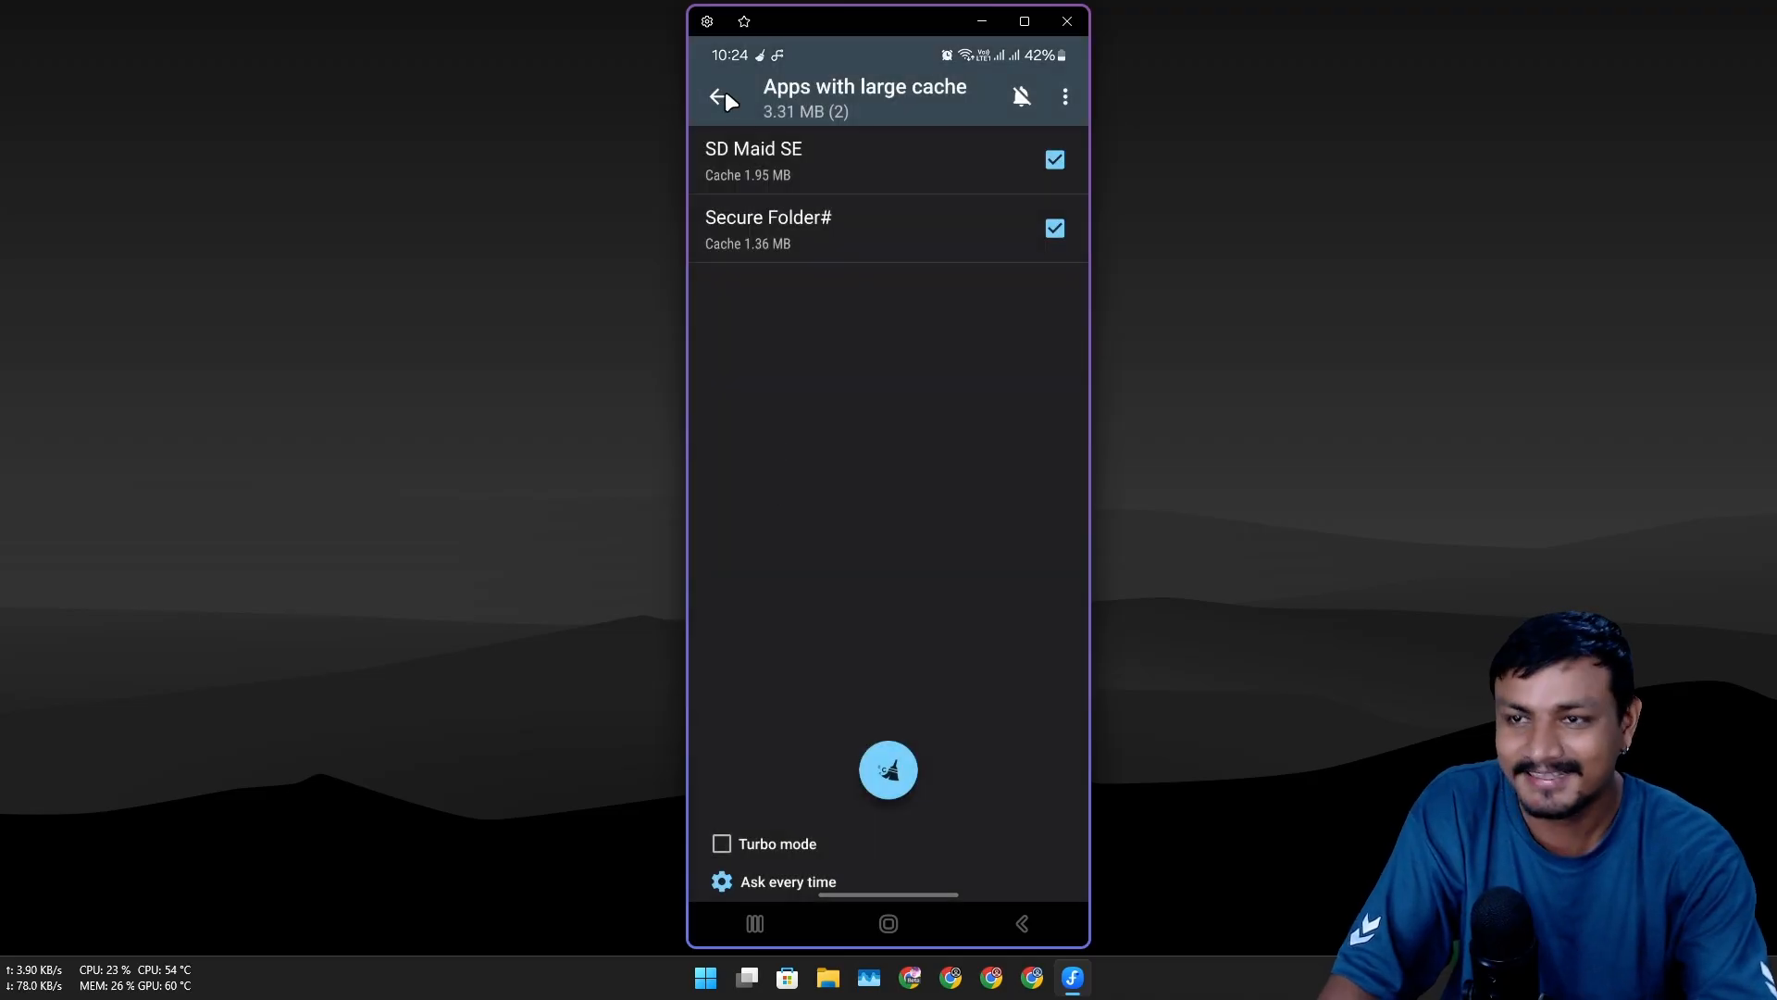
{"action": "left_click", "coordinate": [722, 96]}
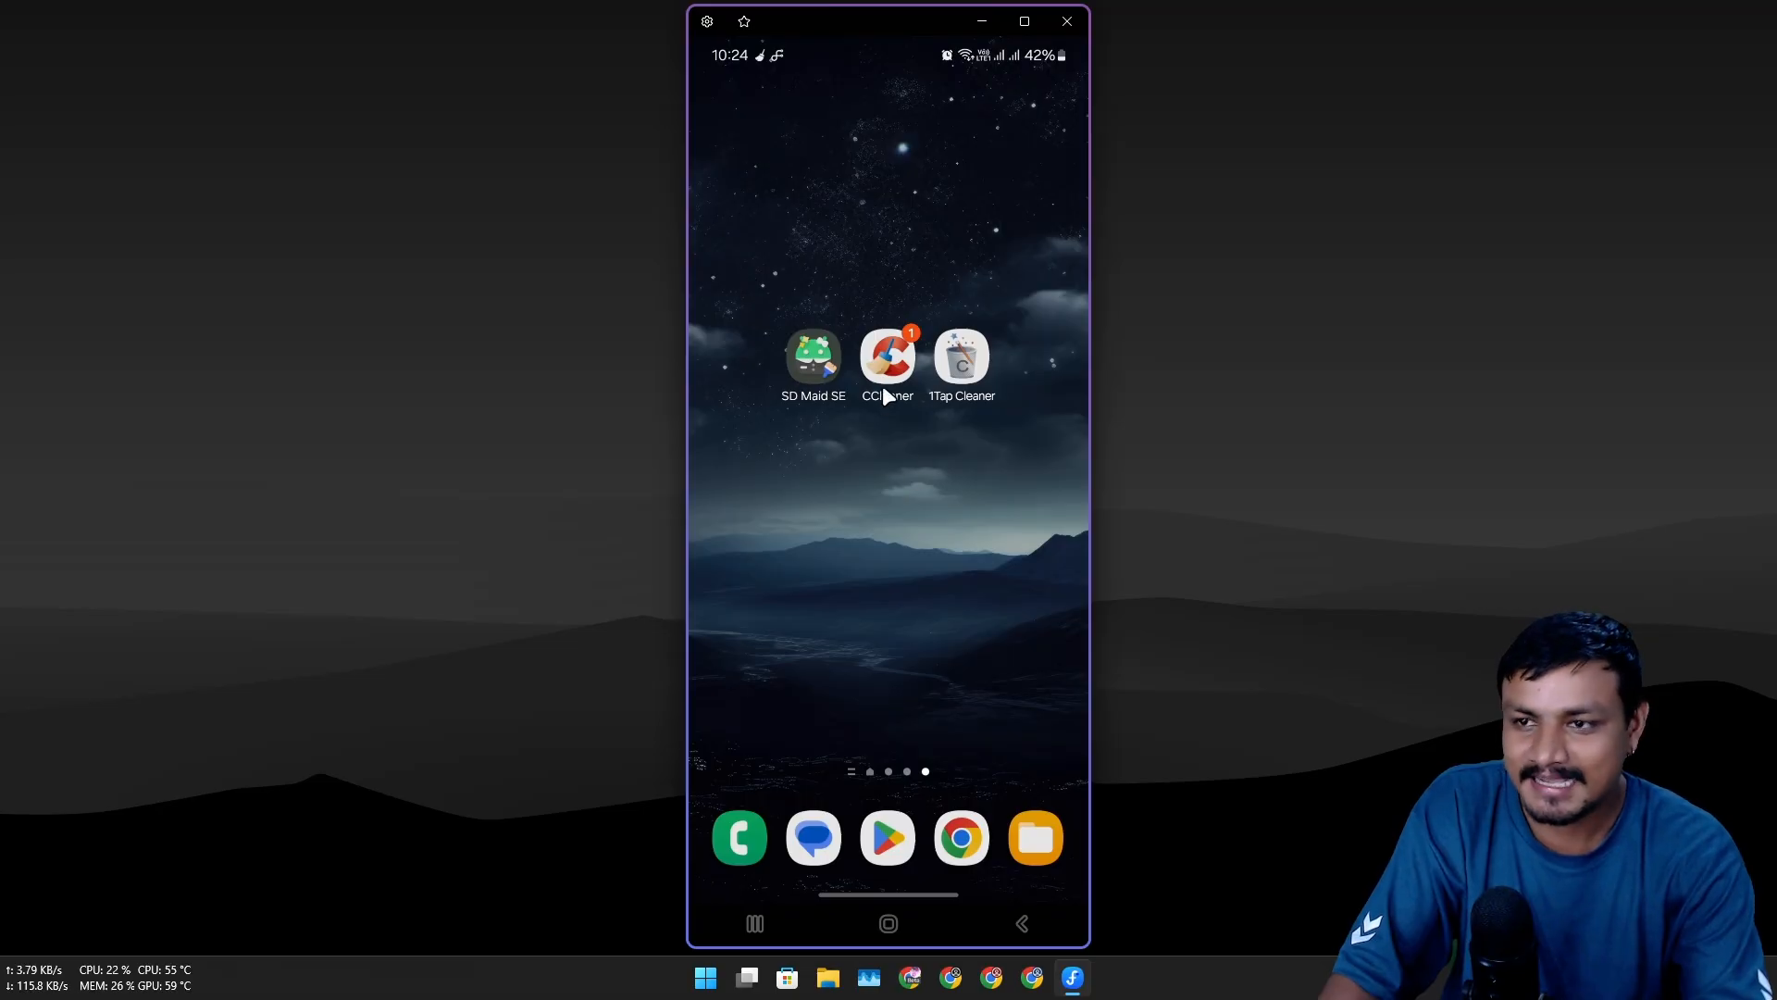
Step: Recheck CCleaner's 238 MB hidden caches and SD Maid SE's 2.6 GB freeable, dismissing the Pro offer
{"action": "left_click", "coordinate": [887, 357]}
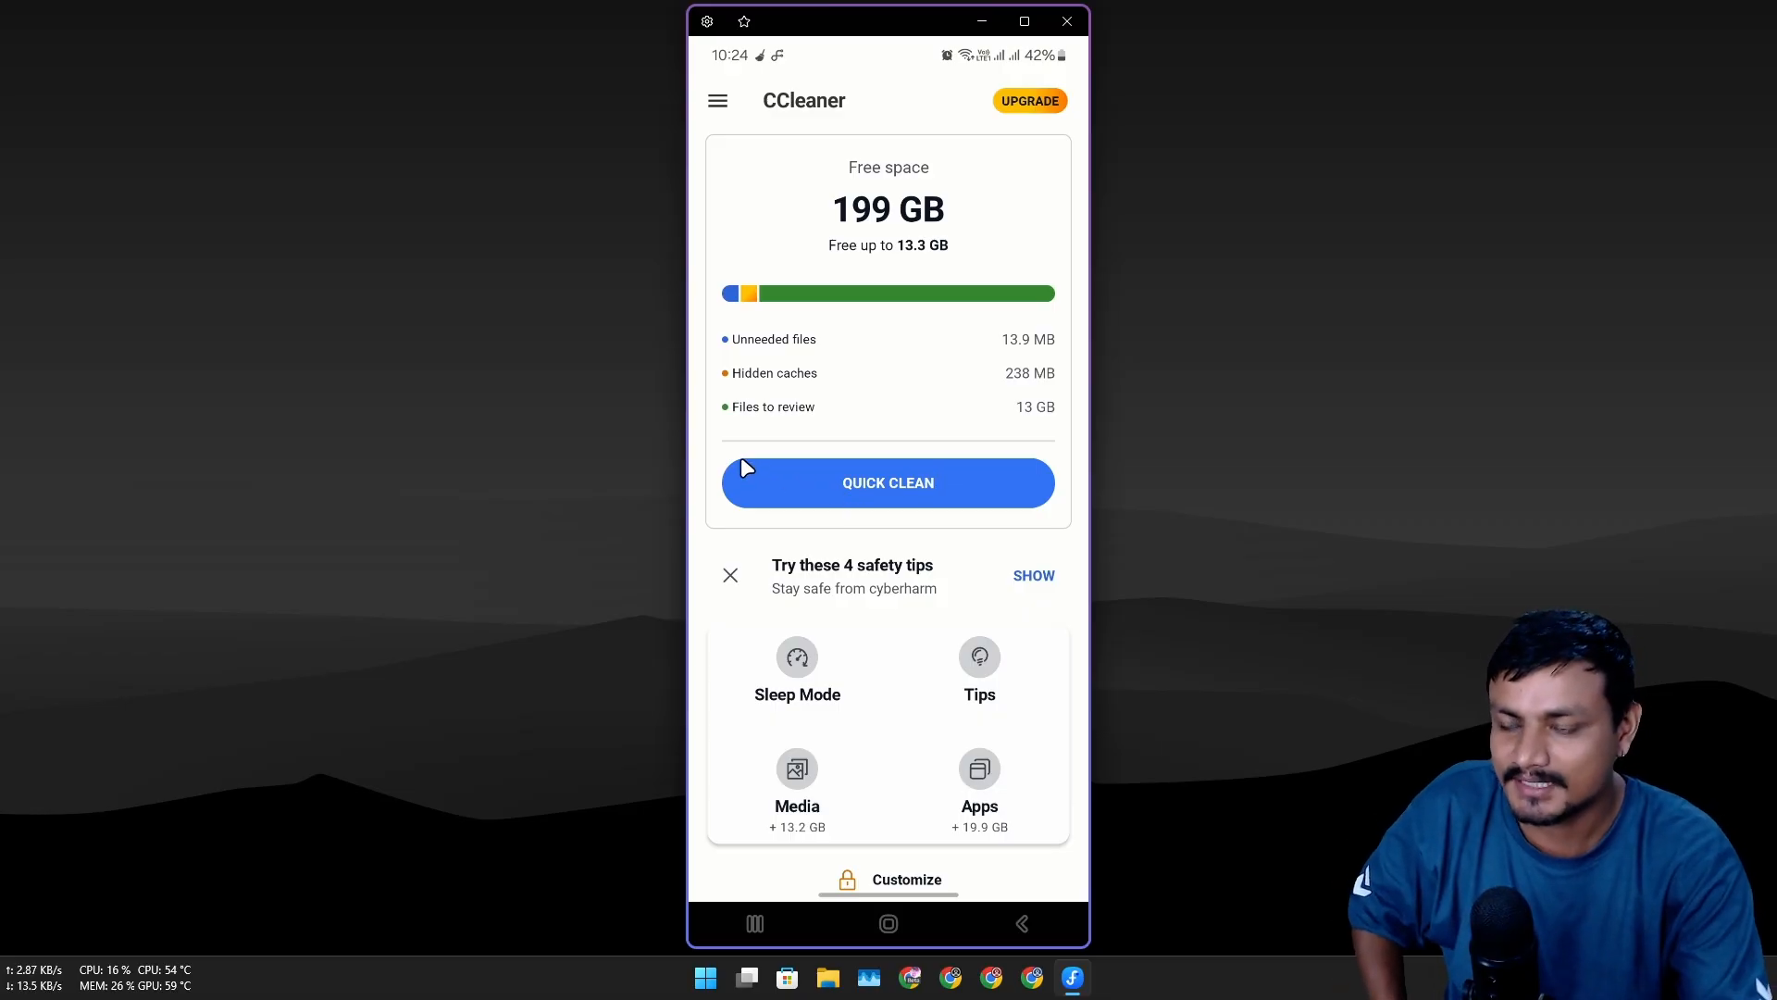
{"action": "left_click", "coordinate": [889, 481]}
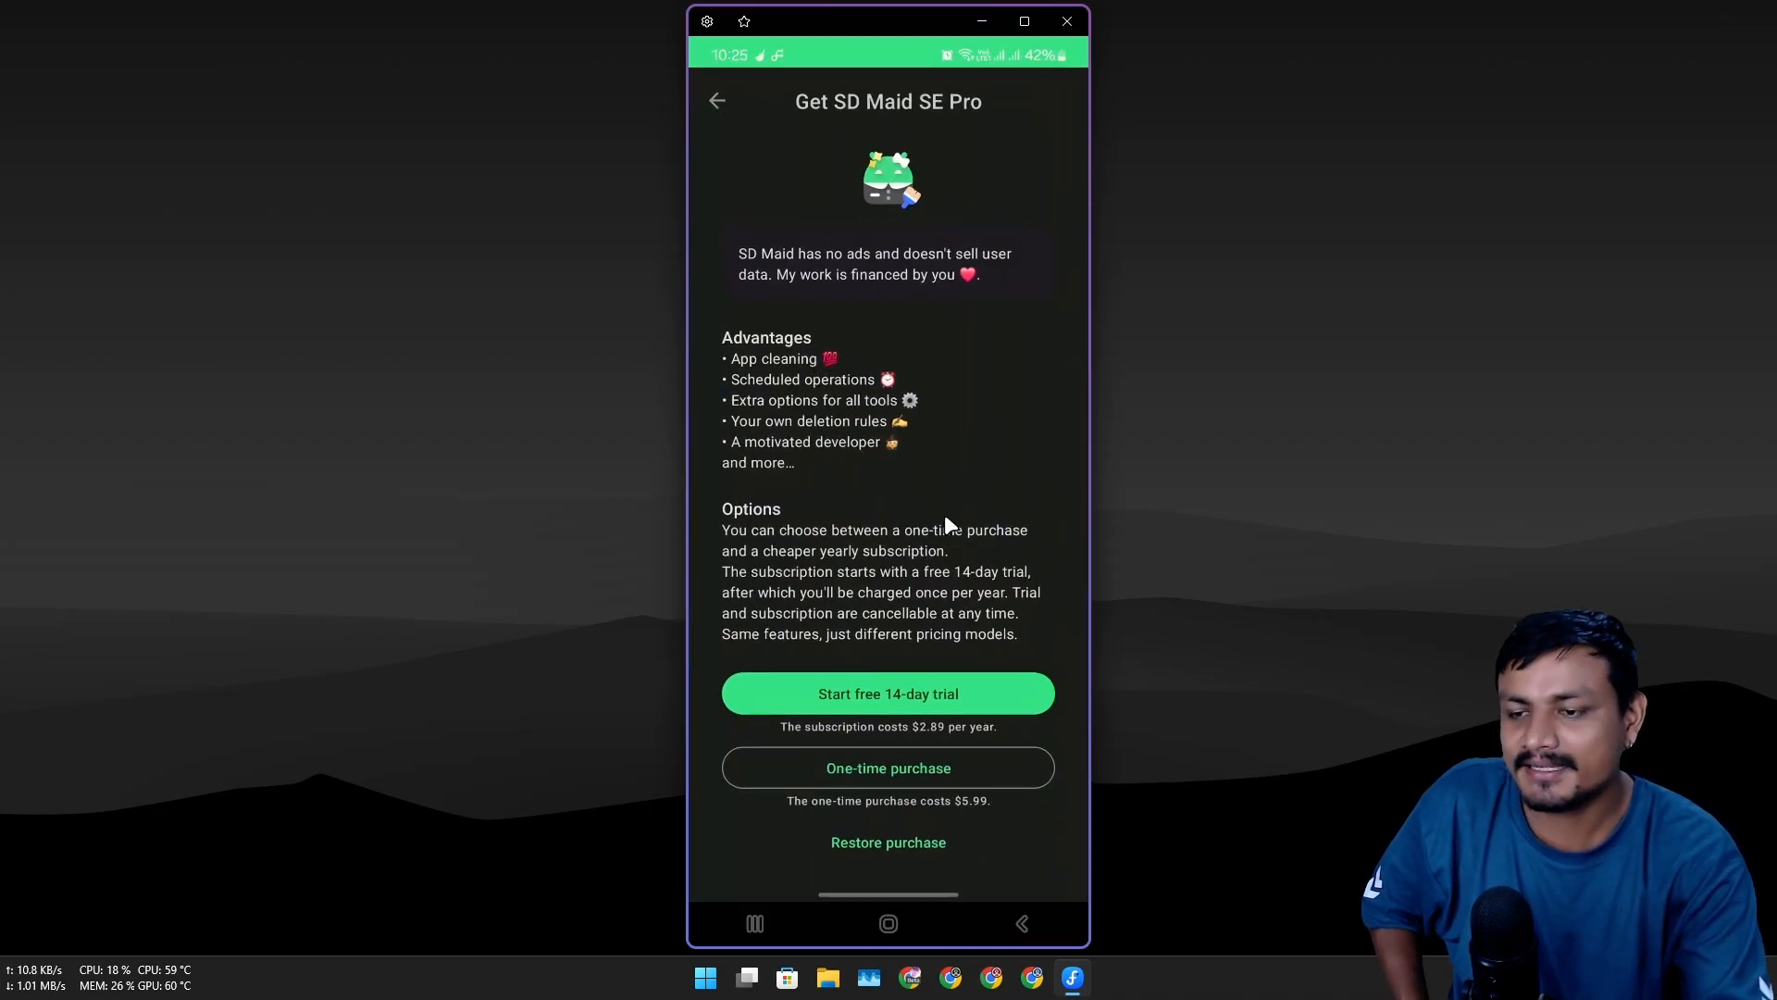
{"action": "left_click", "coordinate": [715, 100]}
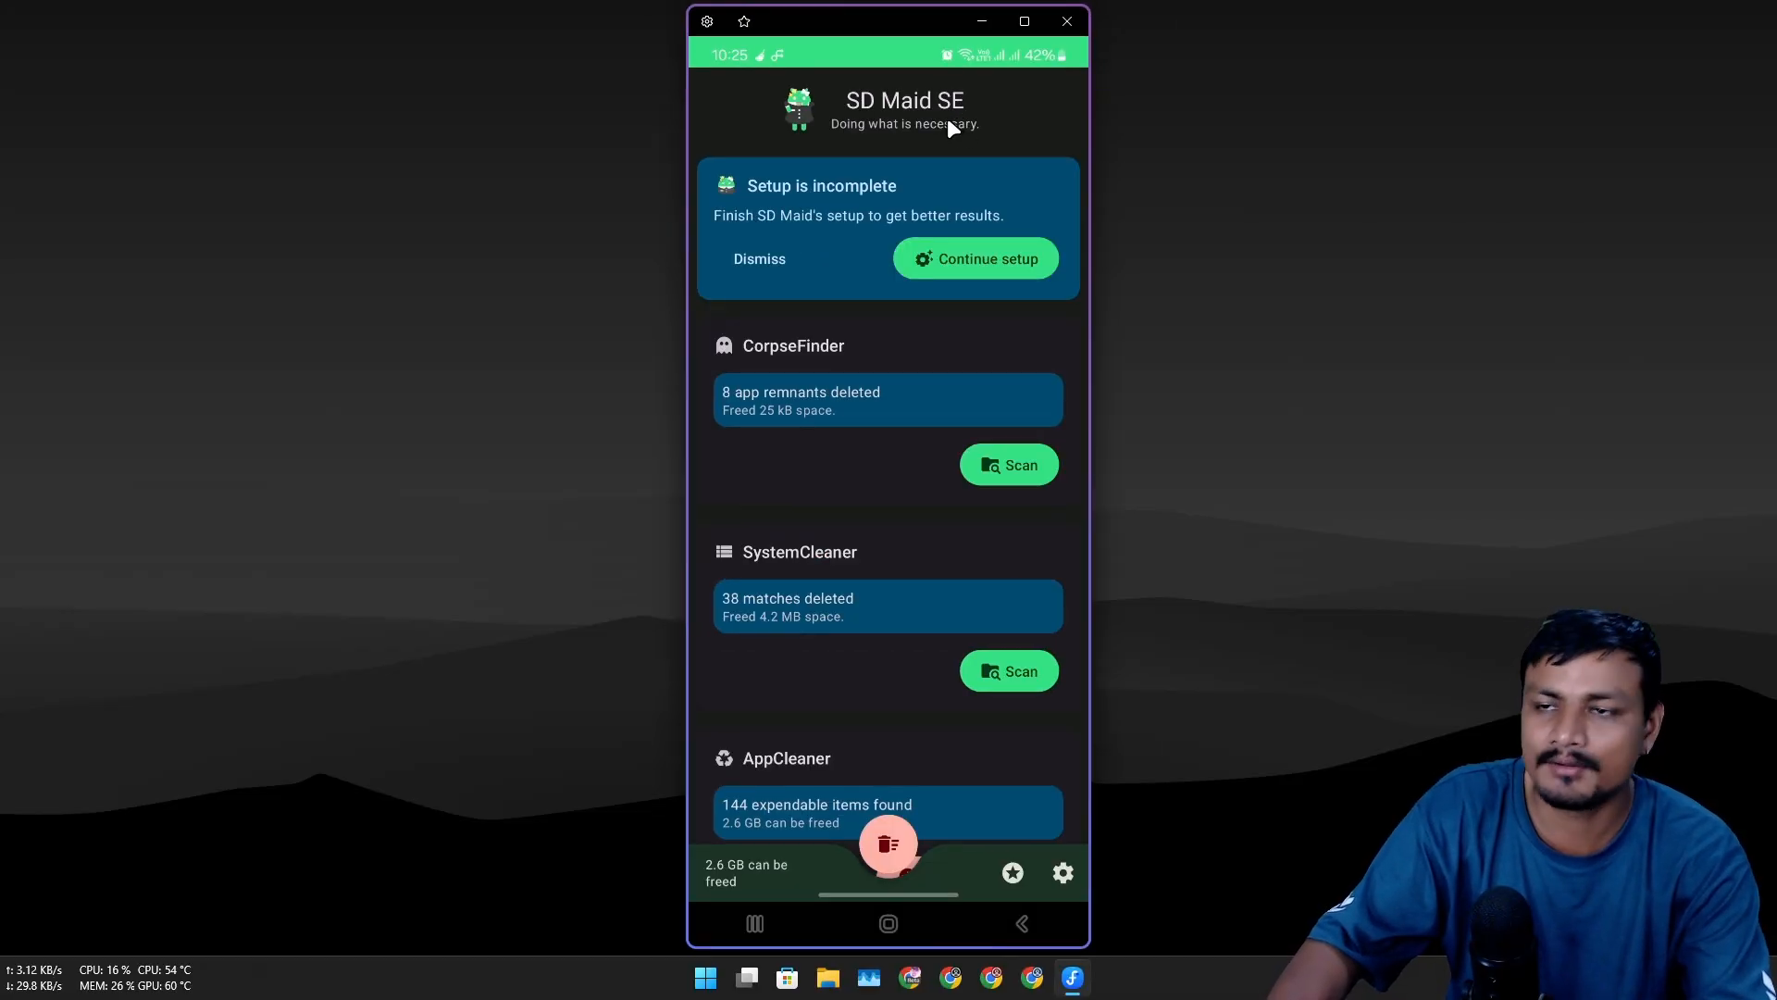
{"action": "mouse_move", "coordinate": [887, 524]}
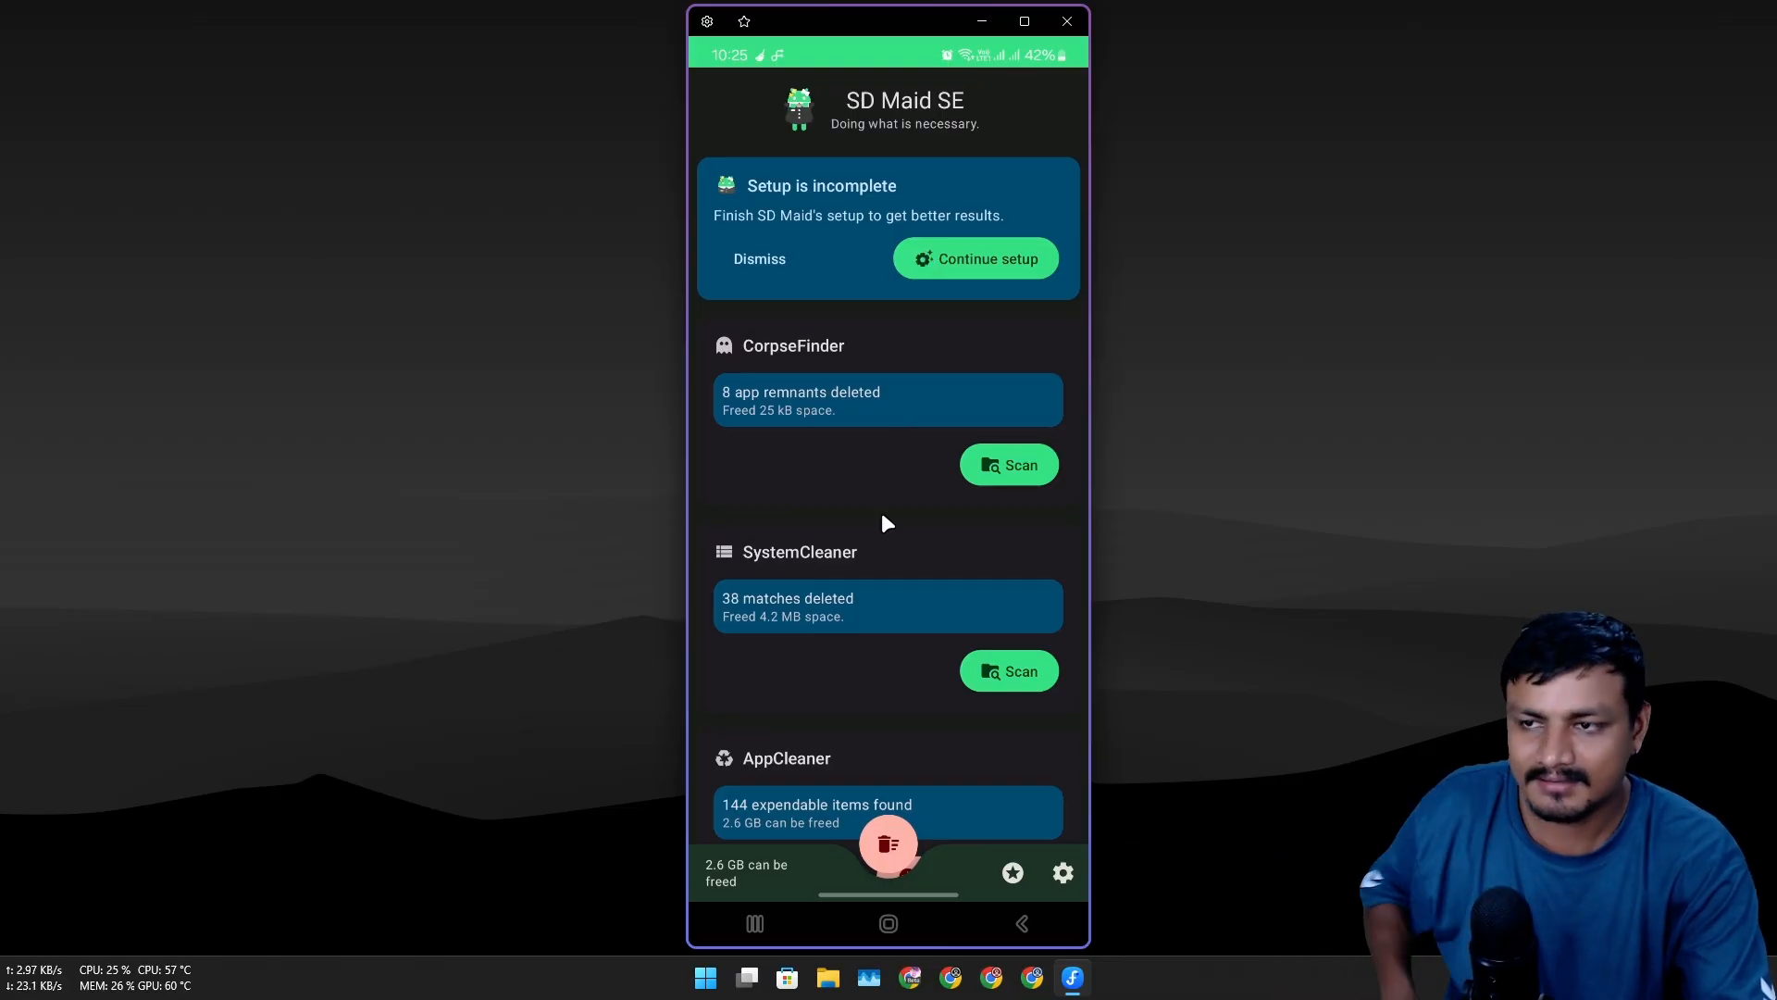
{"action": "scroll", "scroll_direction": "down", "scroll_amount": 3}
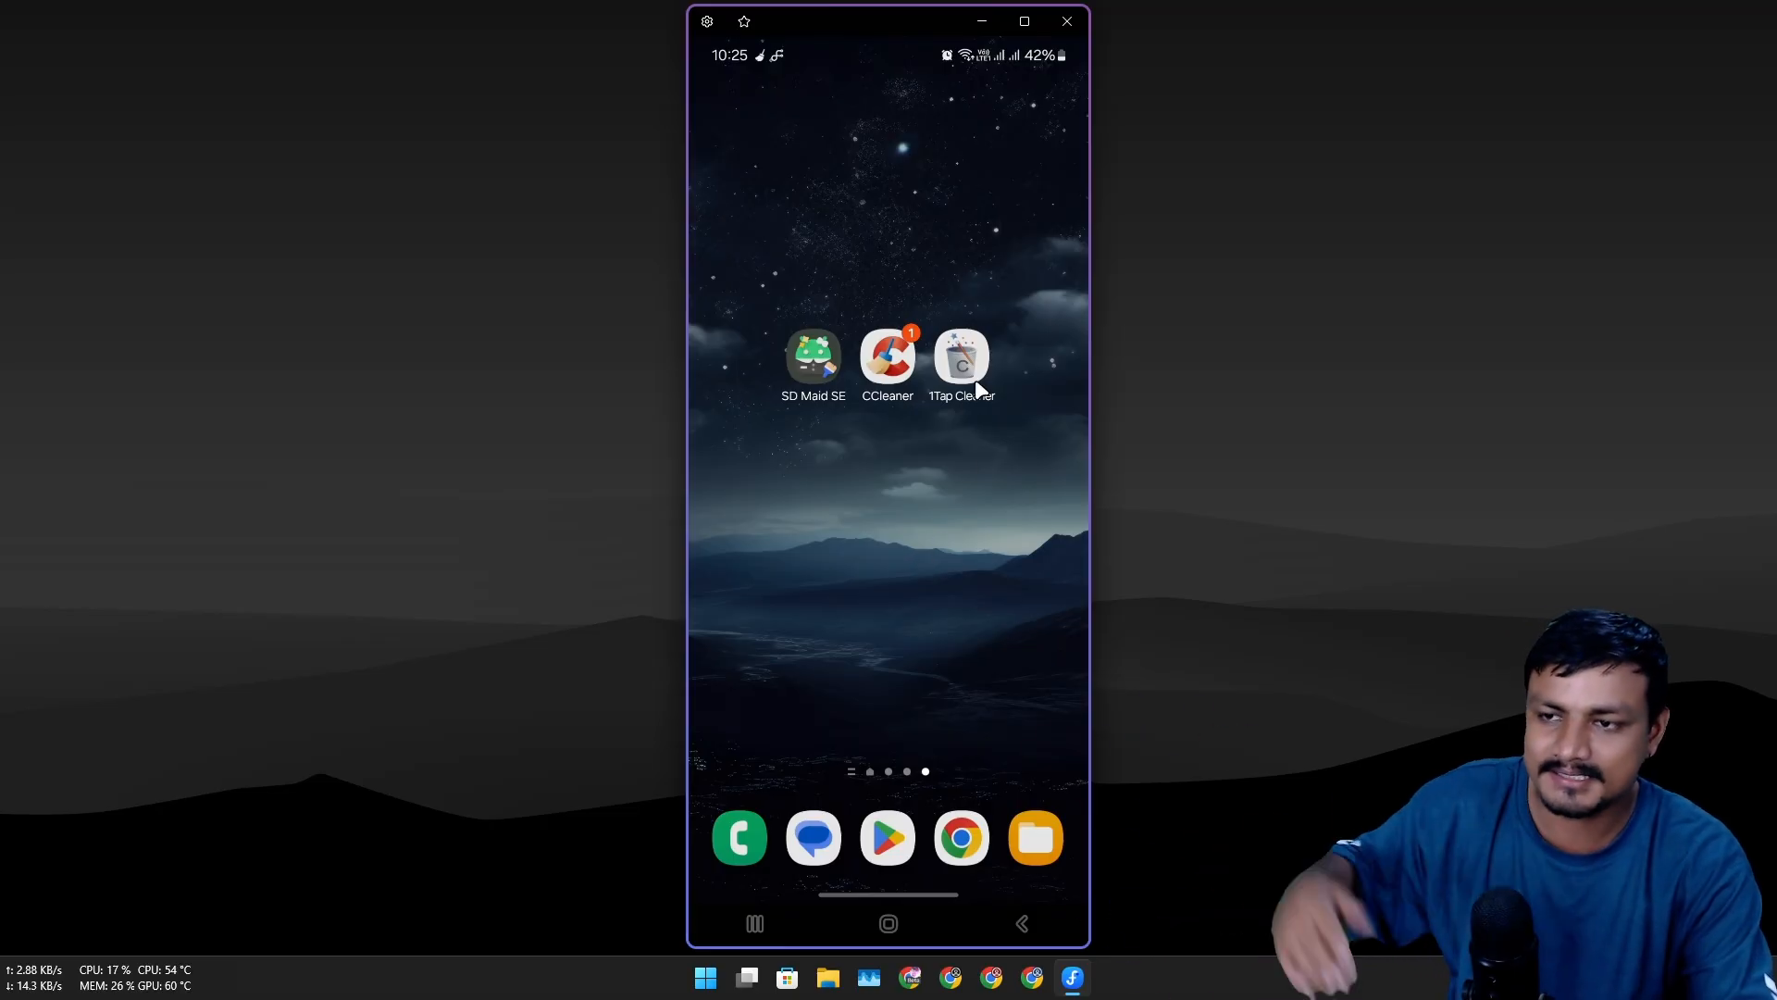
Step: Reopen 1Tap Cleaner's dashboard showing 100.9 MB cache and 4.54 MB large cache across 3 apps
{"action": "left_click", "coordinate": [961, 357]}
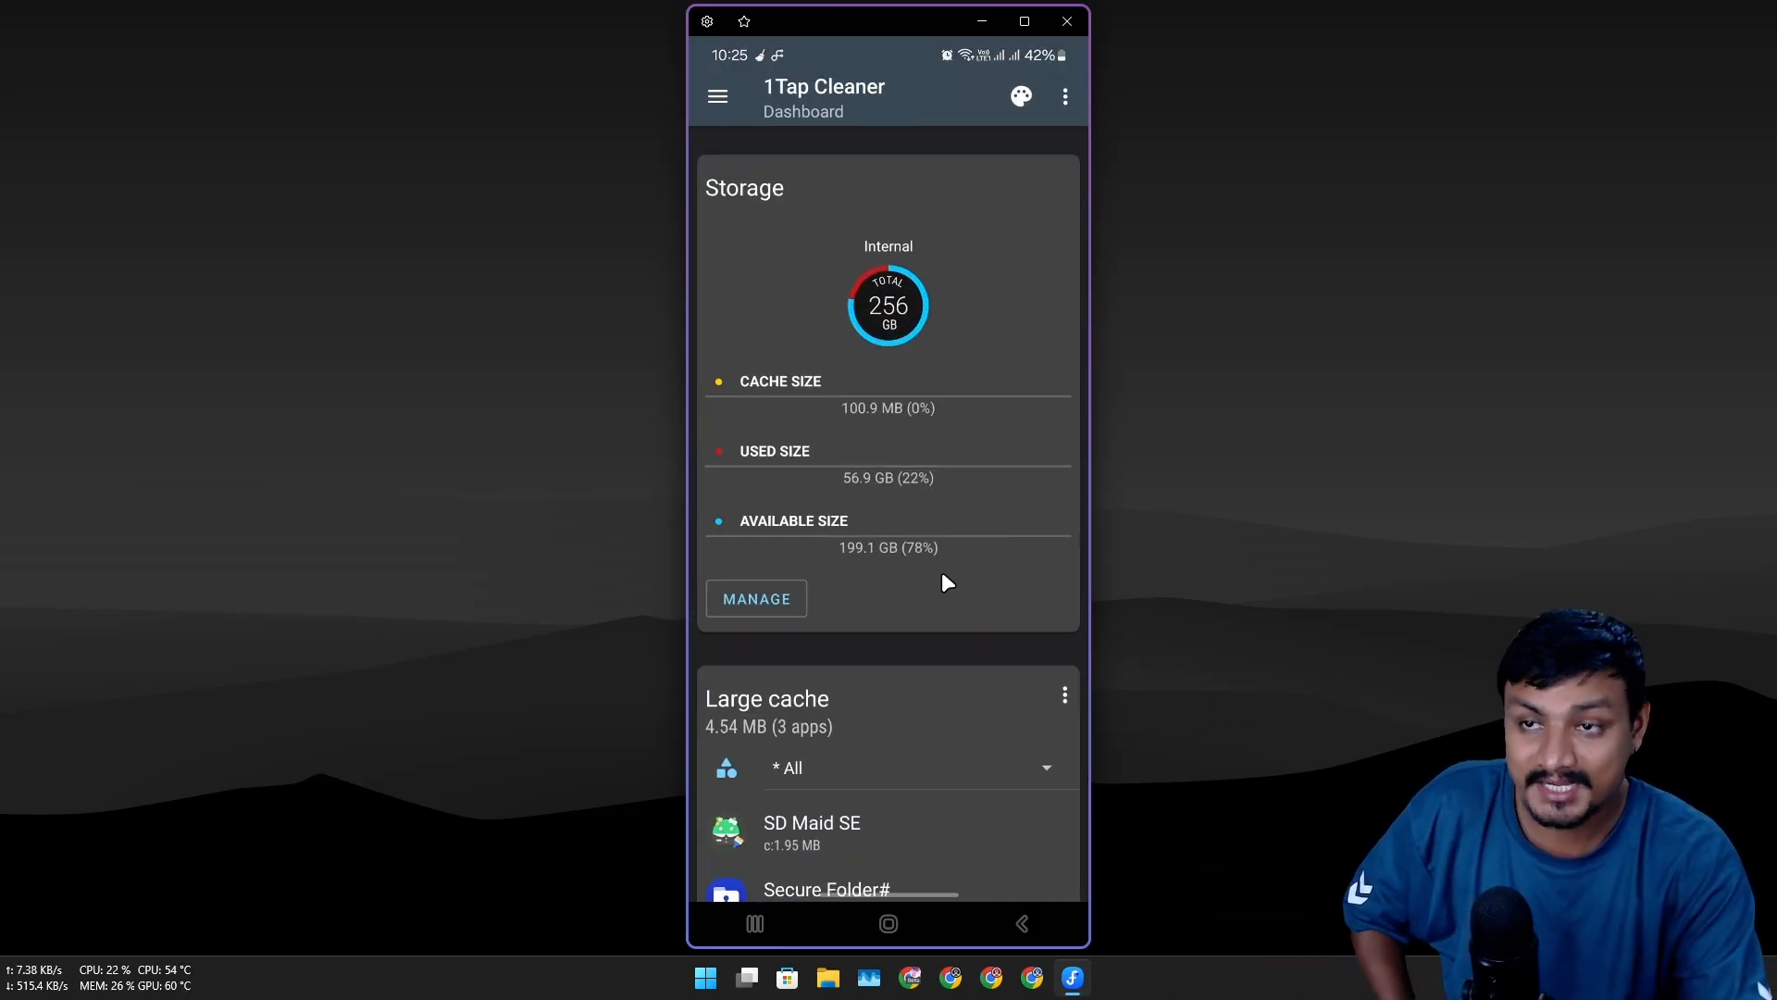
{"action": "mouse_move", "coordinate": [894, 581]}
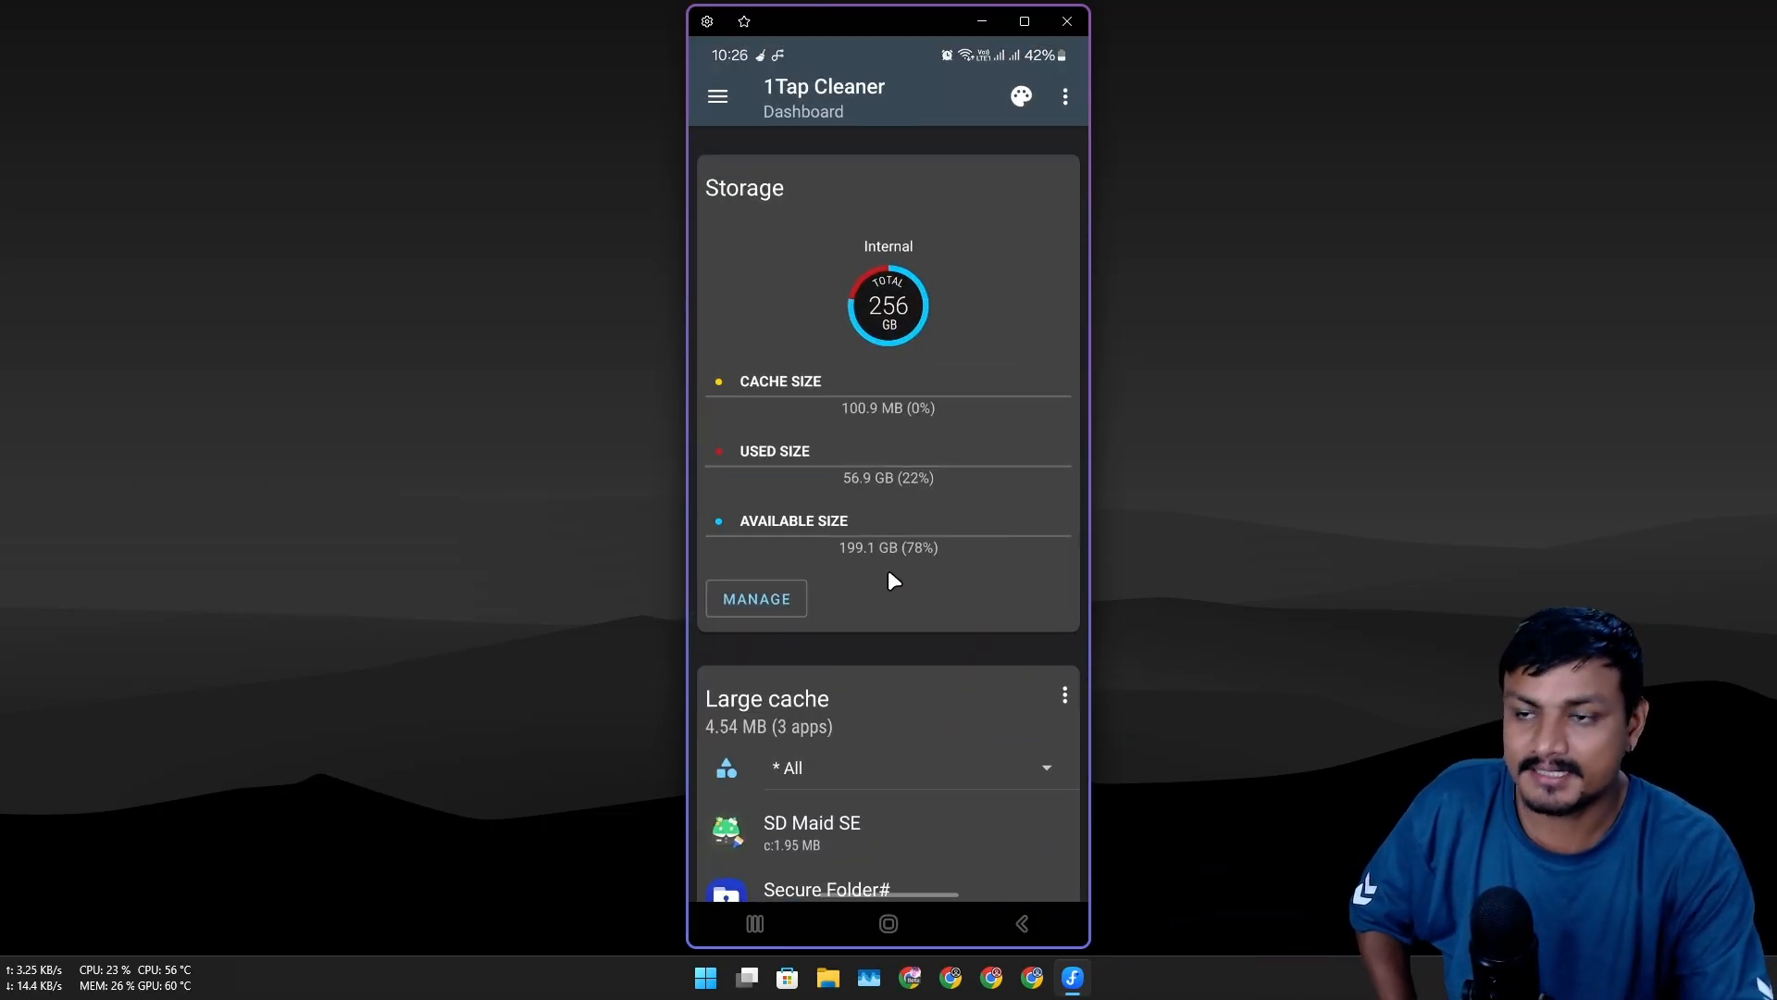